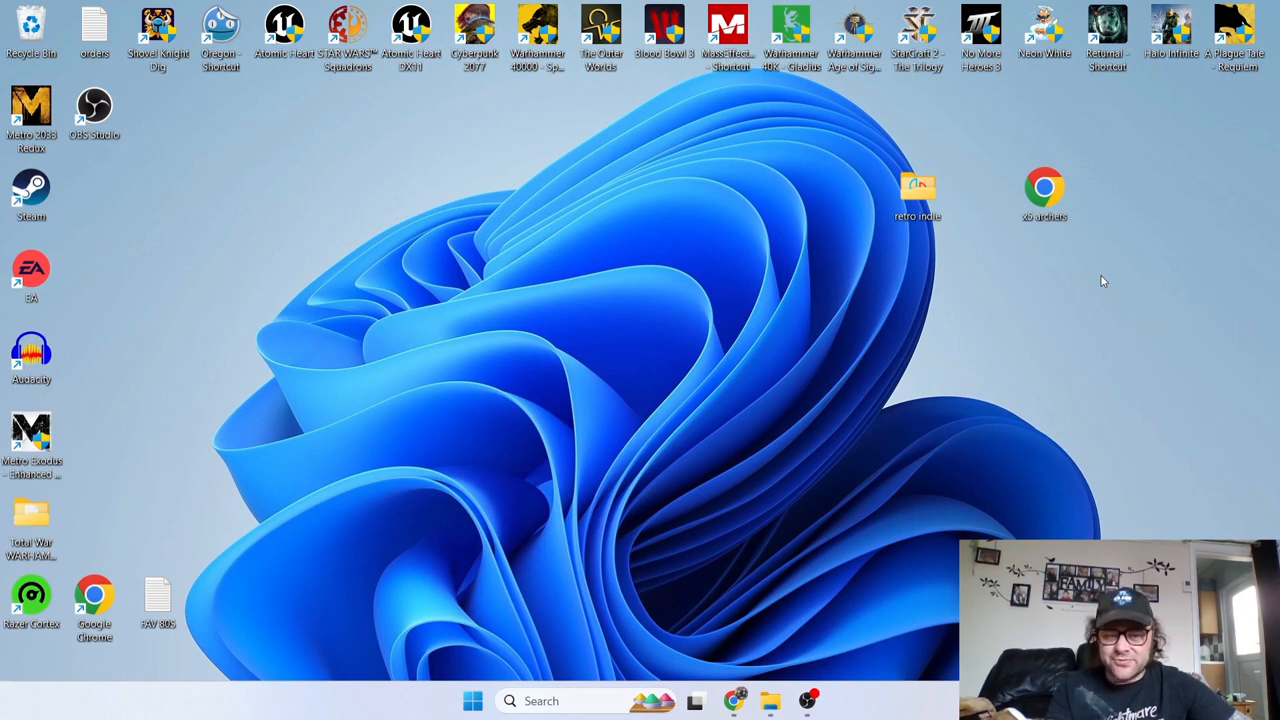
mouse_move(940, 386)
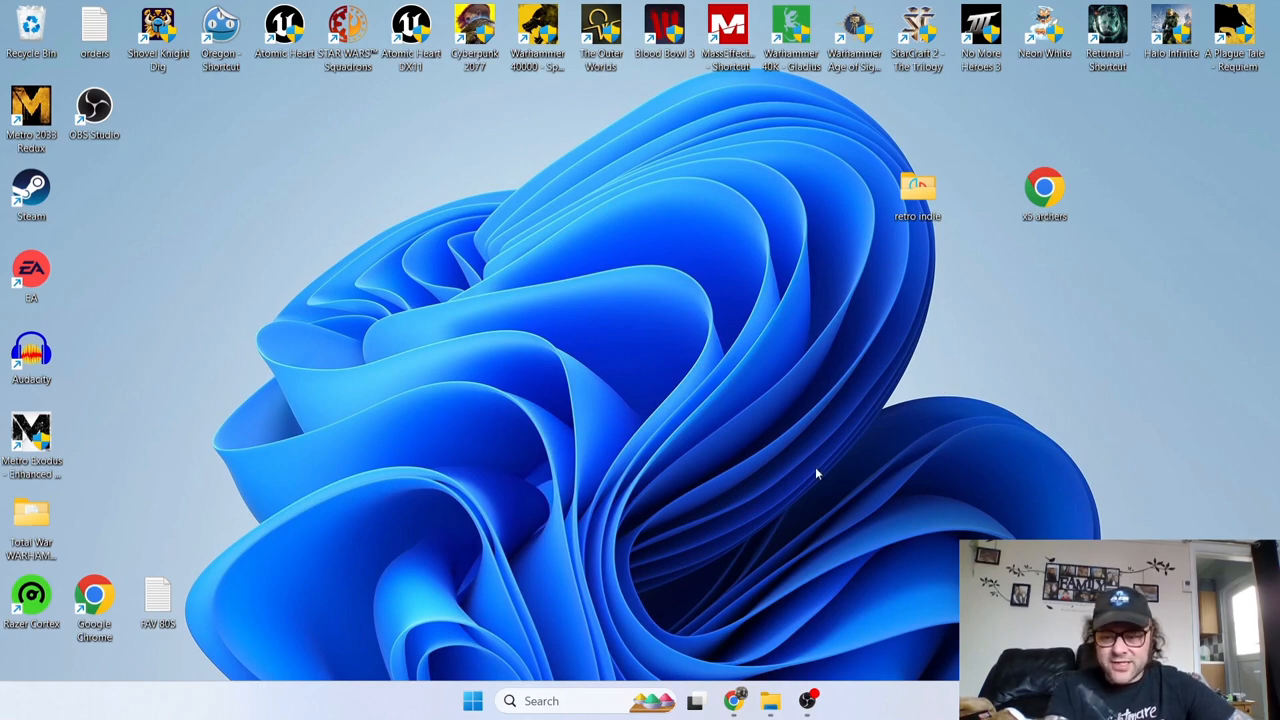
mouse_move(820, 488)
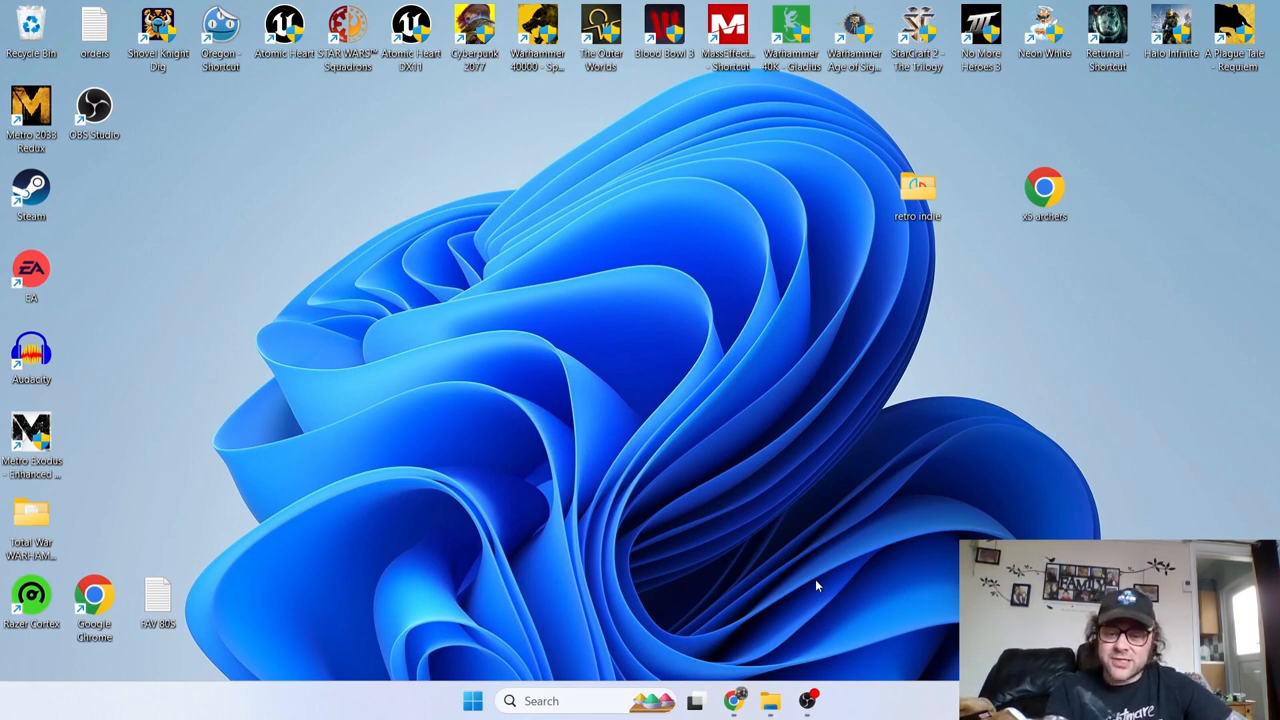
mouse_move(728, 642)
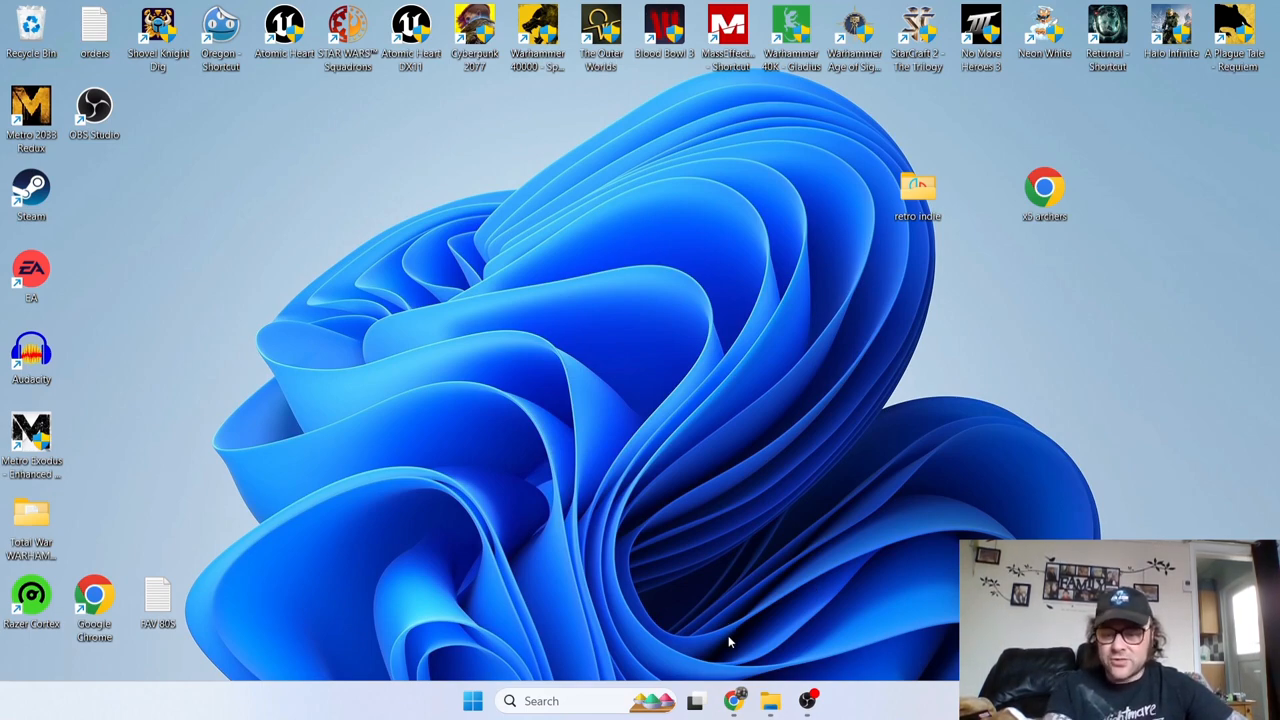
mouse_move(734, 700)
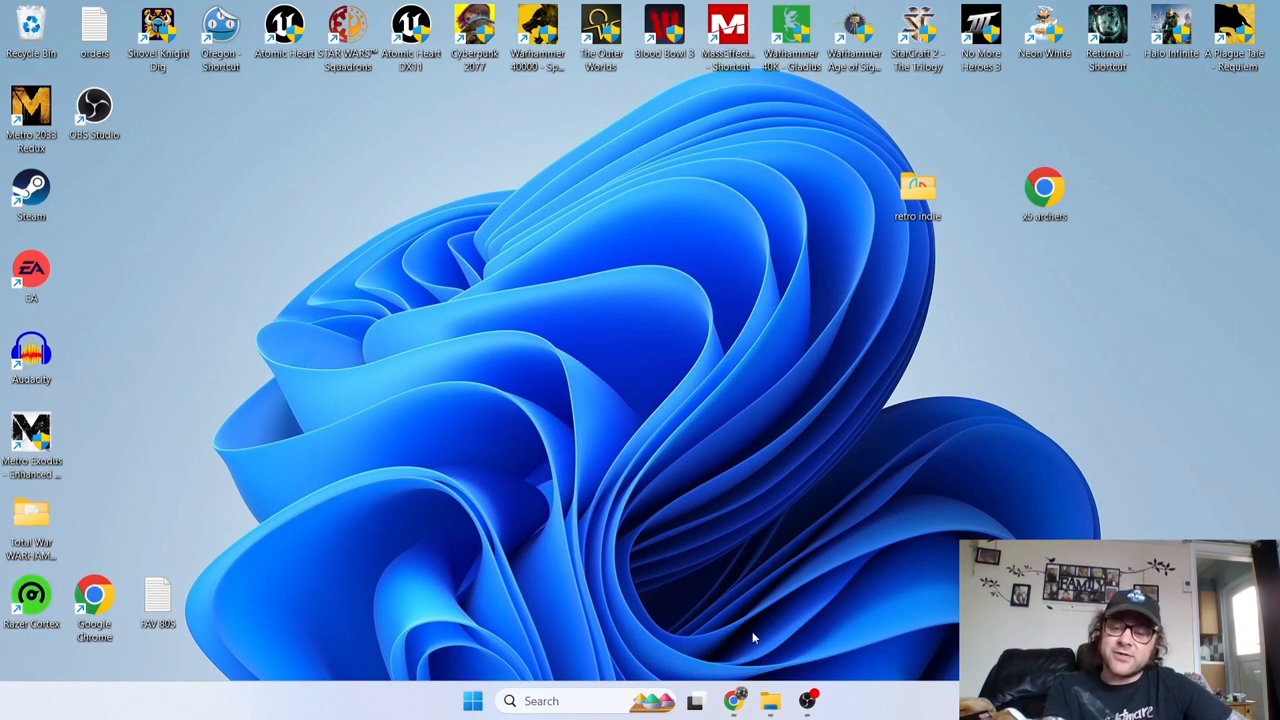
mouse_move(748, 644)
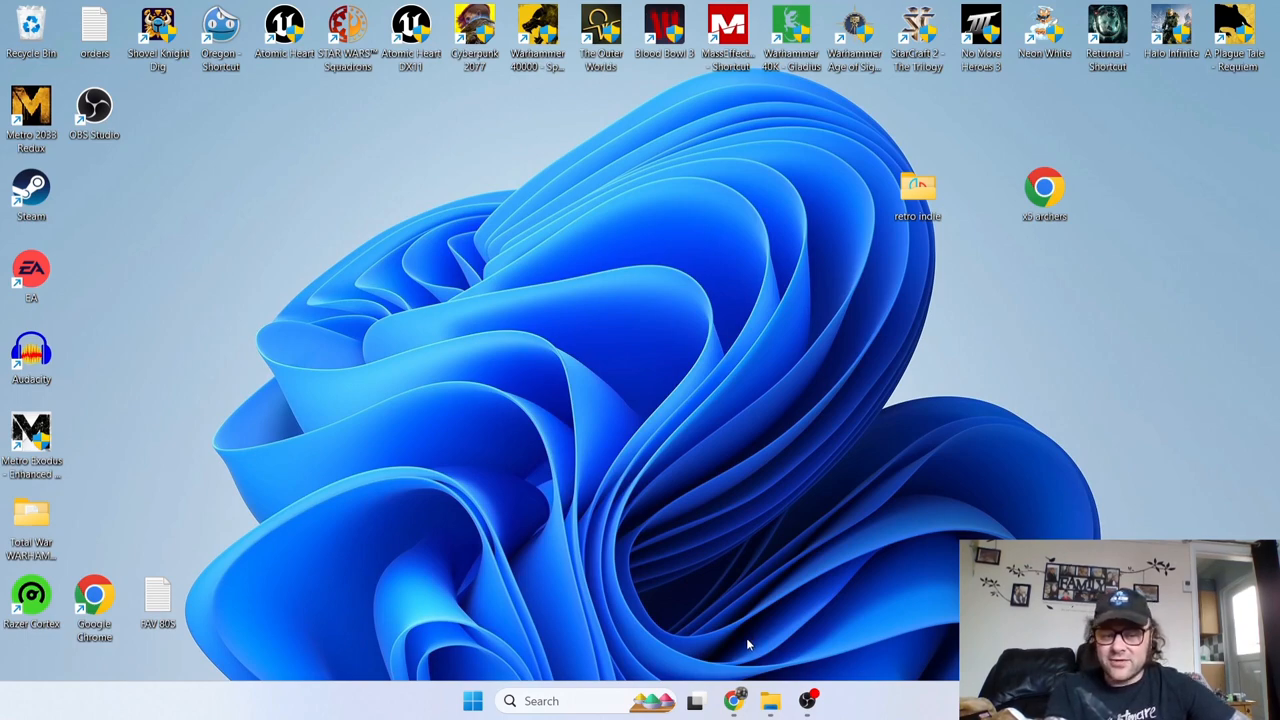
mouse_move(736, 700)
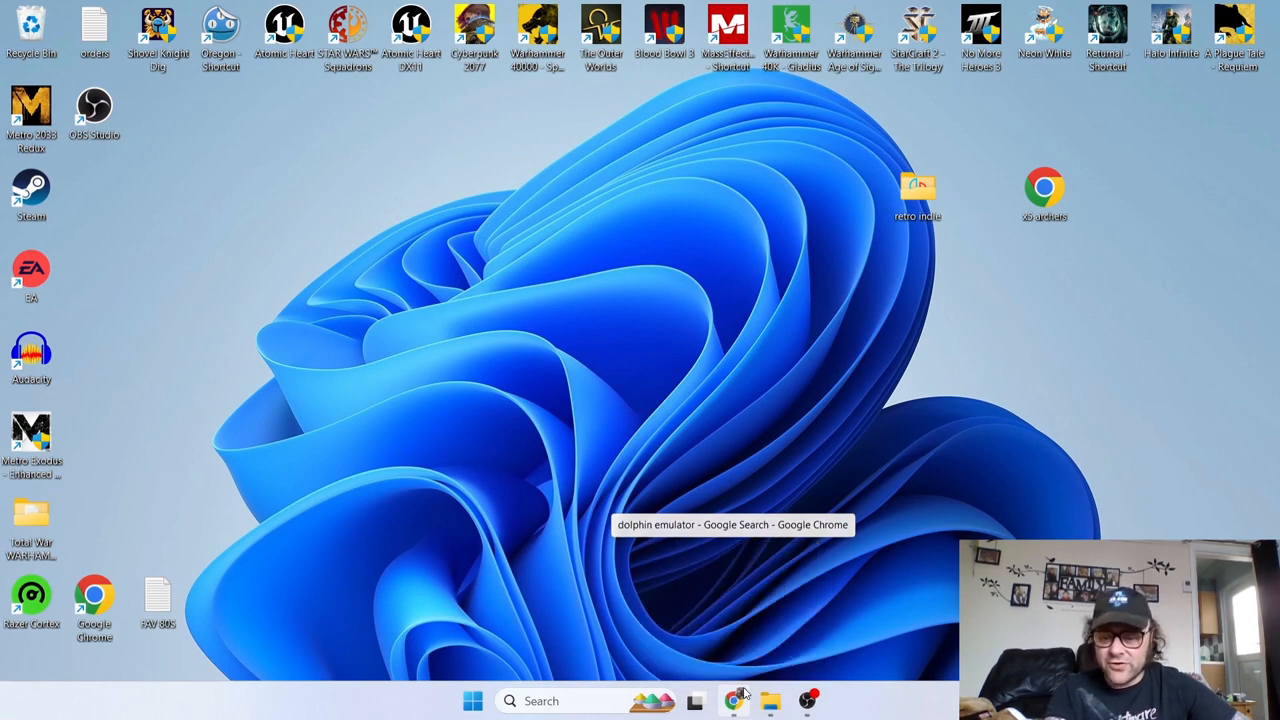
Step: Open the official Dolphin Emulator website from the Chrome search results
left_click(732, 700)
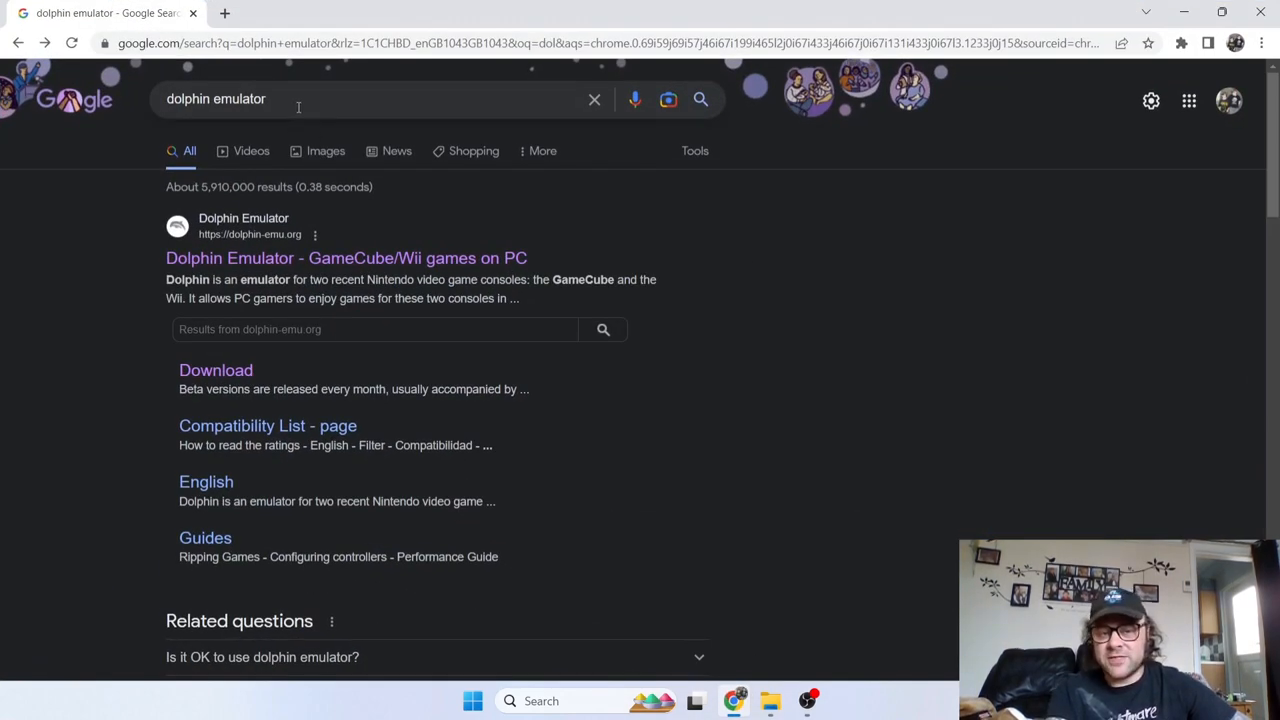
mouse_move(336, 212)
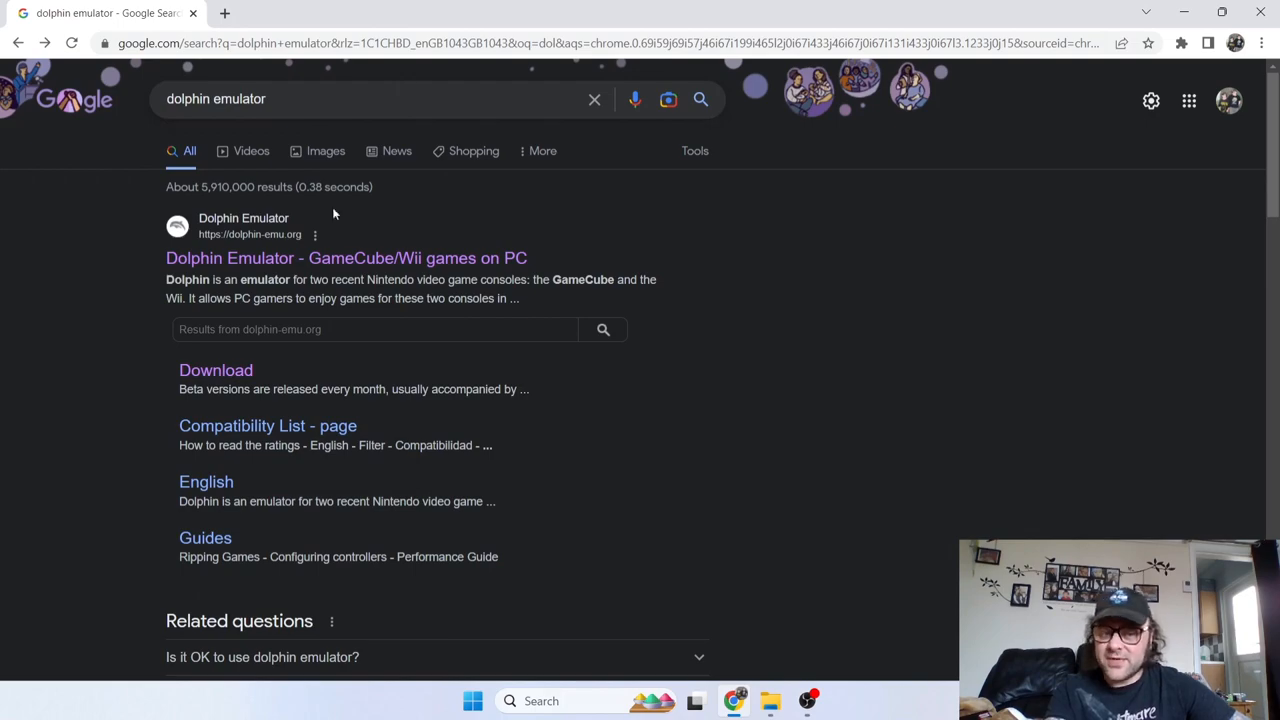
mouse_move(404, 258)
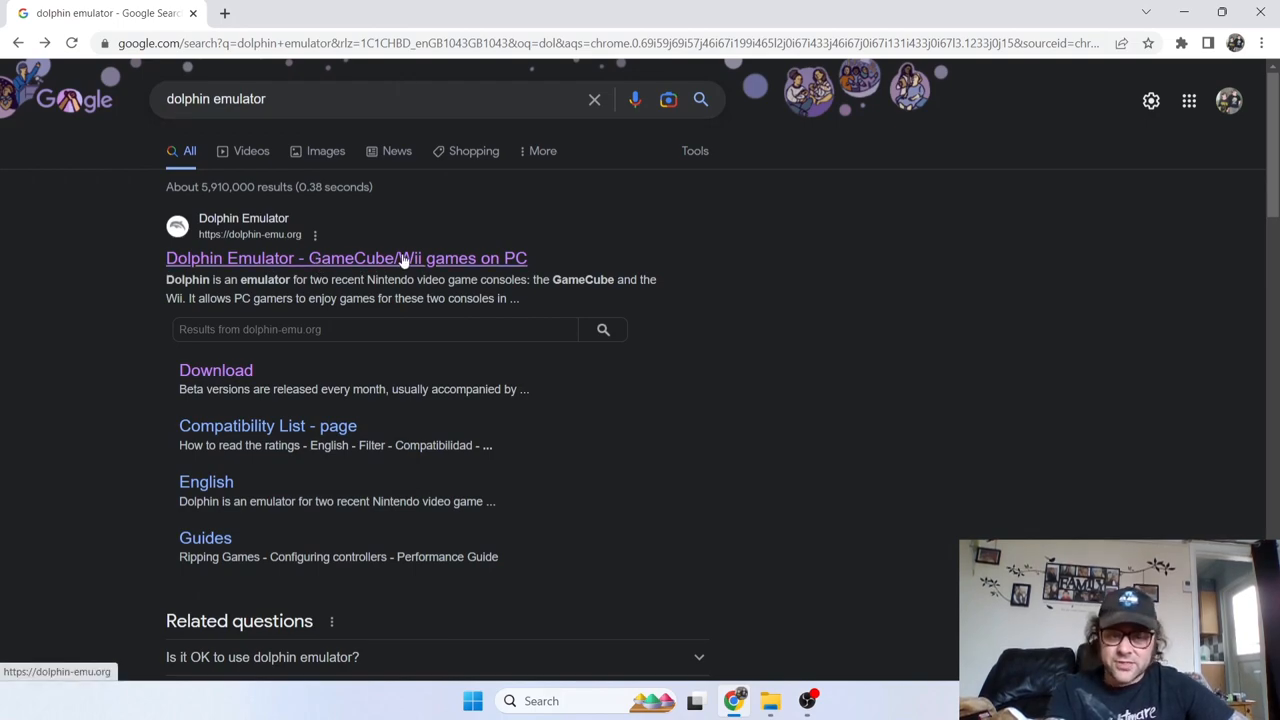
left_click(346, 258)
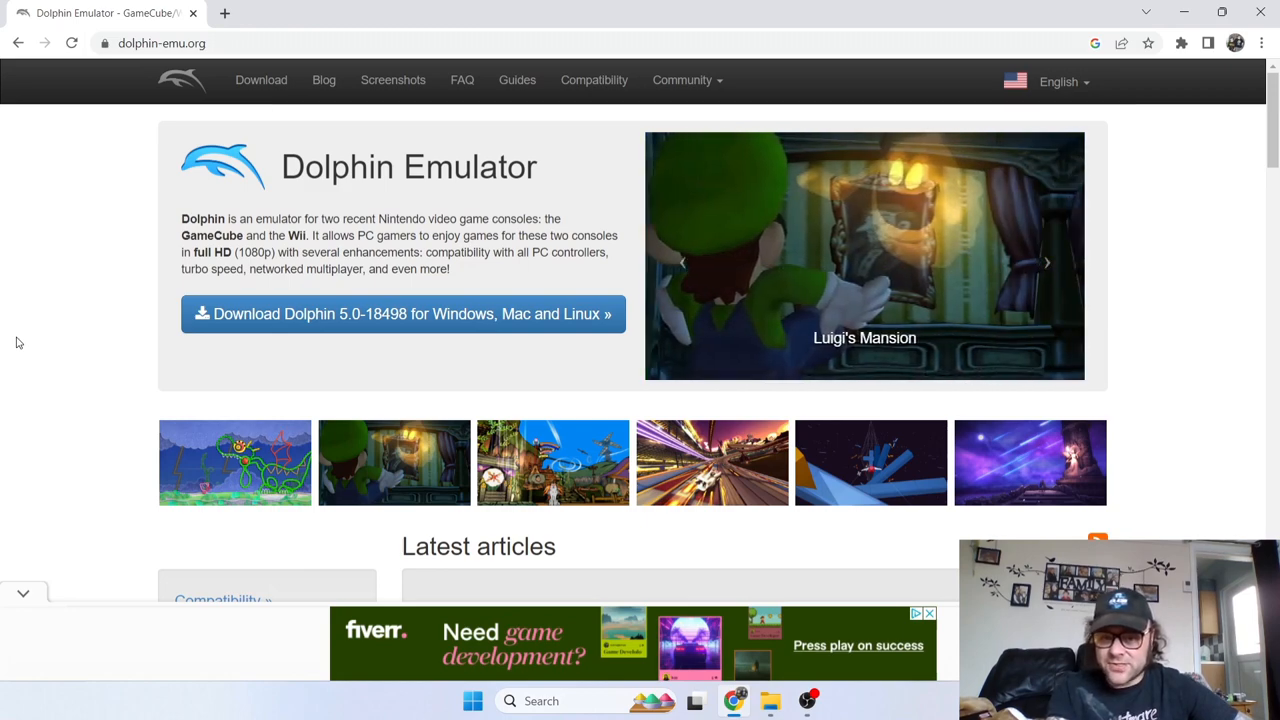
mouse_move(558, 376)
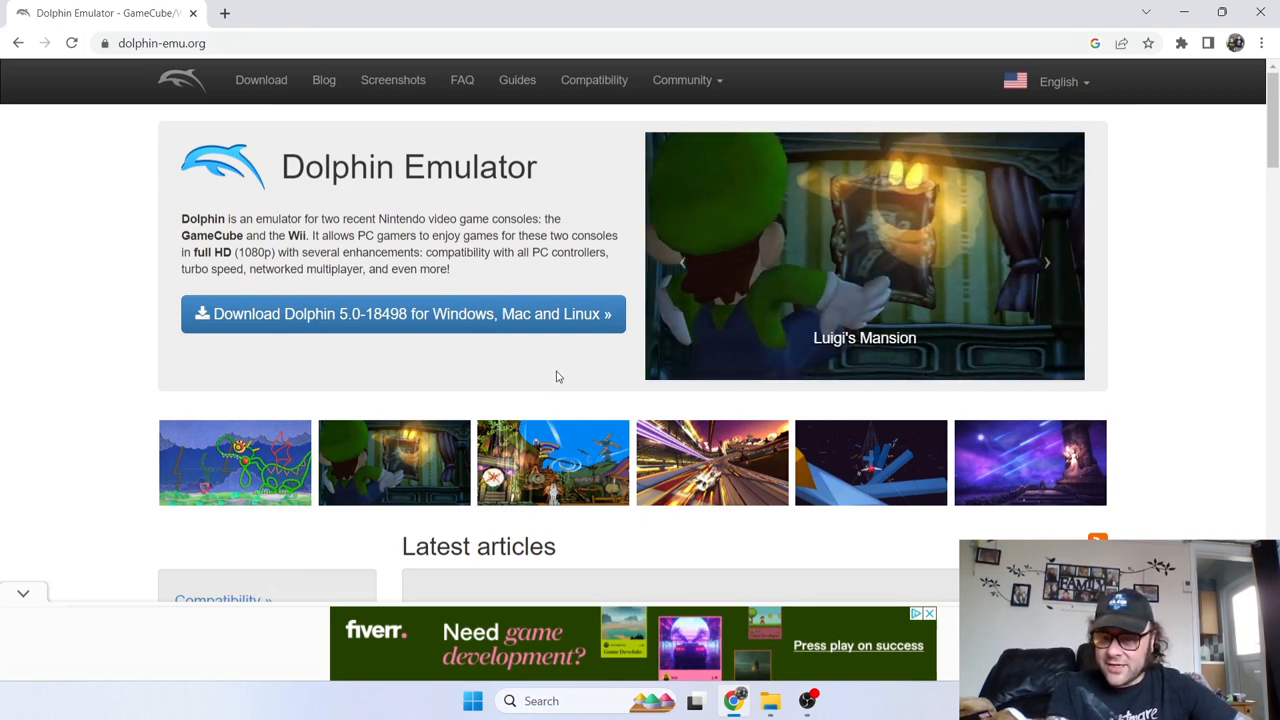
mouse_move(616, 298)
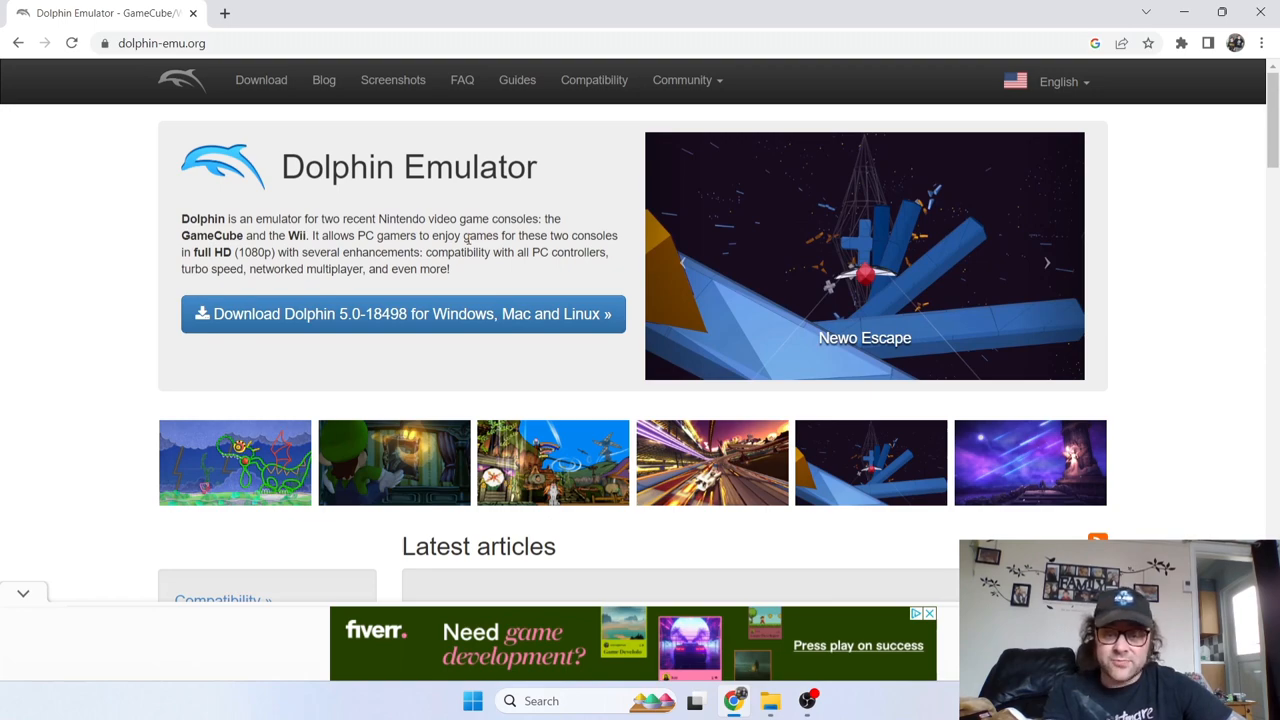
mouse_move(476, 314)
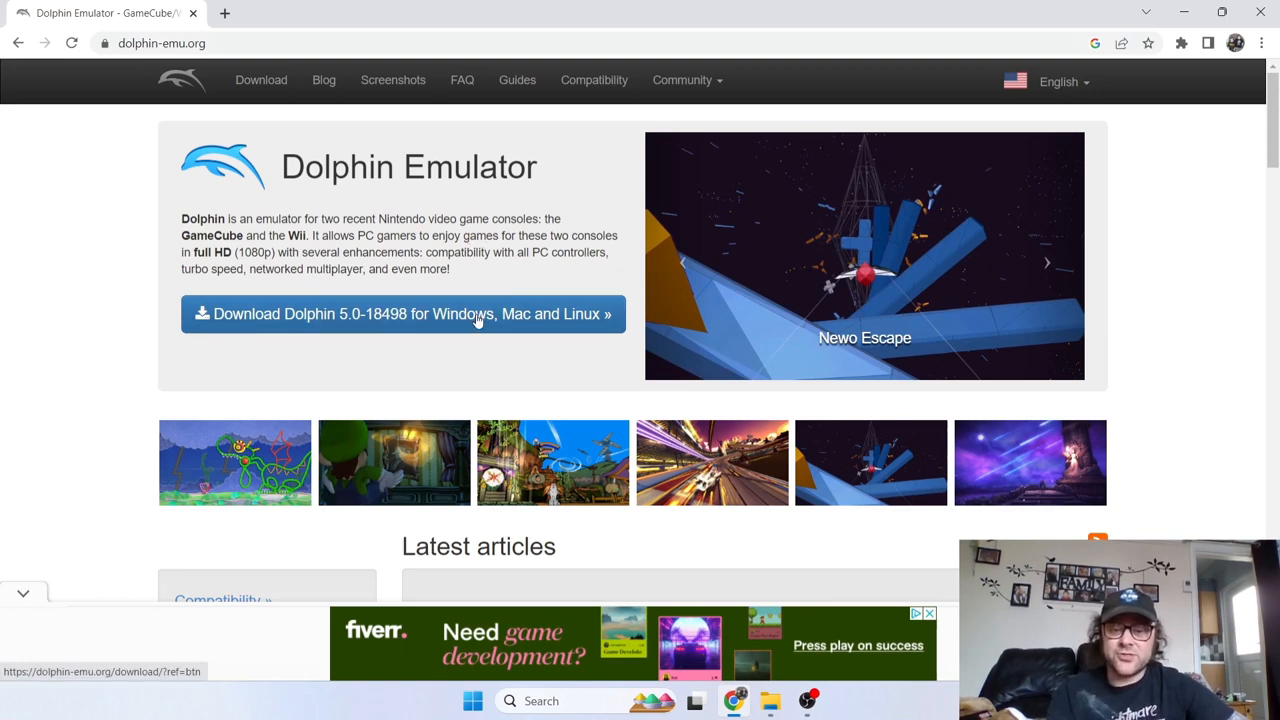
Step: Download the Windows x64 build of Dolphin beta 5.0-18498 from the Download page
left_click(392, 314)
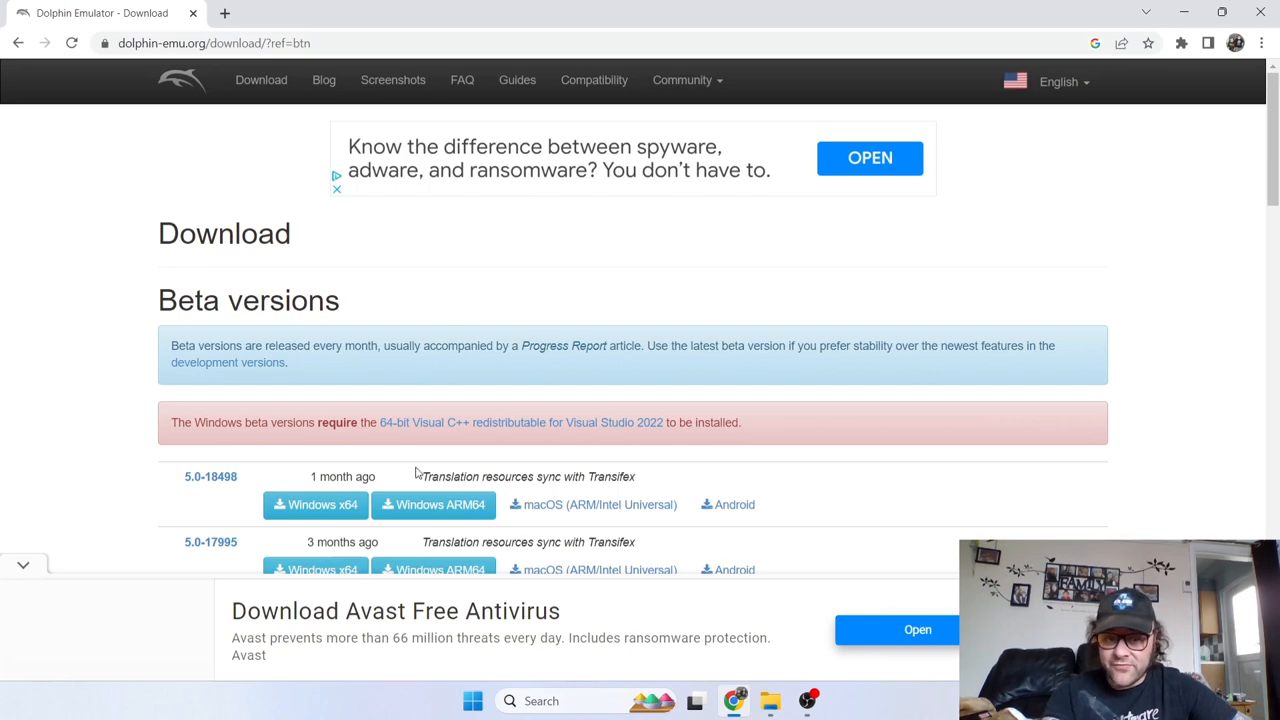
mouse_move(370, 476)
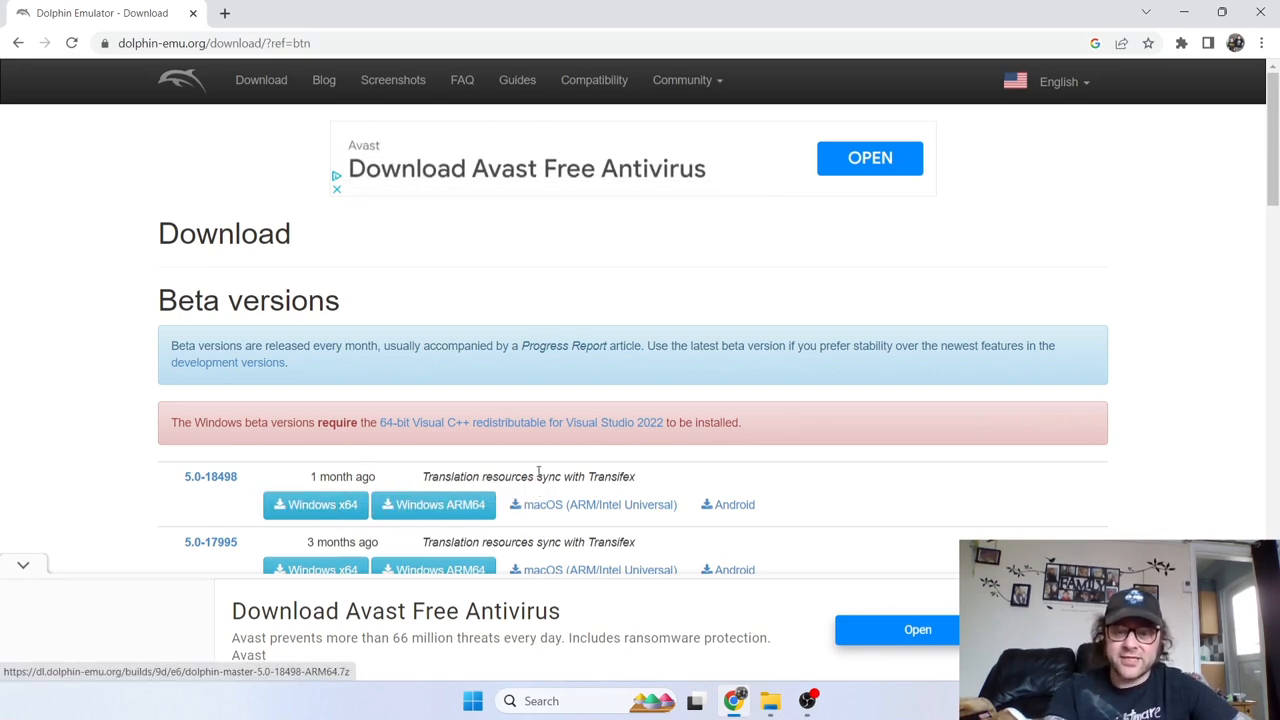
mouse_move(528, 504)
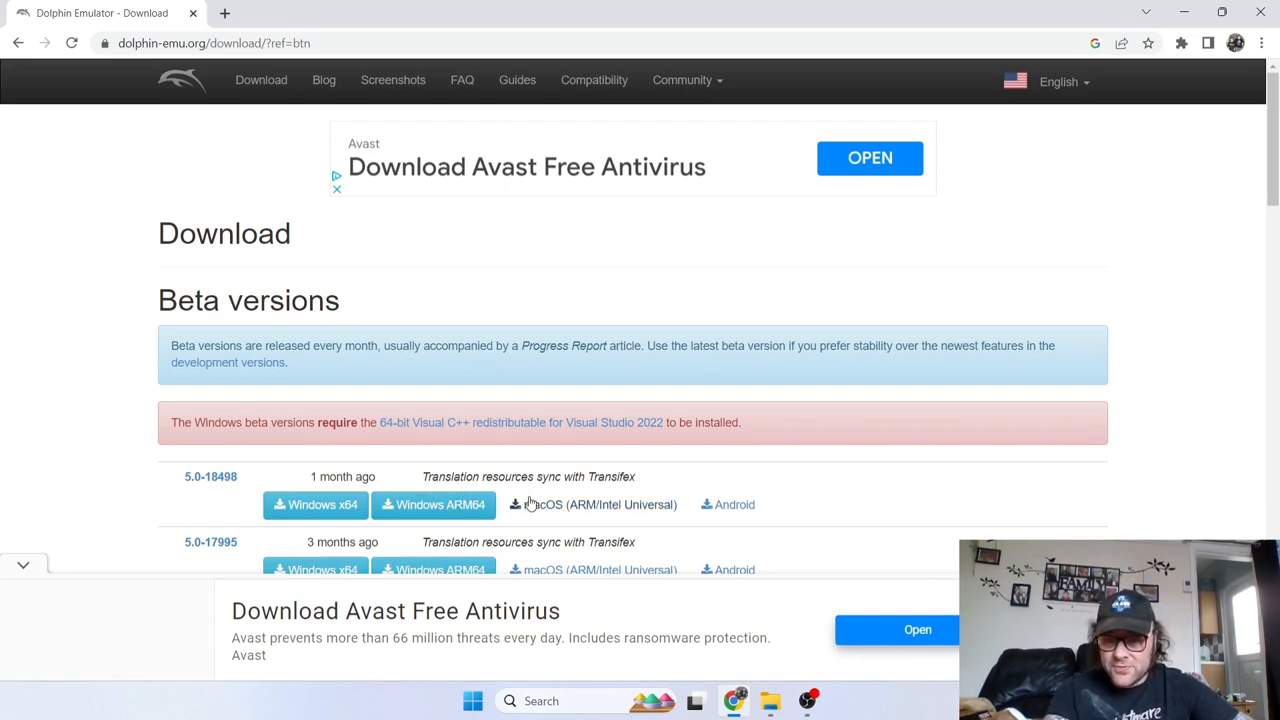
mouse_move(724, 504)
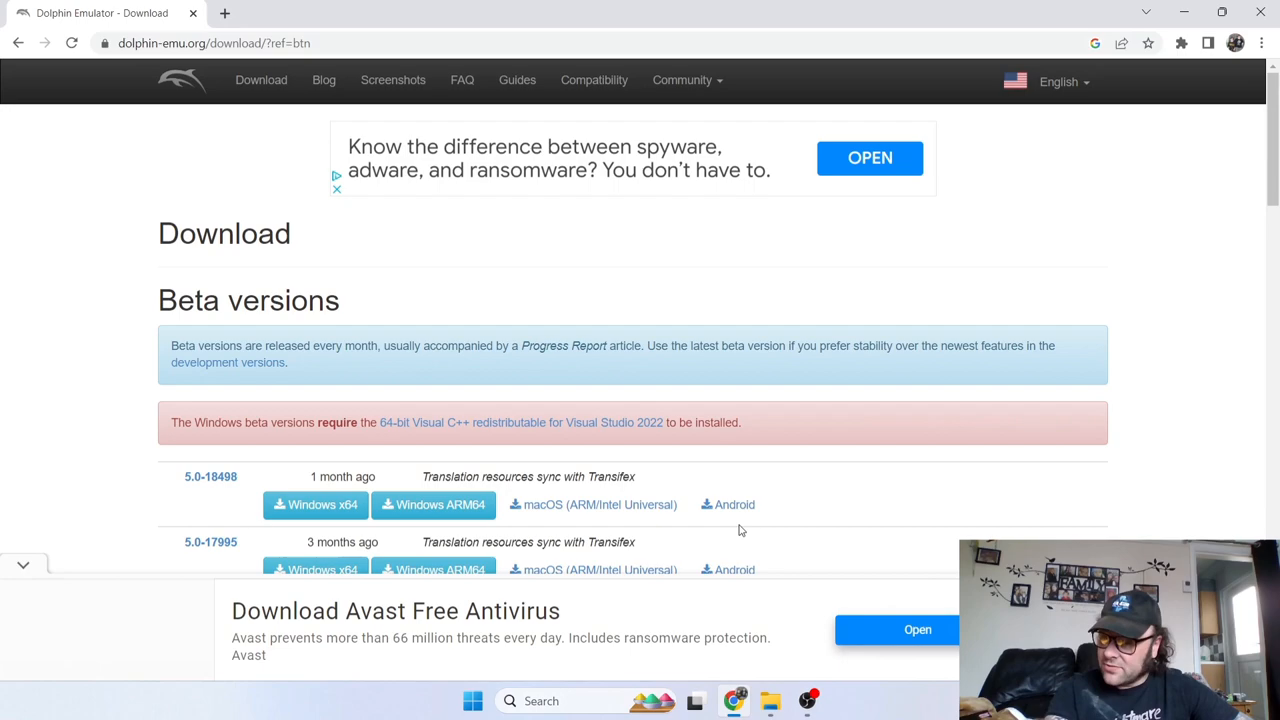
mouse_move(600, 504)
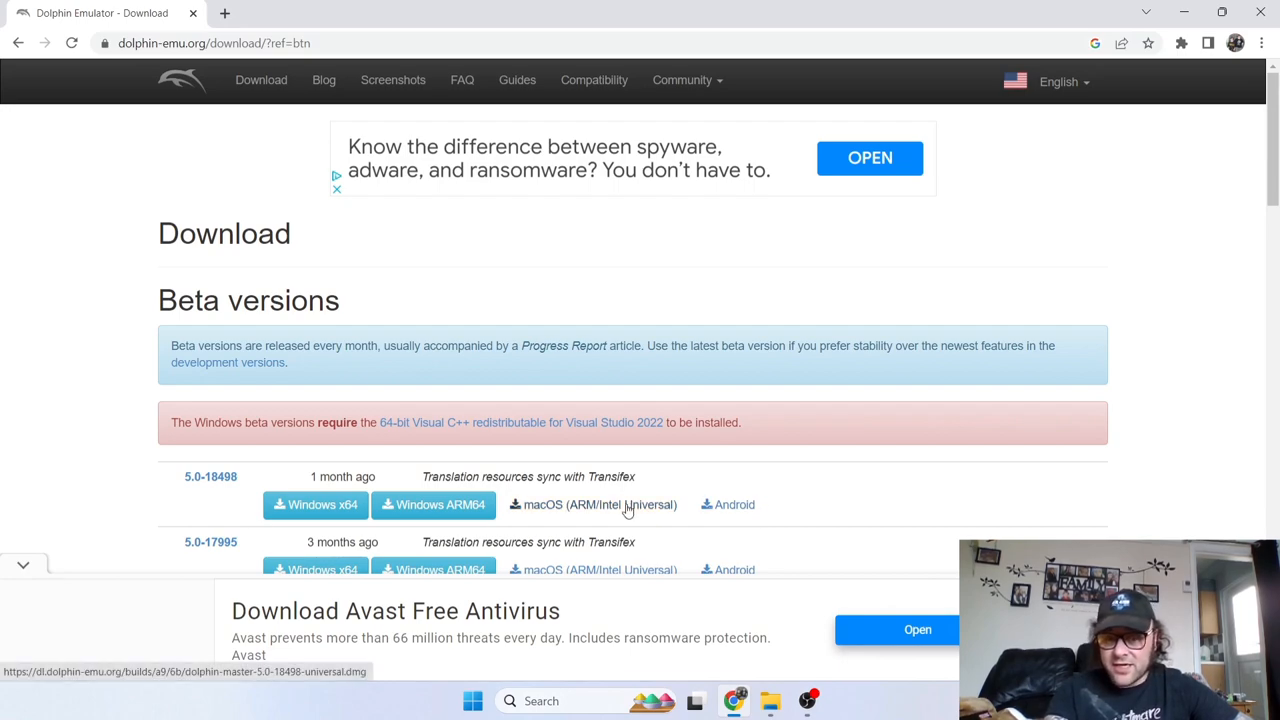
mouse_move(600, 520)
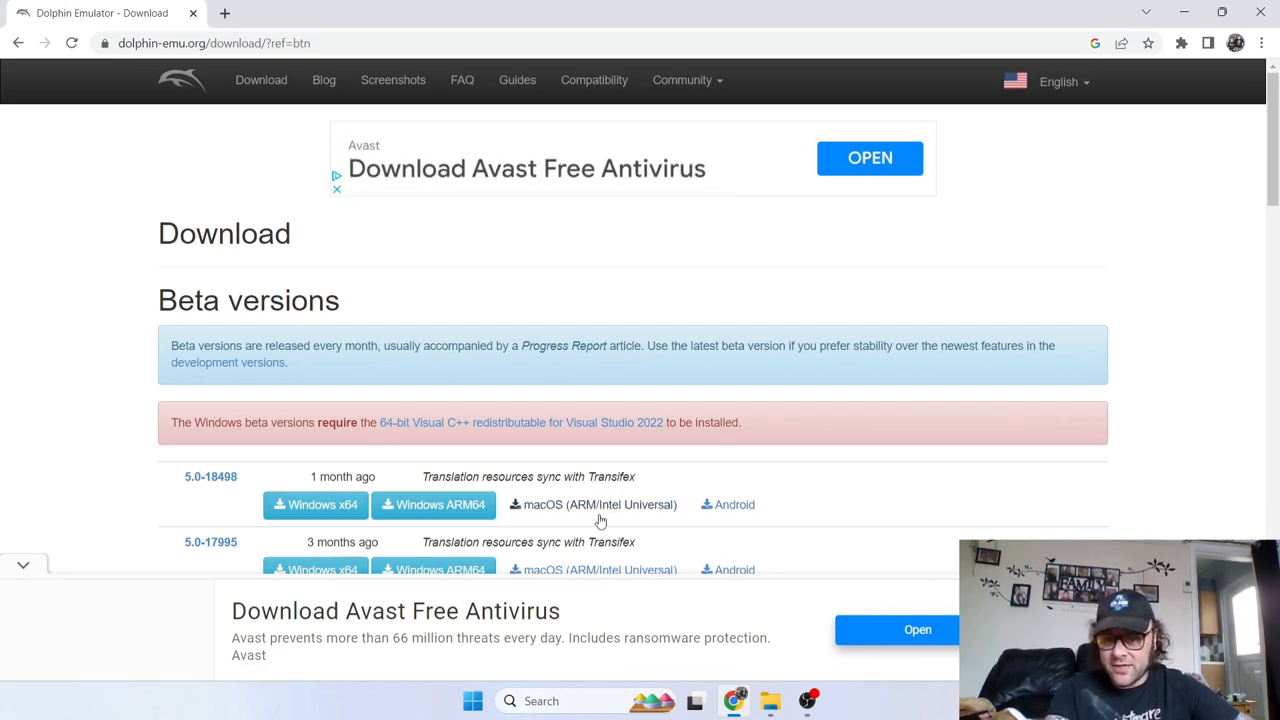
mouse_move(840, 396)
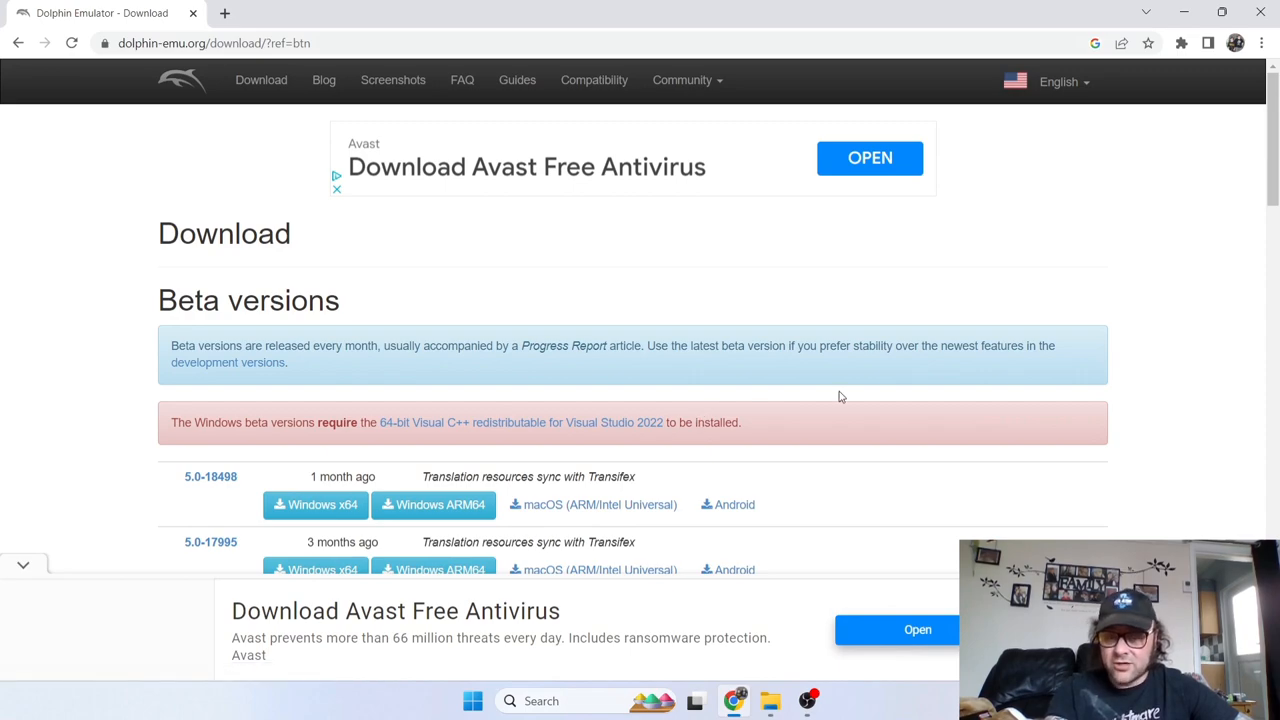
mouse_move(436, 448)
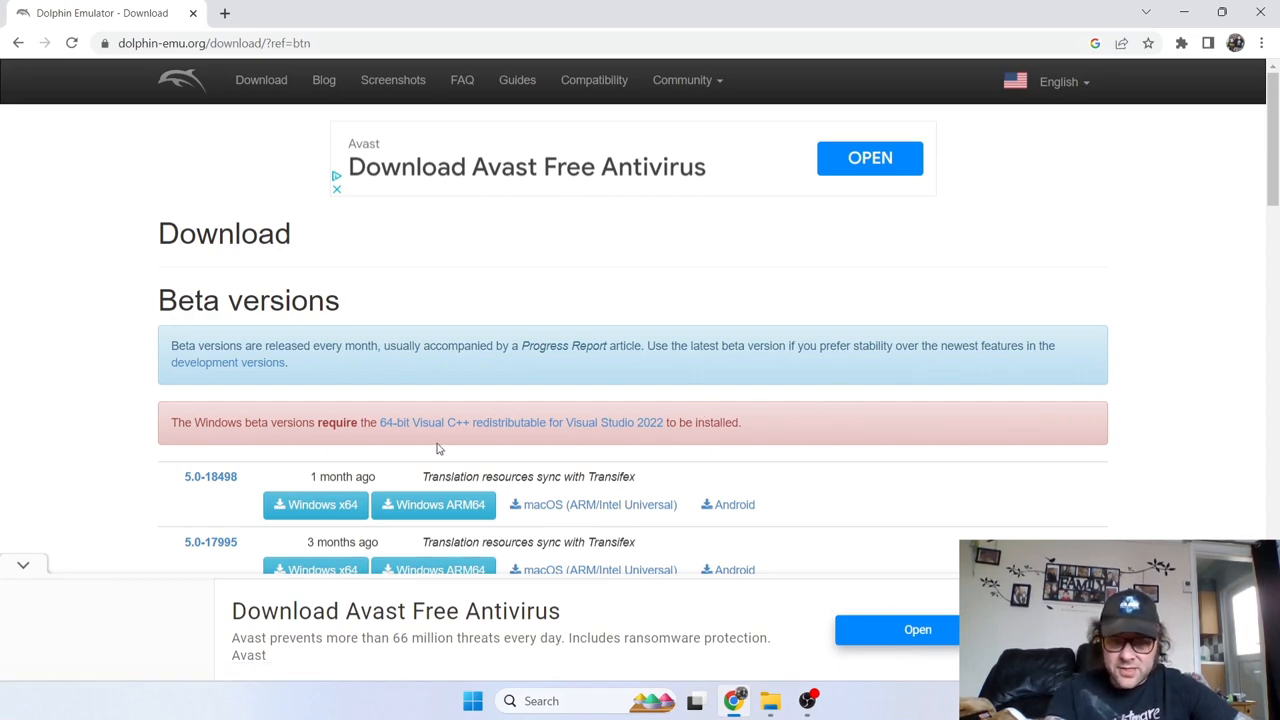
mouse_move(440, 504)
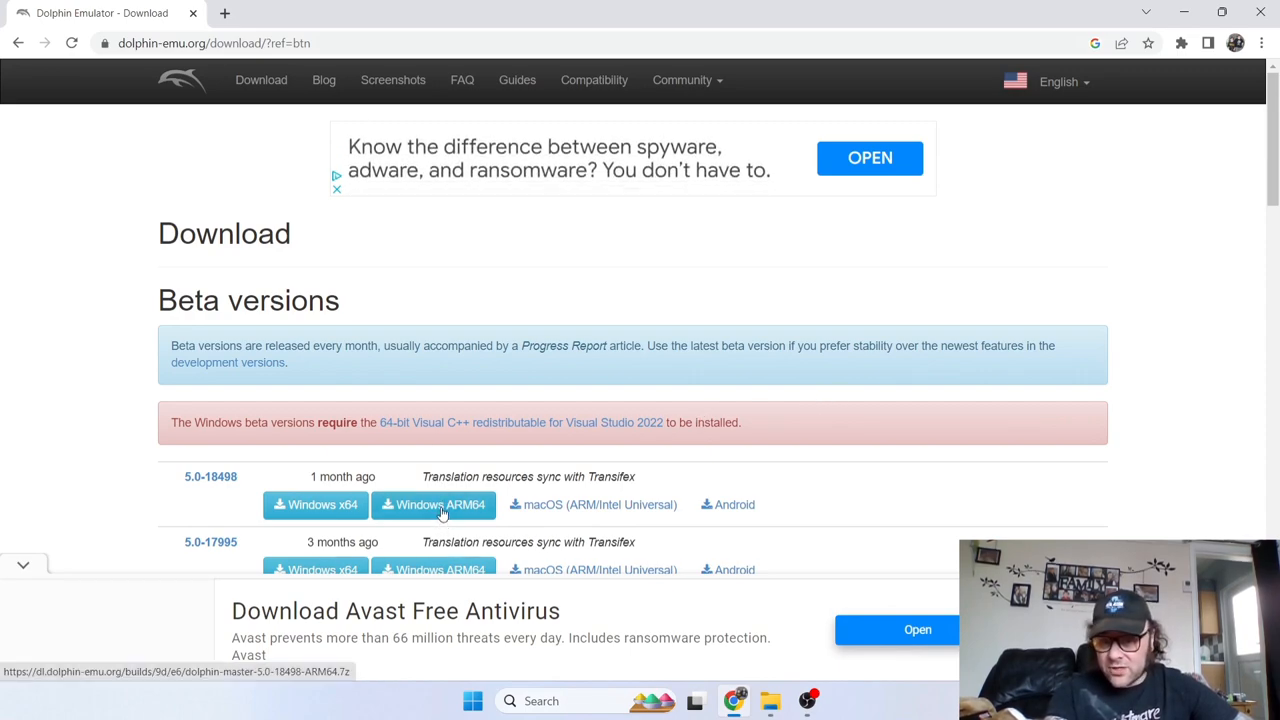
mouse_move(770, 320)
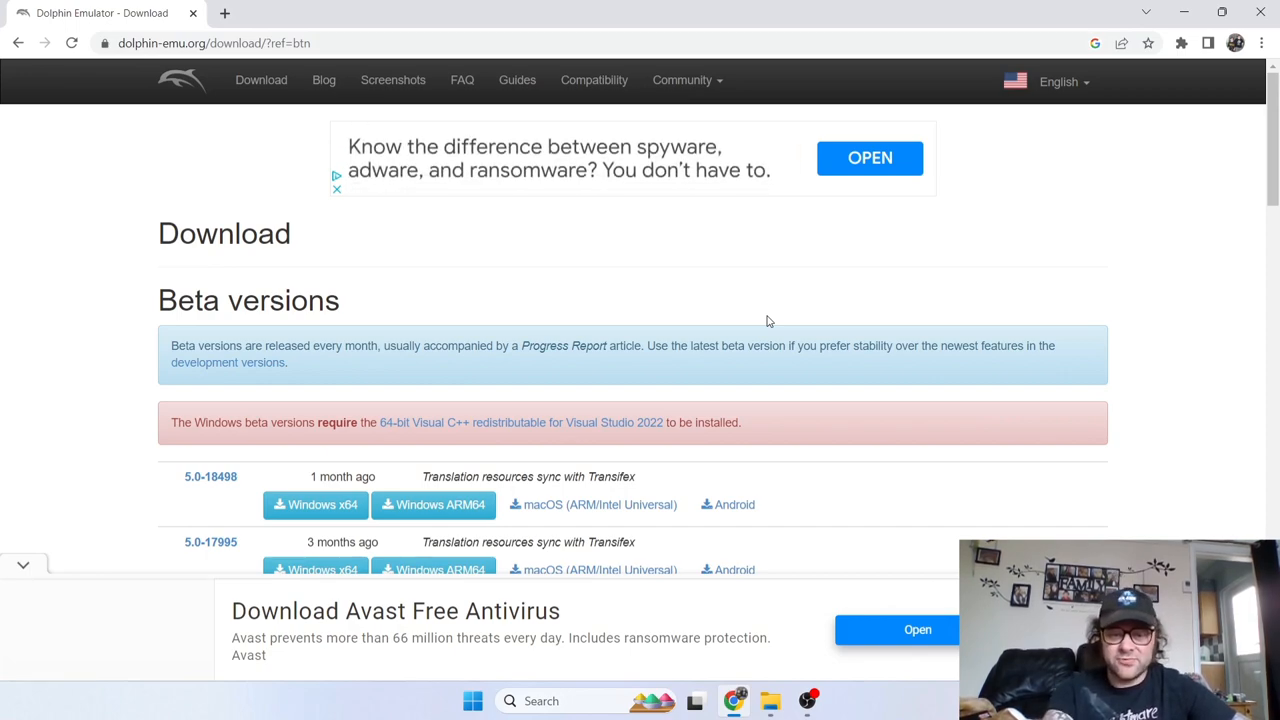
mouse_move(316, 504)
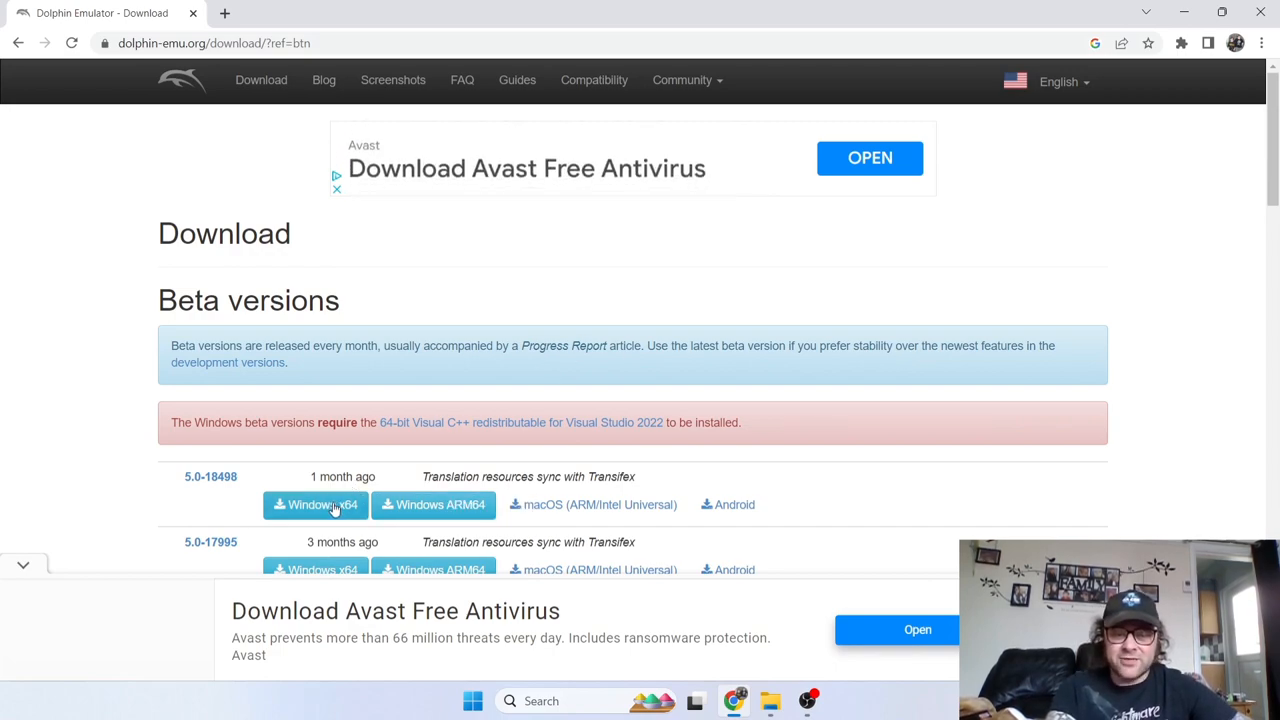
left_click(316, 504)
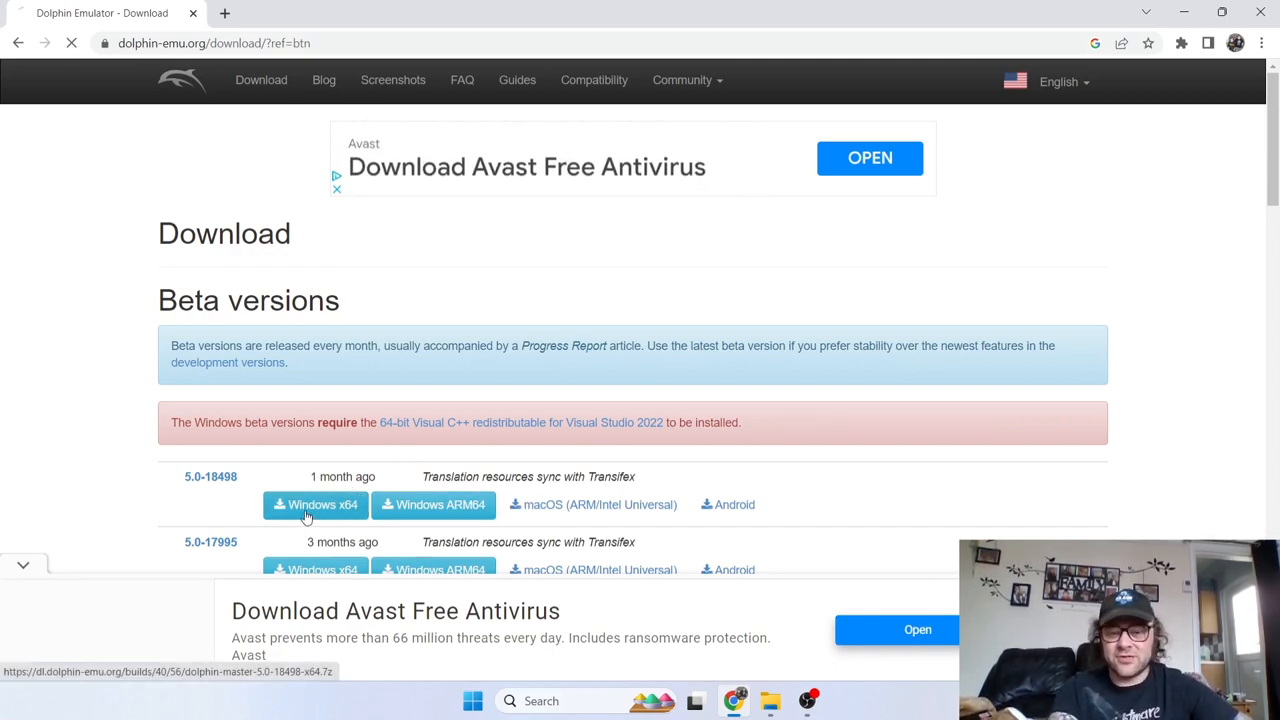
Step: Create a new desktop folder named dolphin beside the downloaded archive
left_click(314, 504)
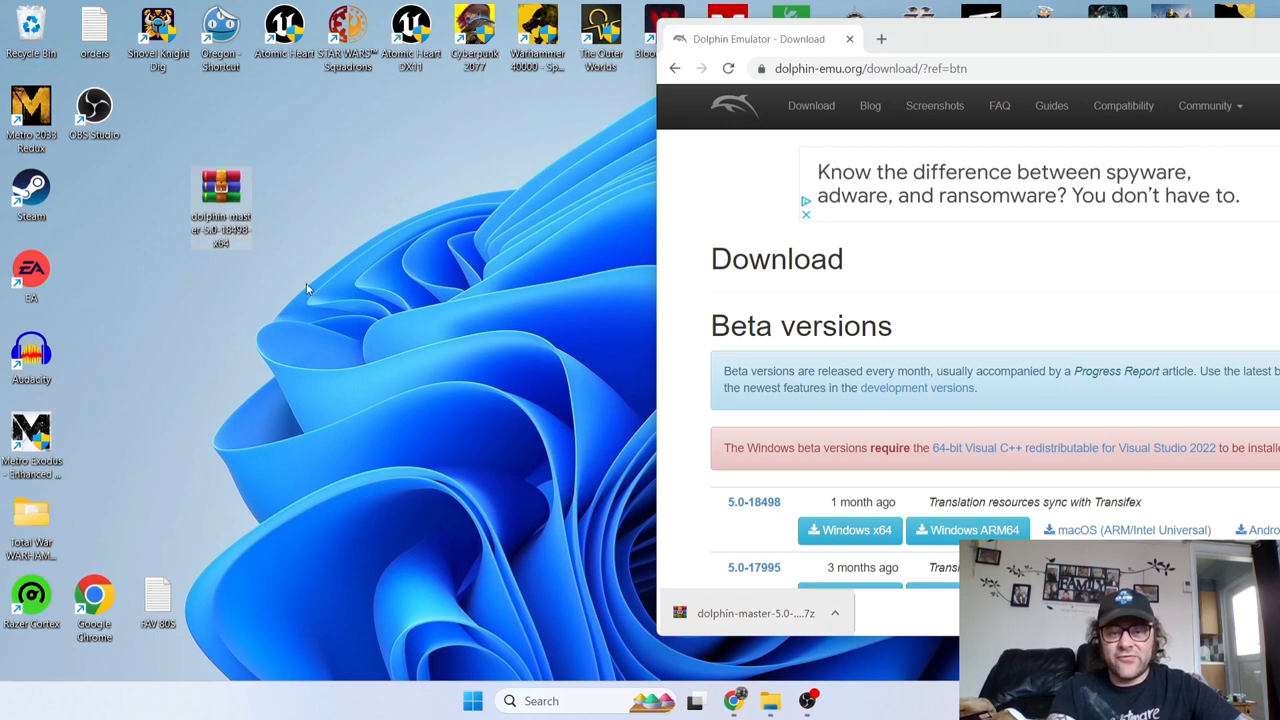
right_click(308, 288)
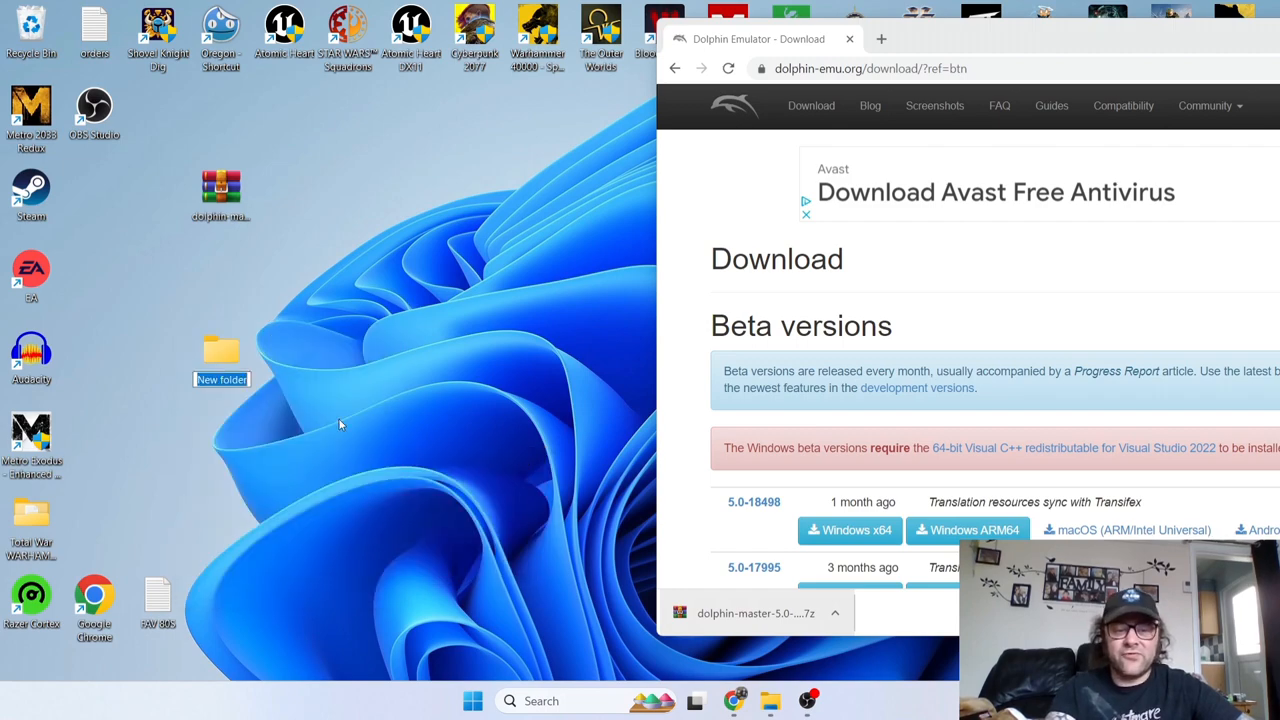
mouse_move(276, 408)
type("dolphin")
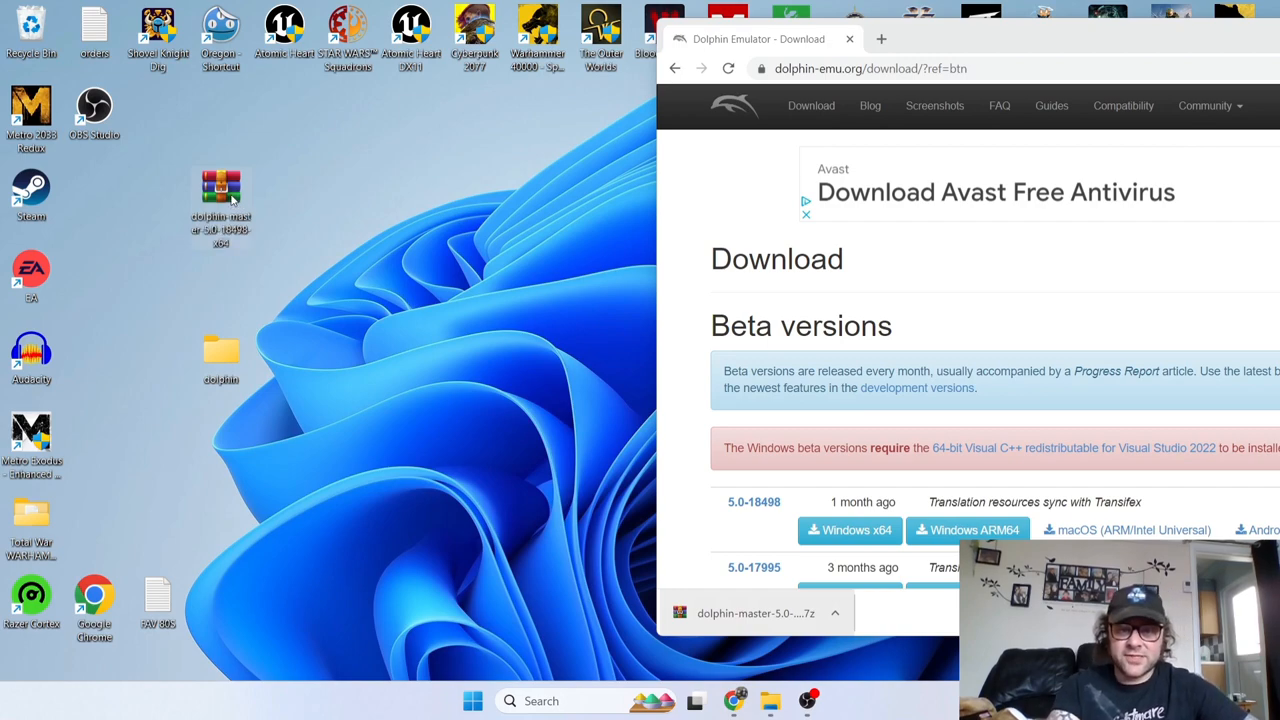
Step: Extract the Dolphin archive into the dolphin folder and delete the archive
double_click(220, 350)
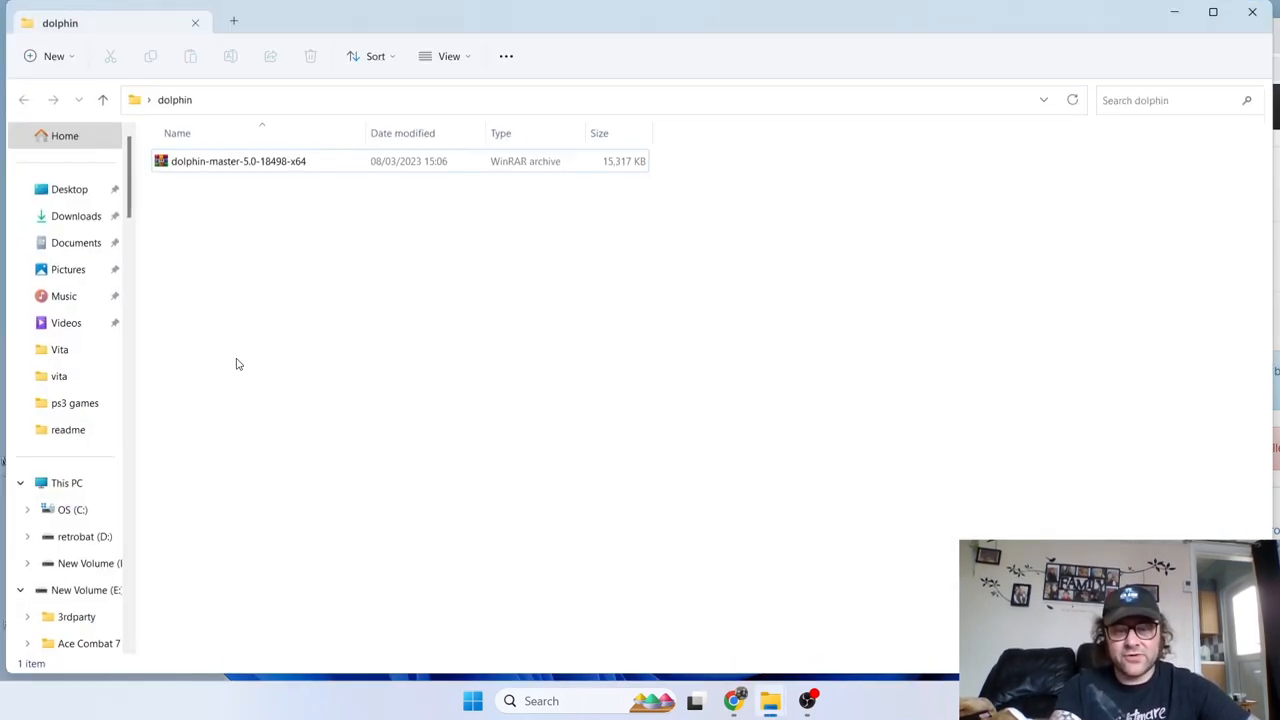
mouse_move(238, 160)
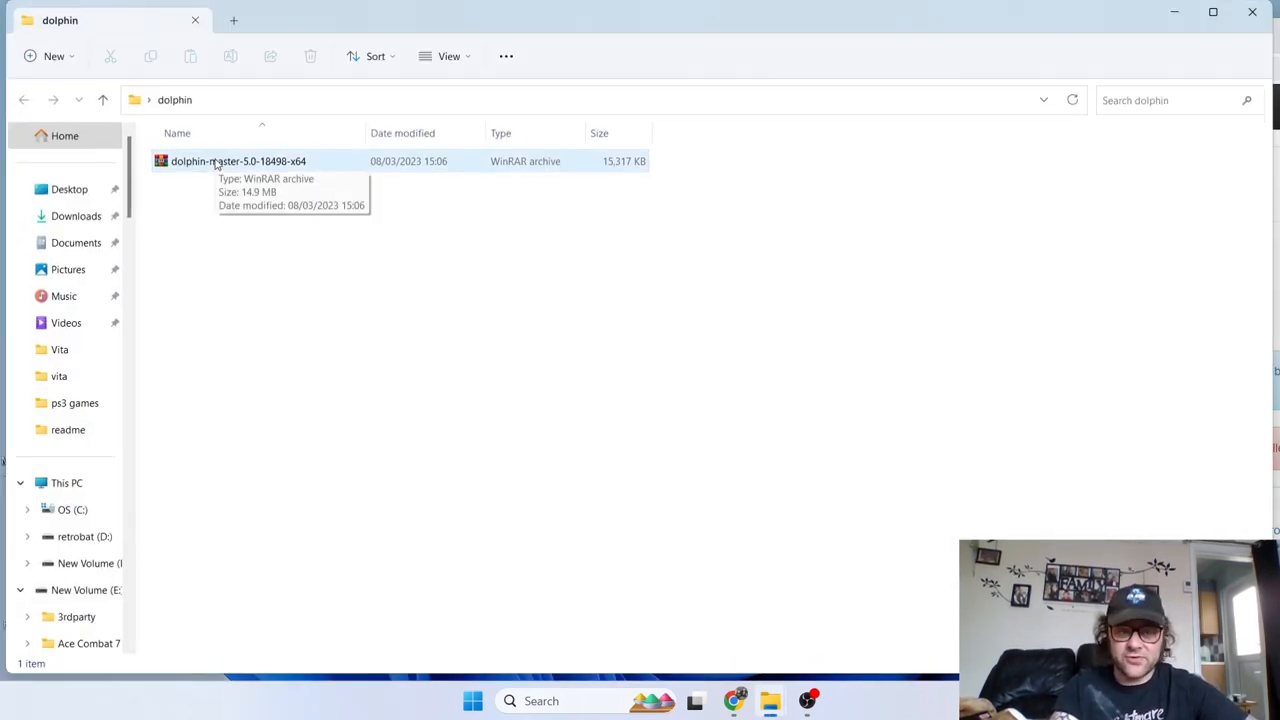
right_click(238, 160)
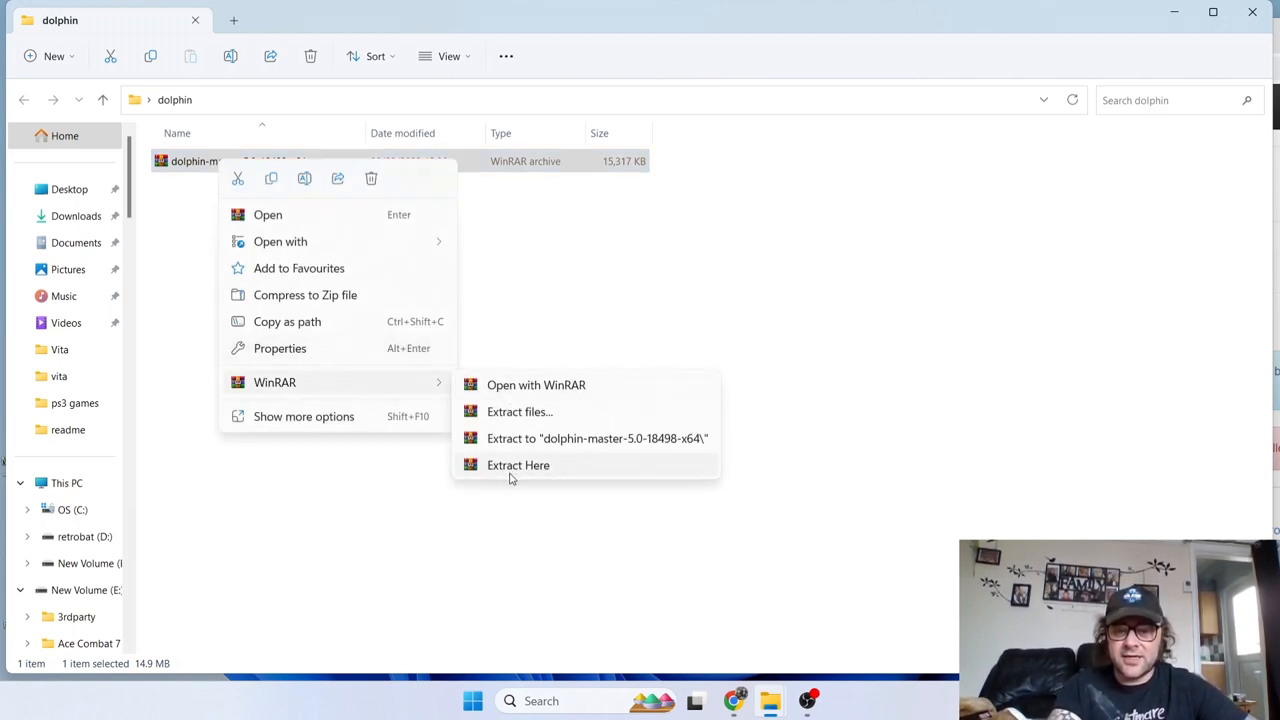
left_click(518, 464)
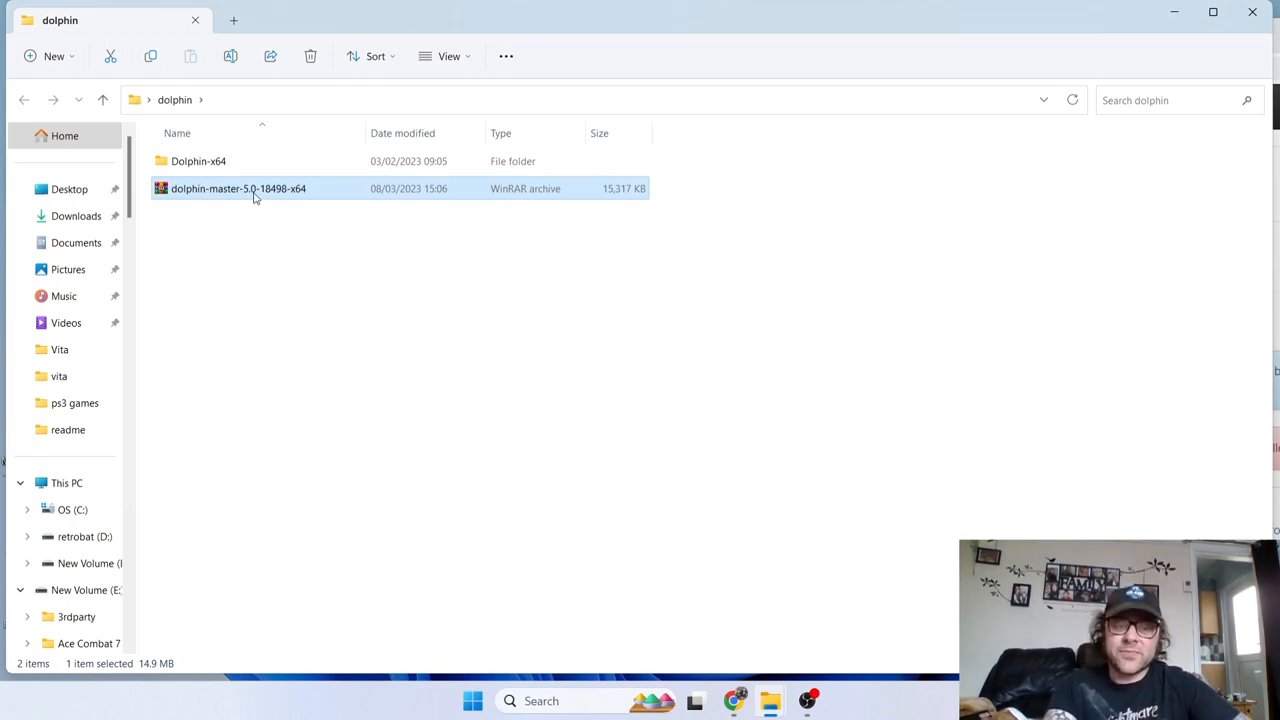
right_click(238, 188)
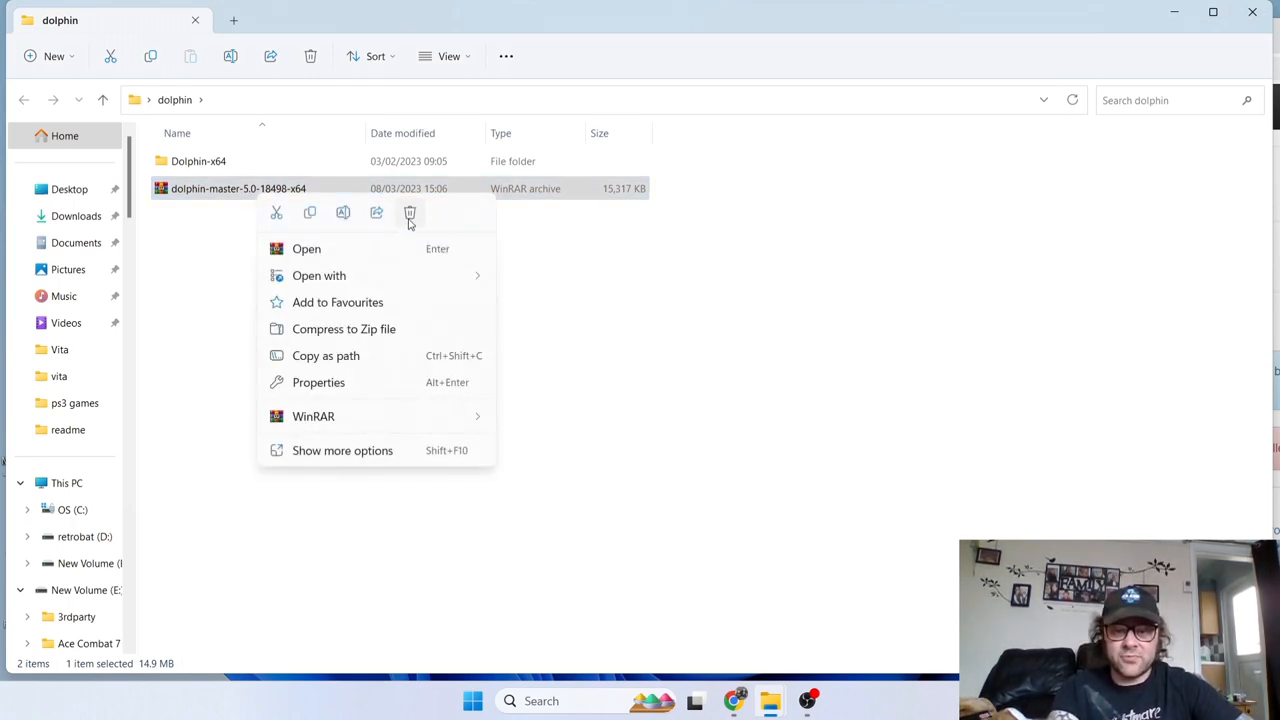
mouse_move(408, 212)
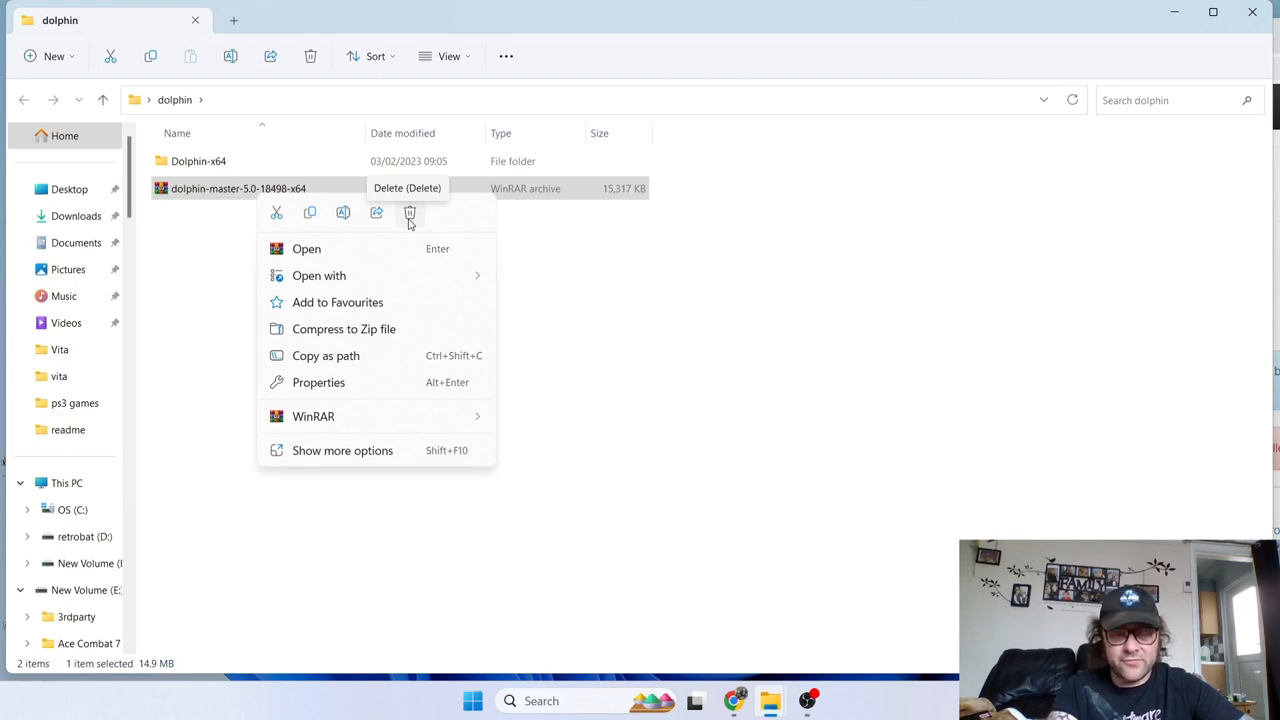
left_click(408, 212)
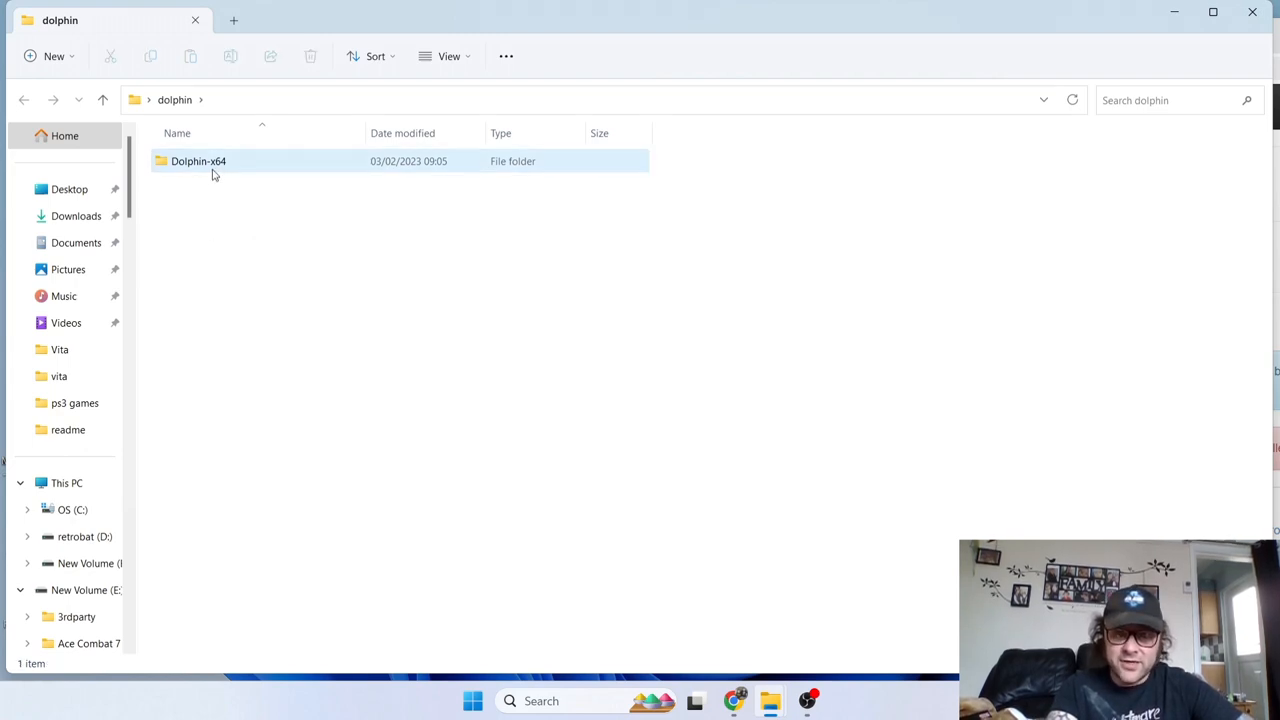
Step: Open the Dolphin-x64 folder and look through its program files down to Dolphin.exe
double_click(198, 160)
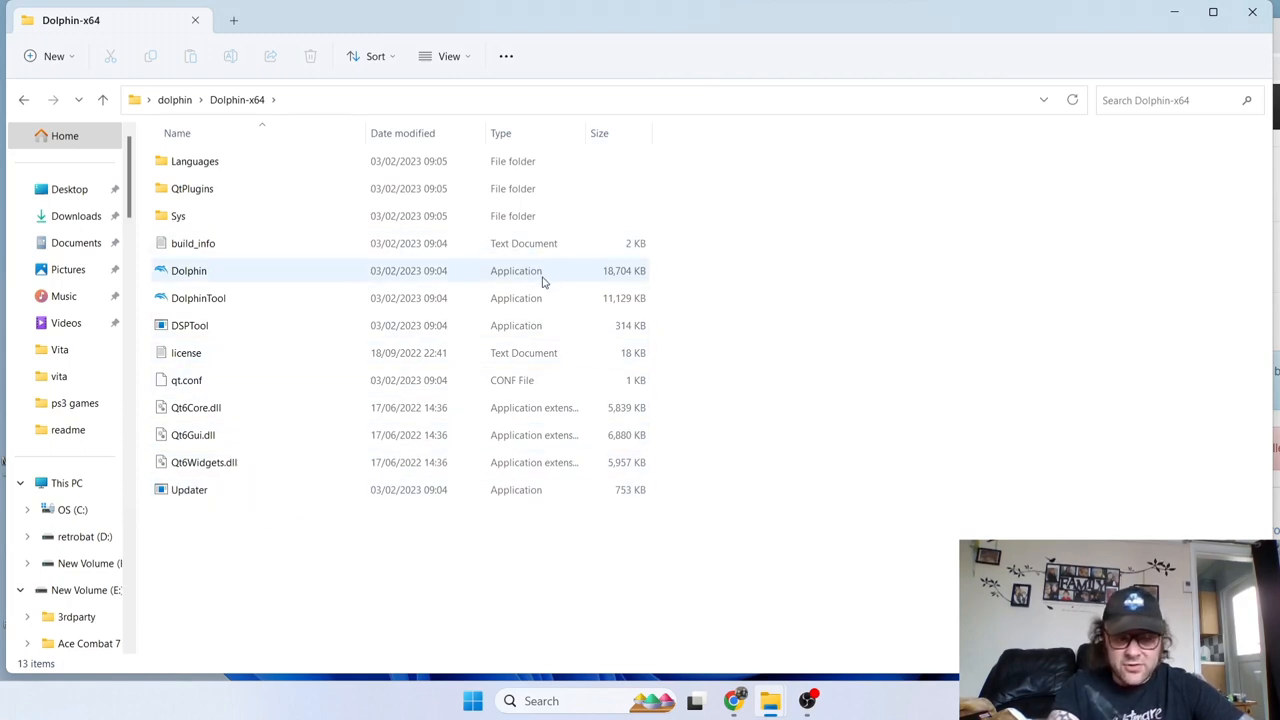
left_click(198, 296)
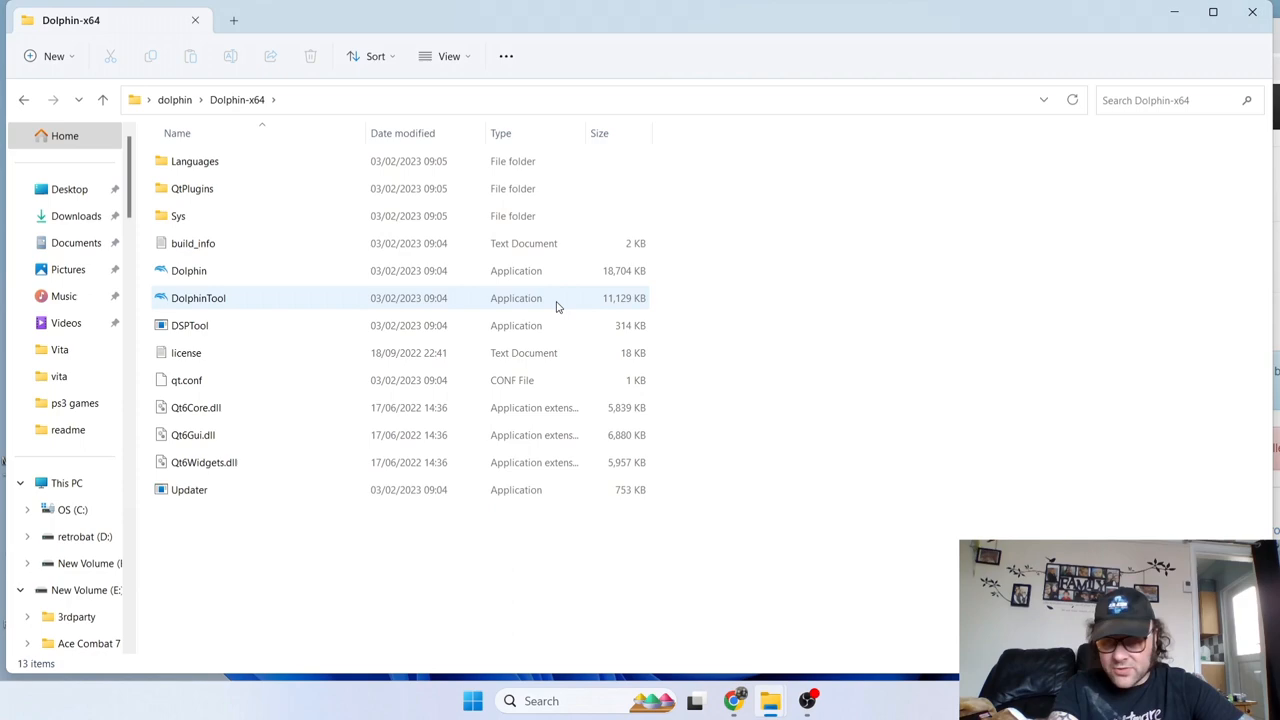
left_click(186, 352)
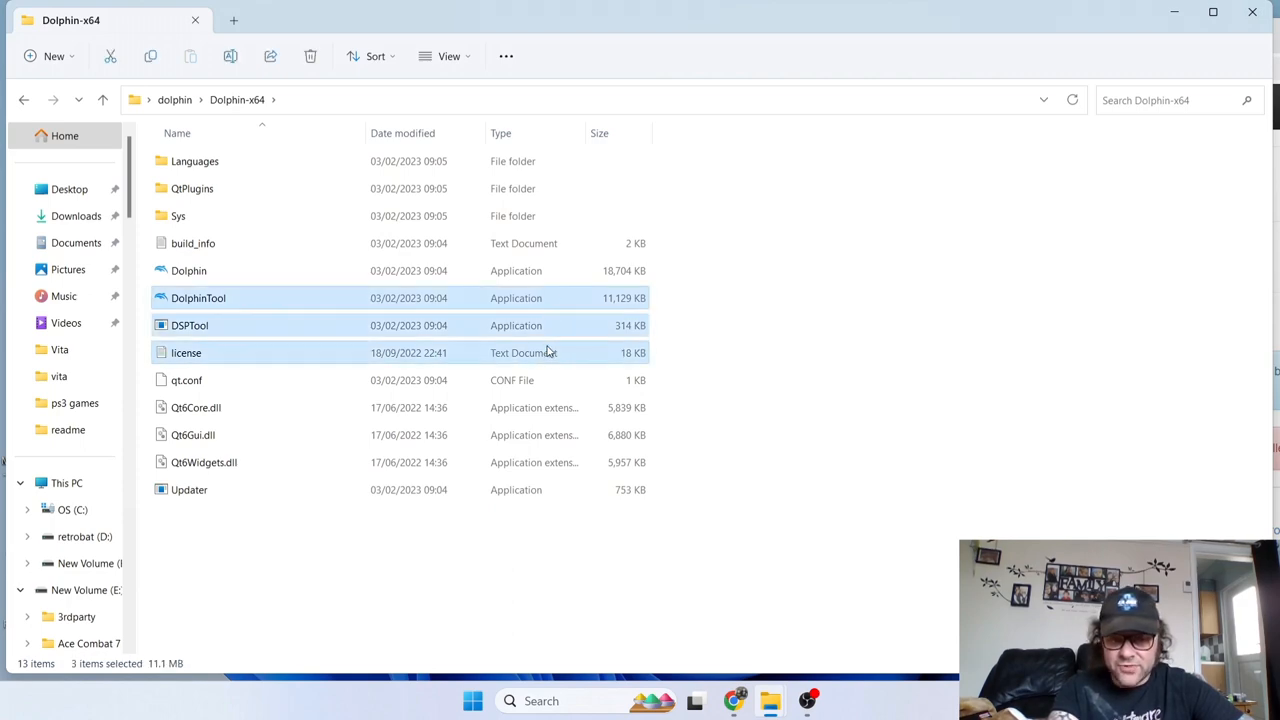
left_click(196, 408)
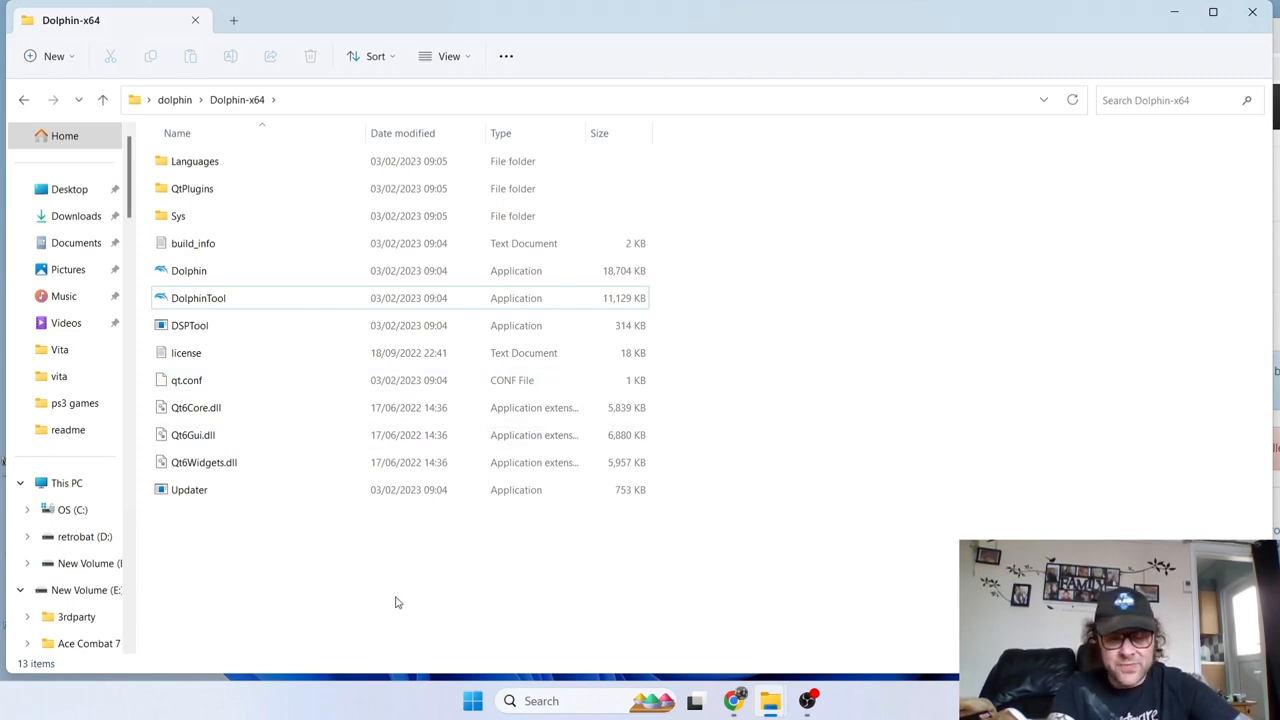
left_click(188, 270)
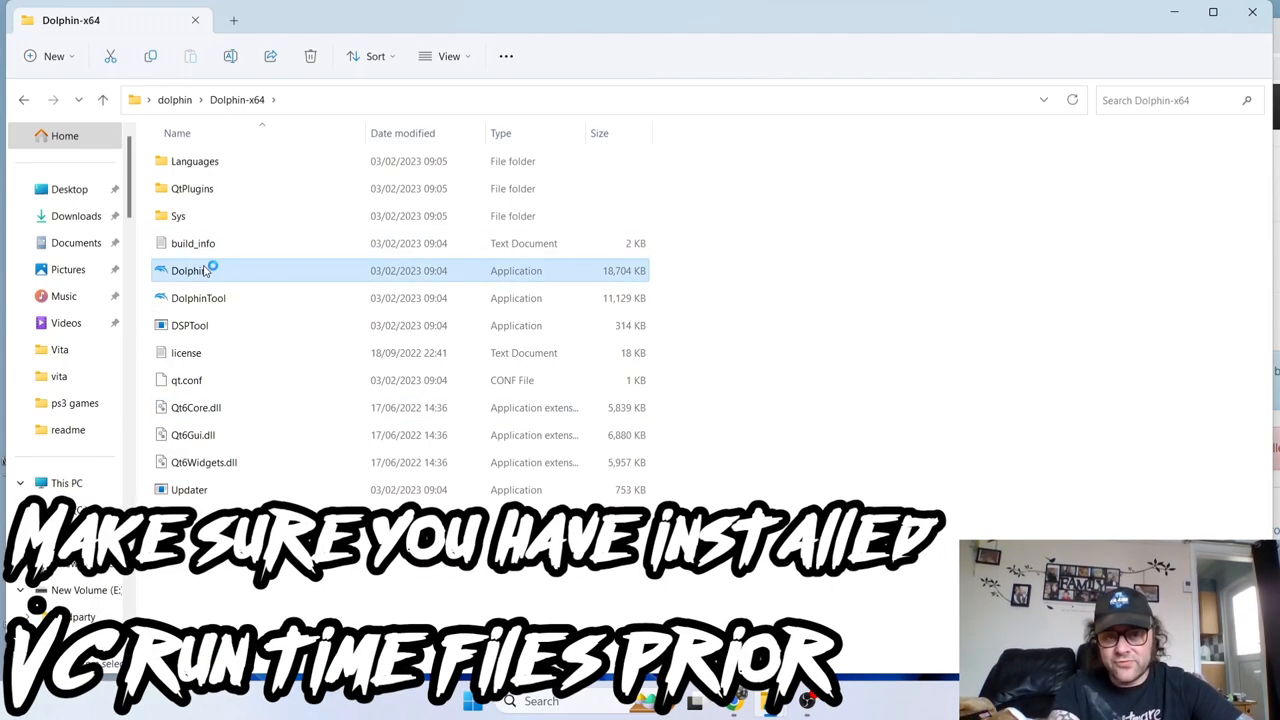
Step: Launch Dolphin.exe and dismiss the usage statistics reporting prompt
double_click(188, 270)
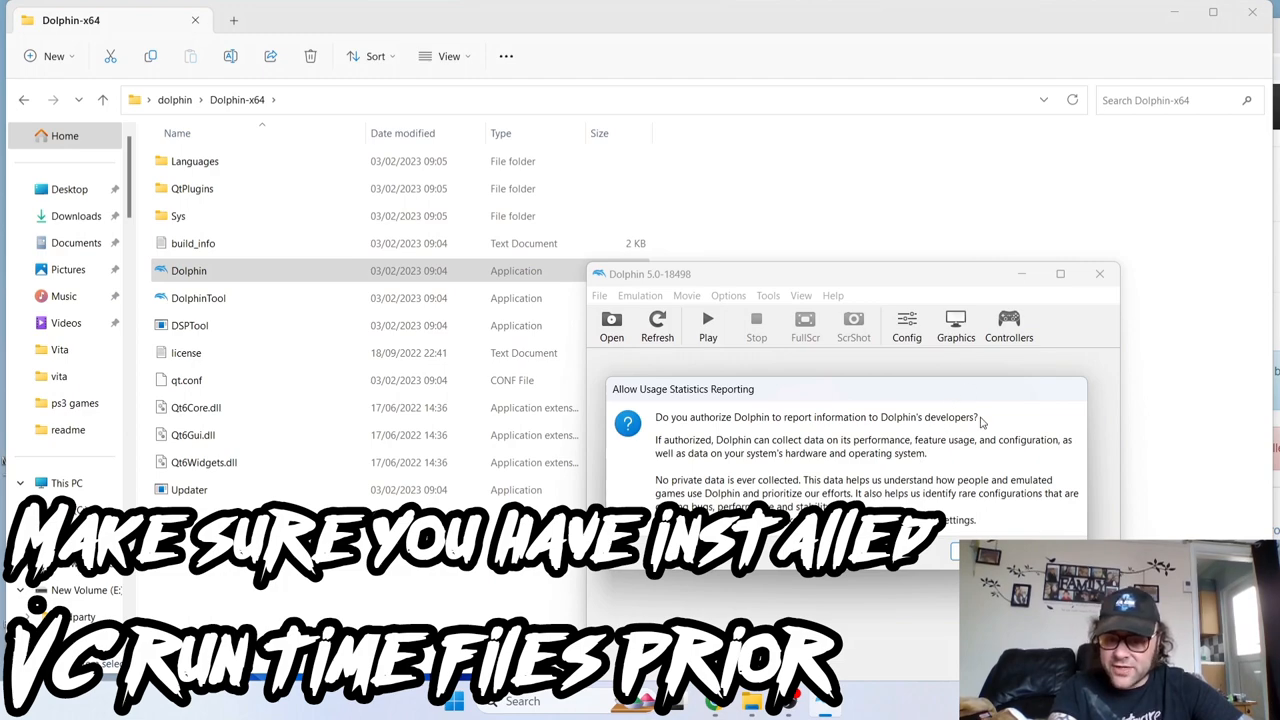
mouse_move(944, 492)
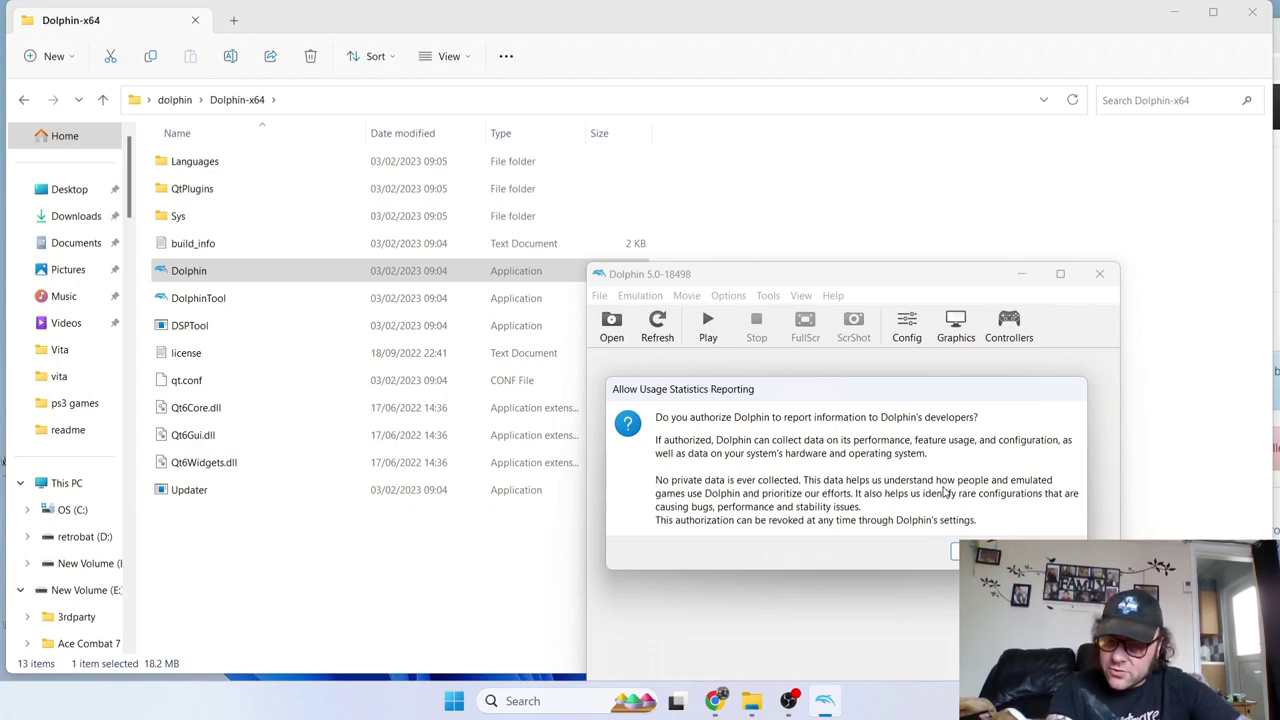
mouse_move(944, 496)
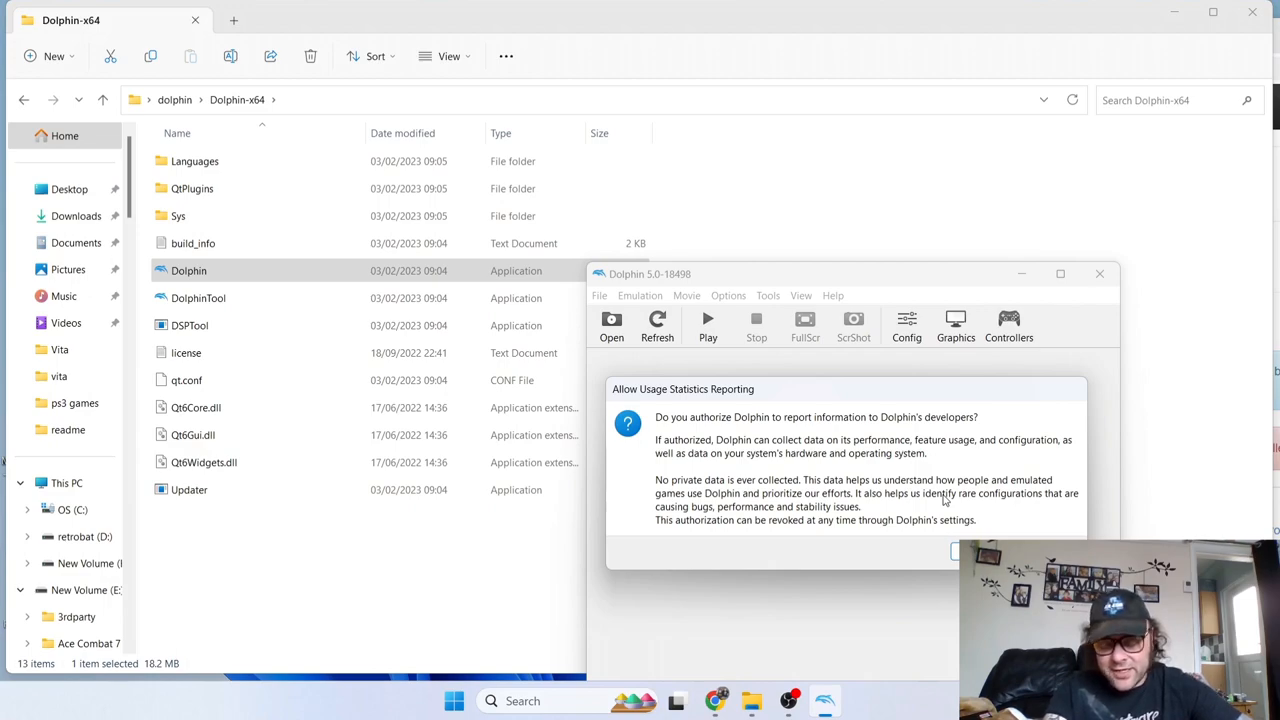
mouse_move(982, 508)
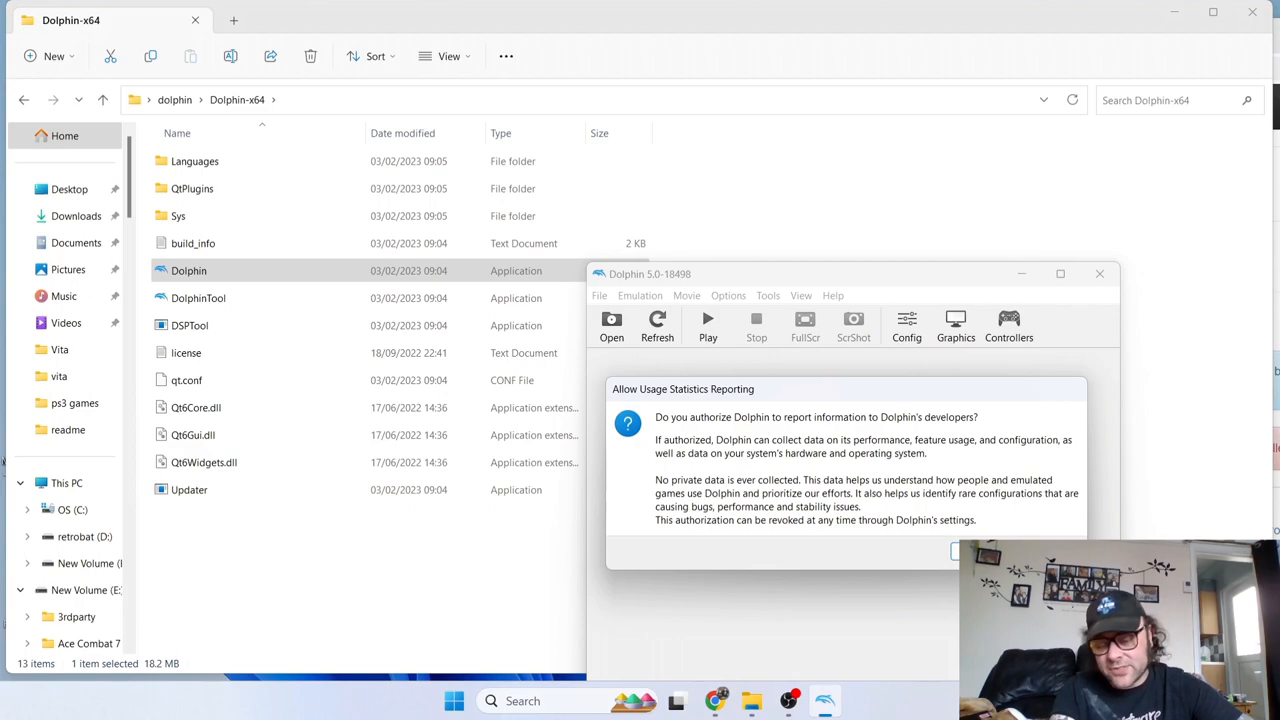
left_click(956, 552)
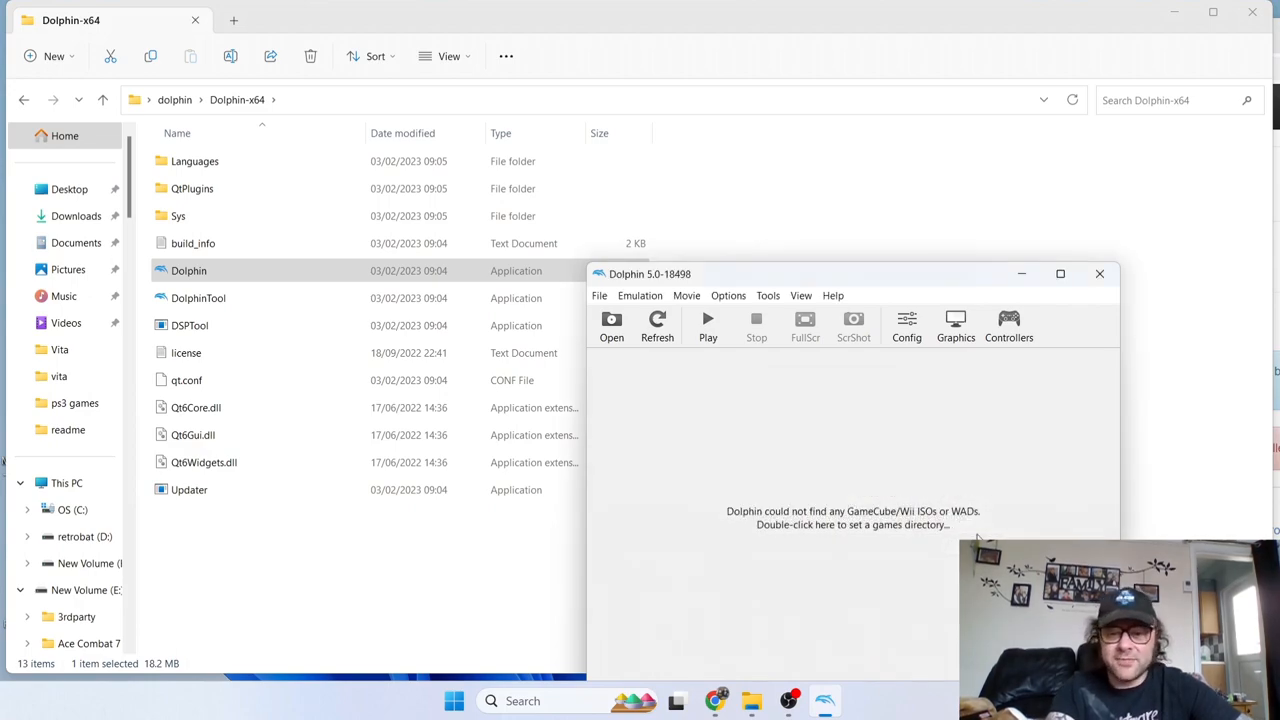
Step: Maximize Dolphin and begin selecting a games directory from the empty game list
left_click(1060, 272)
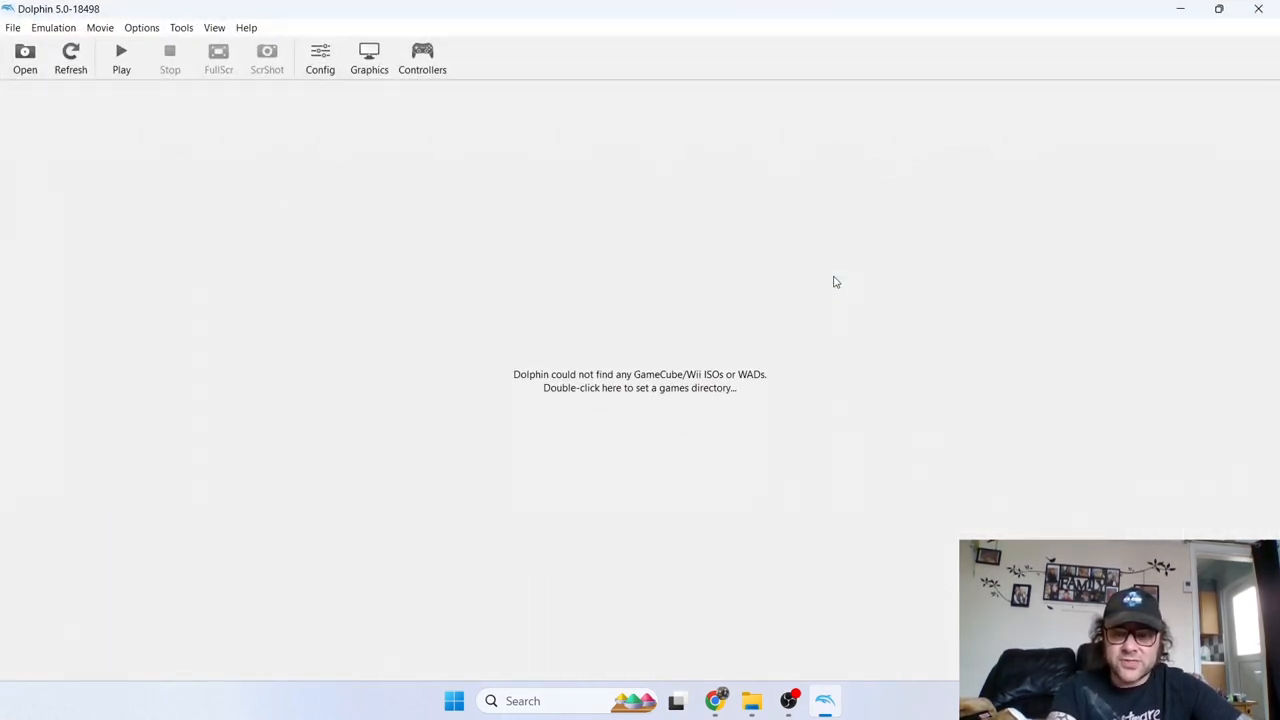
mouse_move(662, 368)
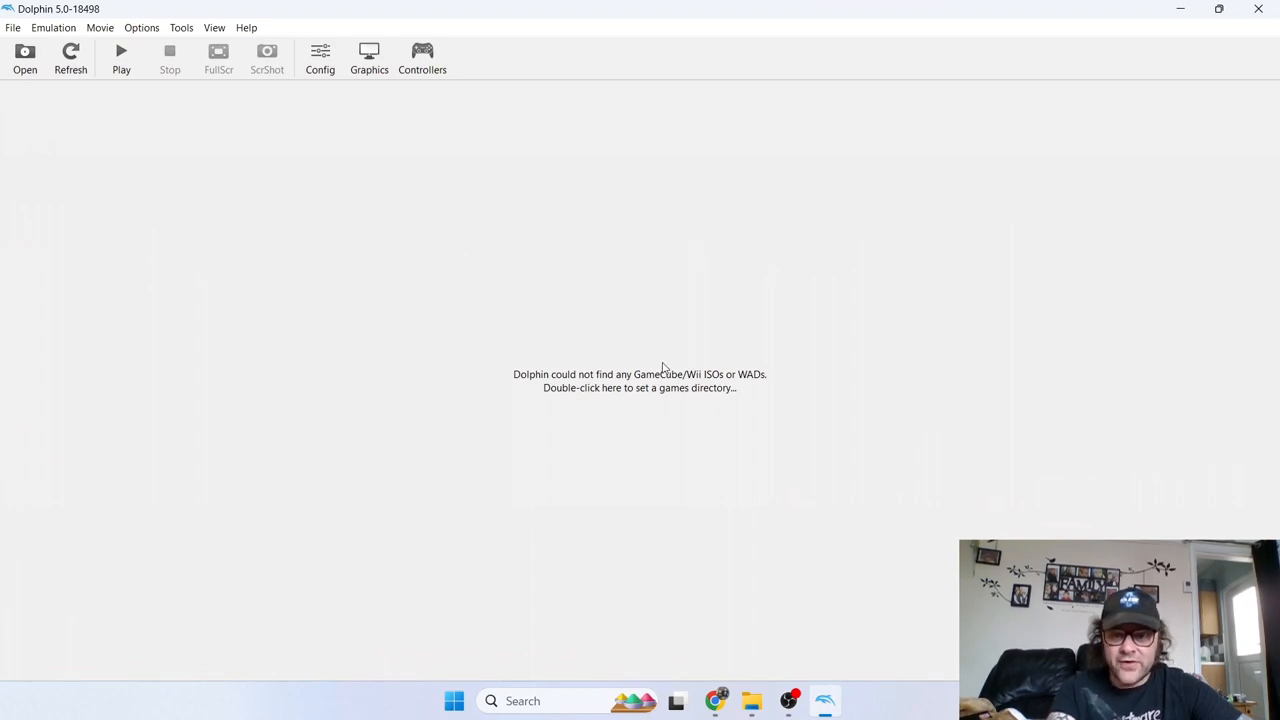
mouse_move(660, 402)
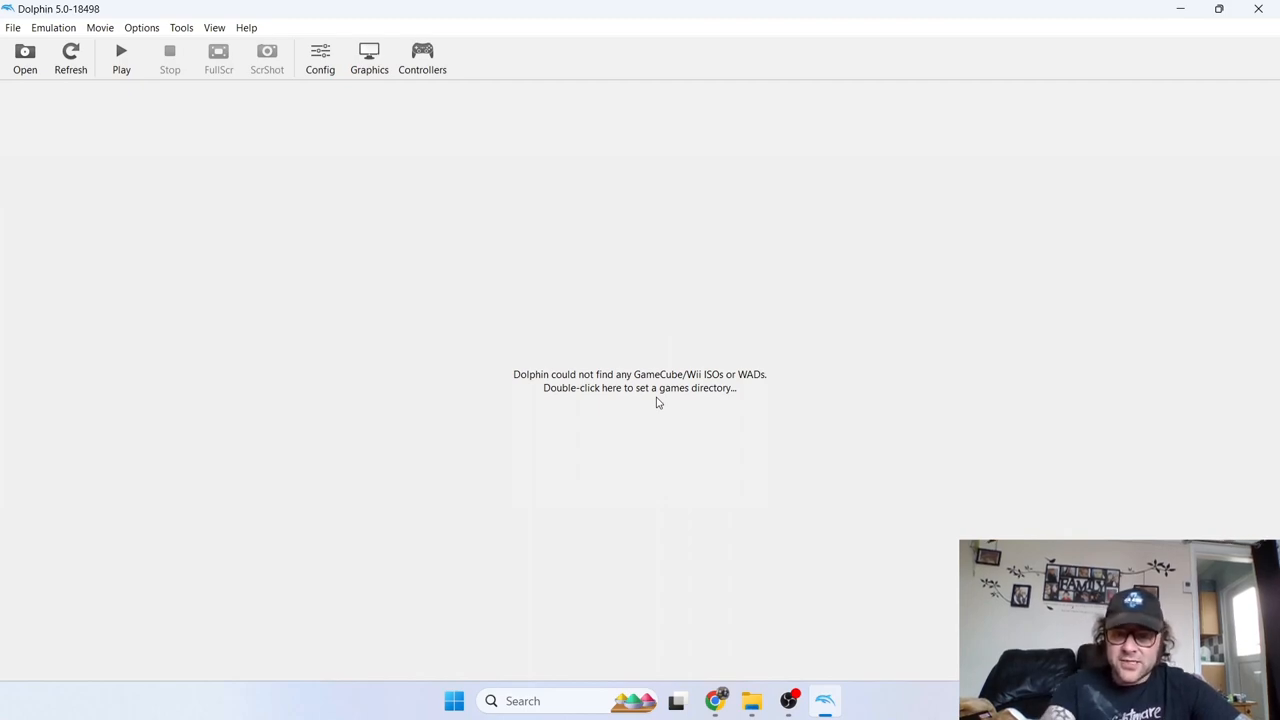
mouse_move(536, 402)
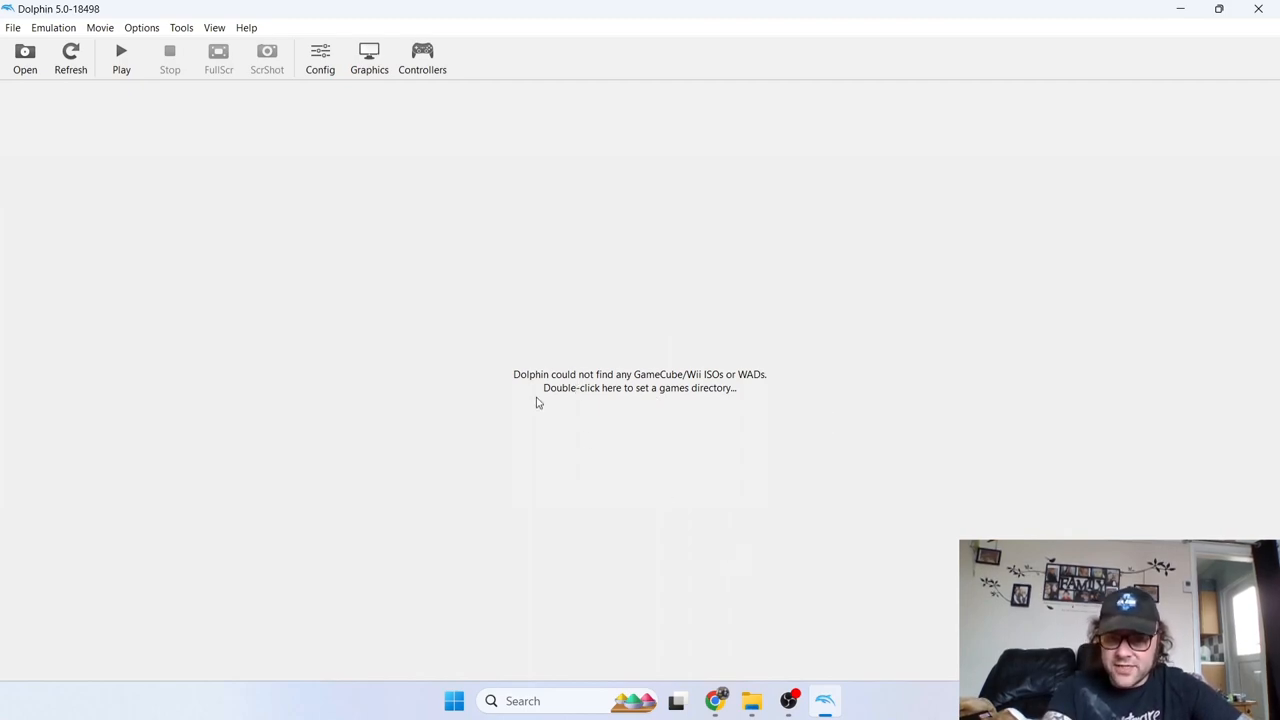
mouse_move(770, 390)
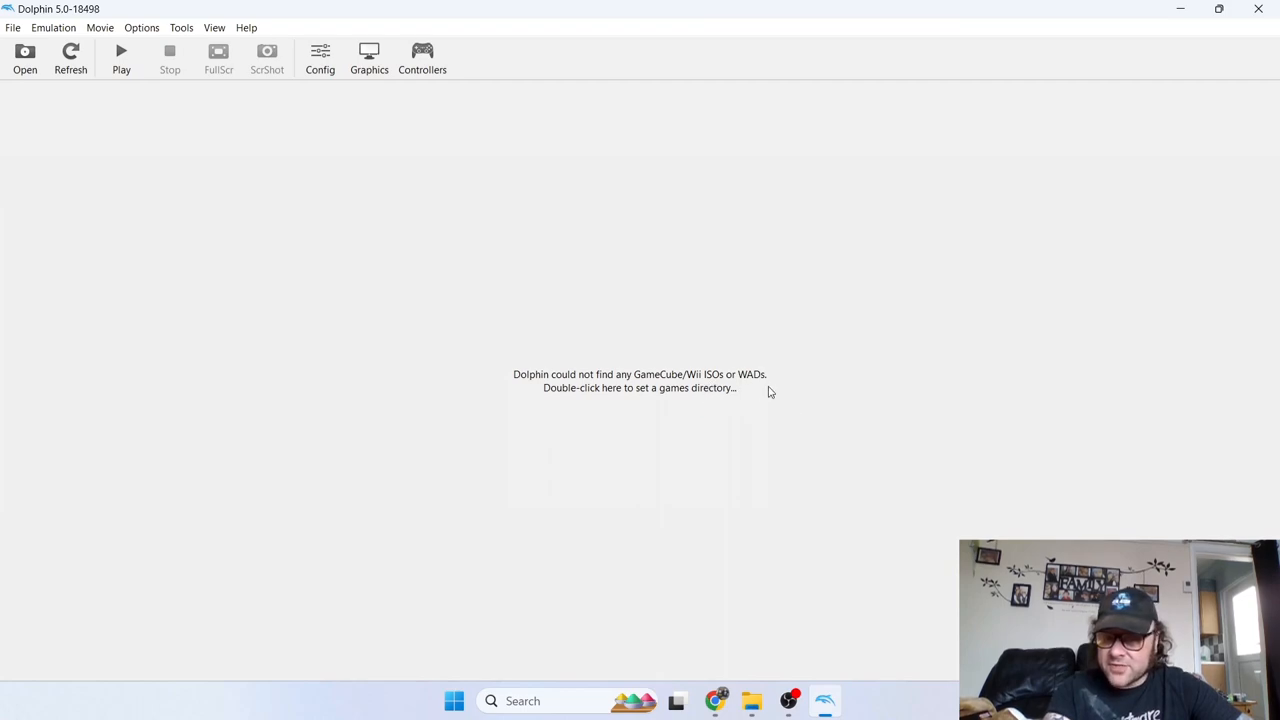
mouse_move(752, 392)
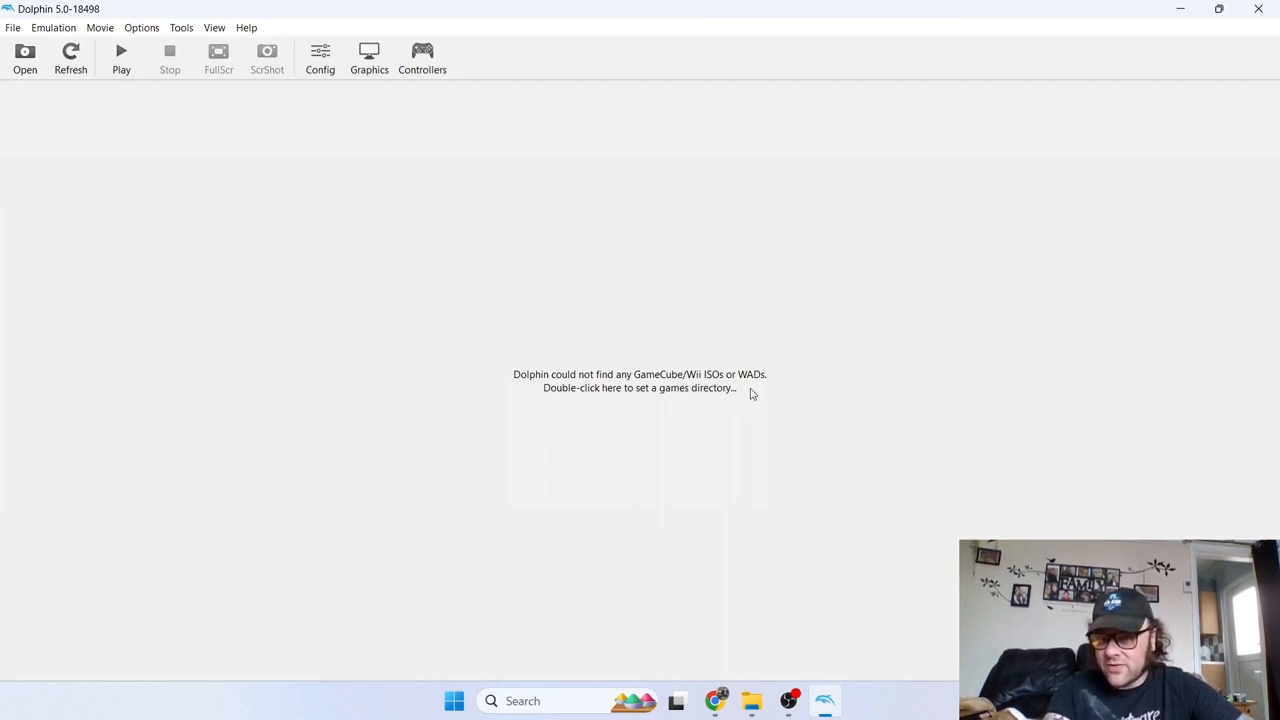
mouse_move(772, 546)
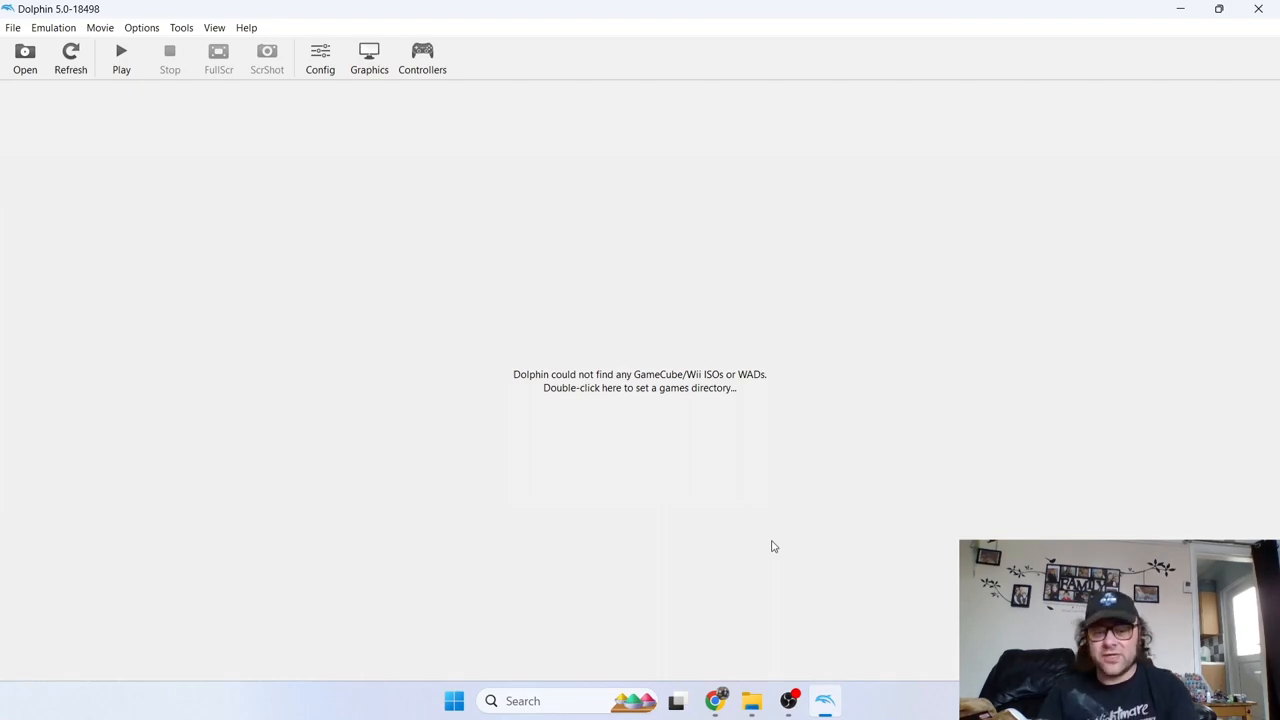
mouse_move(768, 542)
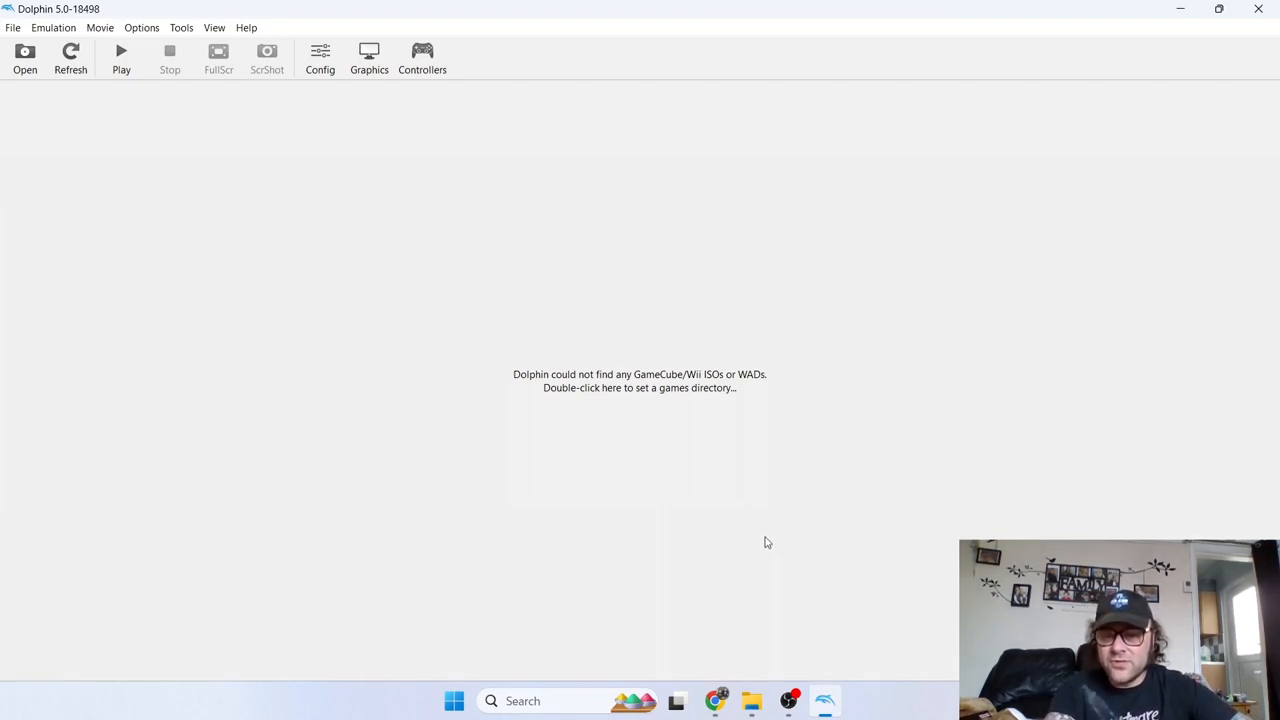
mouse_move(582, 428)
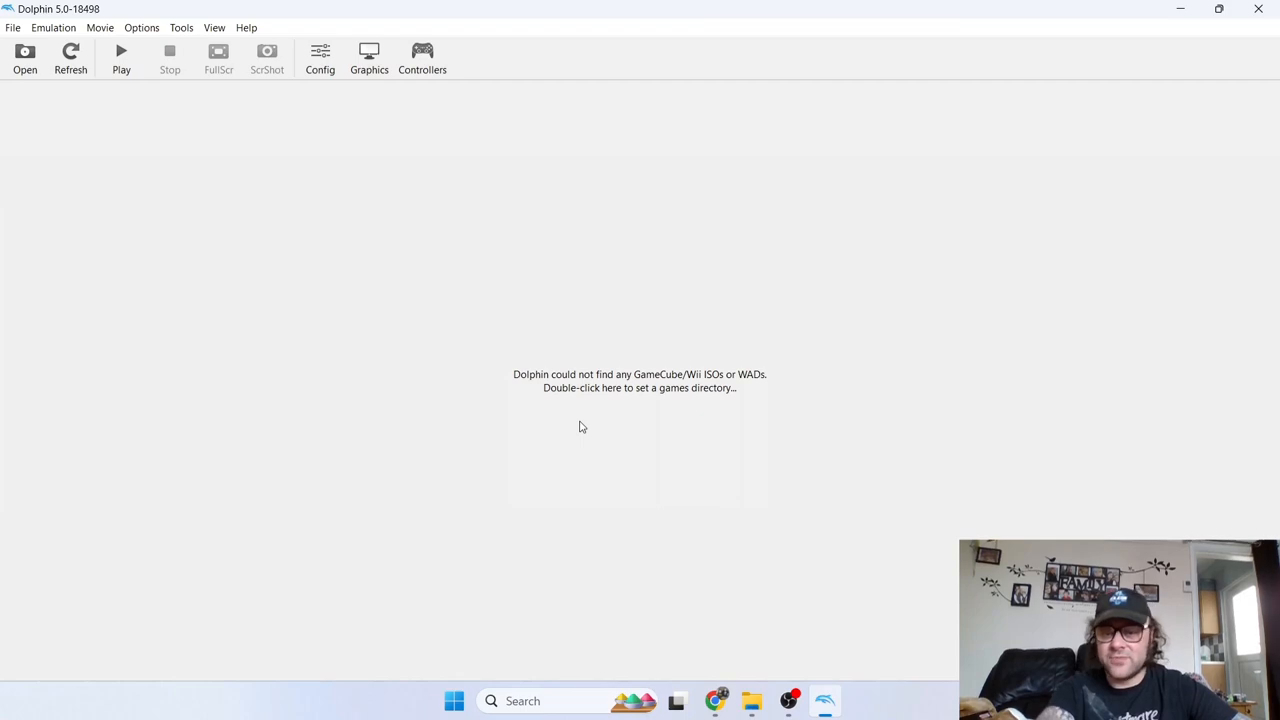
mouse_move(464, 12)
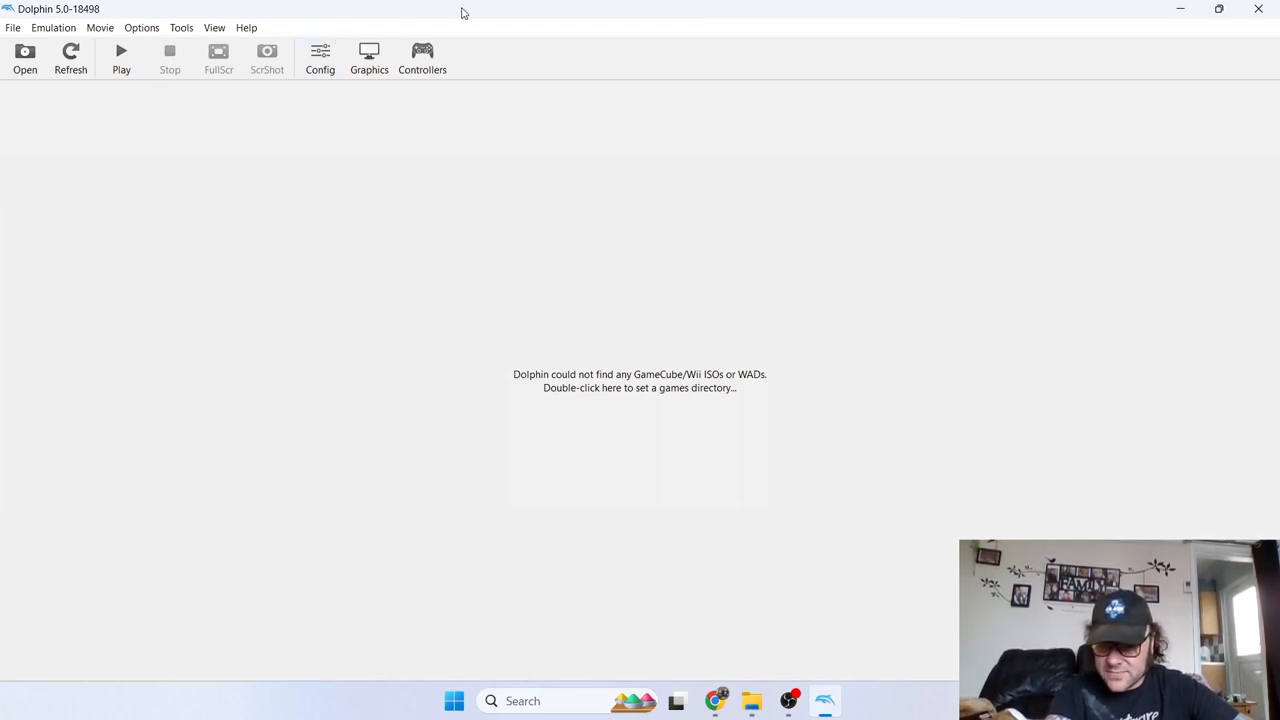
mouse_move(744, 384)
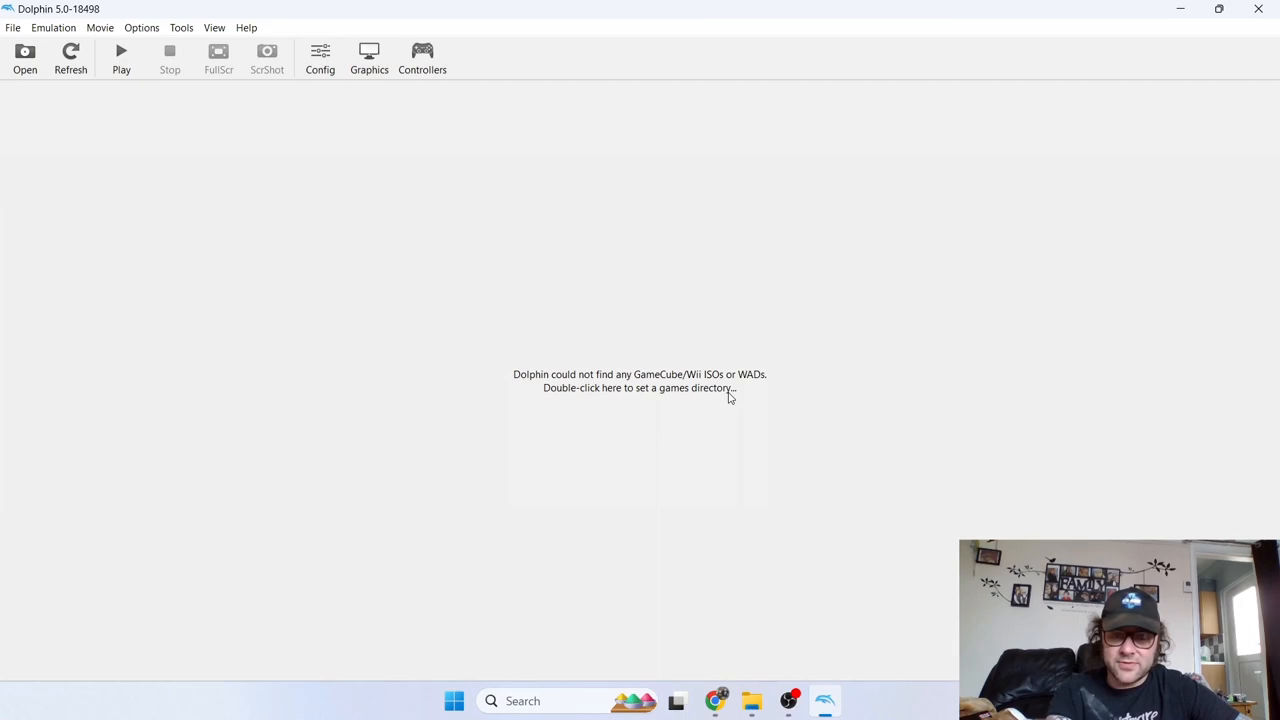
double_click(640, 388)
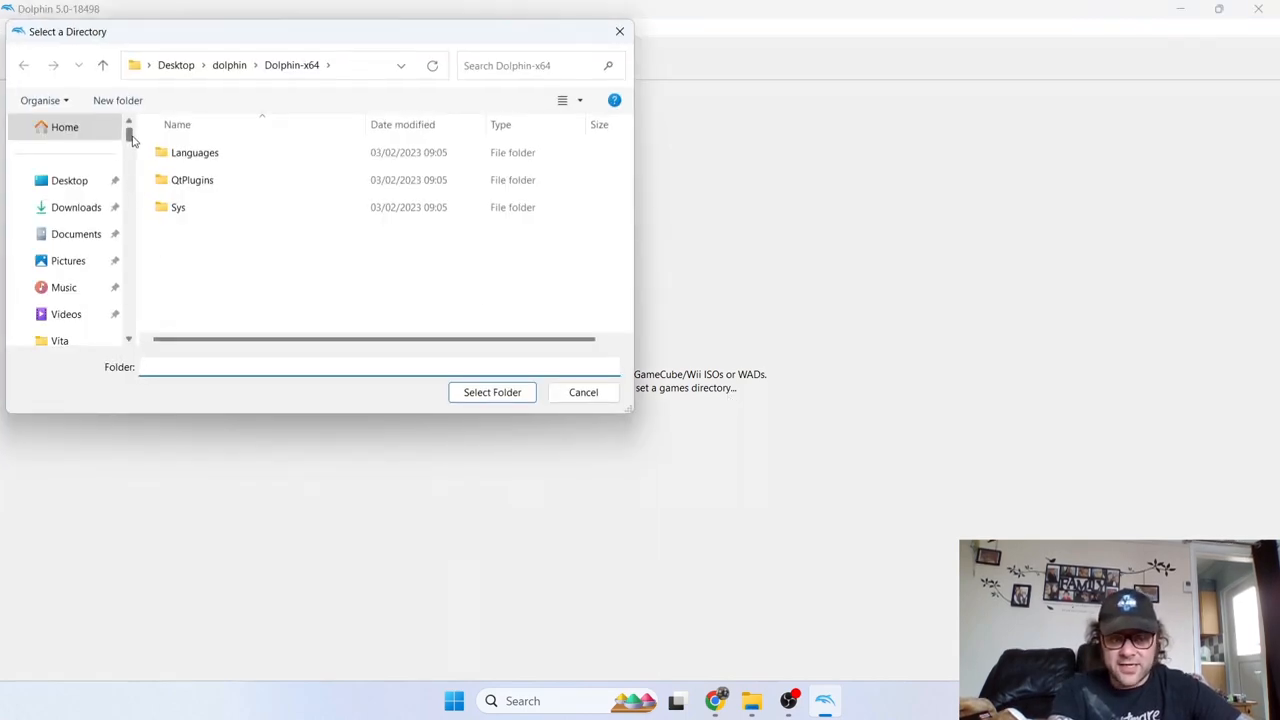
scroll("down", 3)
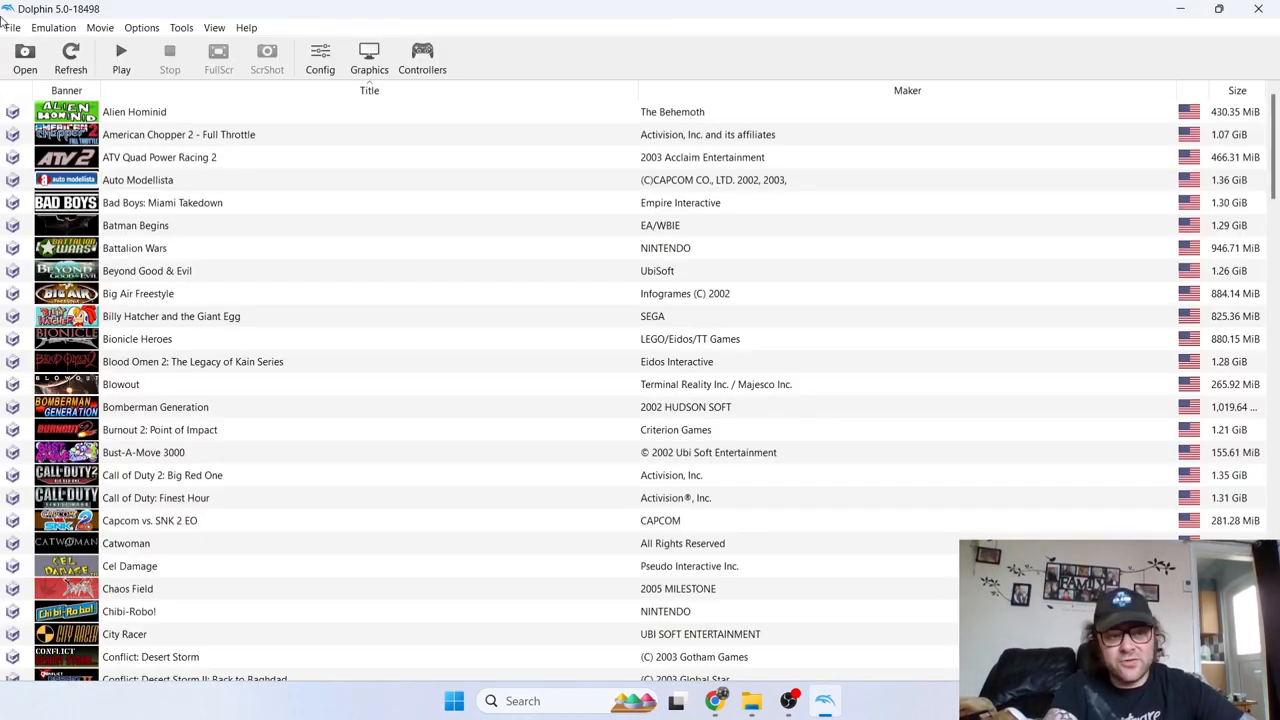
mouse_move(454, 6)
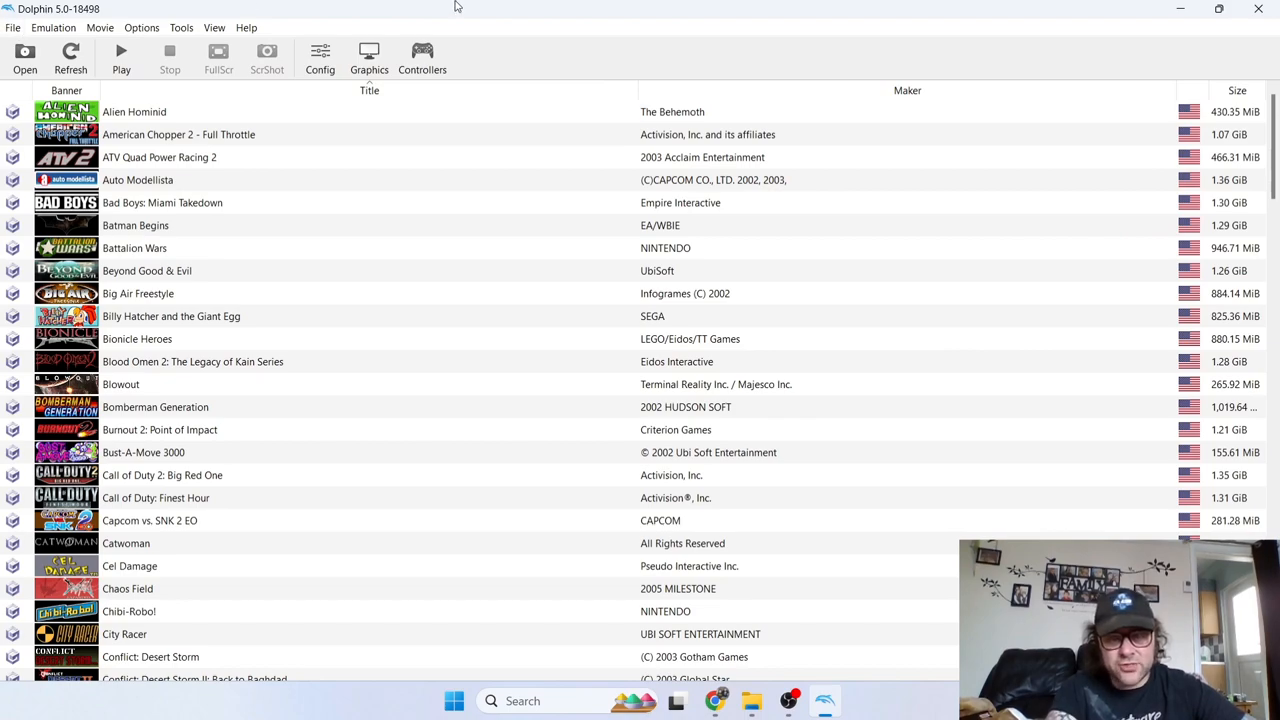
mouse_move(336, 524)
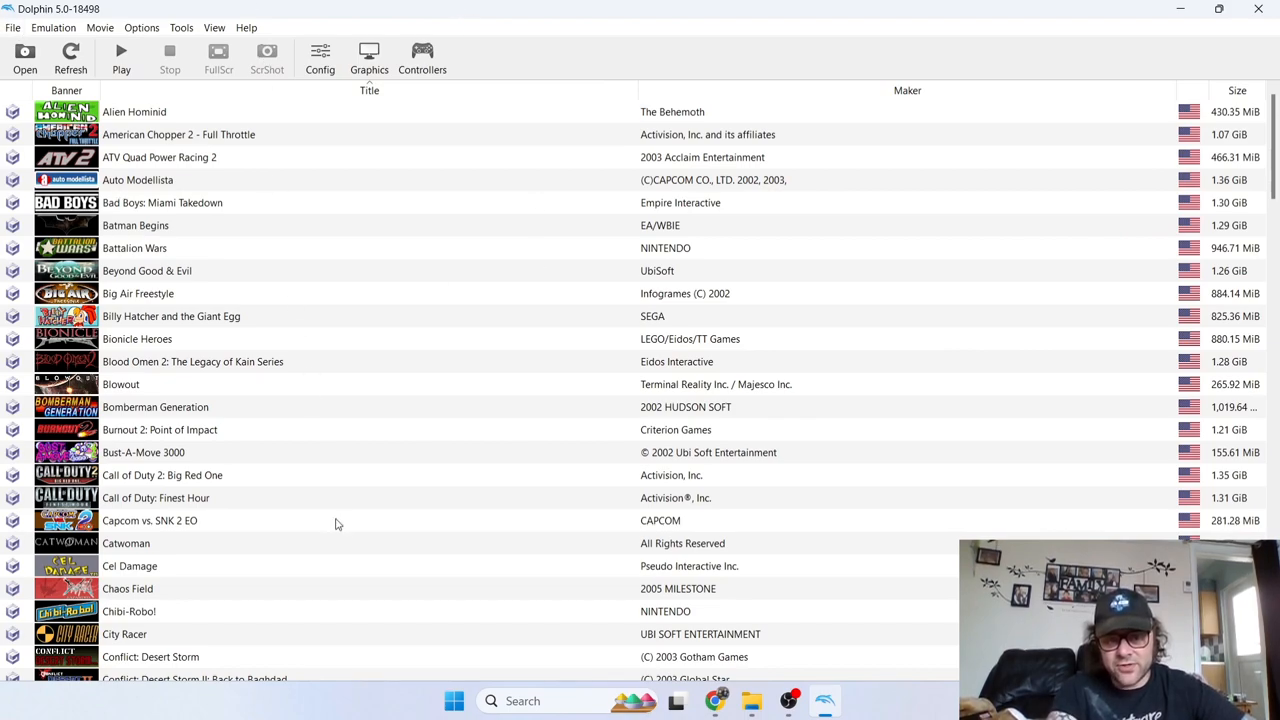
mouse_move(258, 432)
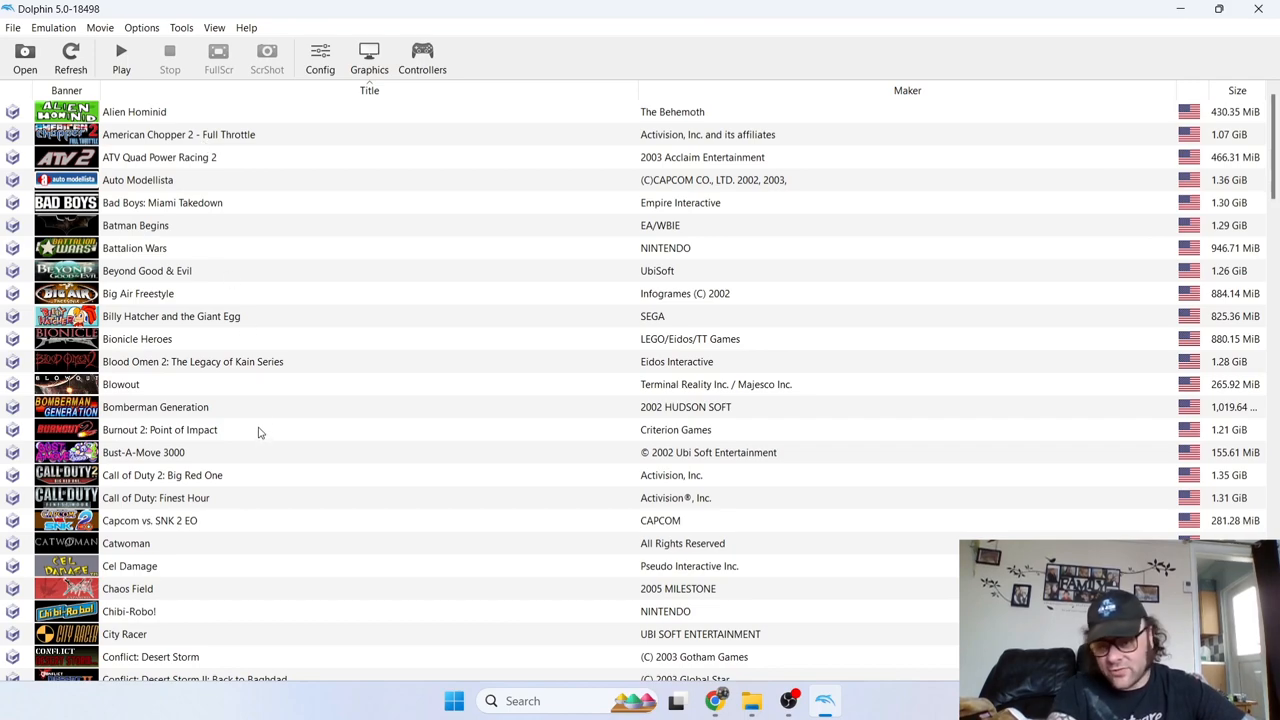
mouse_move(380, 396)
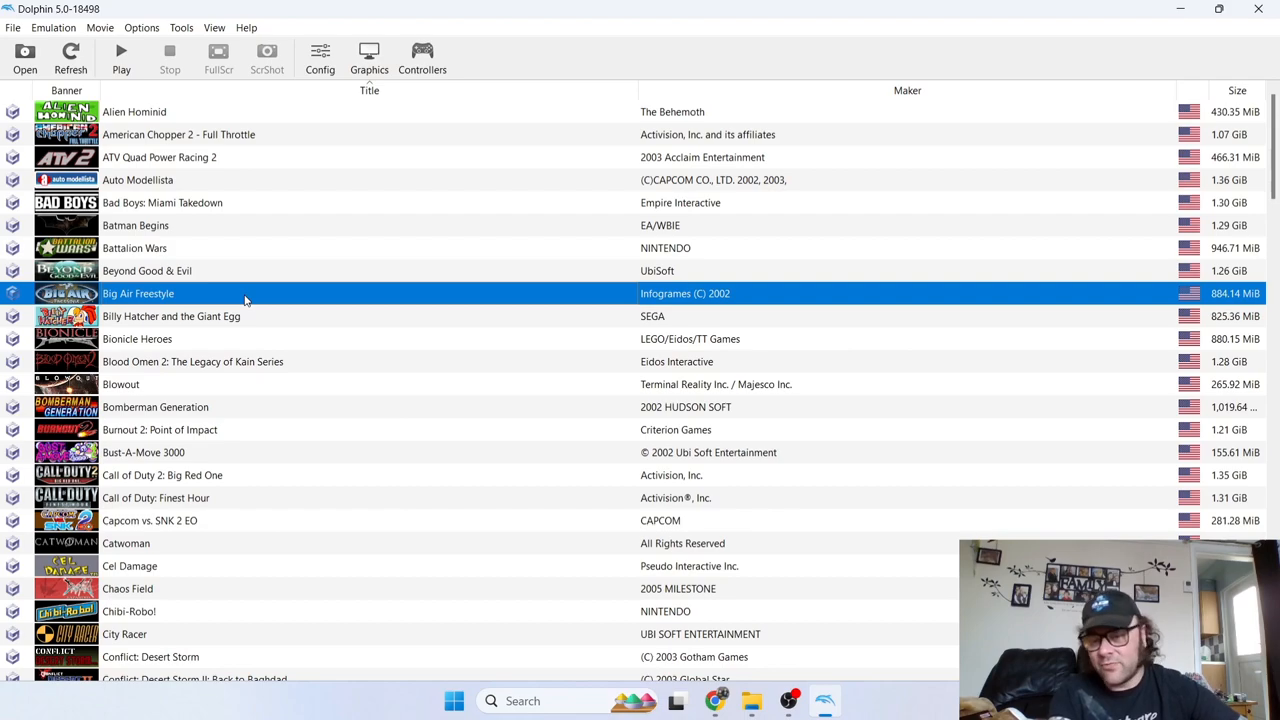
mouse_move(96, 312)
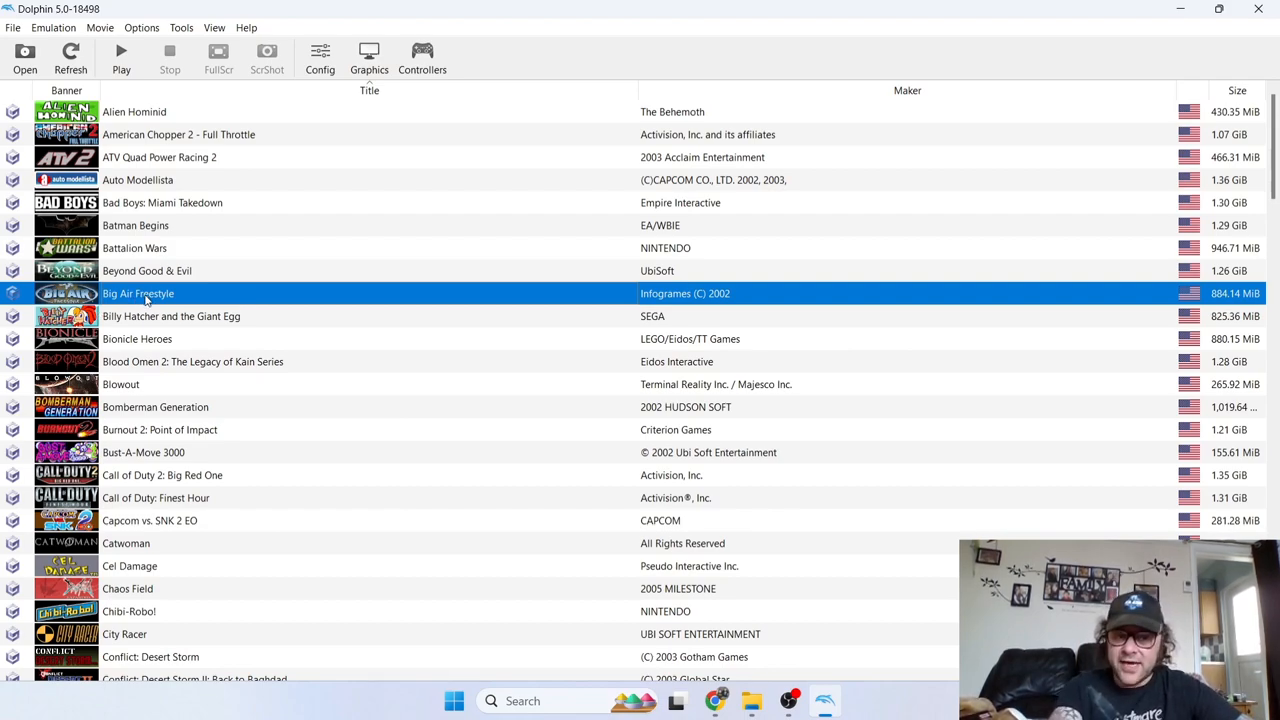
mouse_move(152, 336)
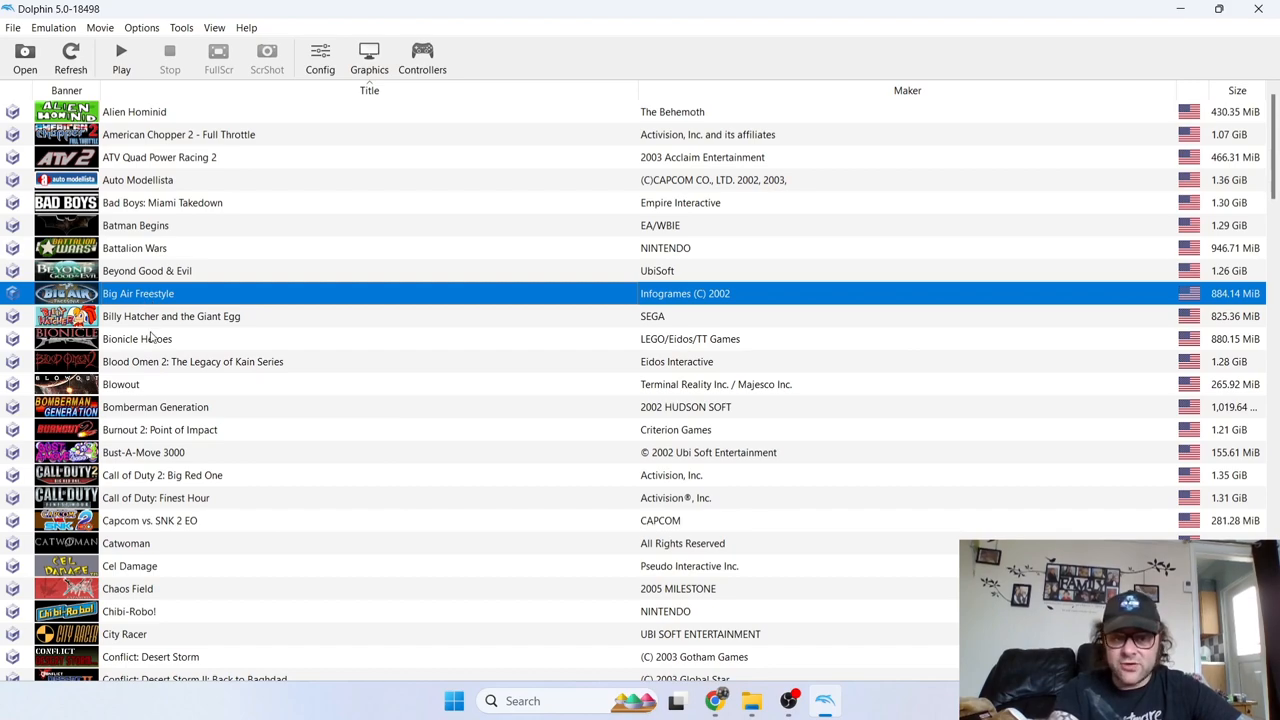
mouse_move(184, 408)
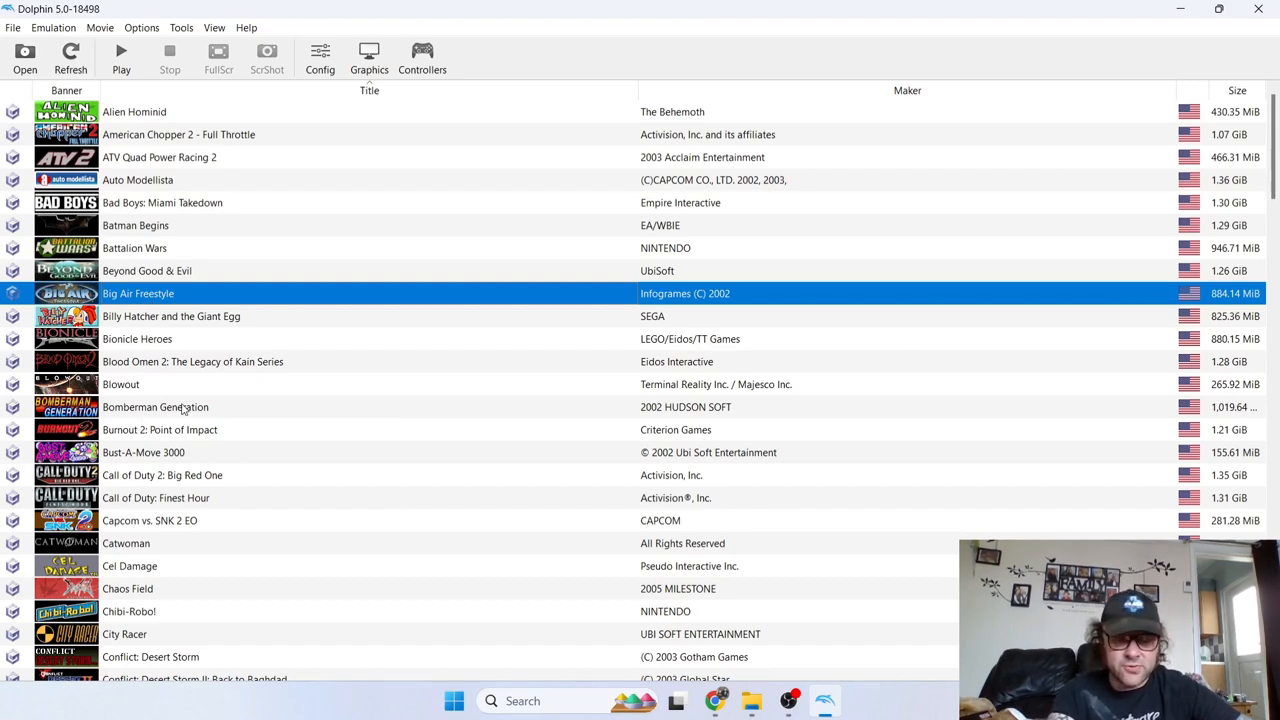
mouse_move(152, 168)
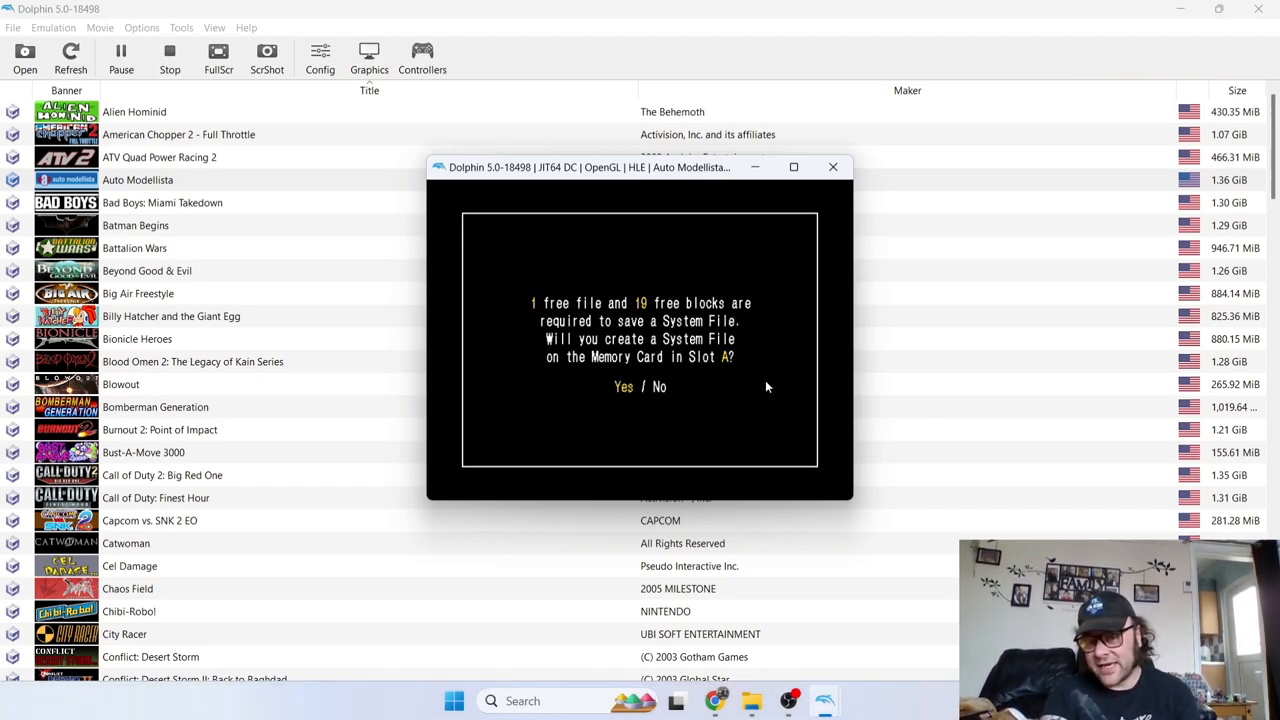
mouse_move(760, 398)
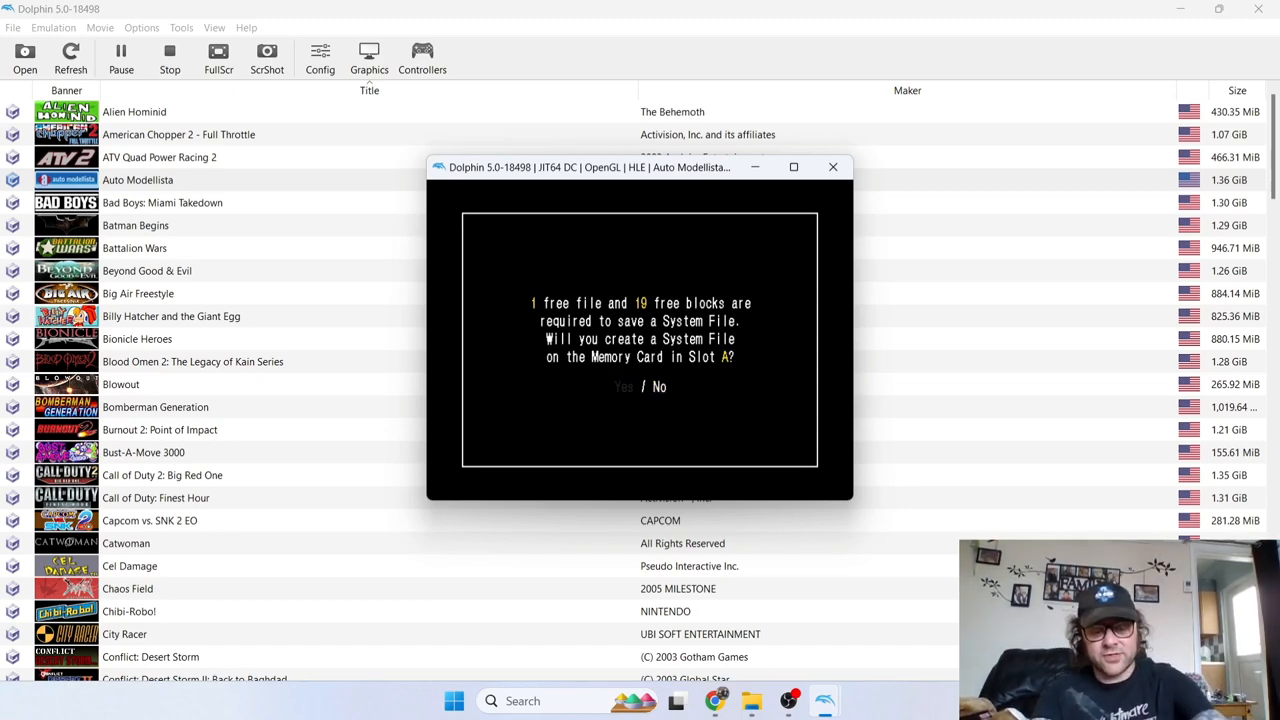
Step: Launch Auto Modelista from the game list and get into a race
left_click(624, 388)
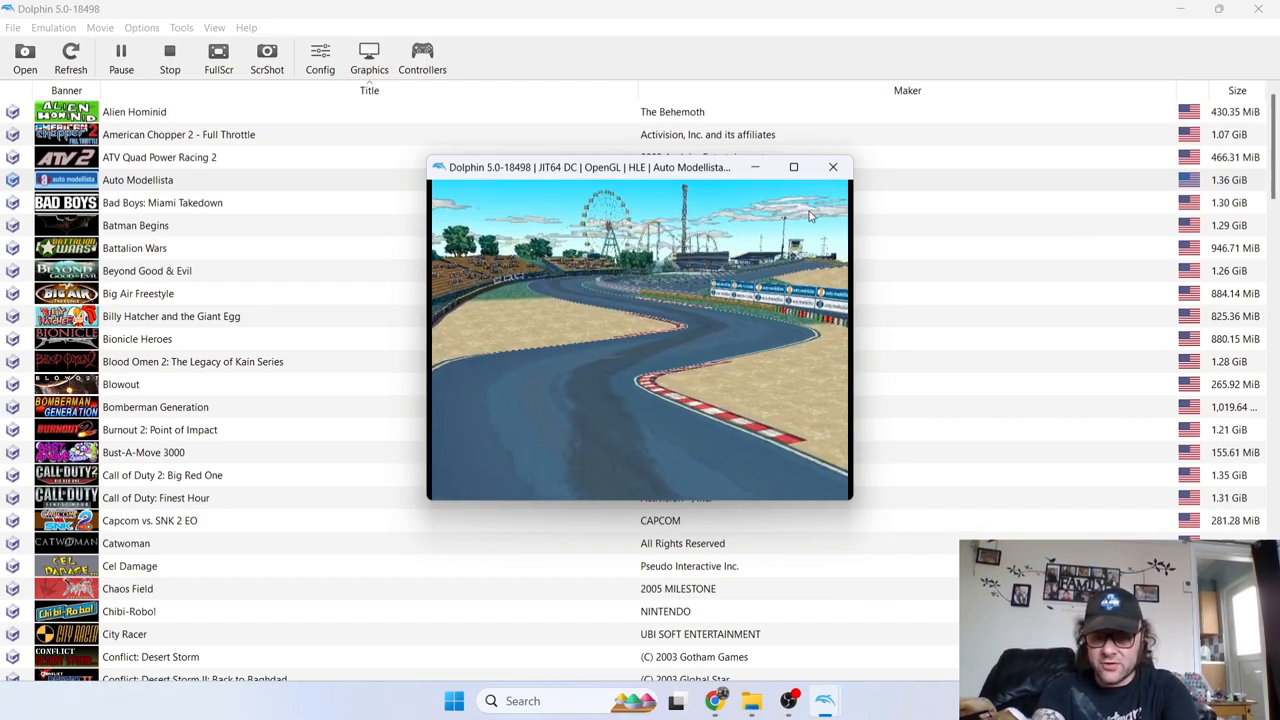
mouse_move(792, 168)
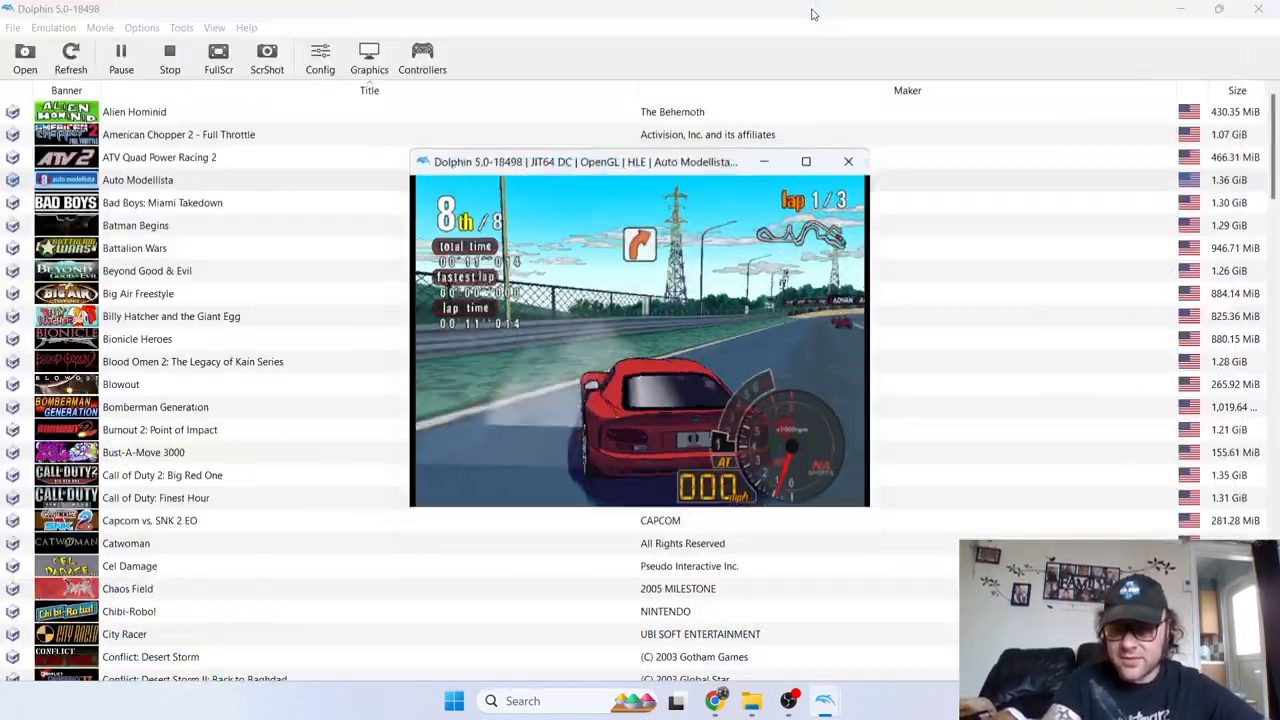
Step: Stop the Auto Modelista emulation, then launch Windows System Information via a 'sys' search
left_click(168, 56)
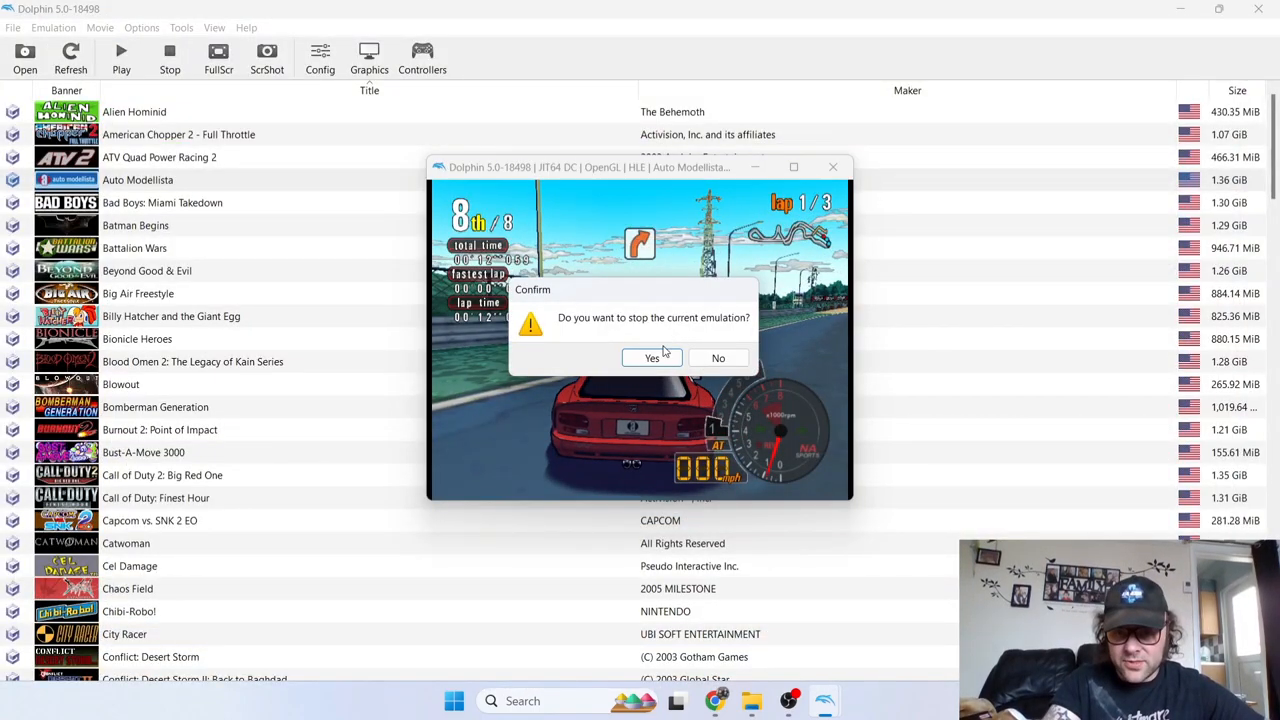
left_click(652, 358)
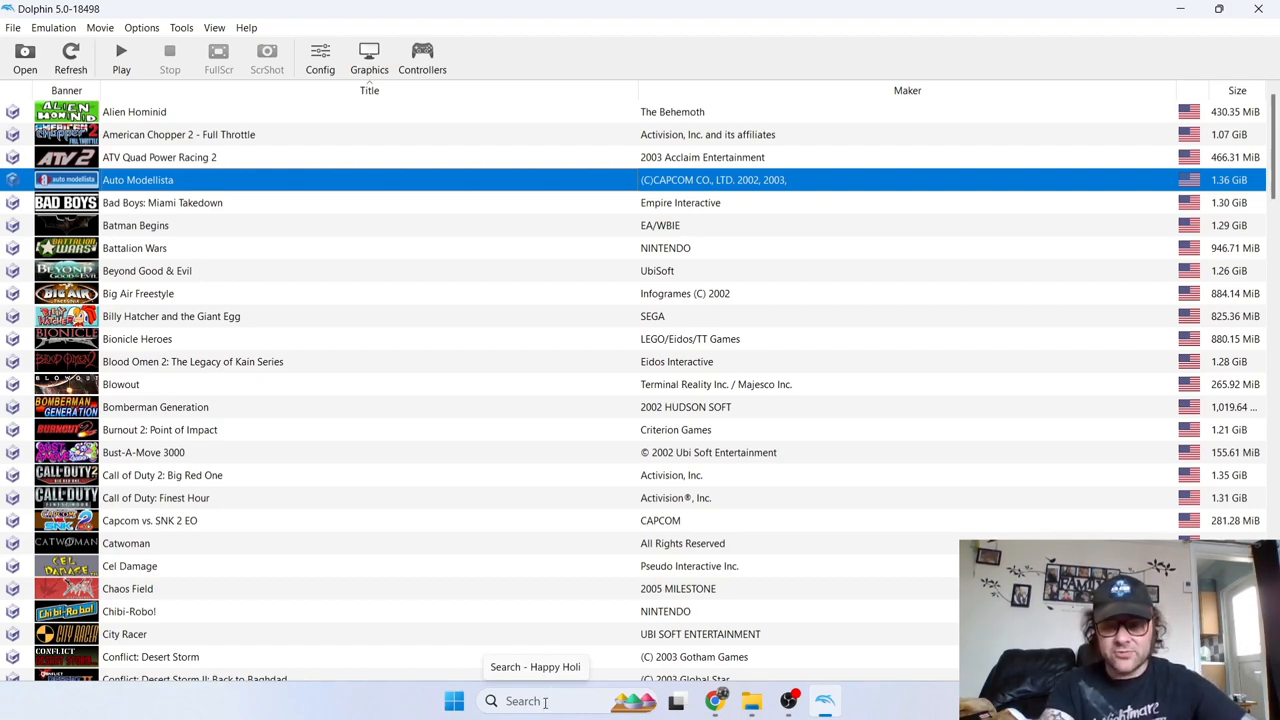
type("syste")
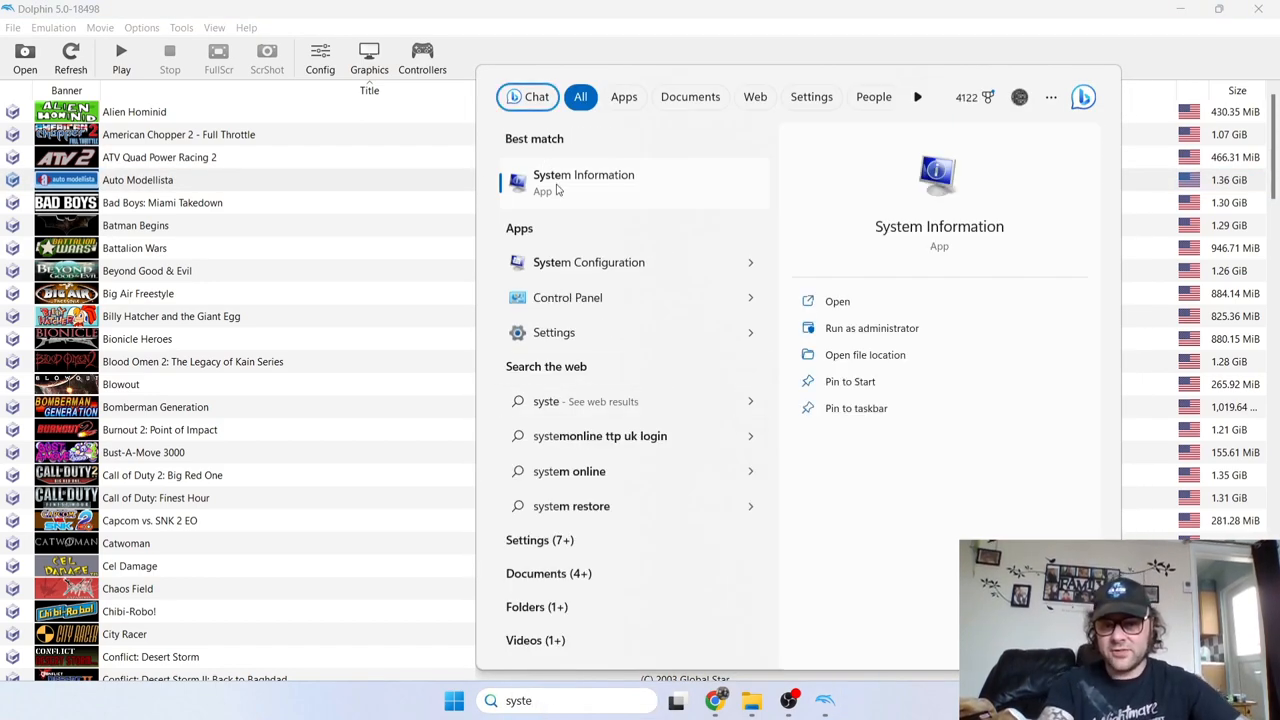
left_click(836, 300)
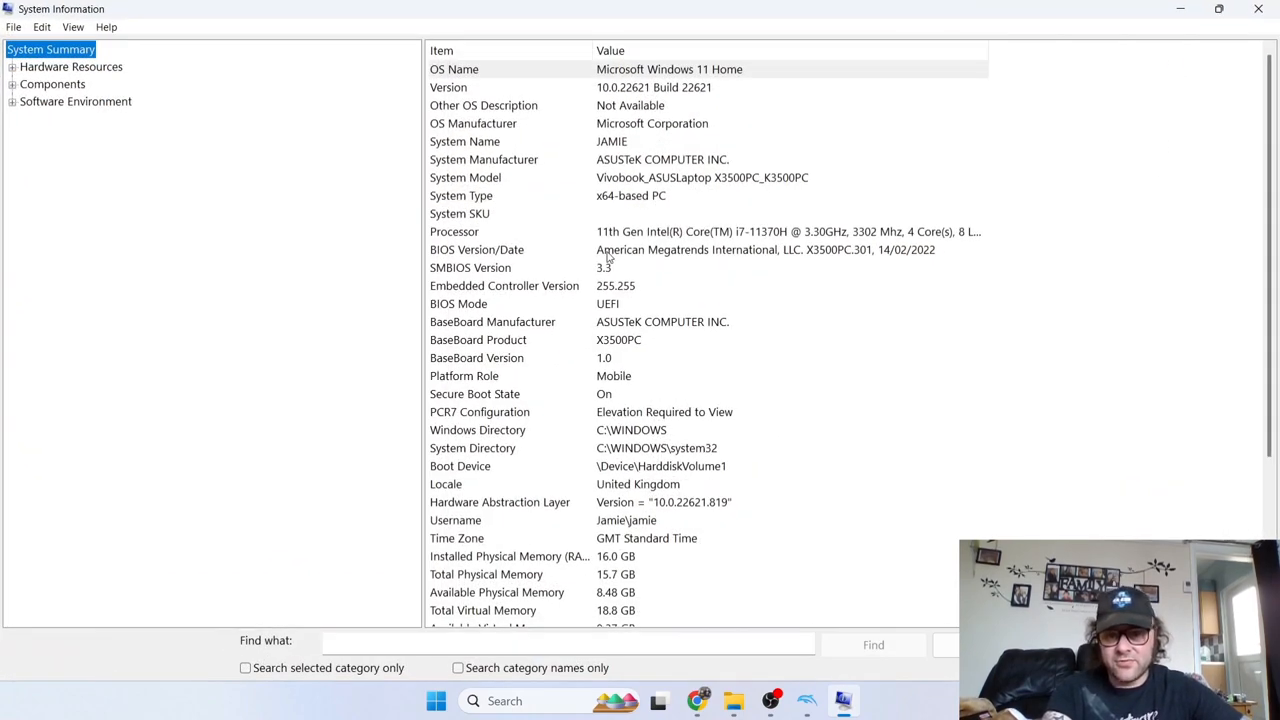
mouse_move(732, 232)
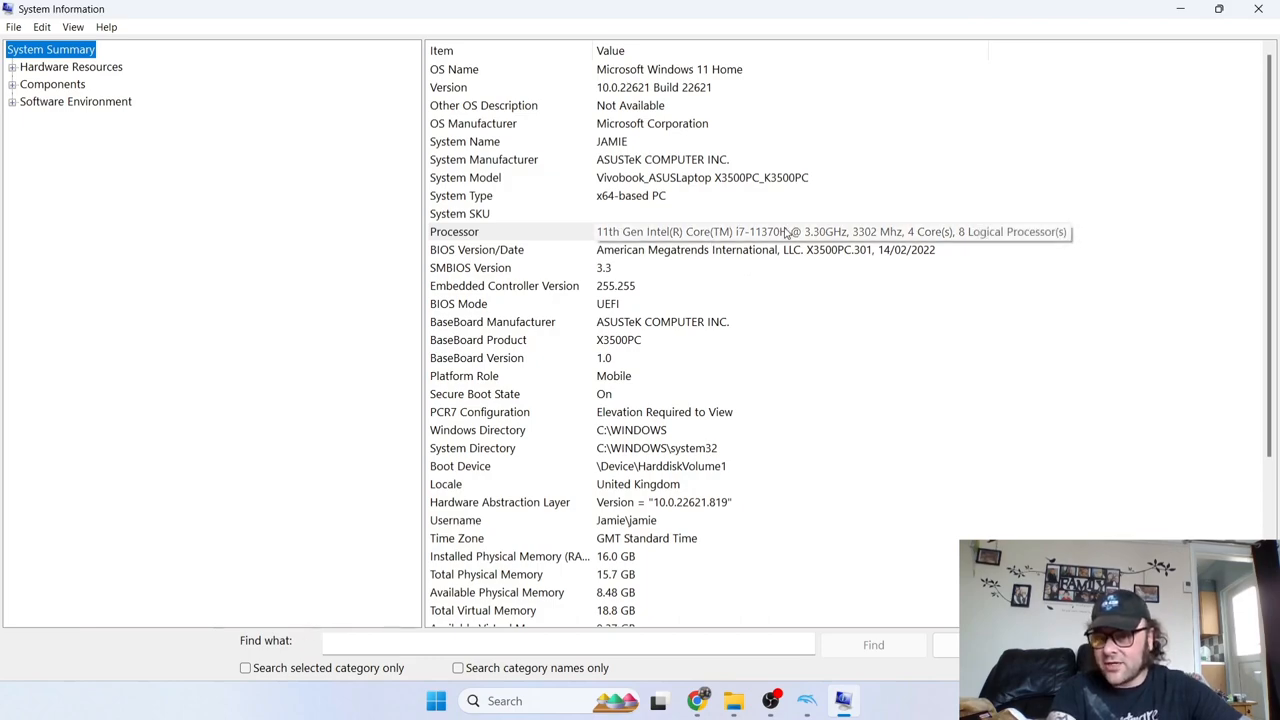
mouse_move(1100, 252)
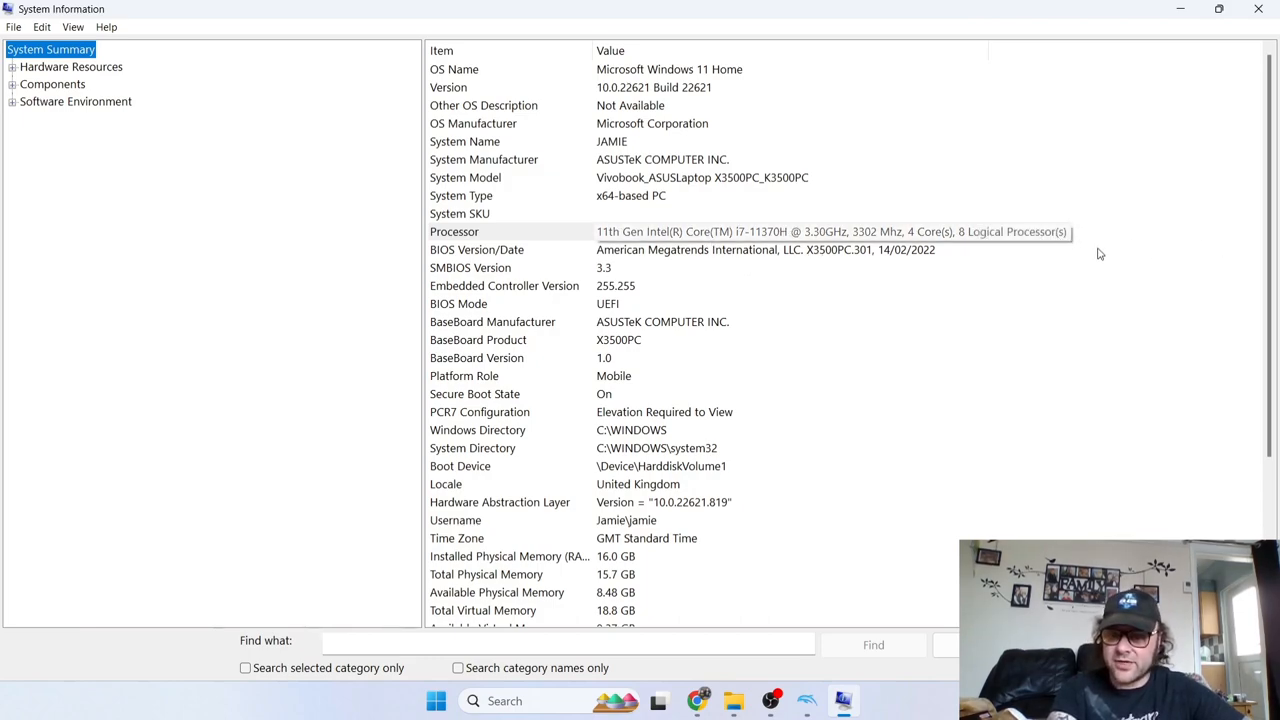
mouse_move(912, 446)
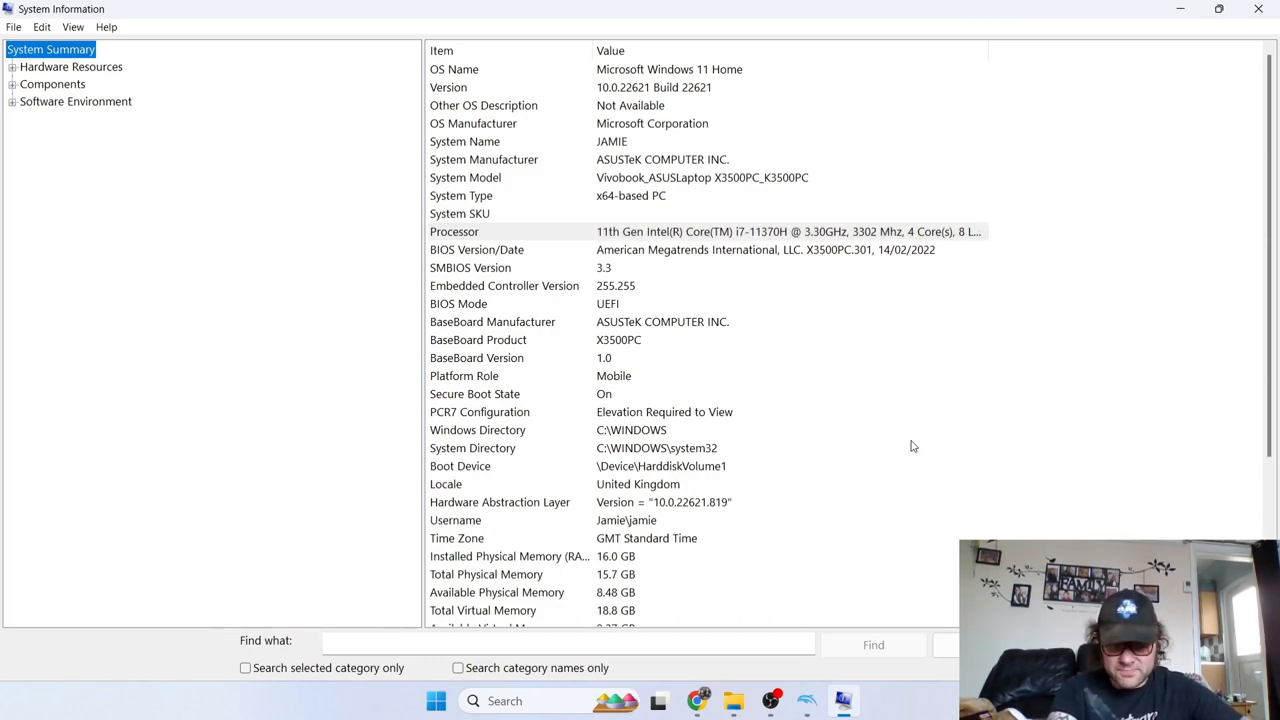
mouse_move(840, 382)
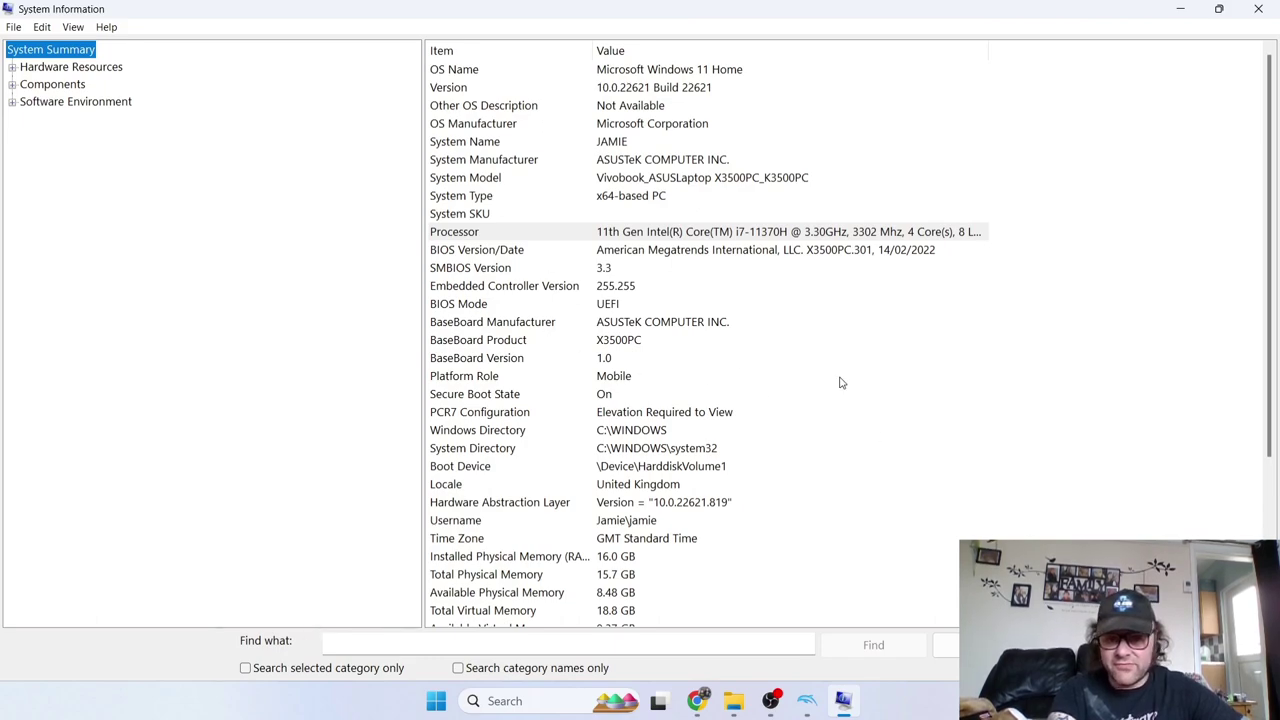
Step: Review the processor and memory details in System Summary, then close System Information
scroll("down", 3)
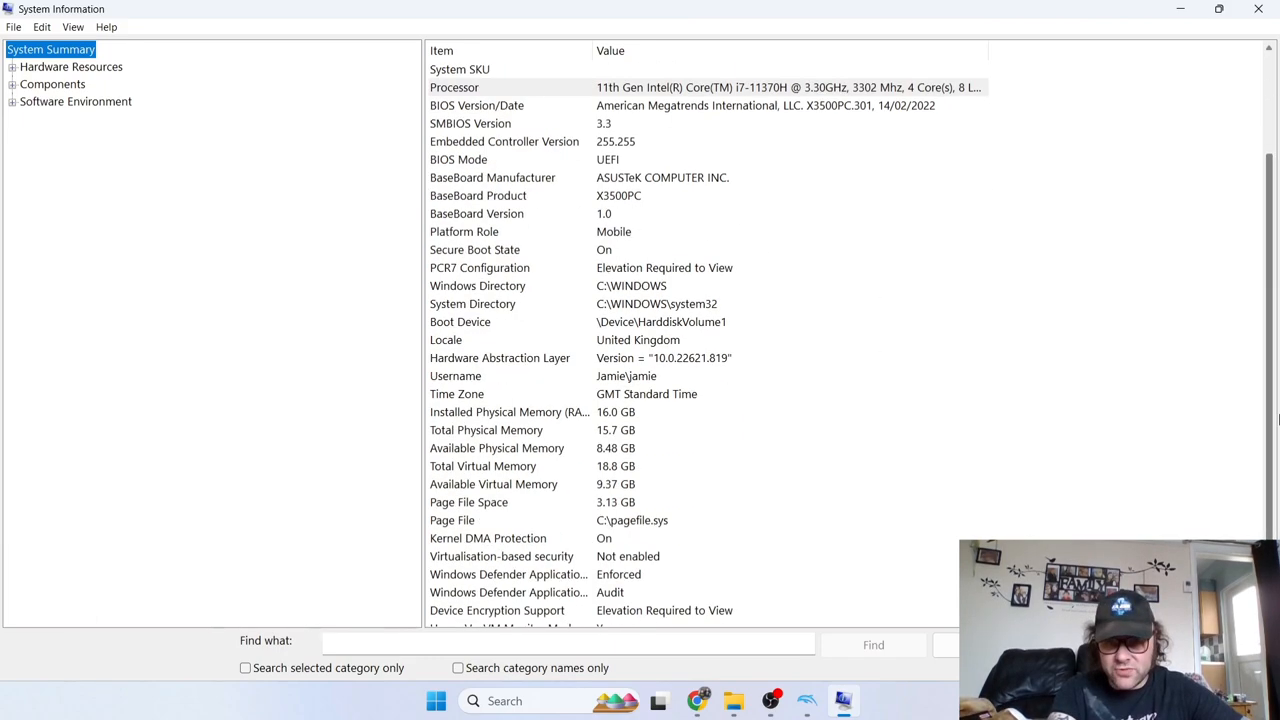
scroll("down", 3)
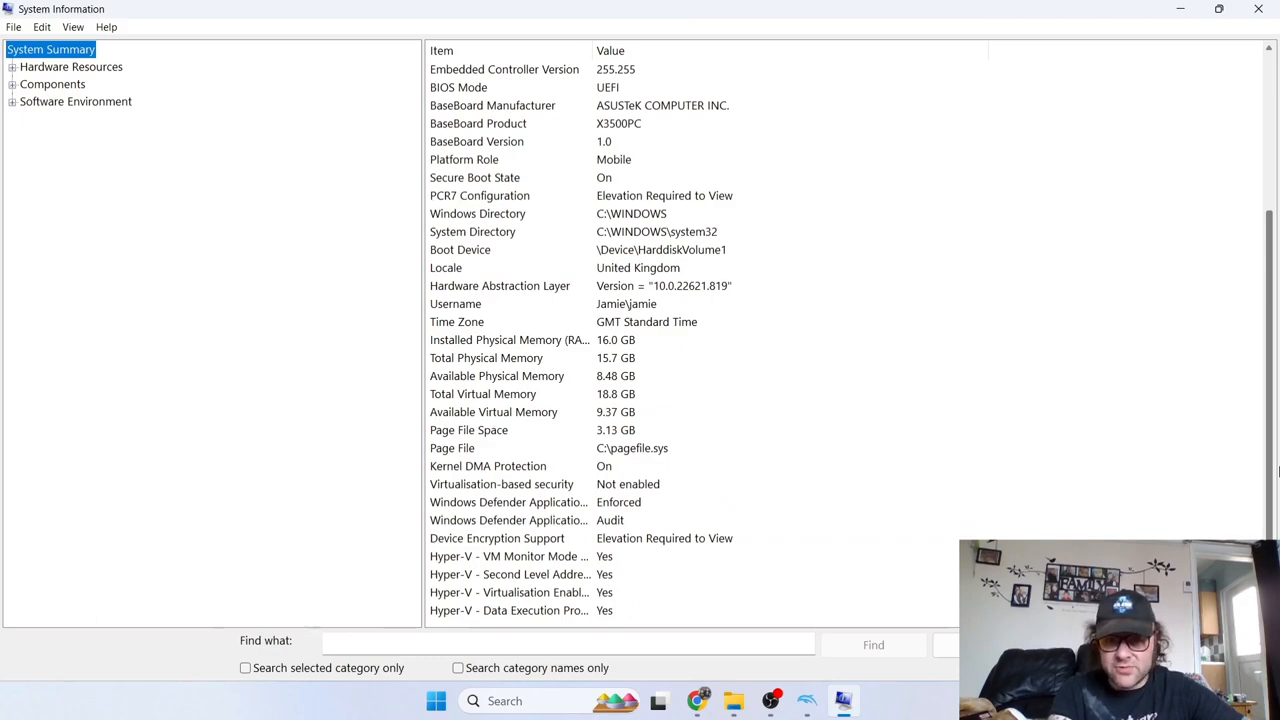
scroll("up", 3)
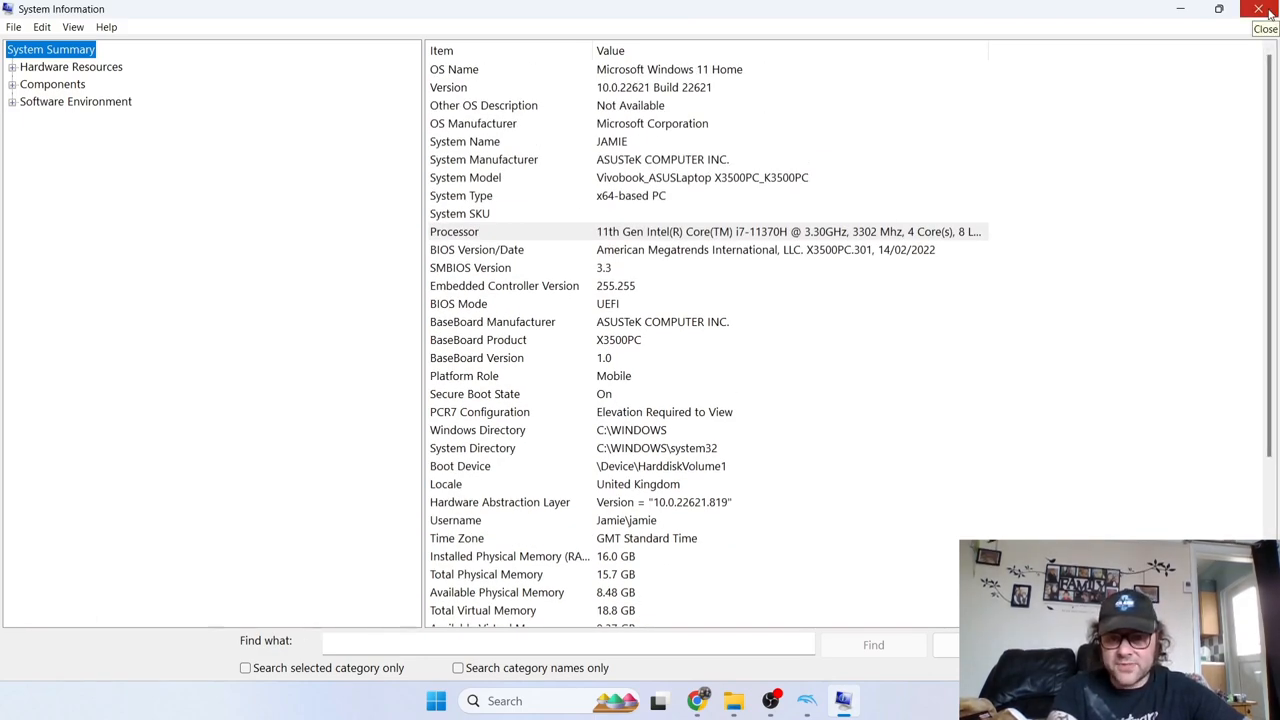
left_click(1258, 8)
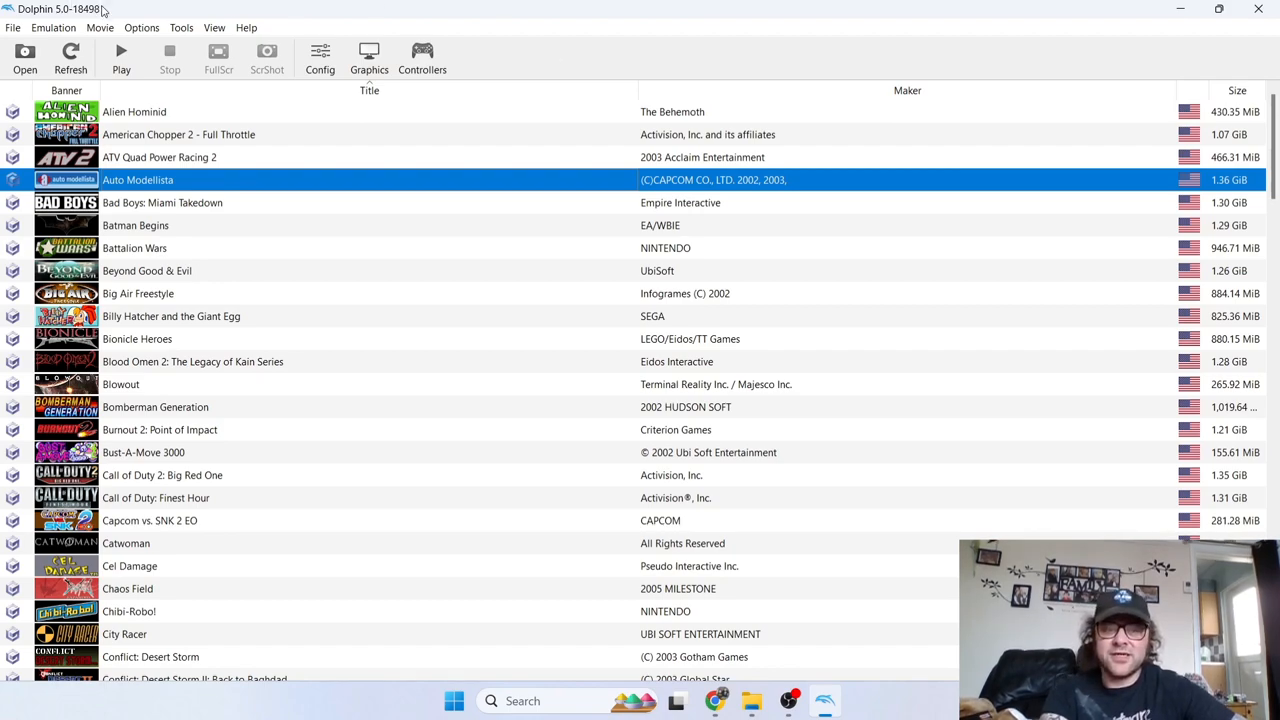
left_click(320, 58)
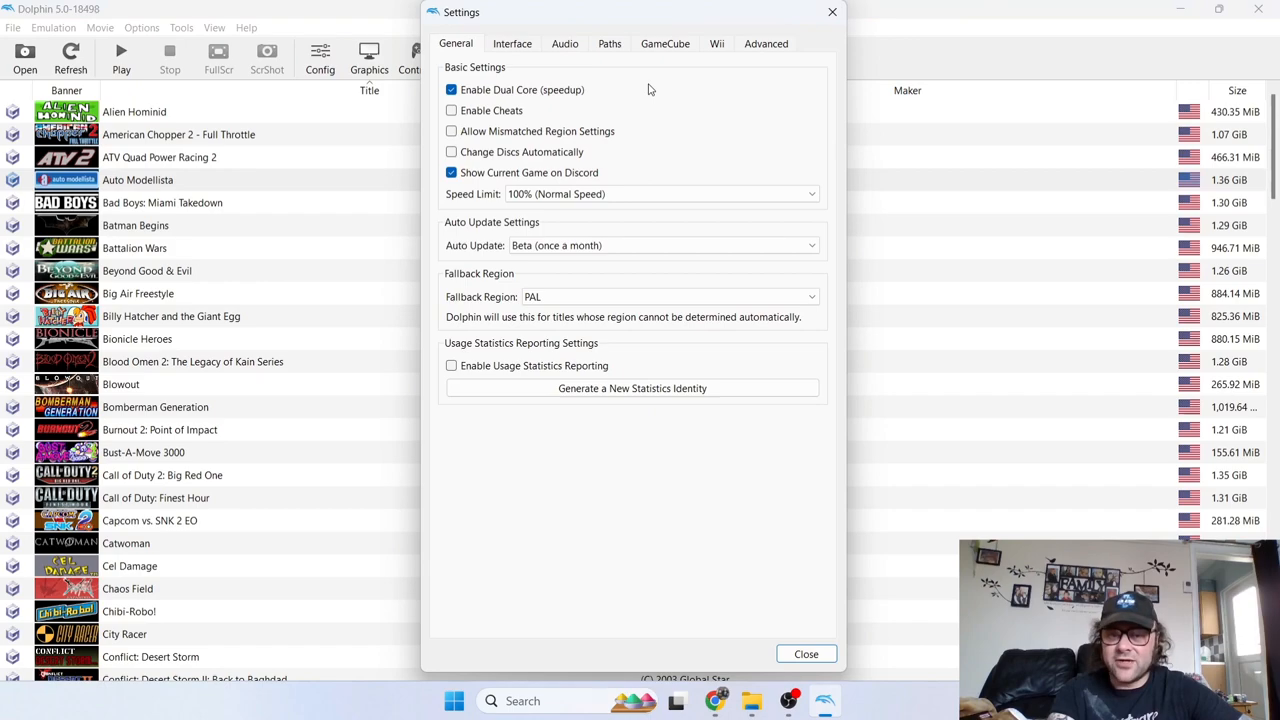
left_click(766, 44)
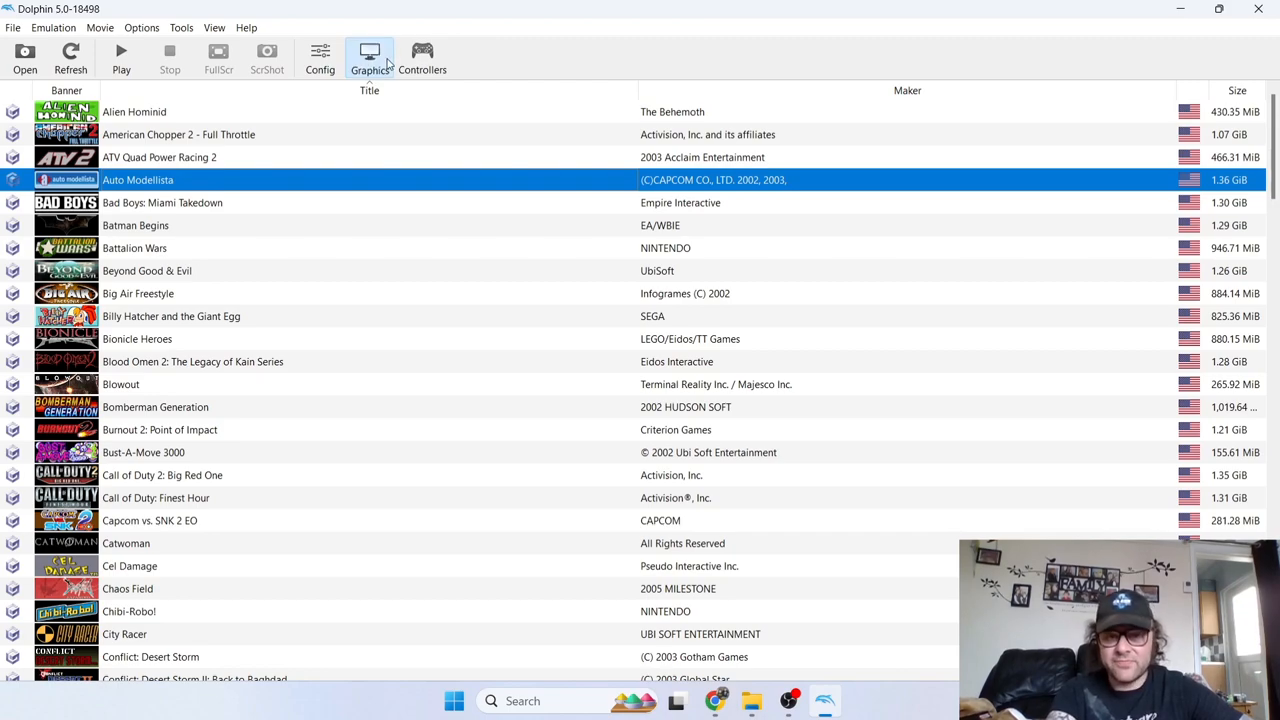
Step: Open Dolphin's Graphics Configuration, keeping OpenGL as the backend
left_click(368, 56)
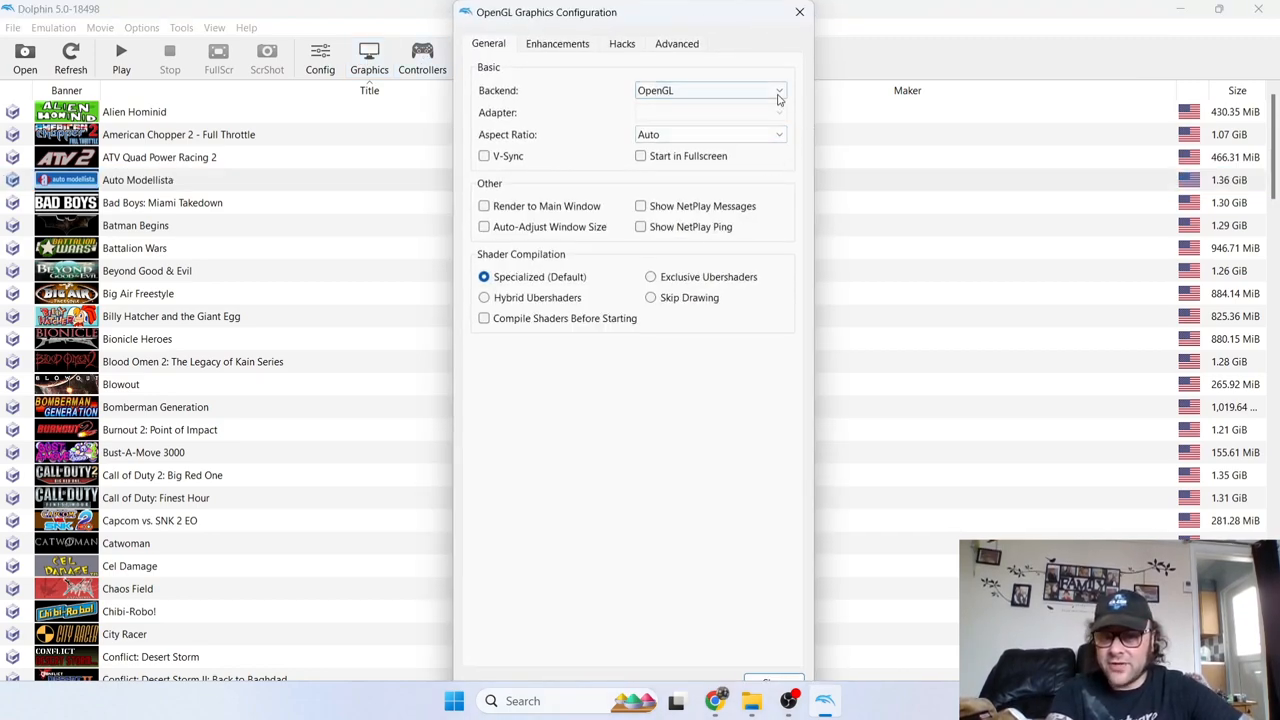
mouse_move(800, 66)
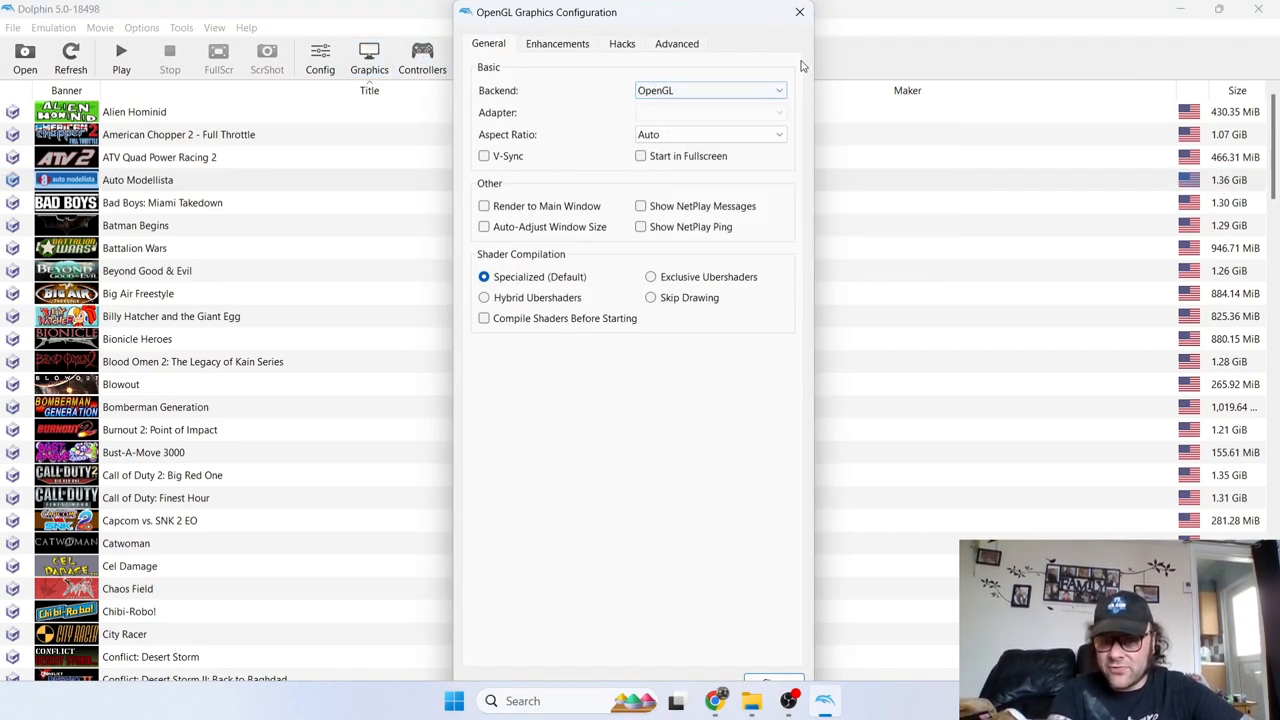
mouse_move(754, 76)
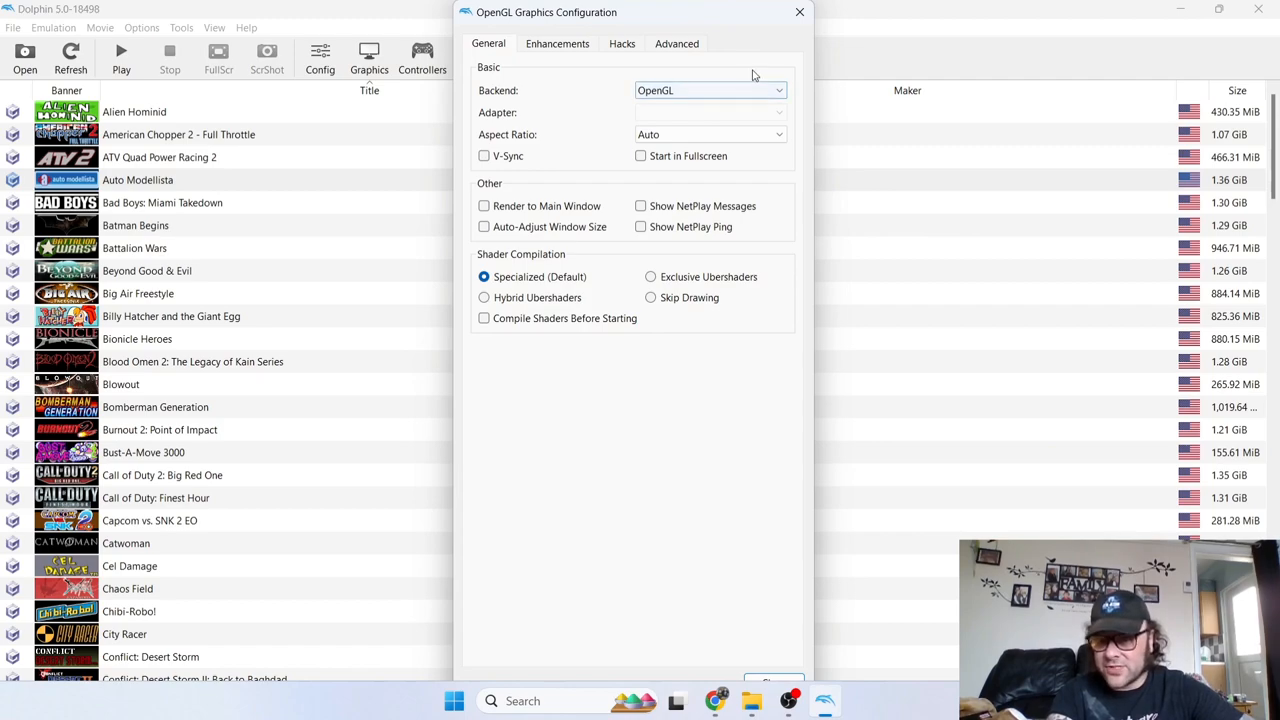
mouse_move(710, 90)
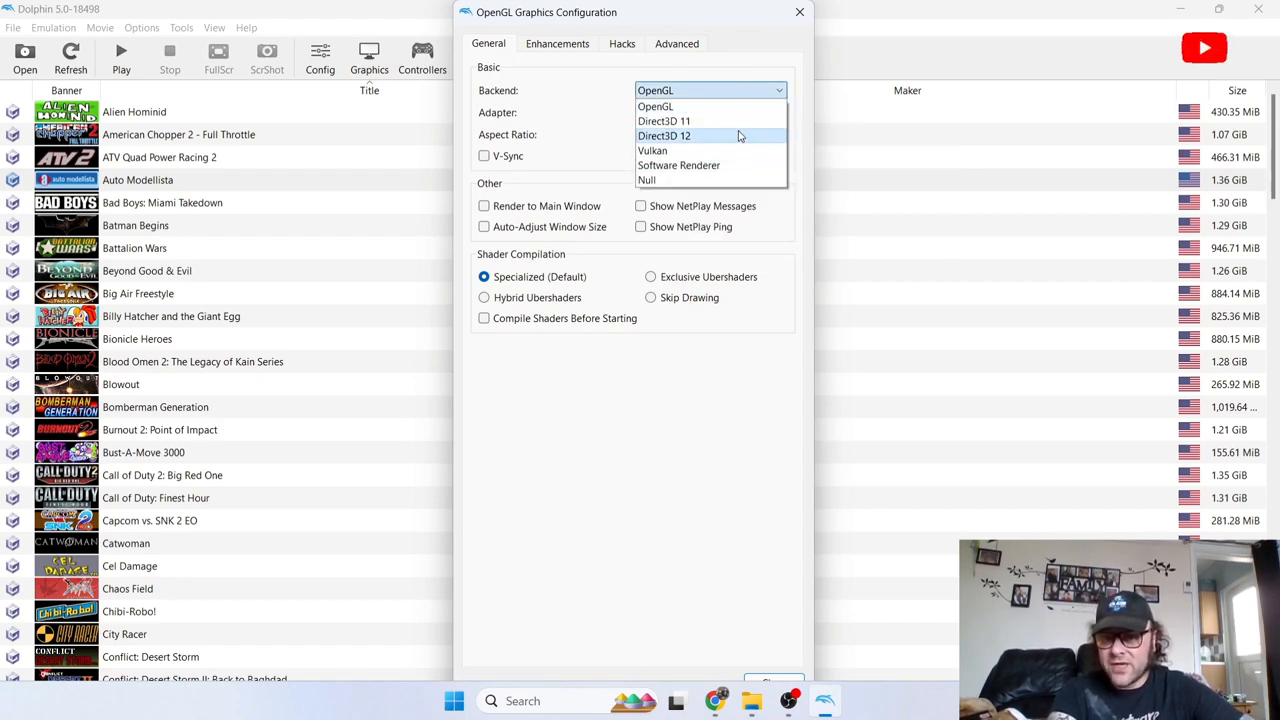
mouse_move(710, 120)
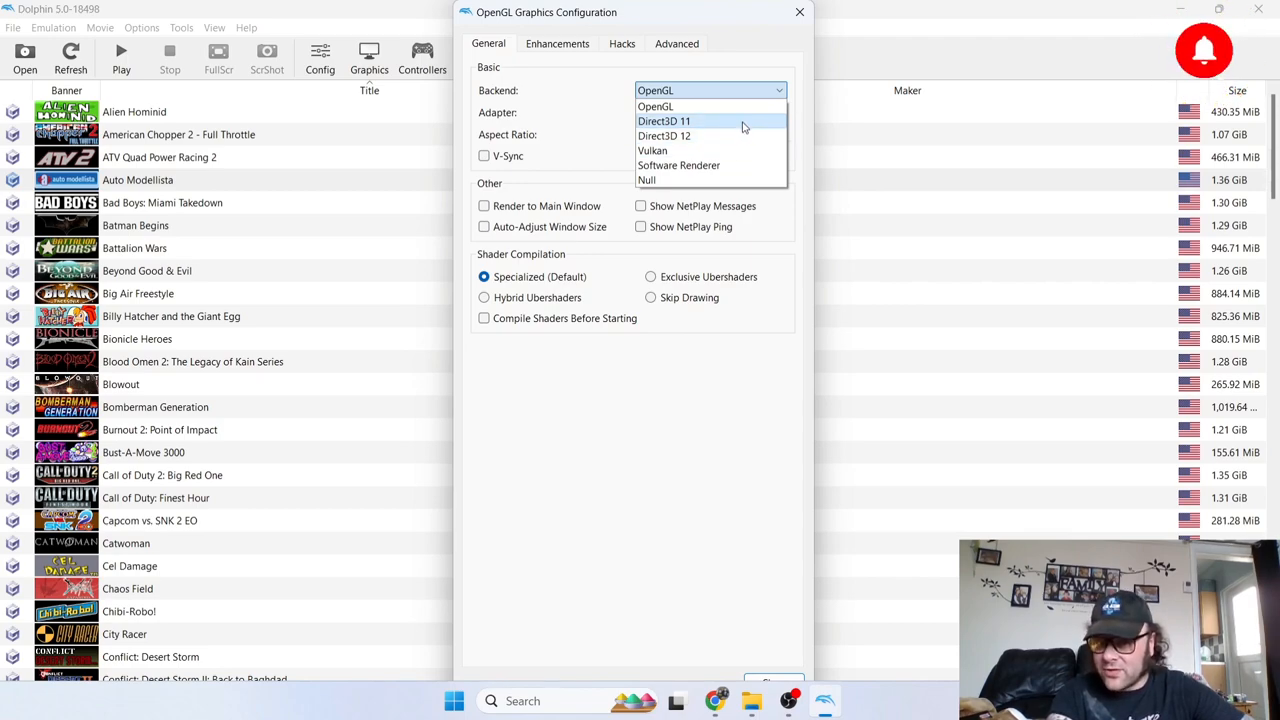
mouse_move(744, 136)
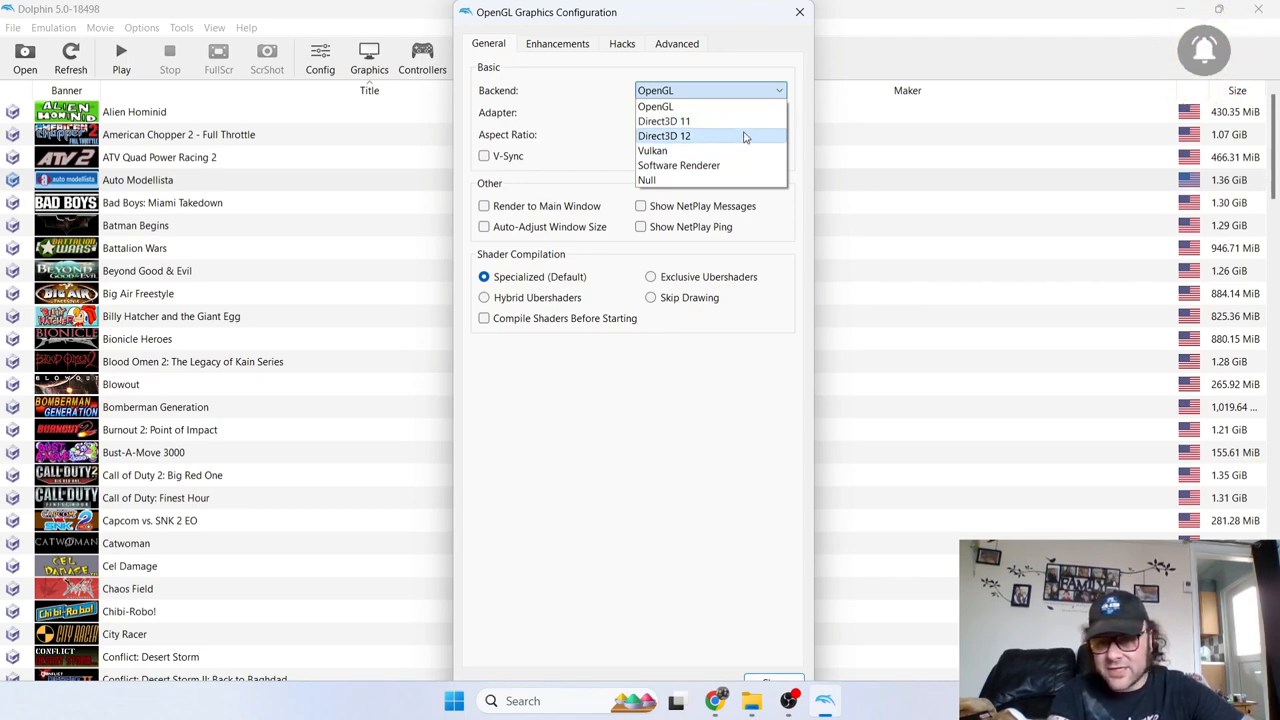
mouse_move(744, 136)
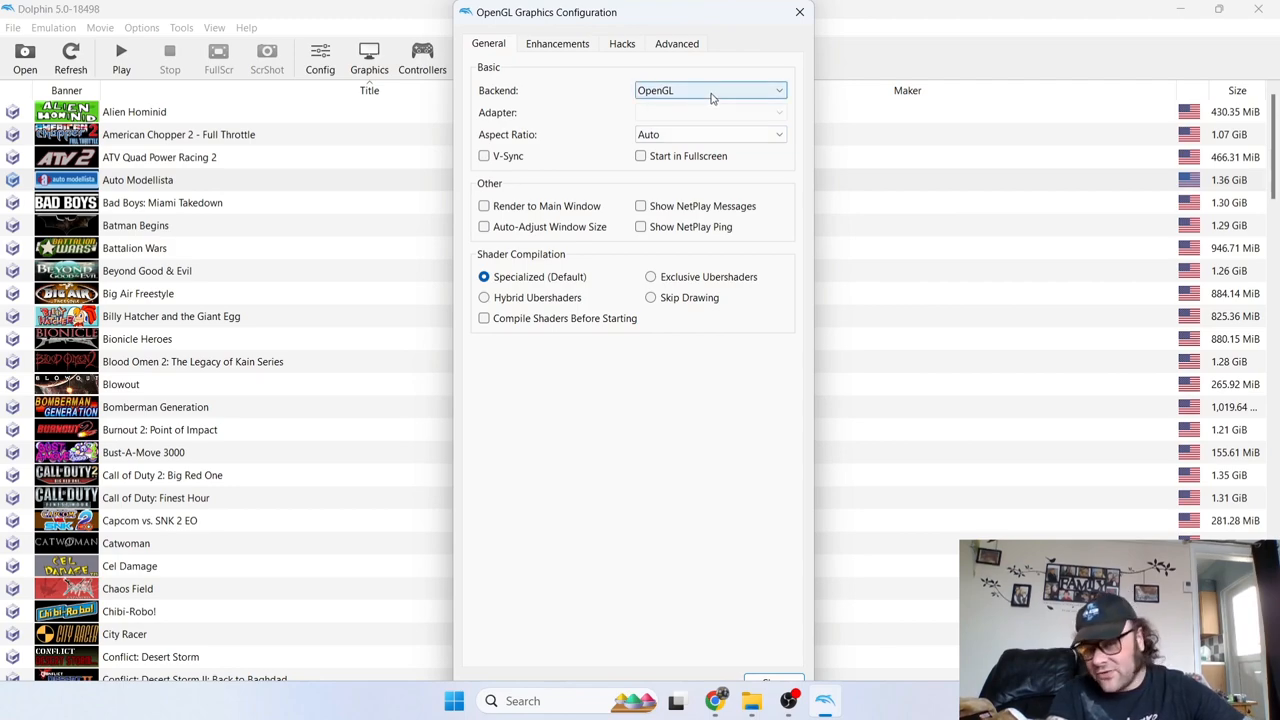
mouse_move(704, 104)
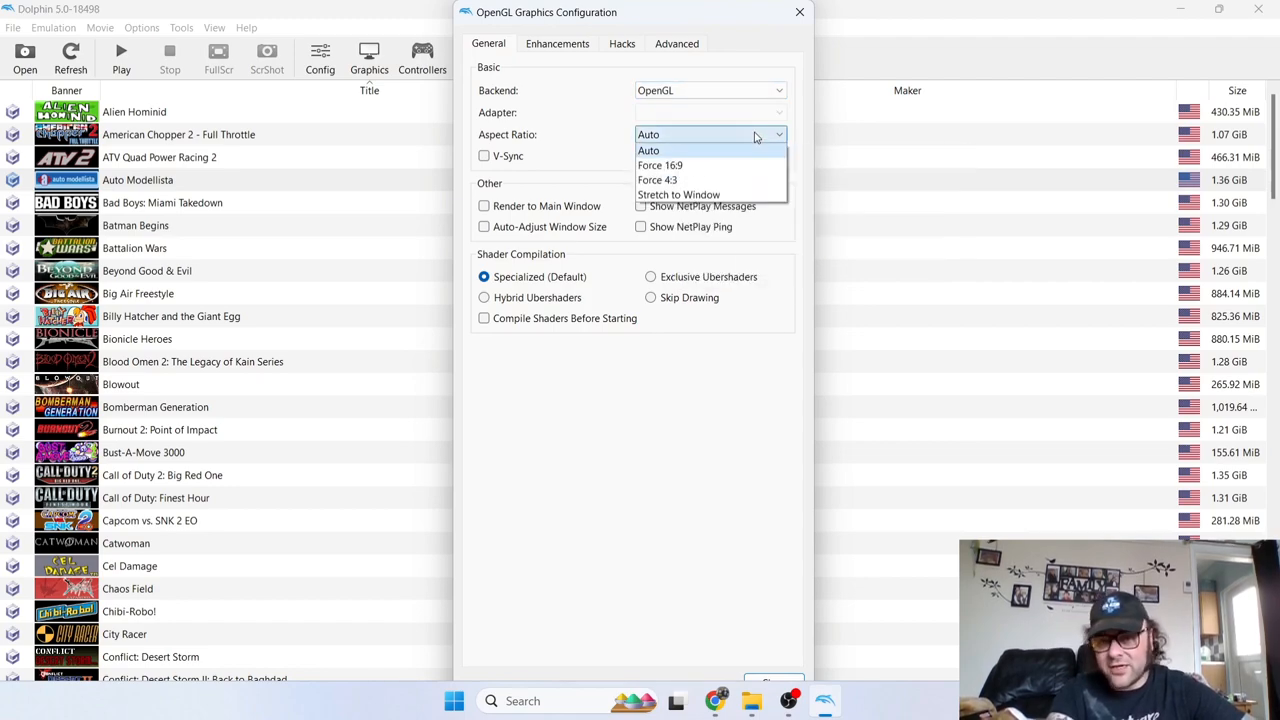
mouse_move(728, 164)
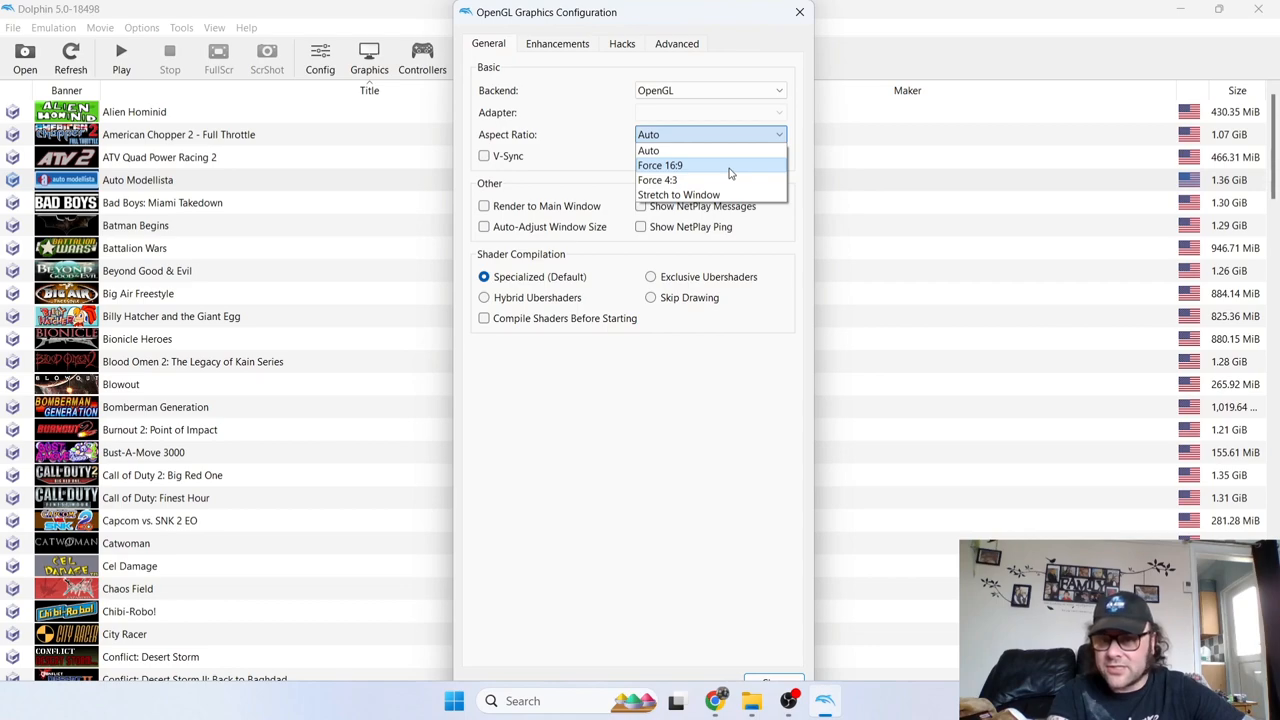
mouse_move(710, 180)
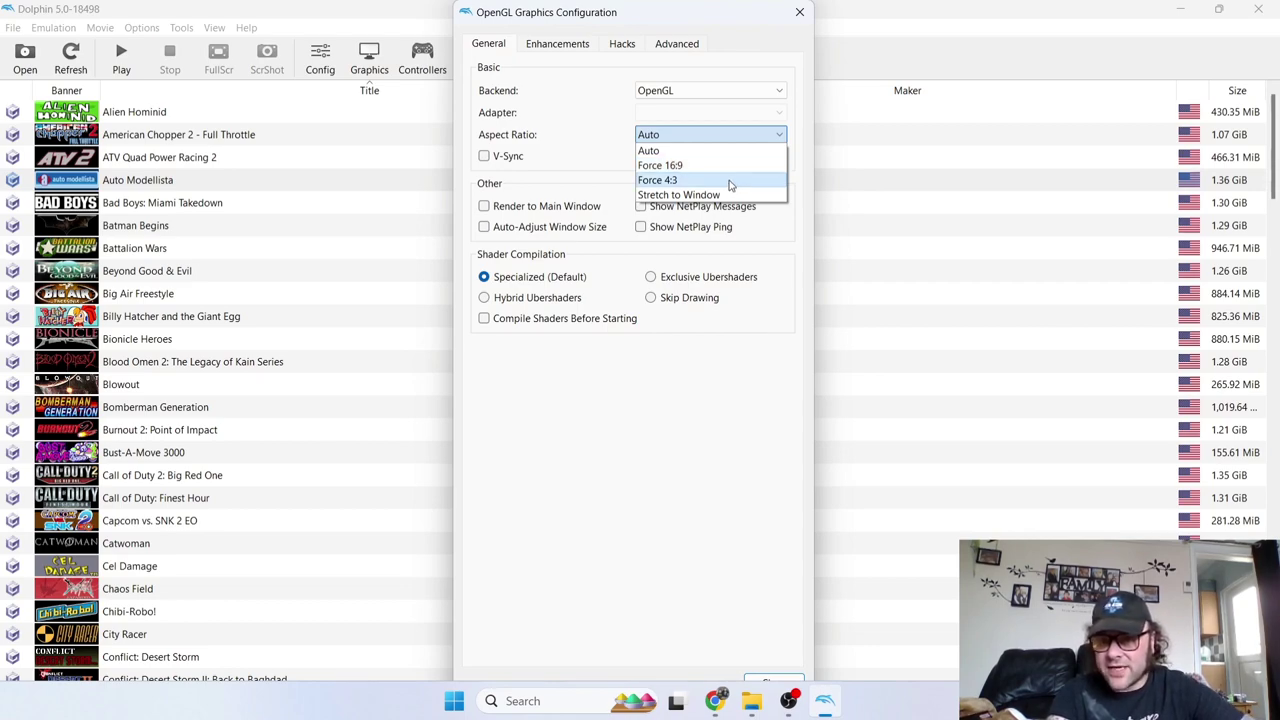
mouse_move(742, 188)
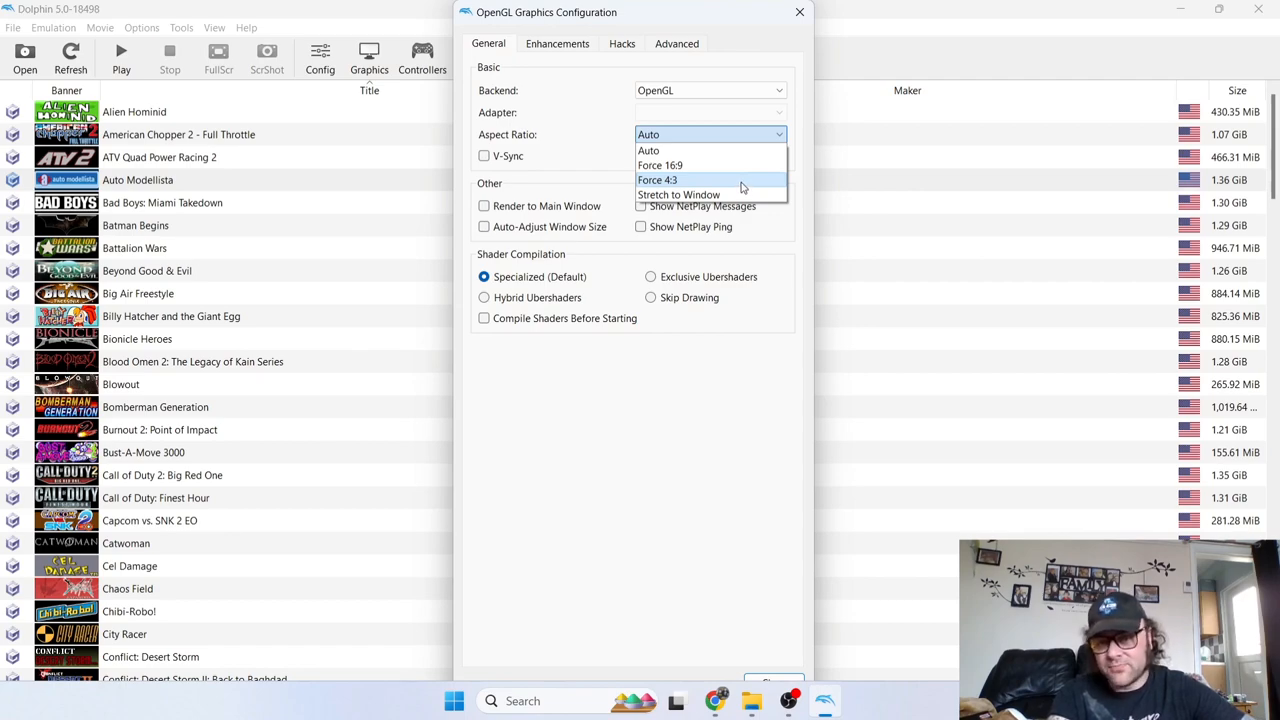
mouse_move(700, 164)
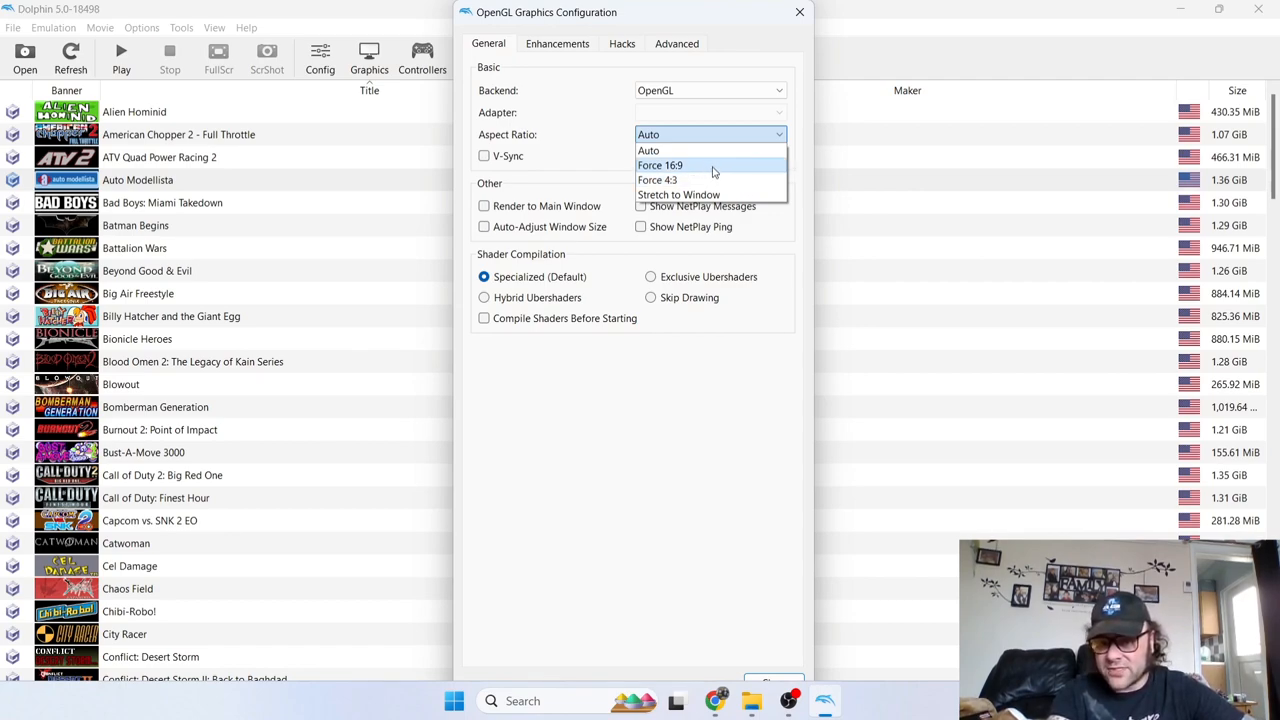
Step: Set the aspect ratio to Force 16:9 in the graphics configuration
left_click(660, 164)
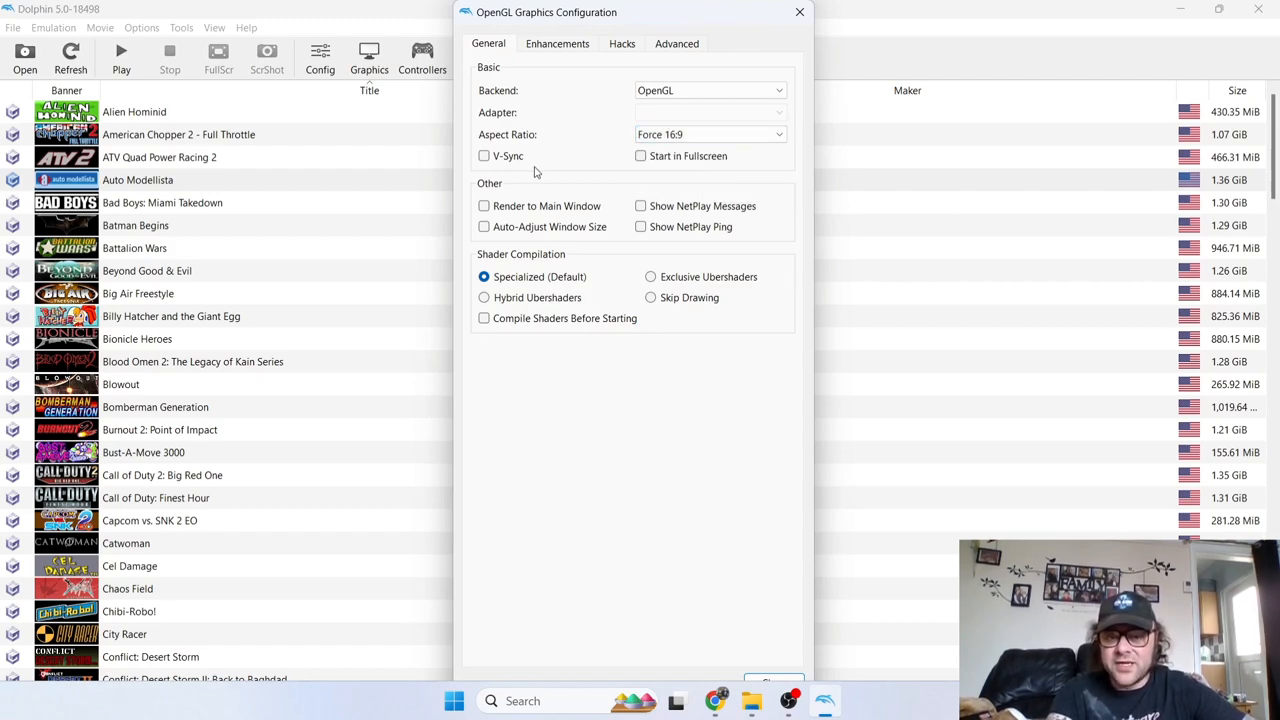
mouse_move(484, 156)
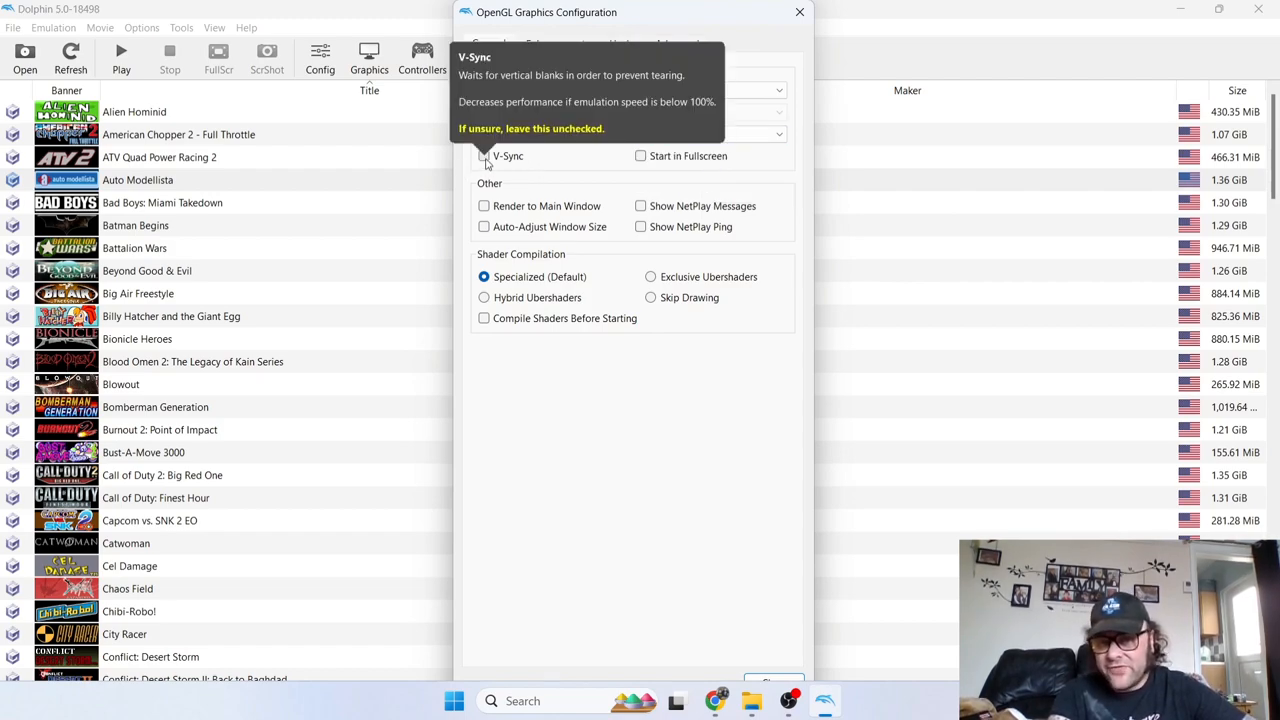
mouse_move(584, 192)
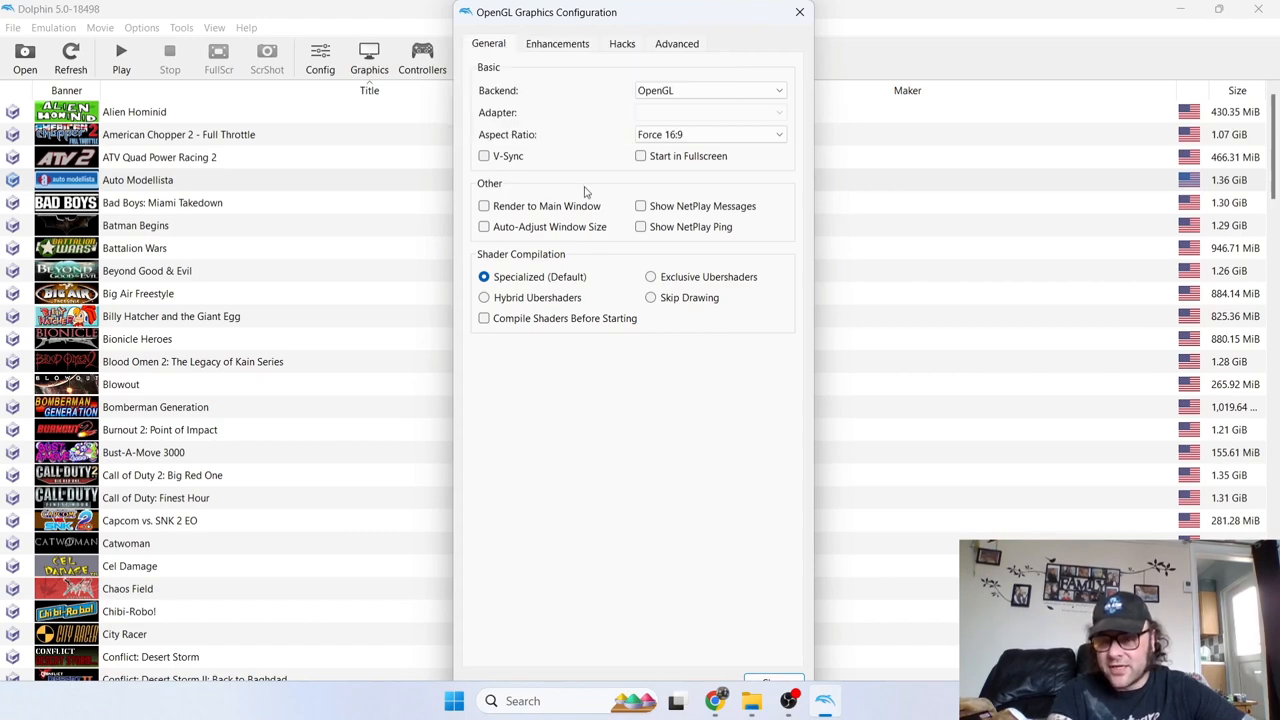
mouse_move(644, 516)
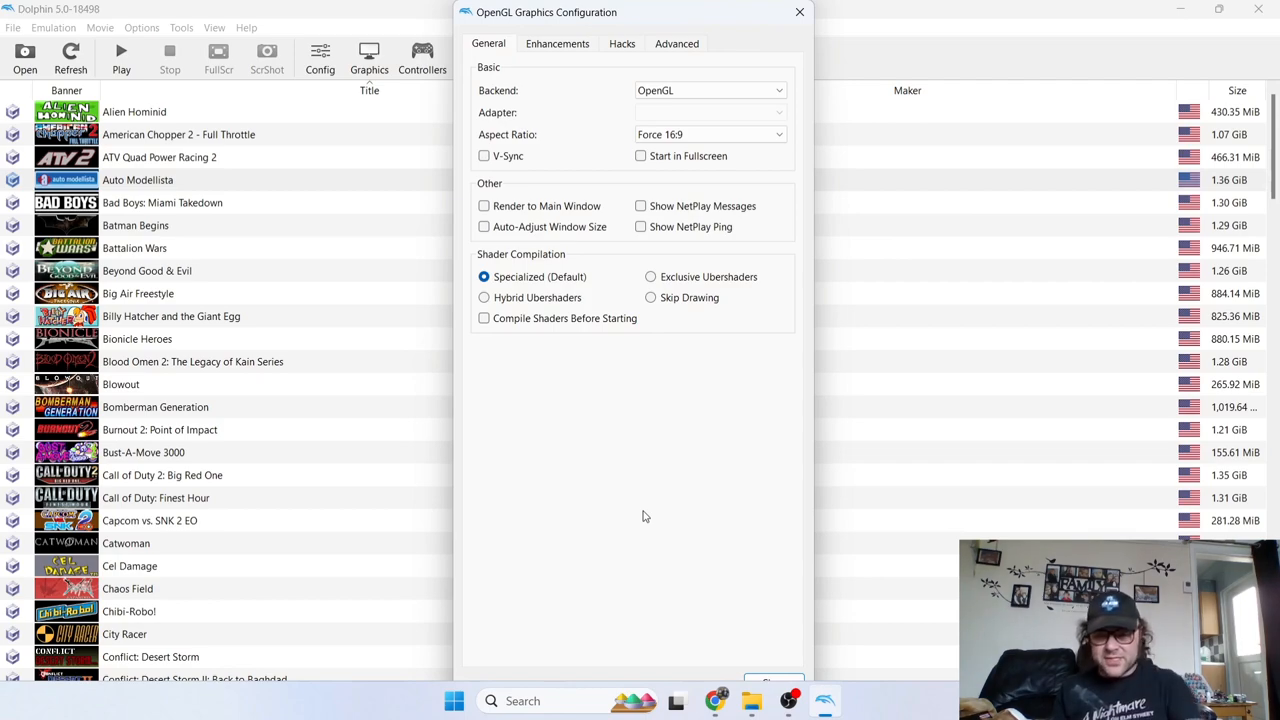
mouse_move(496, 164)
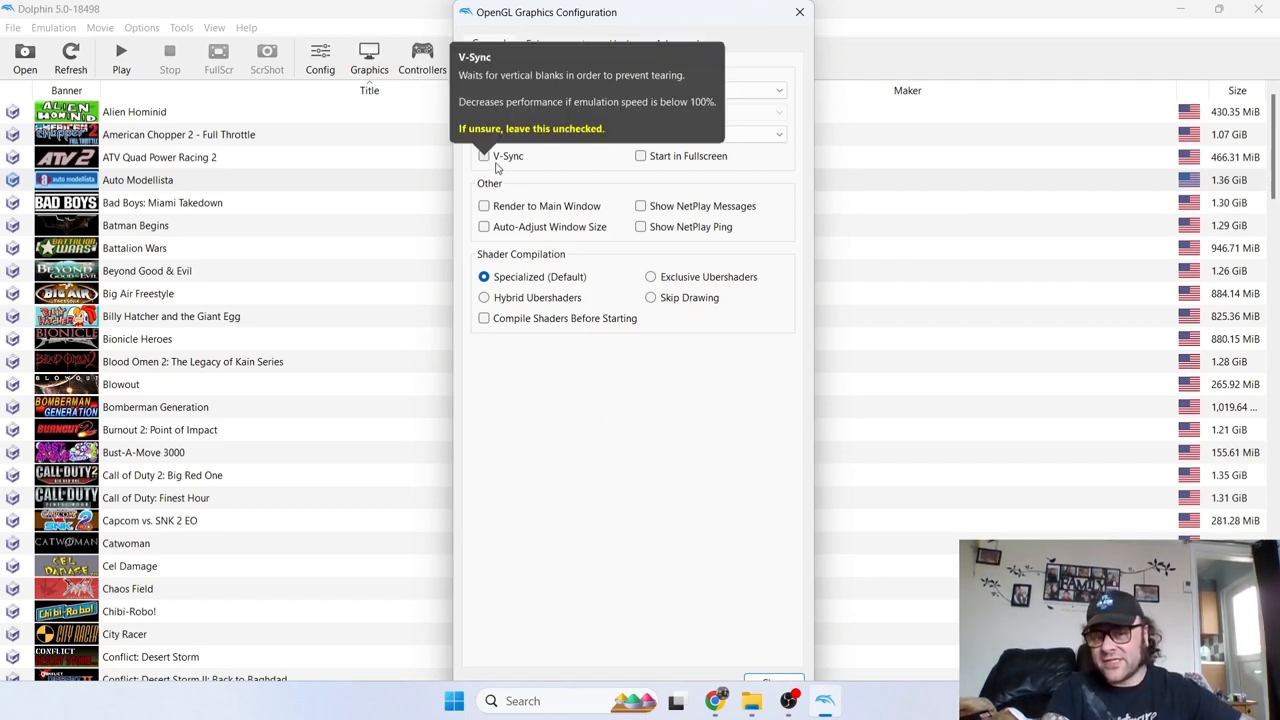
mouse_move(490, 162)
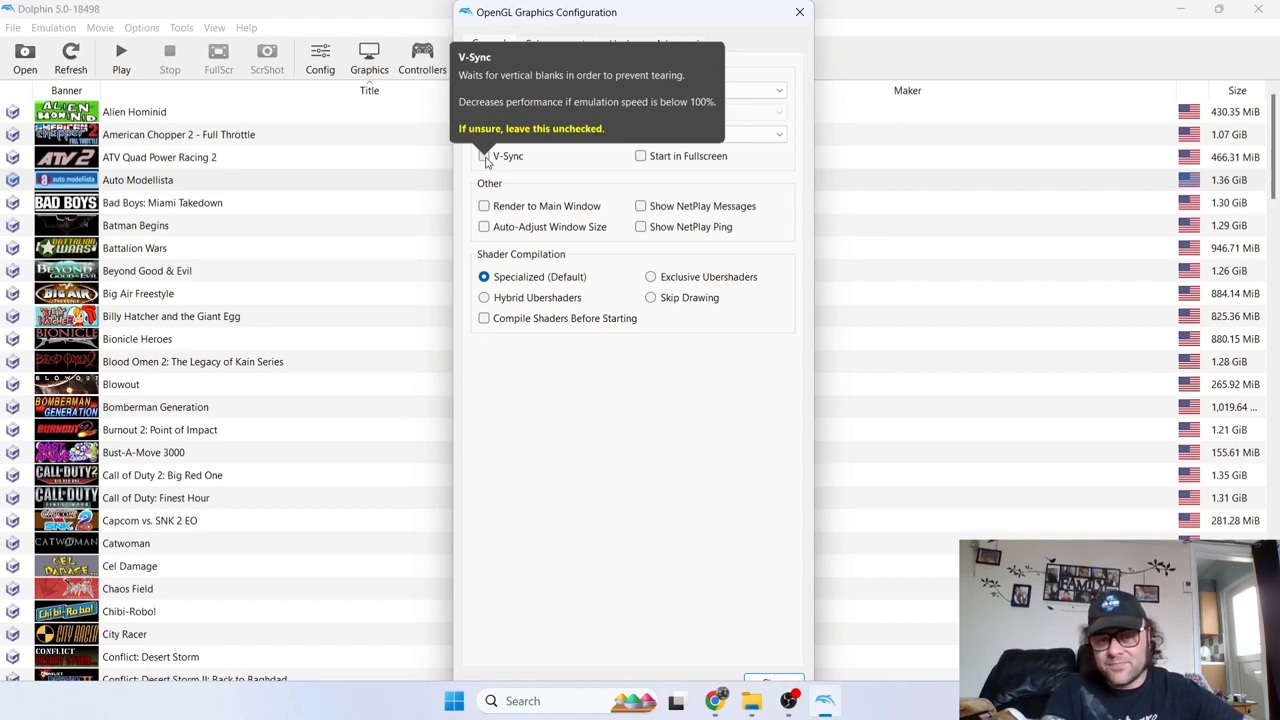
Step: Enable V-Sync in the OpenGL General graphics settings
left_click(484, 156)
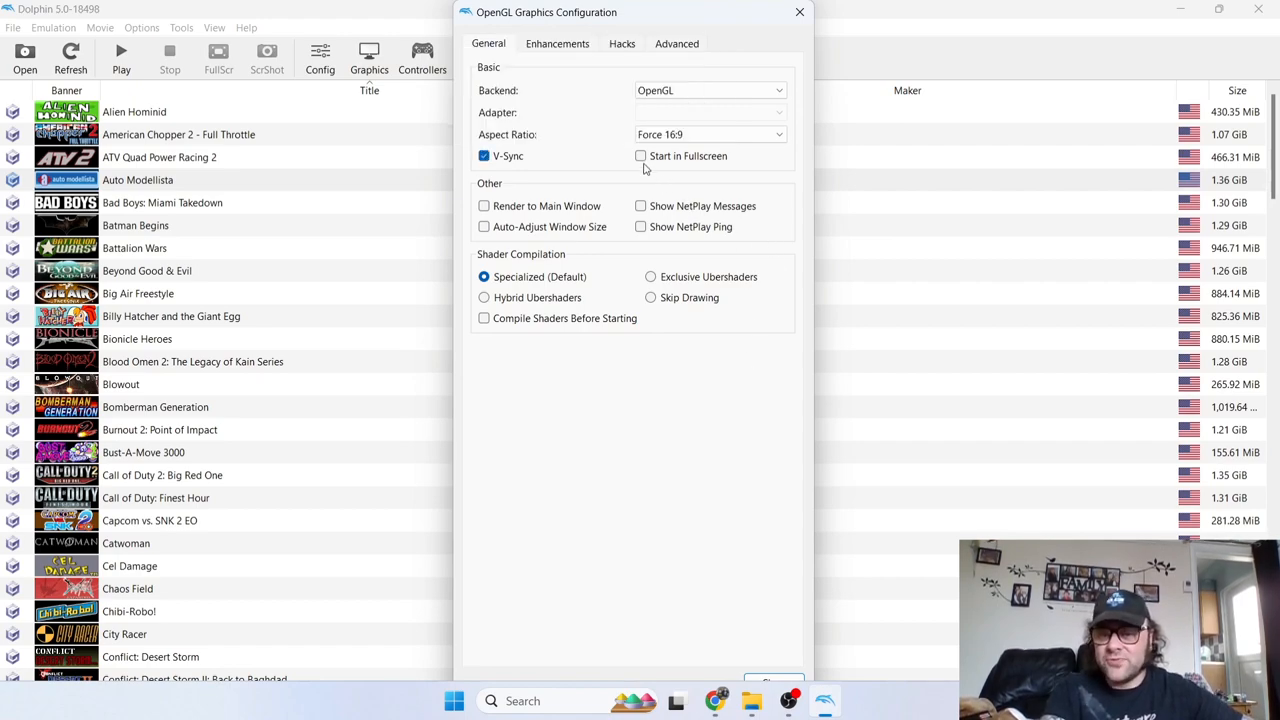
mouse_move(640, 156)
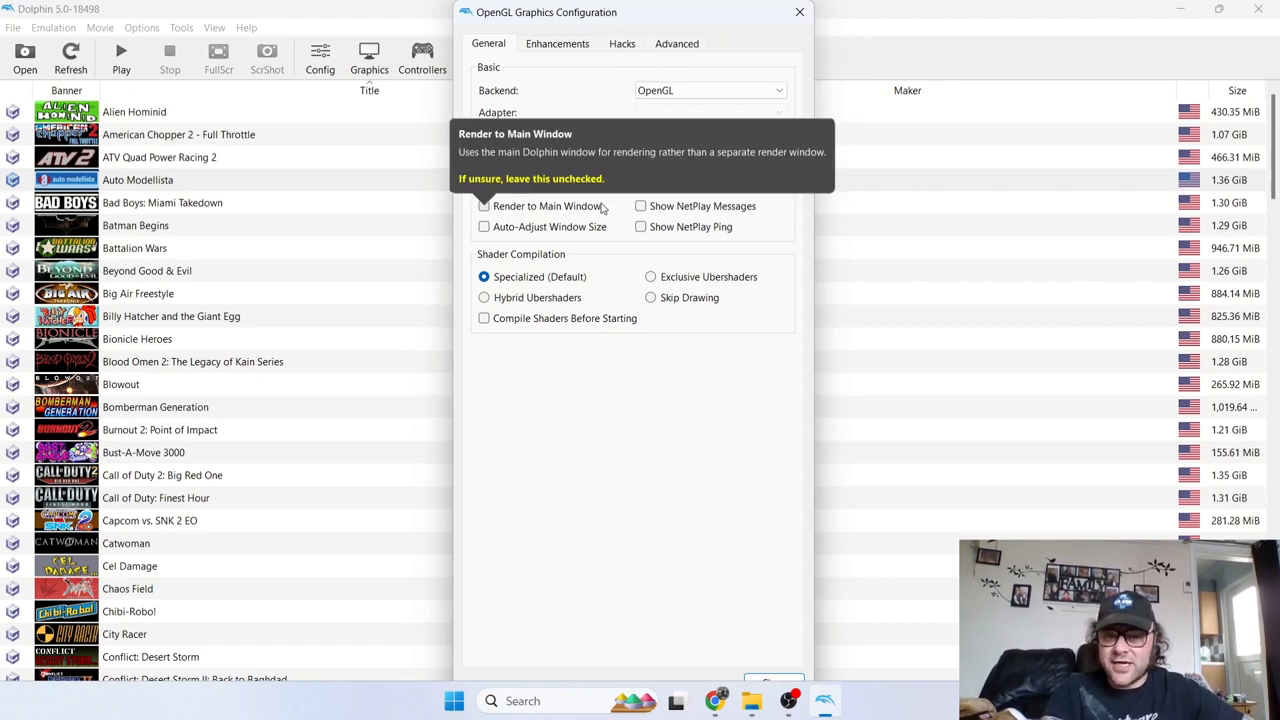
left_click(556, 44)
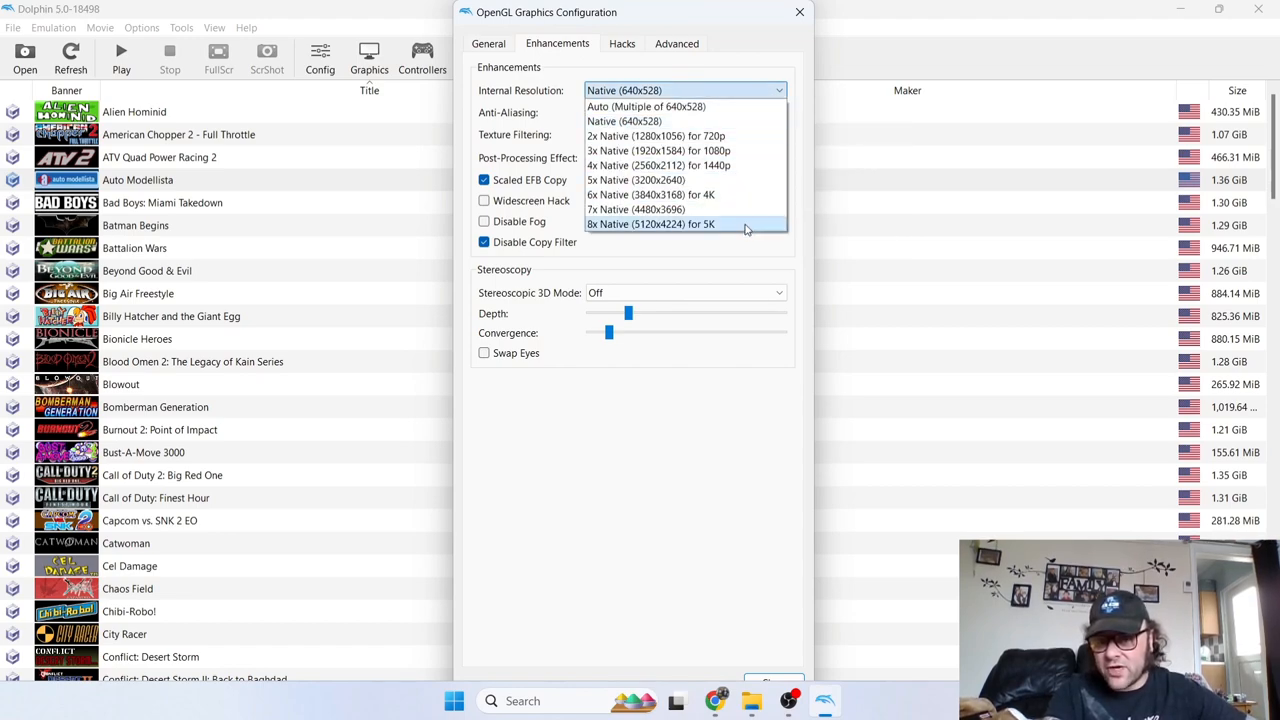
mouse_move(744, 224)
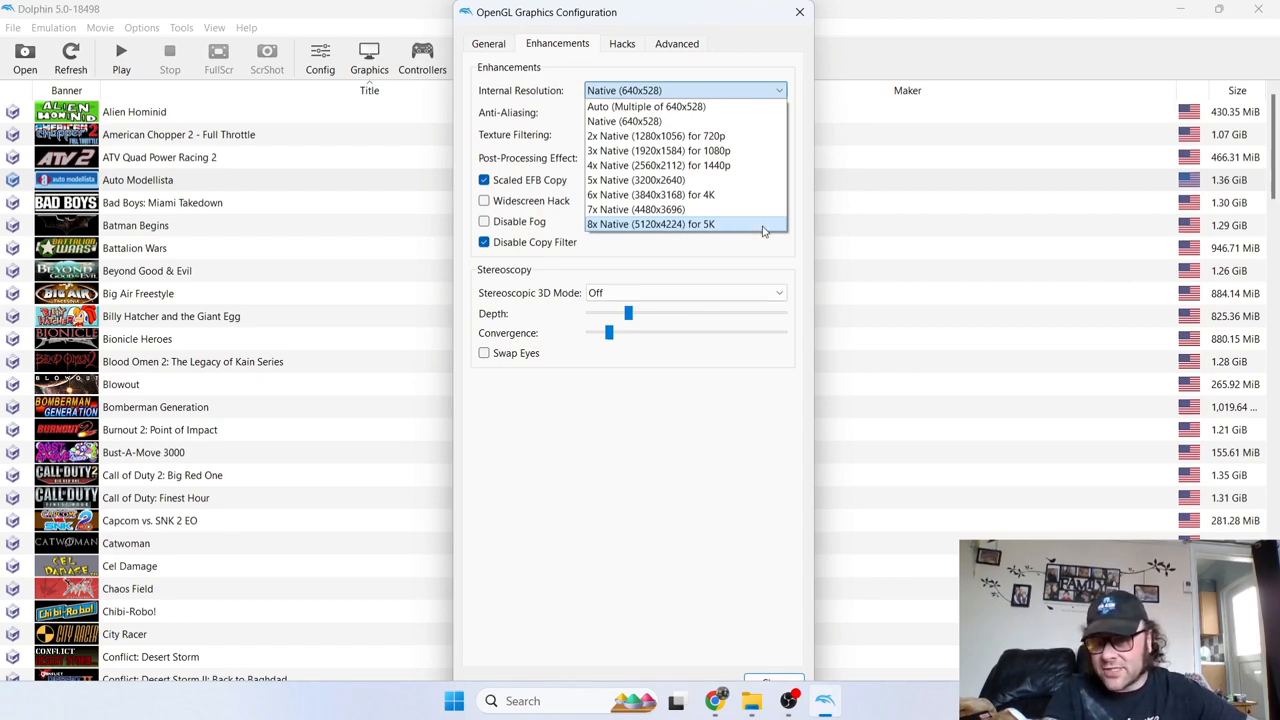
mouse_move(708, 164)
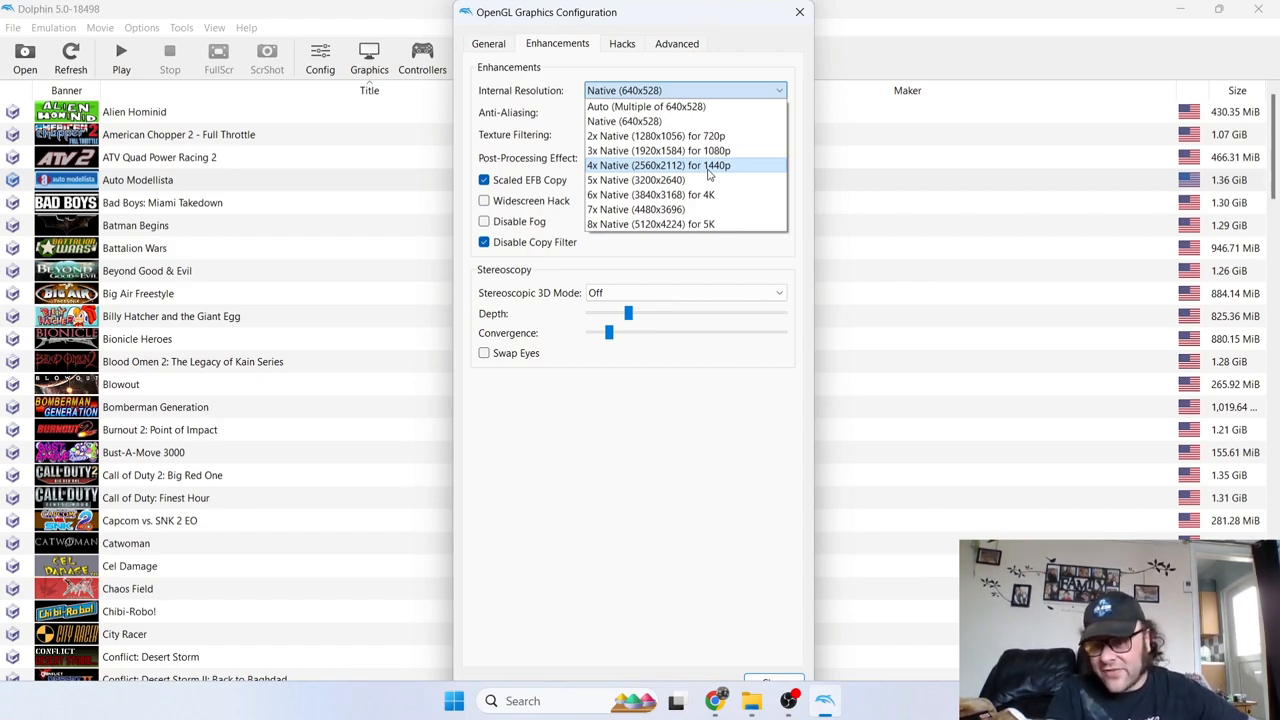
mouse_move(712, 156)
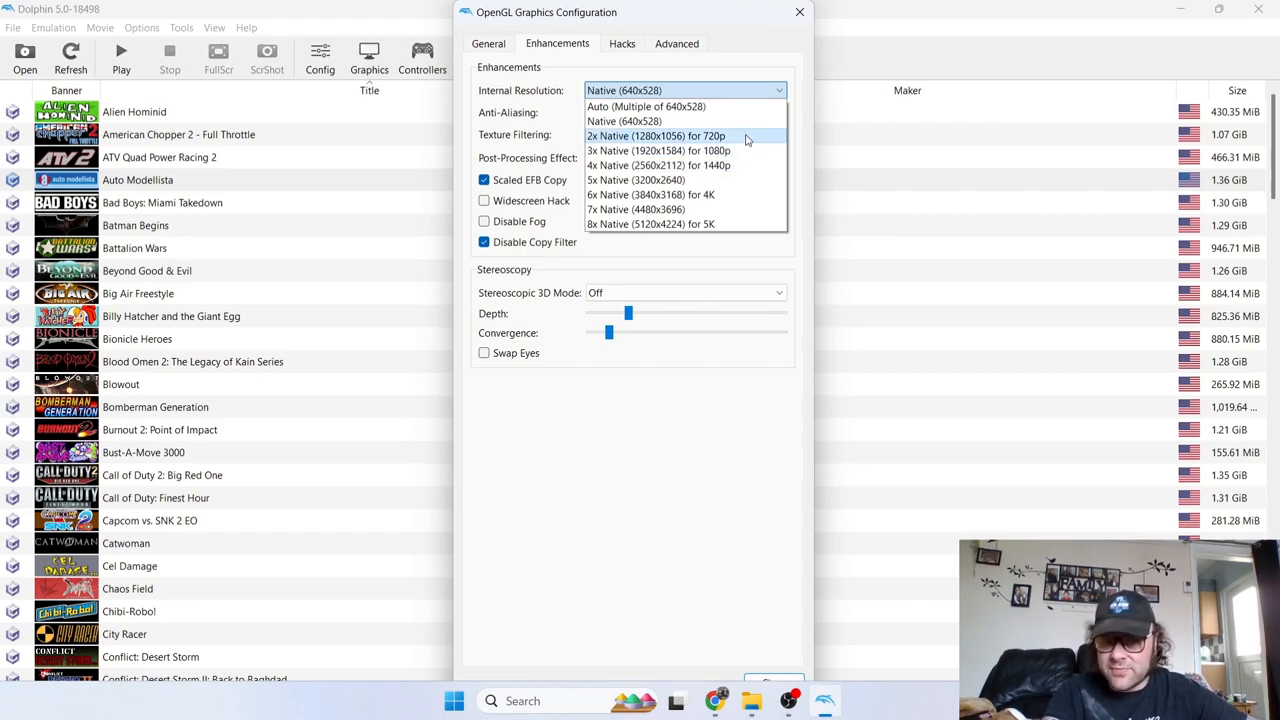
Step: Set Internal Resolution to 2x Native (1280x1056) for 720p
left_click(656, 136)
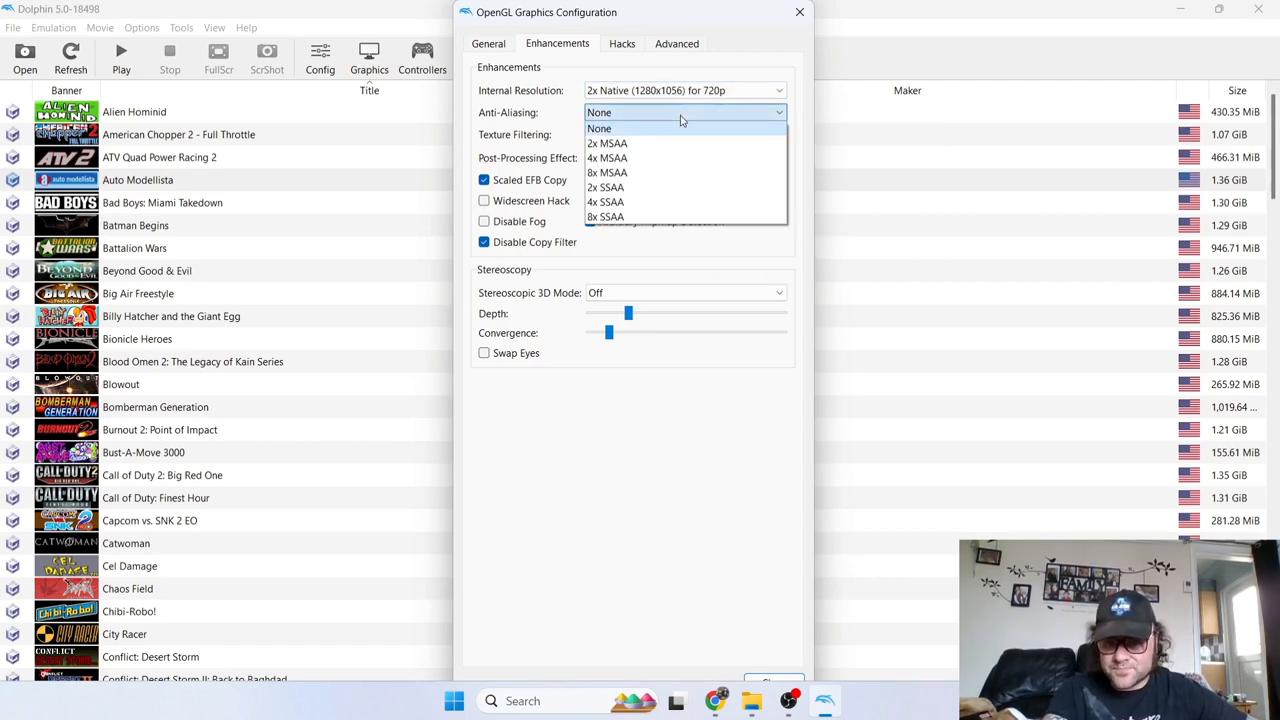
mouse_move(672, 158)
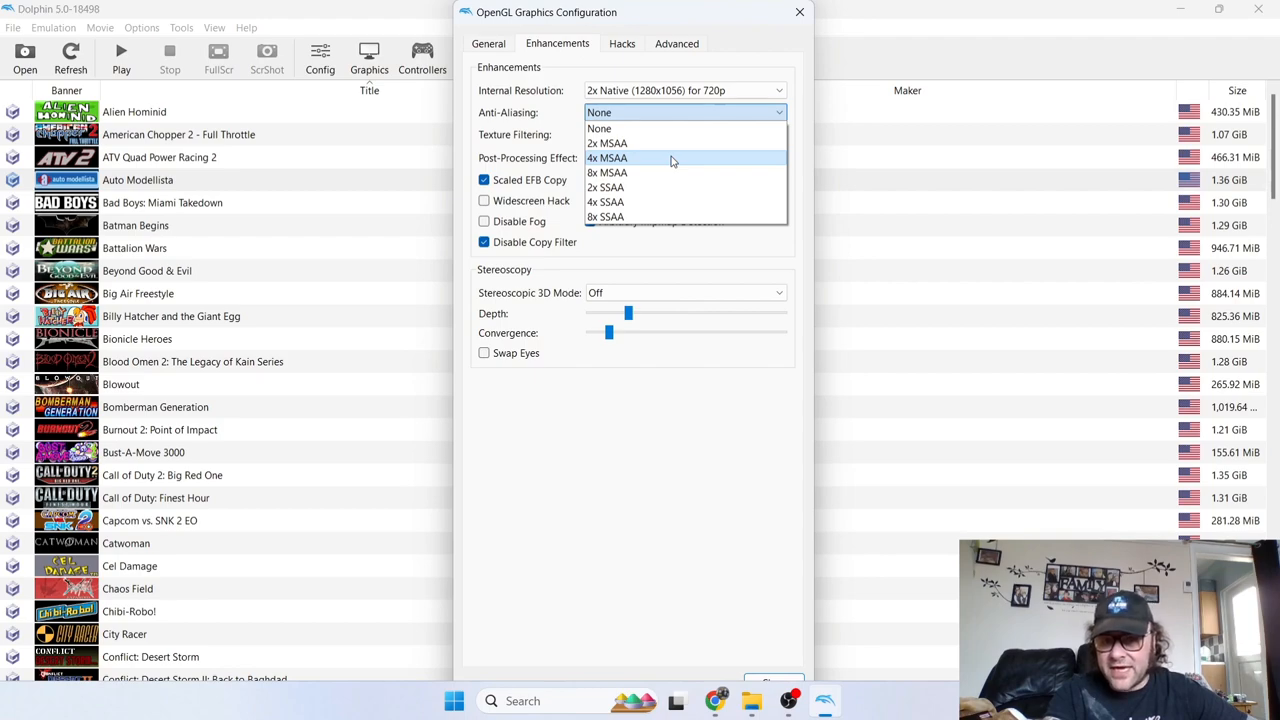
mouse_move(670, 216)
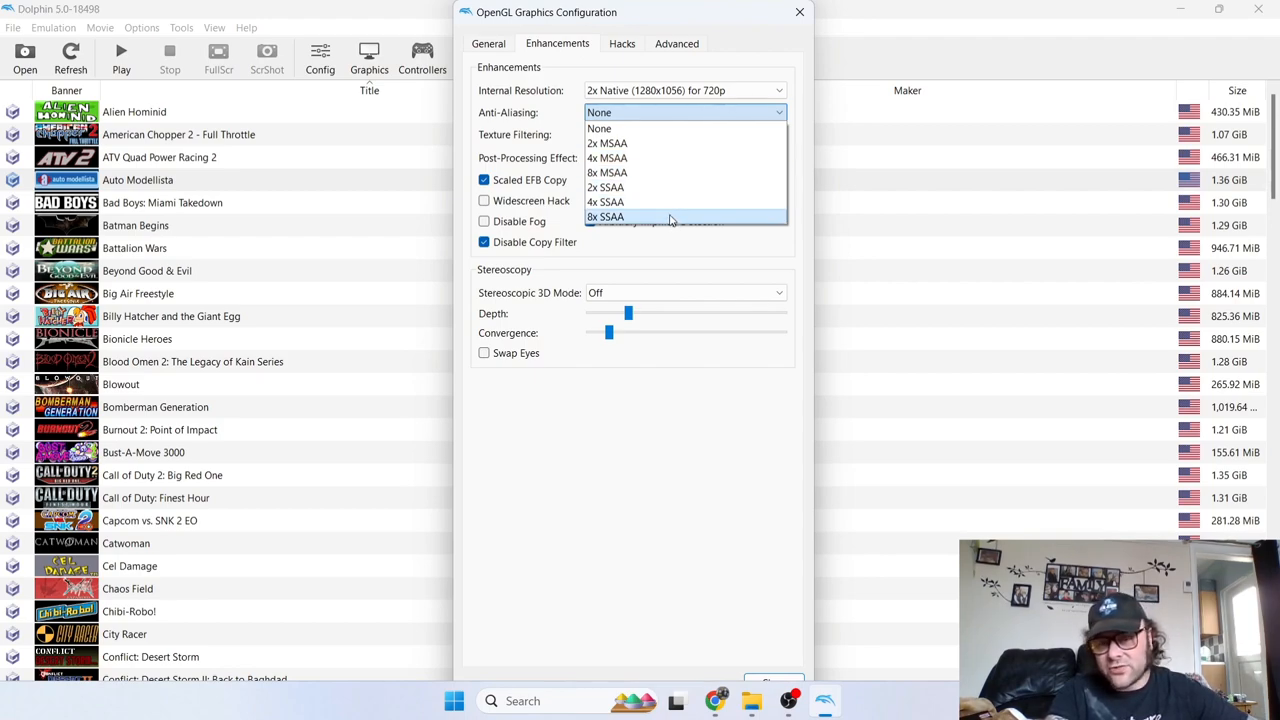
mouse_move(704, 470)
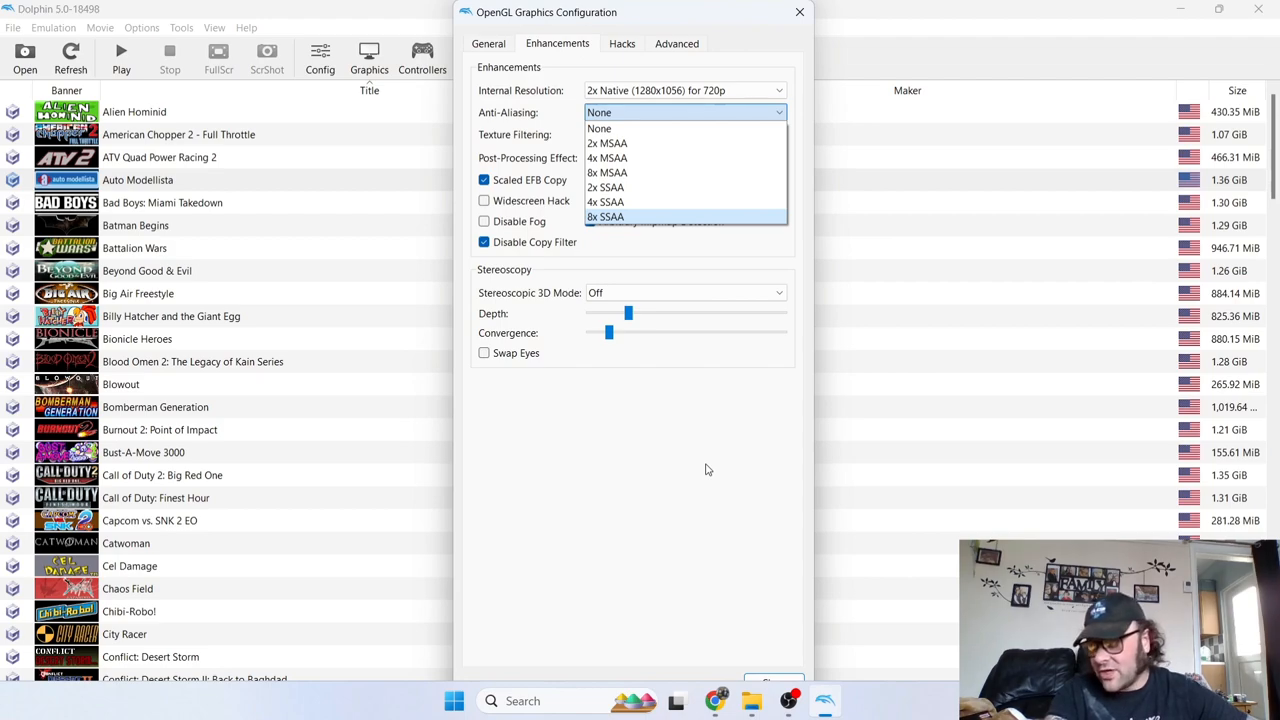
mouse_move(646, 172)
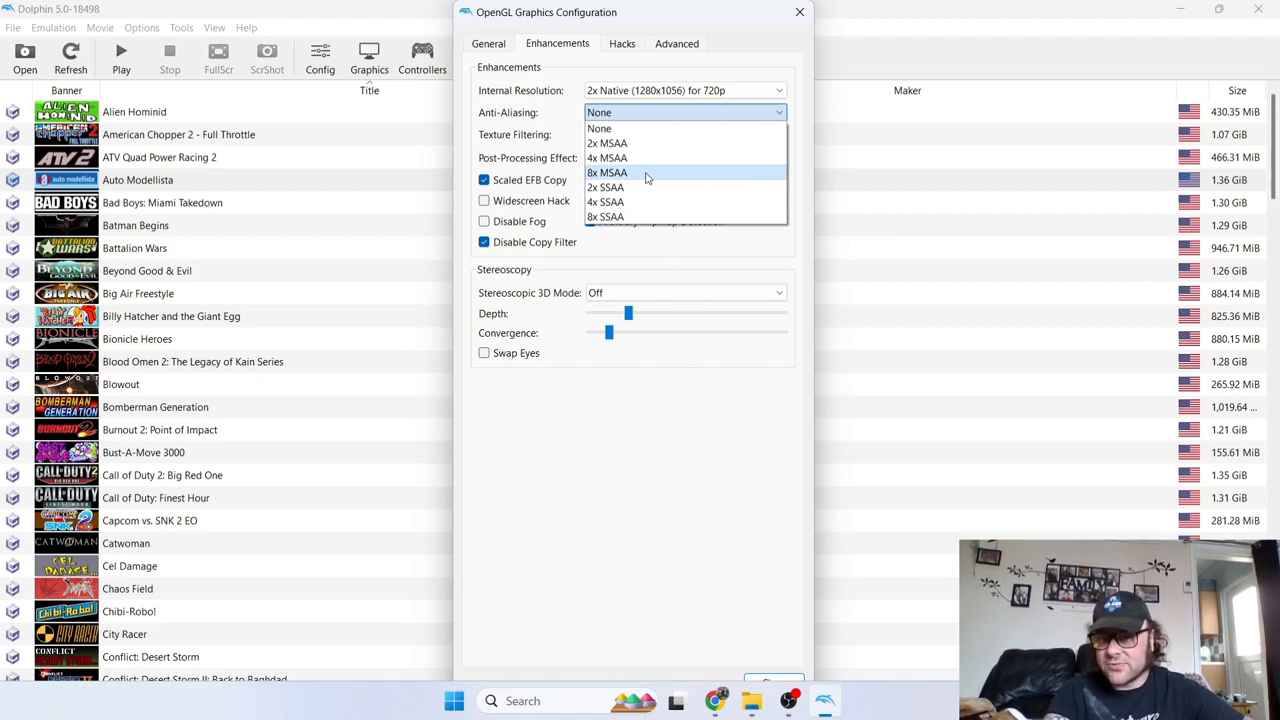
mouse_move(640, 158)
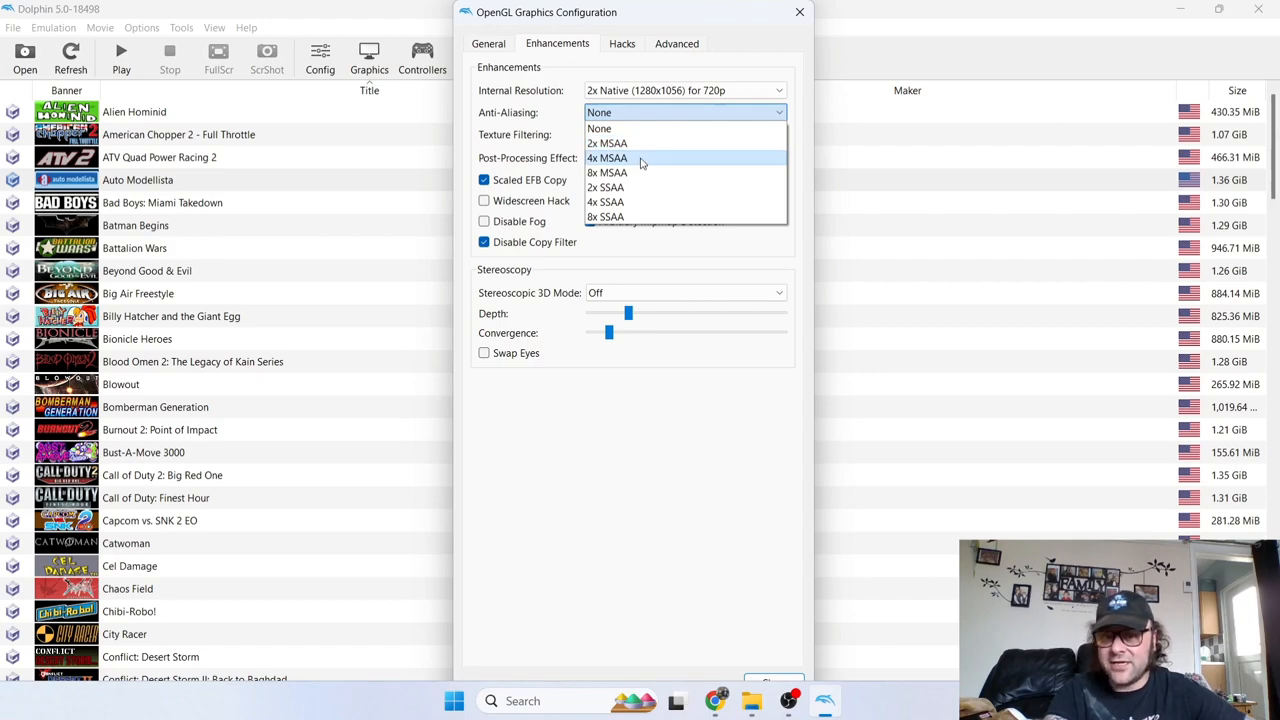
Step: Set Anti-Aliasing to 4x MSAA, Texture Filtering to 2x Anisotropic, and Post-Processing Effect to (off)
left_click(608, 156)
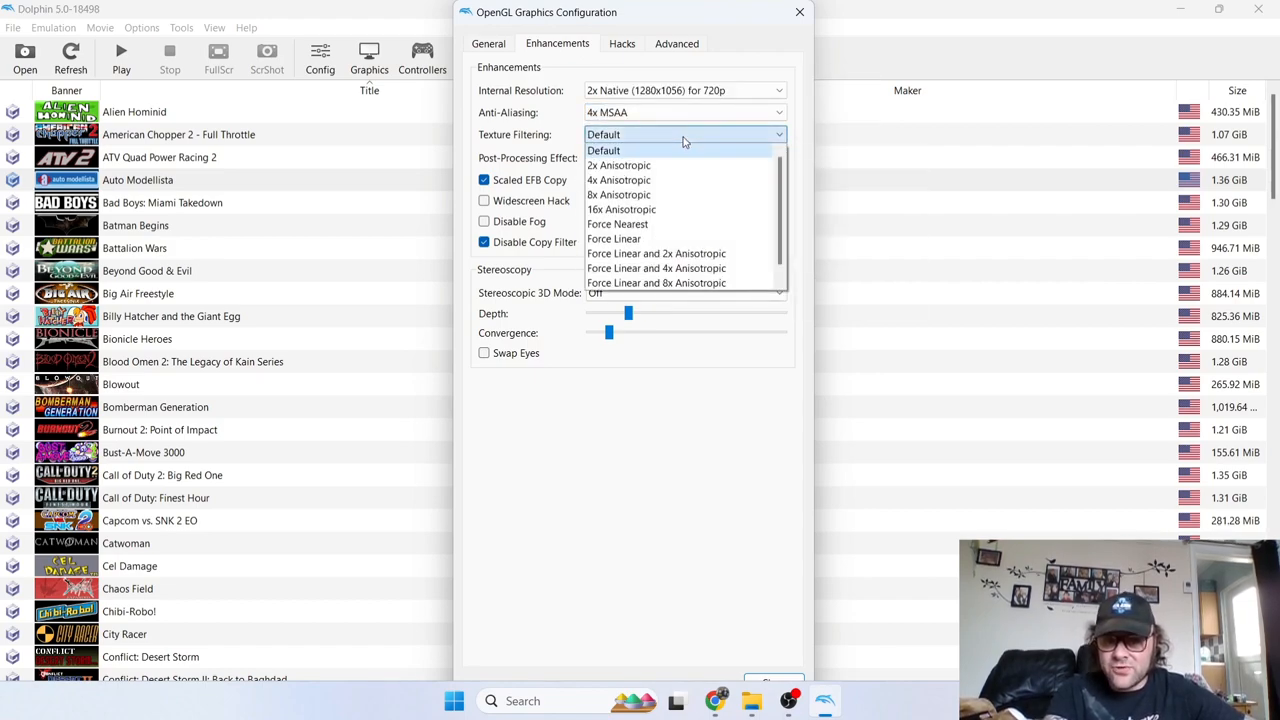
mouse_move(688, 180)
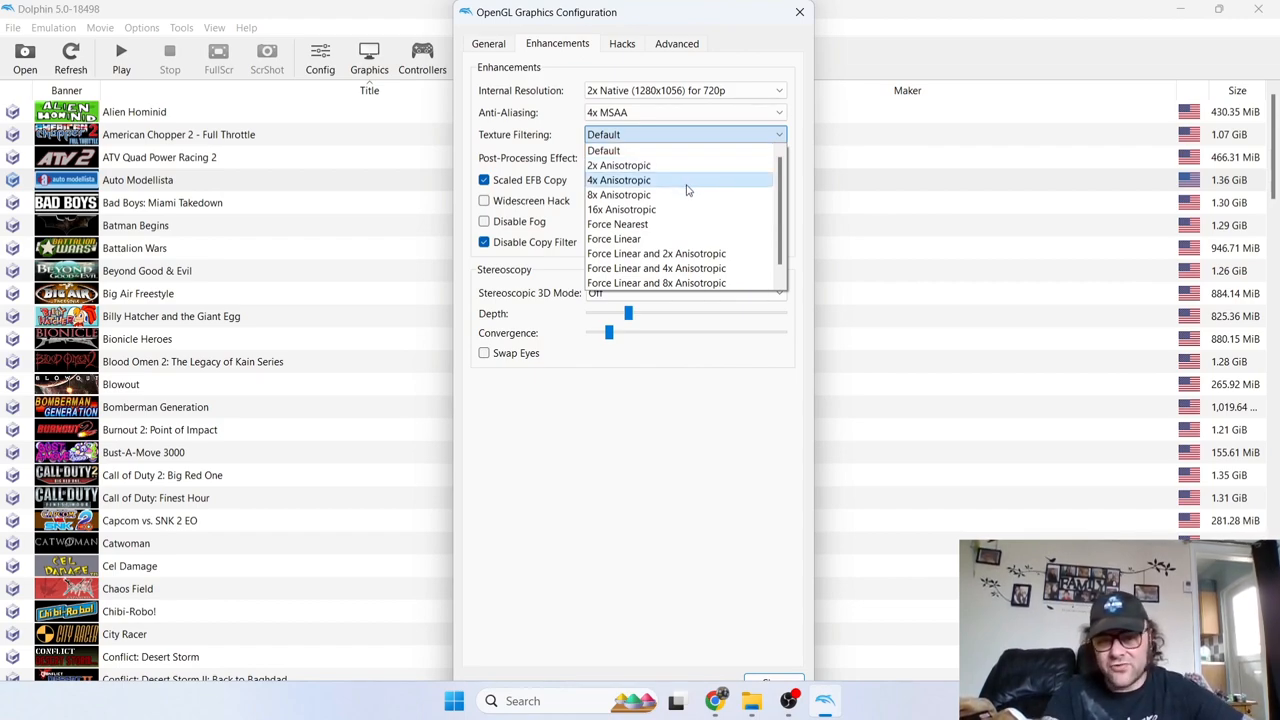
mouse_move(662, 180)
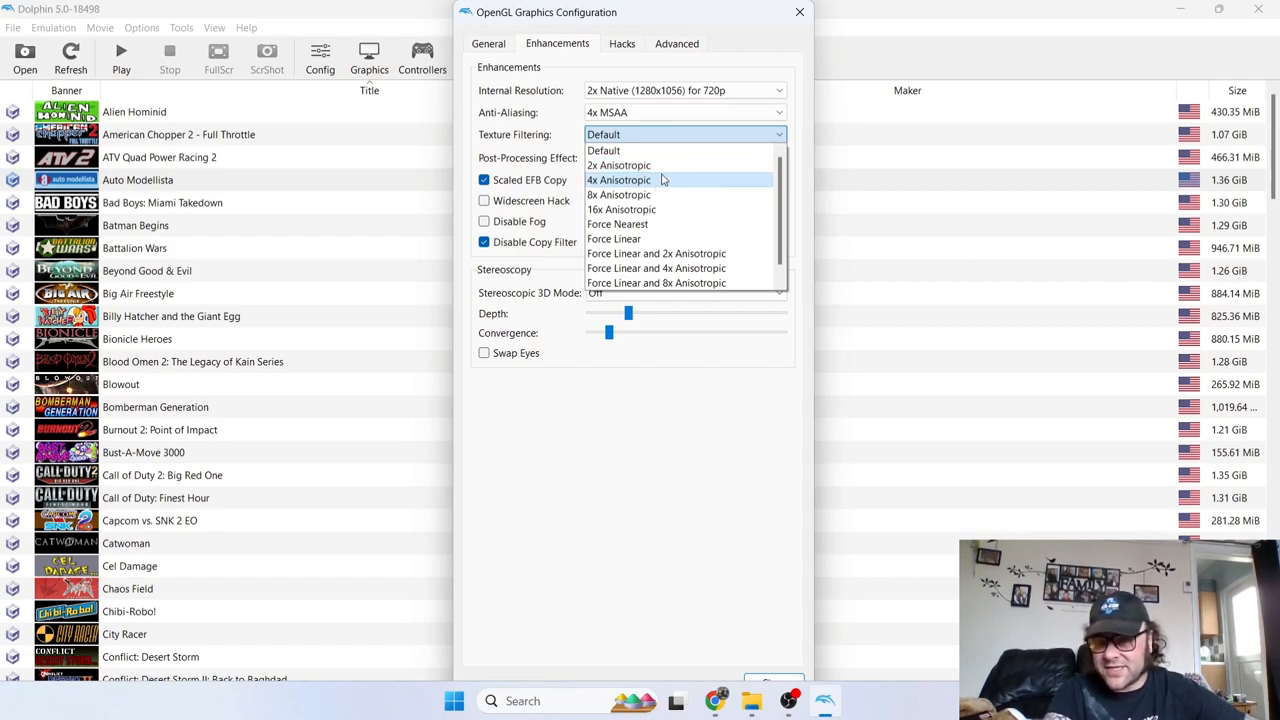
left_click(618, 164)
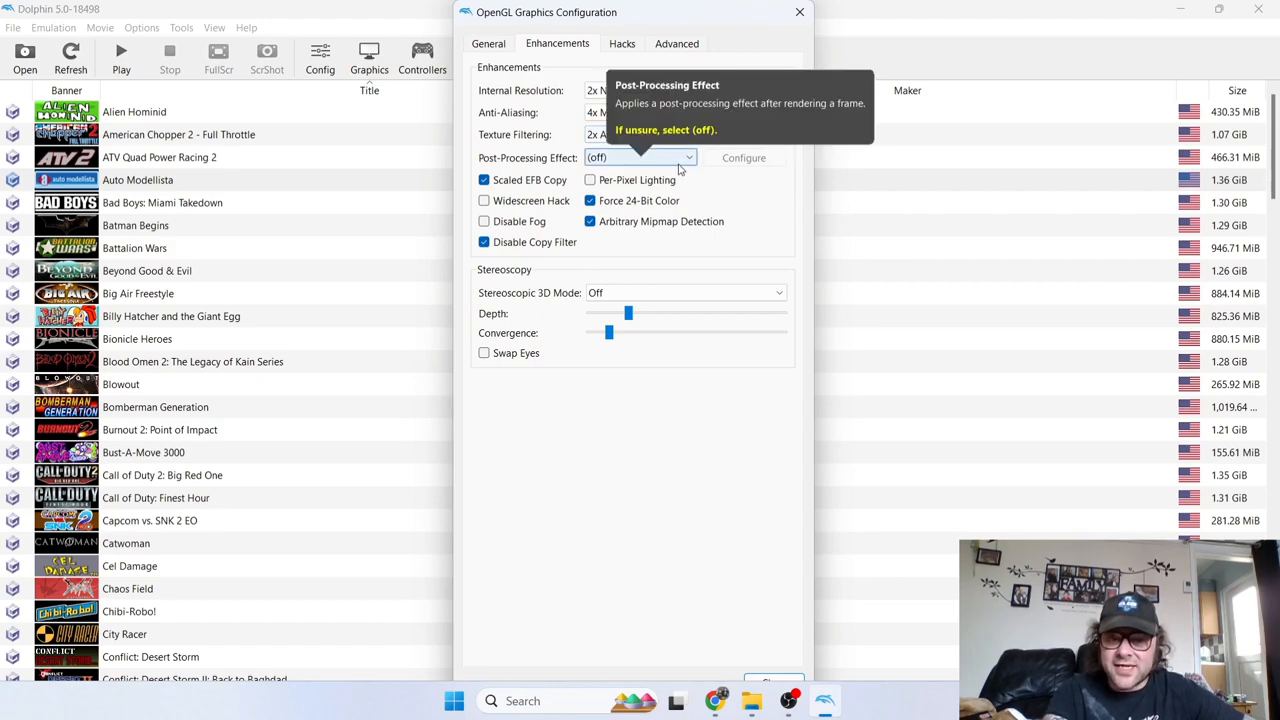
left_click(638, 156)
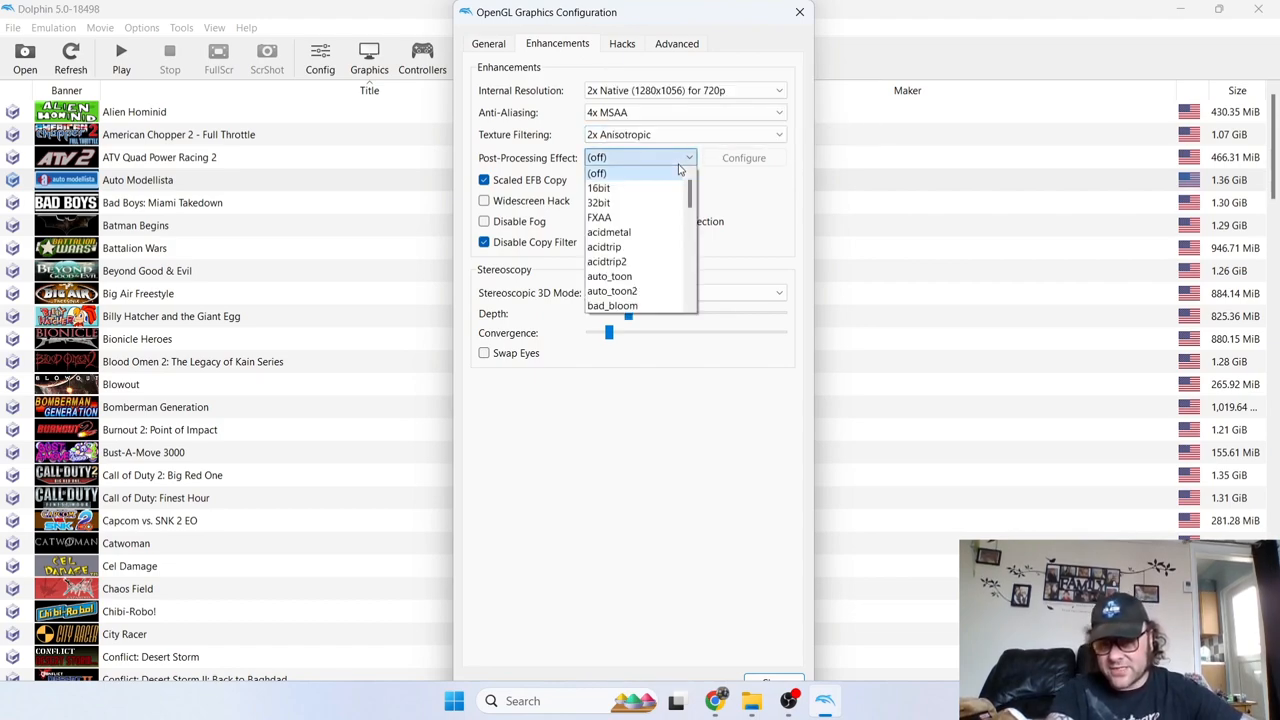
mouse_move(692, 222)
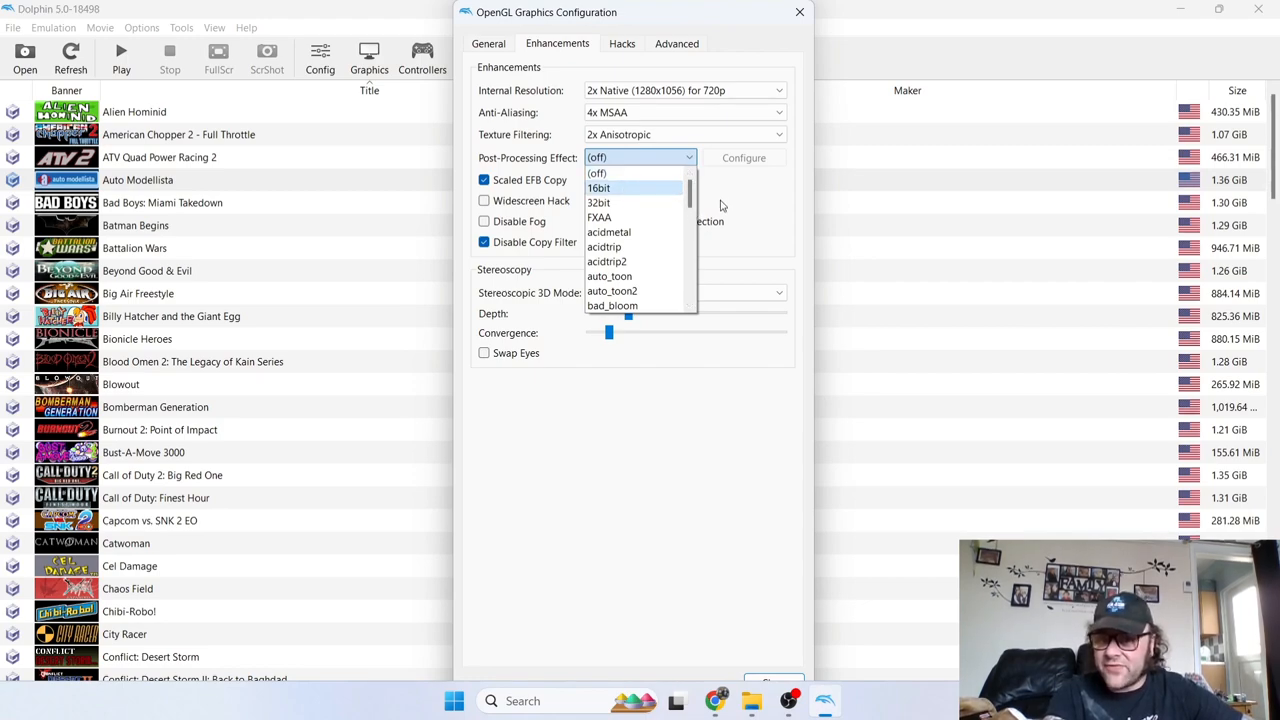
scroll("down", 3)
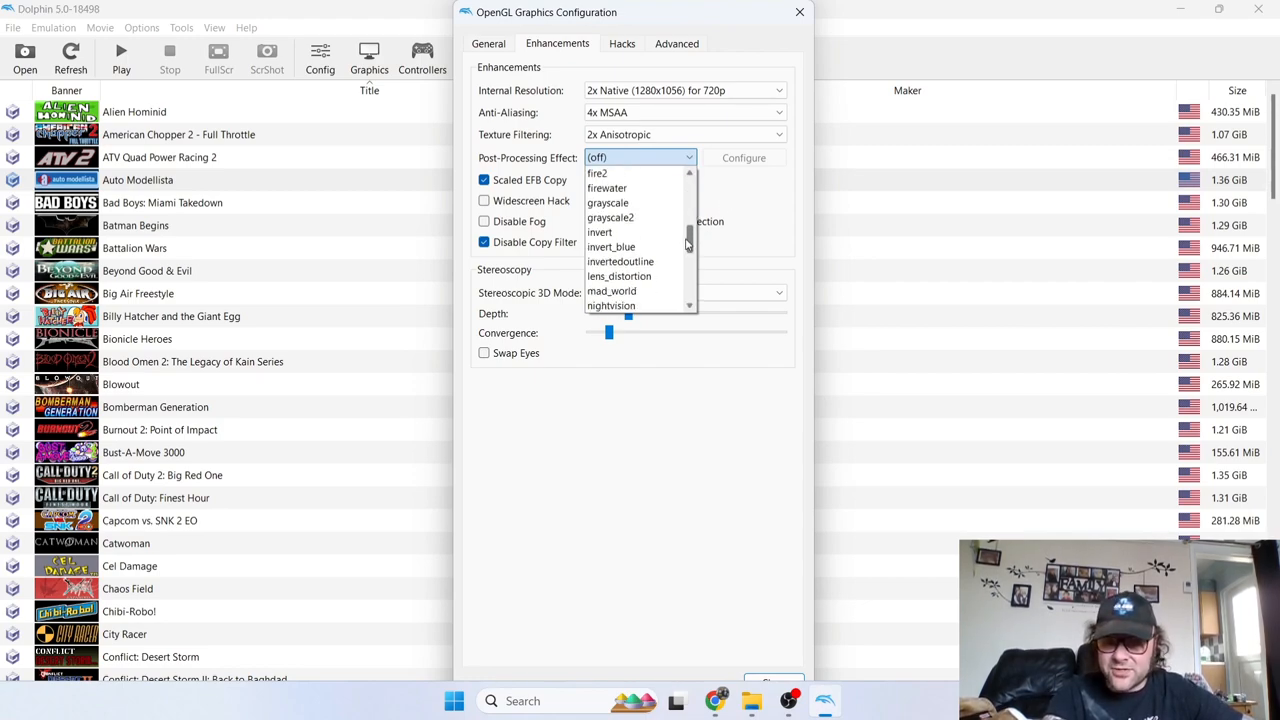
scroll("down", 3)
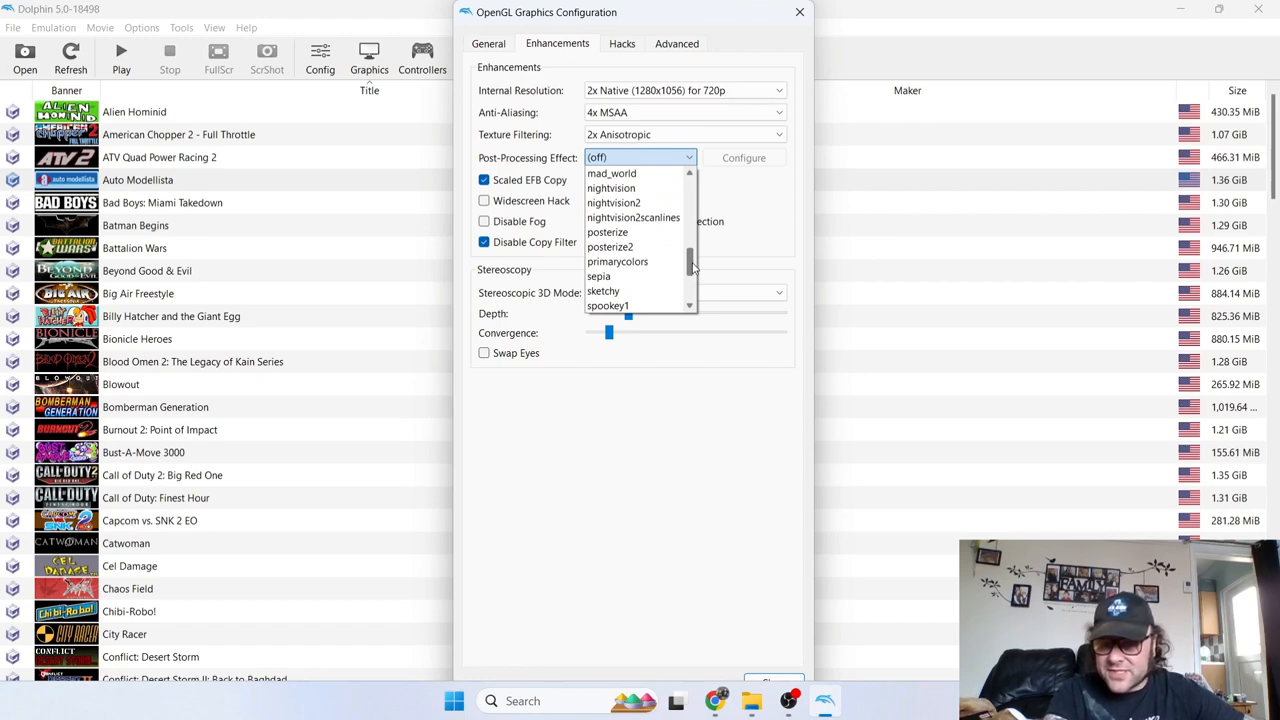
scroll("up", 3)
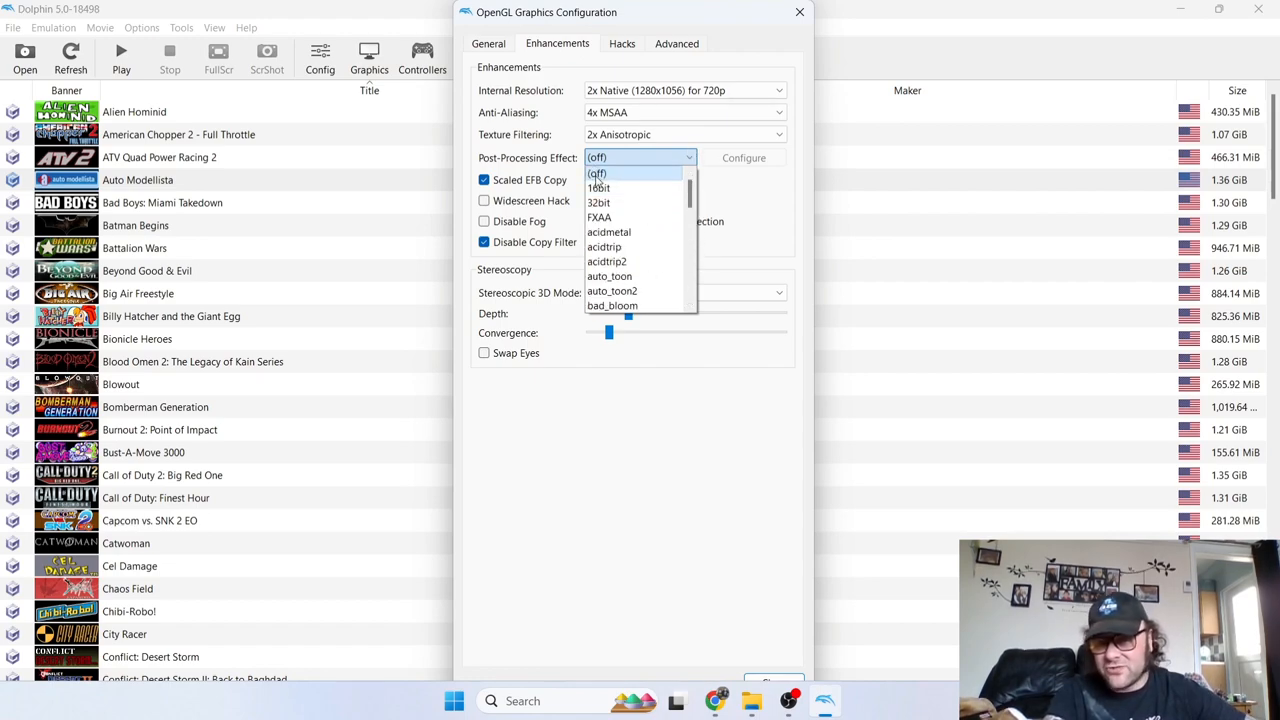
left_click(598, 172)
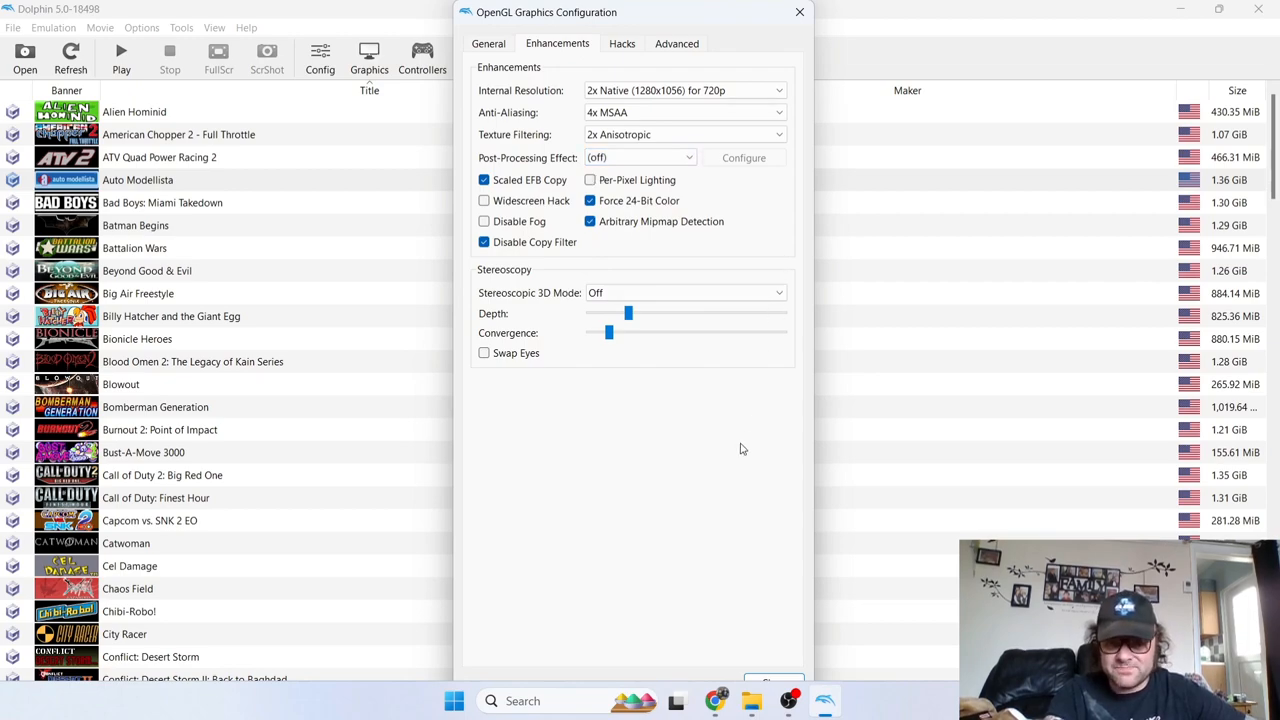
Step: Review the Hacks and Advanced graphics tabs unchanged, then return to the main Dolphin window
left_click(622, 44)
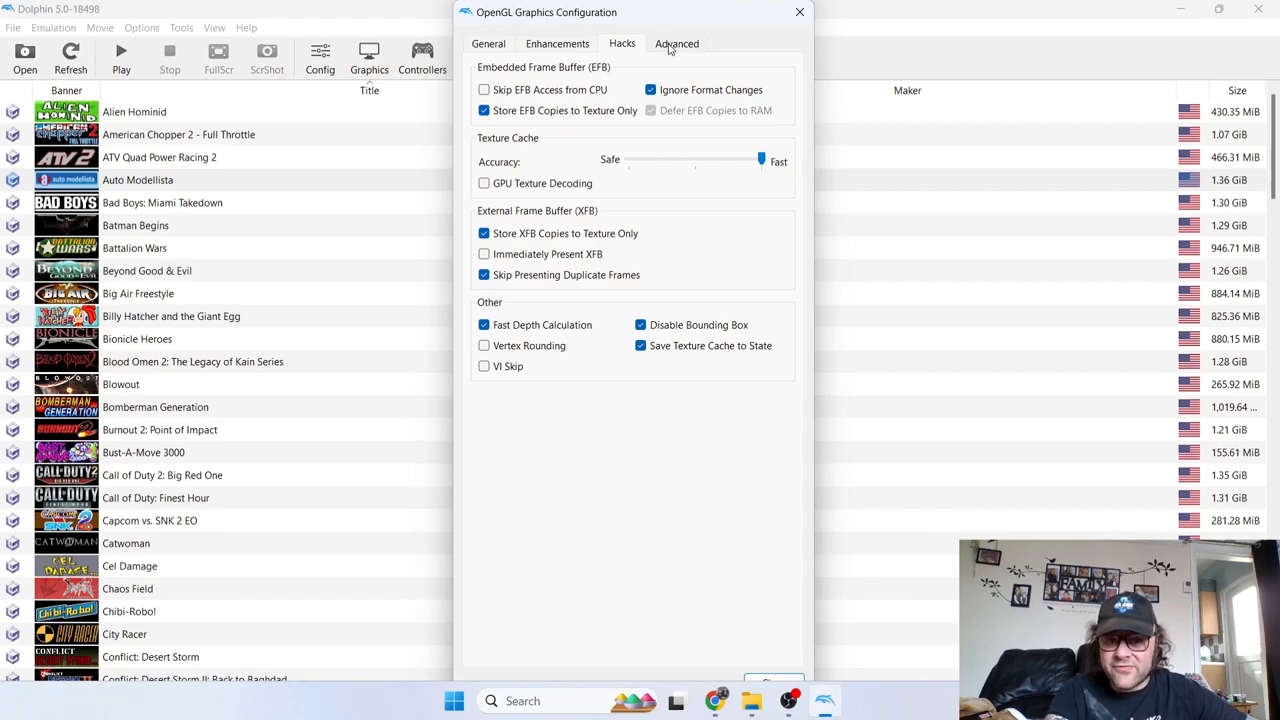
left_click(676, 44)
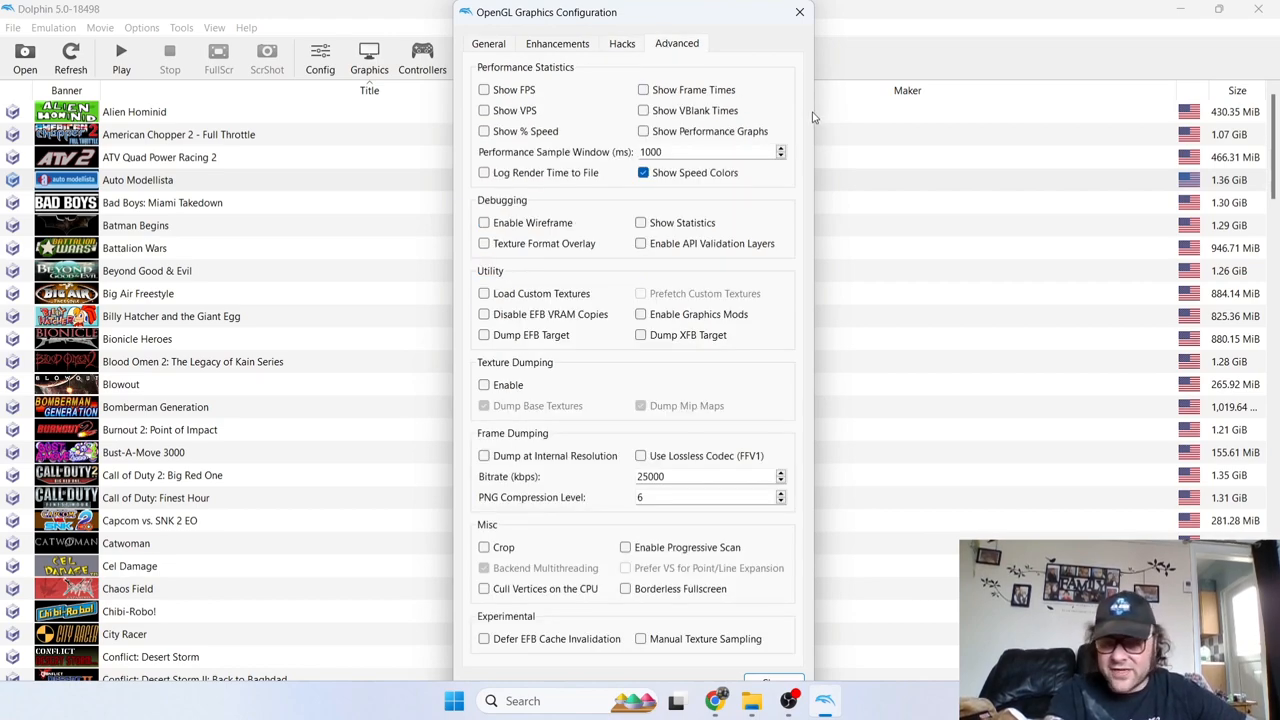
mouse_move(648, 12)
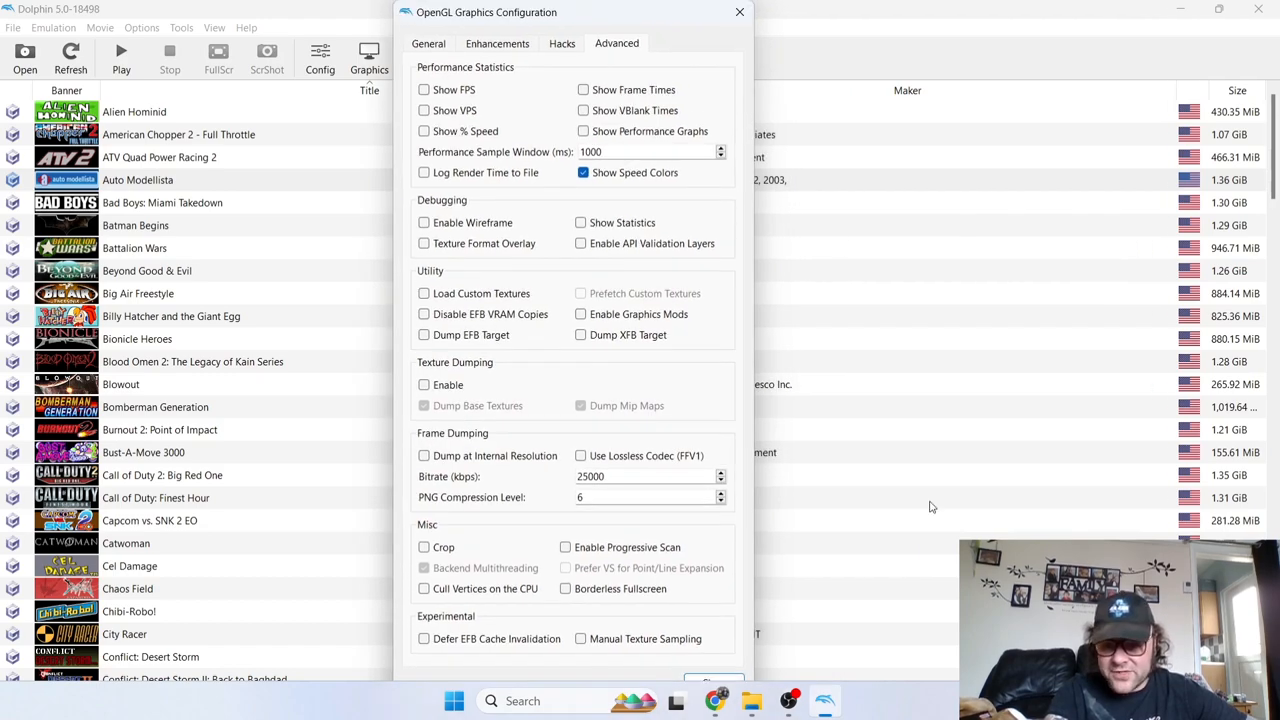
mouse_move(712, 700)
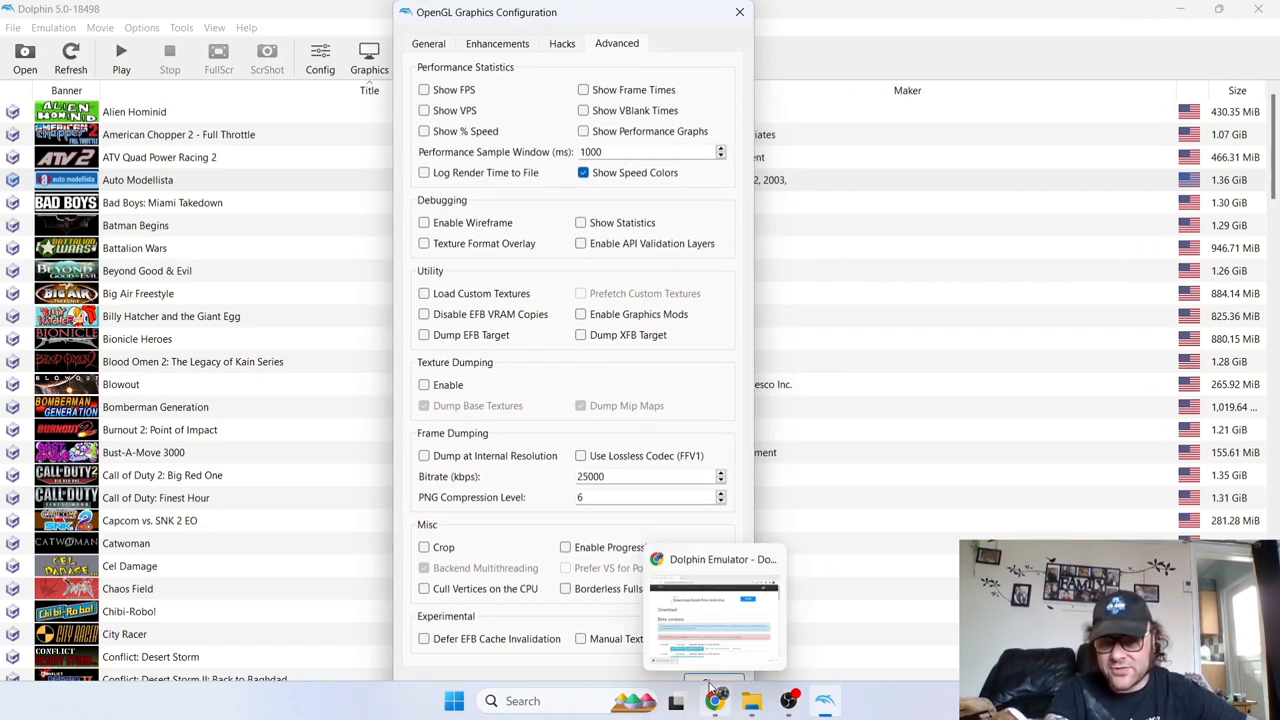
left_click(740, 12)
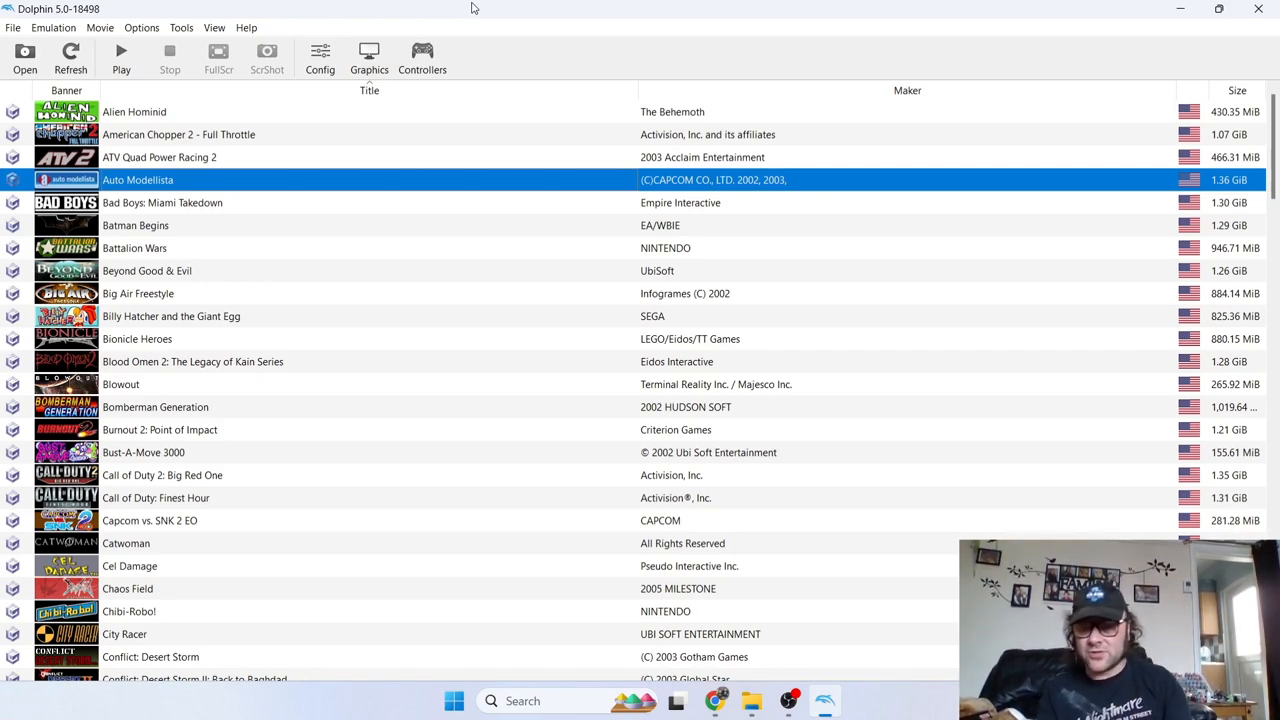
mouse_move(136, 8)
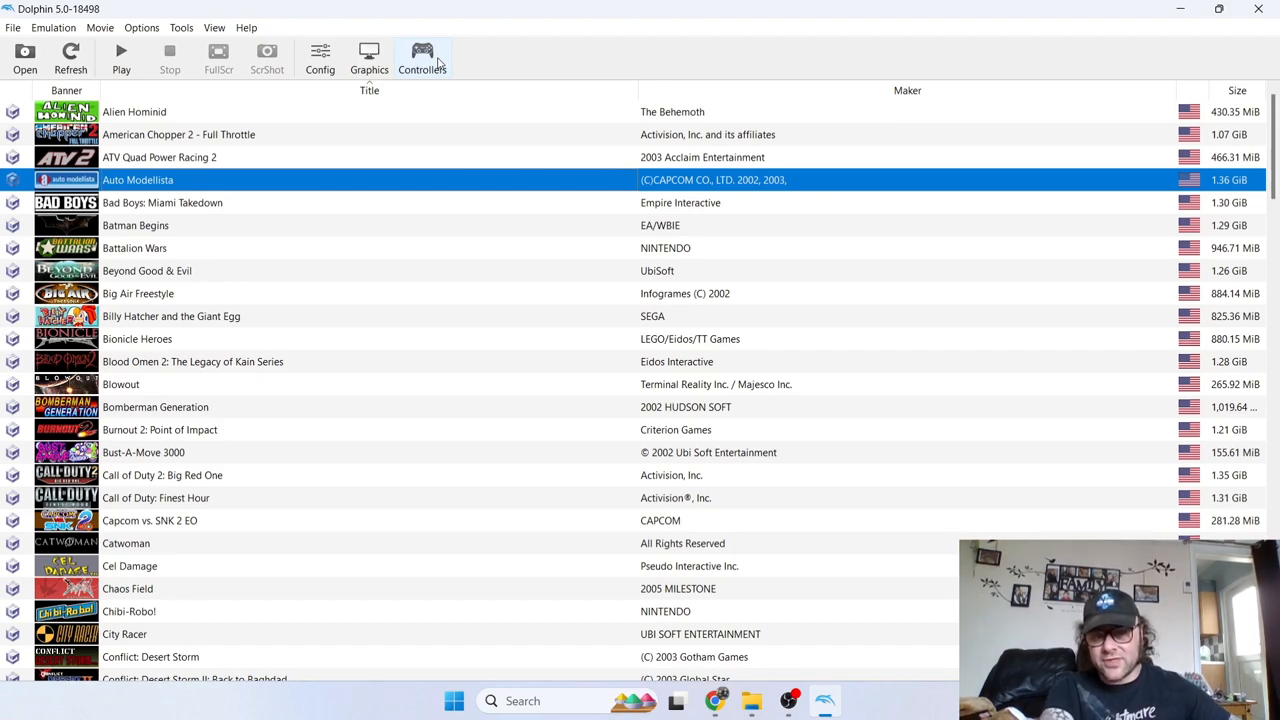
Step: Keep Port 1 as Standard Controller and bring up its button mapping dialog
left_click(422, 58)
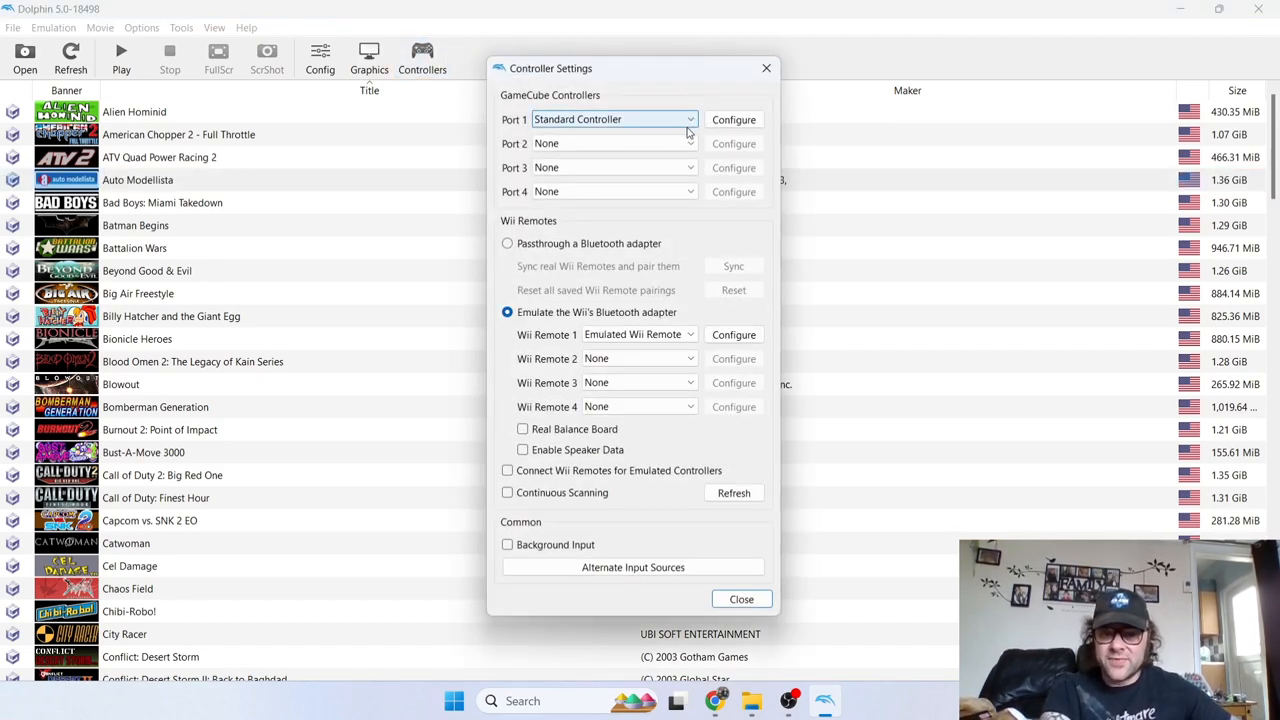
mouse_move(624, 130)
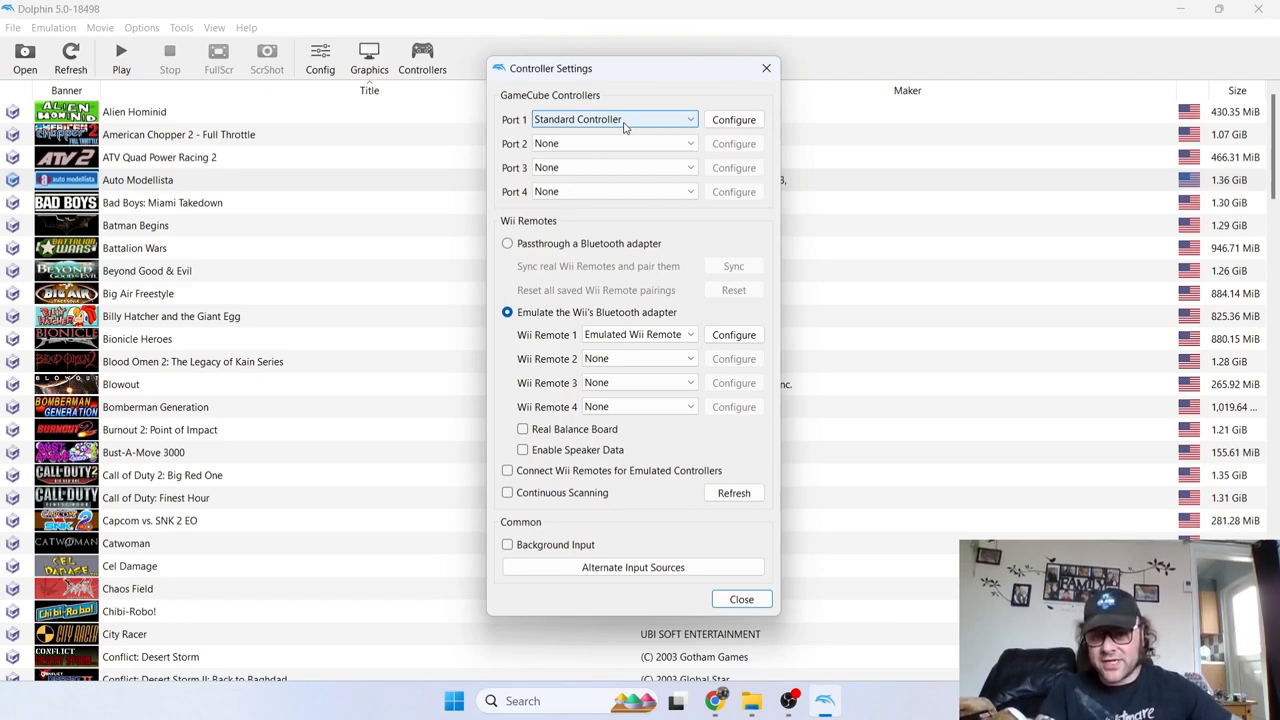
left_click(614, 120)
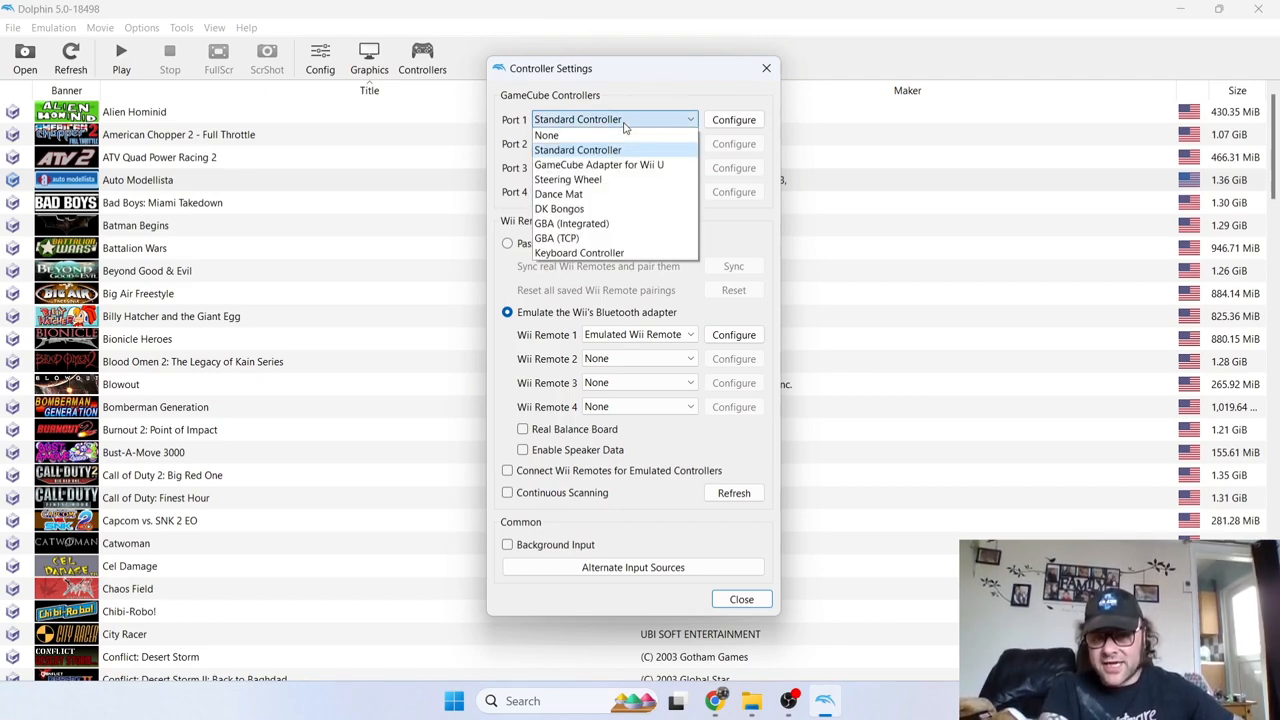
left_click(576, 148)
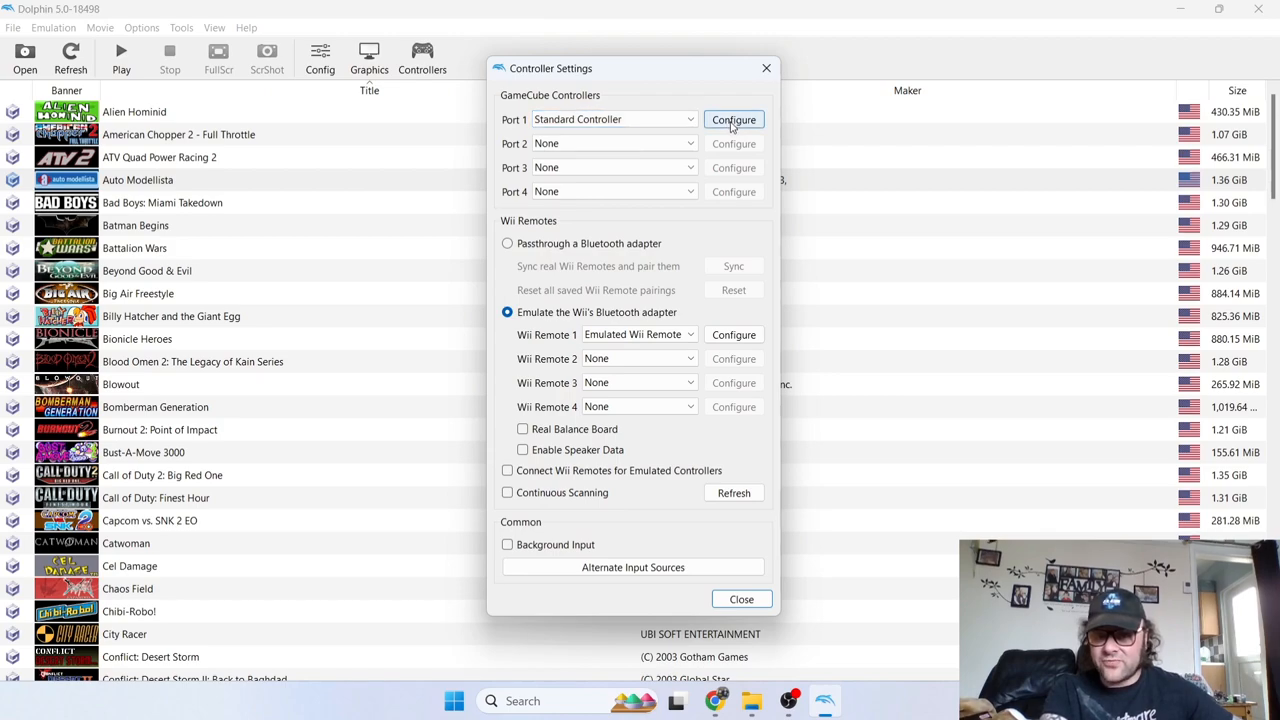
left_click(732, 120)
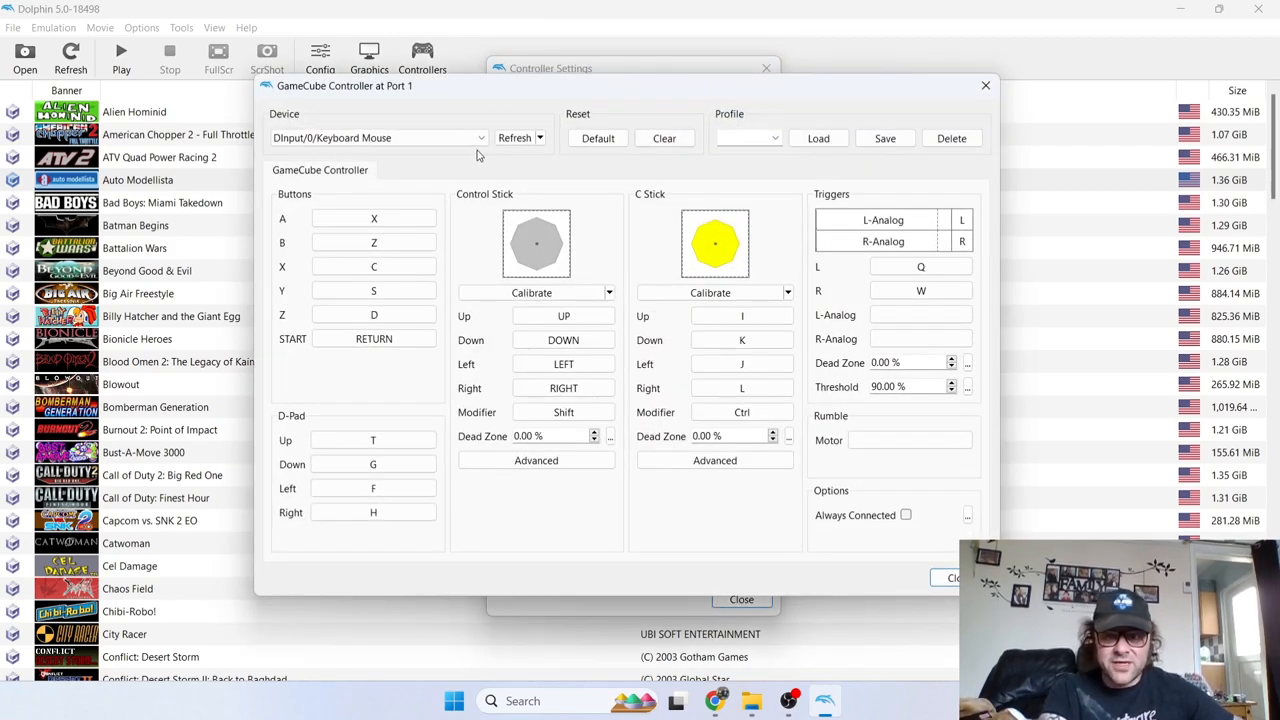
Step: Set the device to XInput/Xbox 360 Controller and map GameCube A to the gamepad's A button
left_click(380, 136)
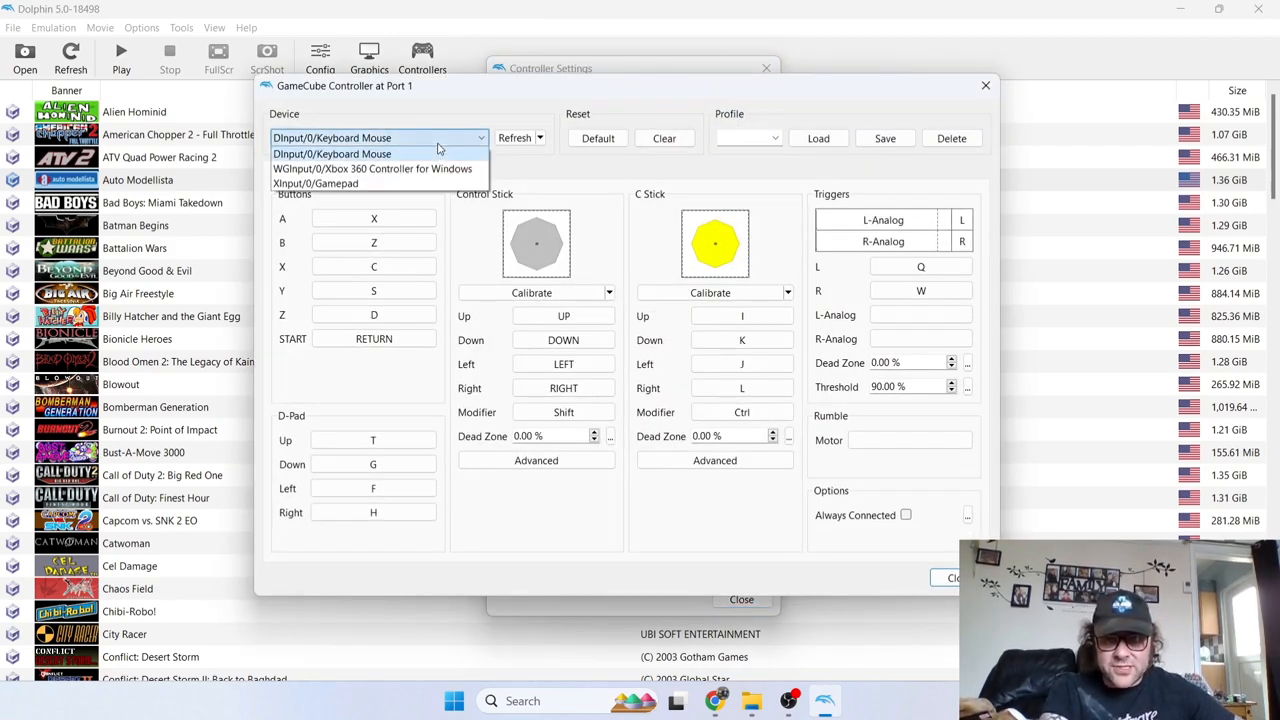
mouse_move(428, 192)
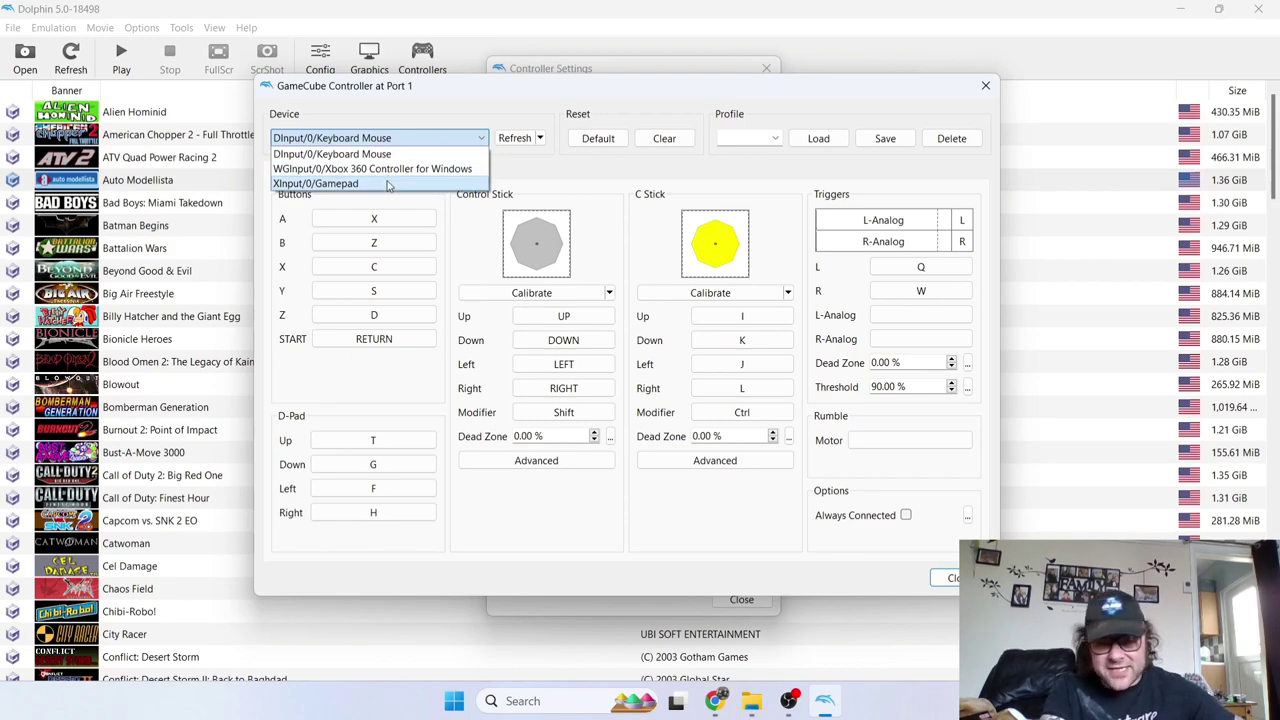
mouse_move(372, 168)
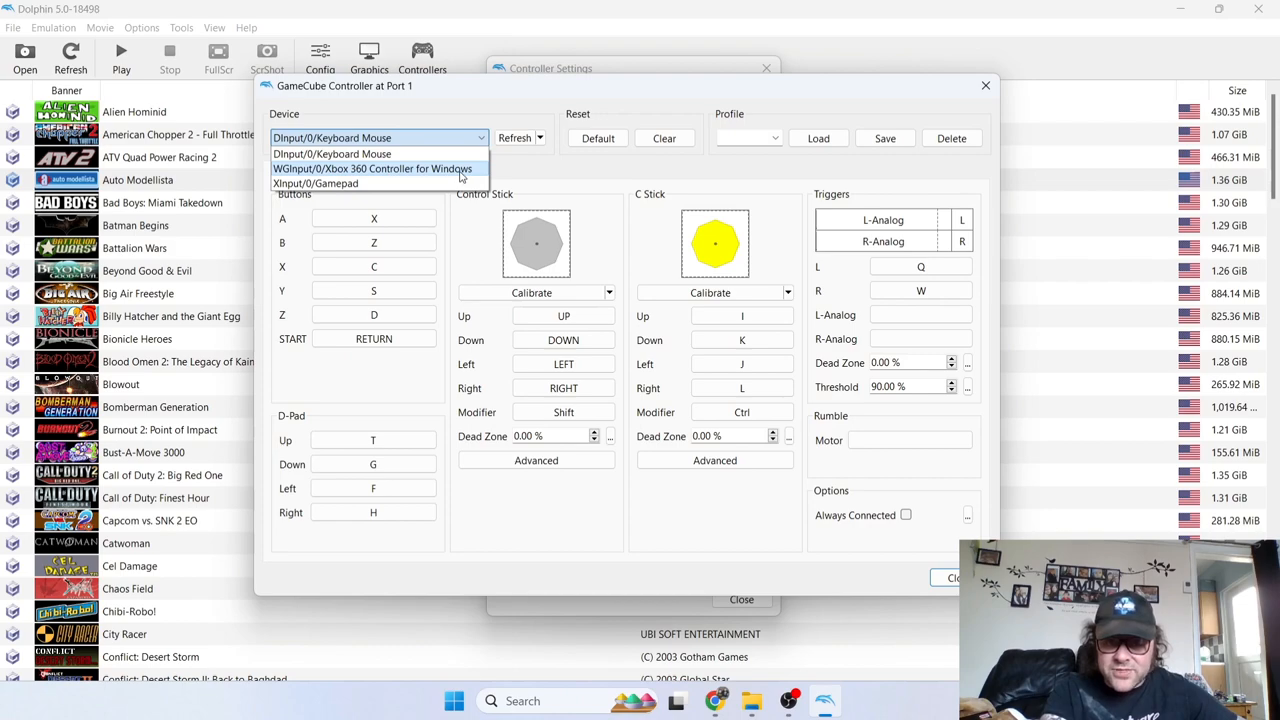
left_click(372, 168)
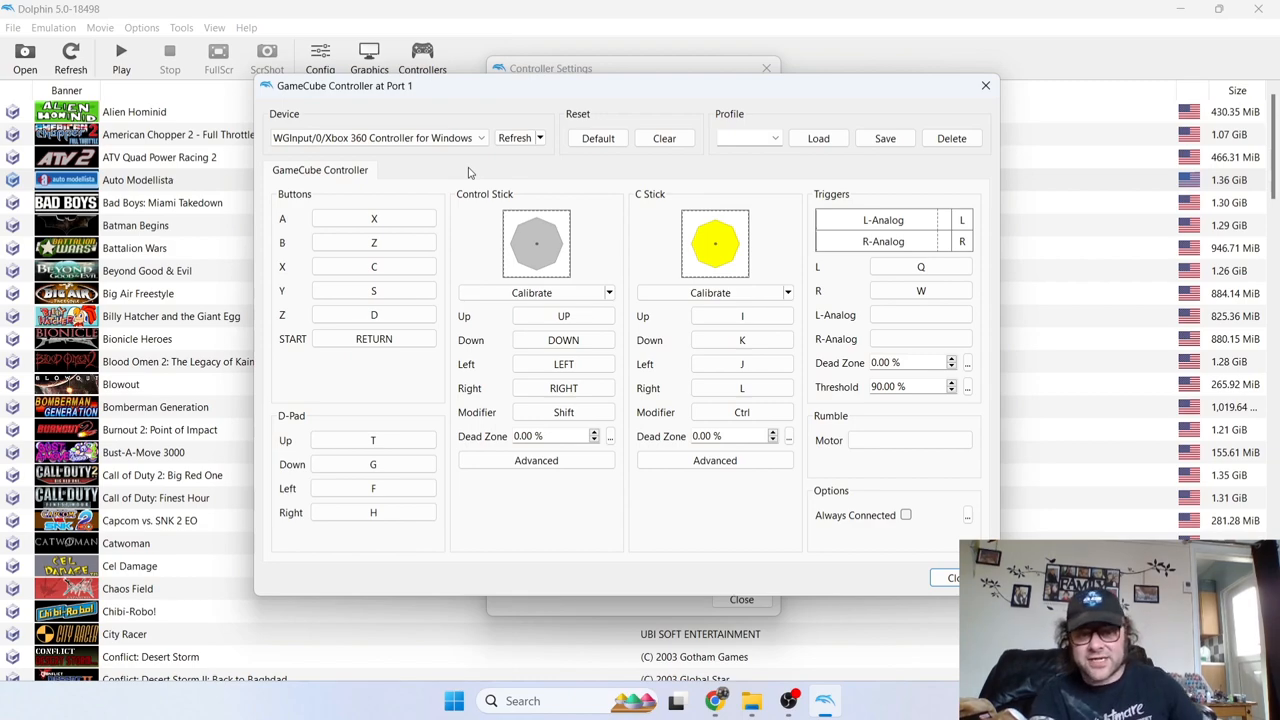
mouse_move(408, 204)
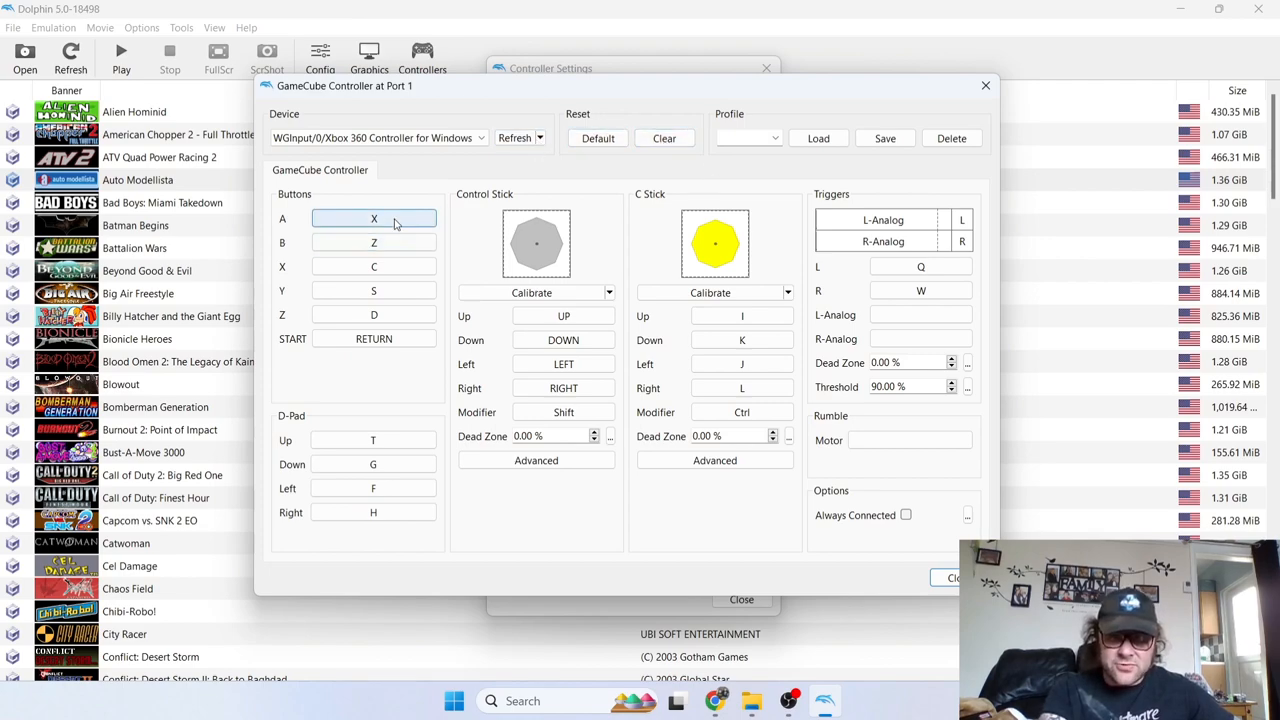
mouse_move(374, 218)
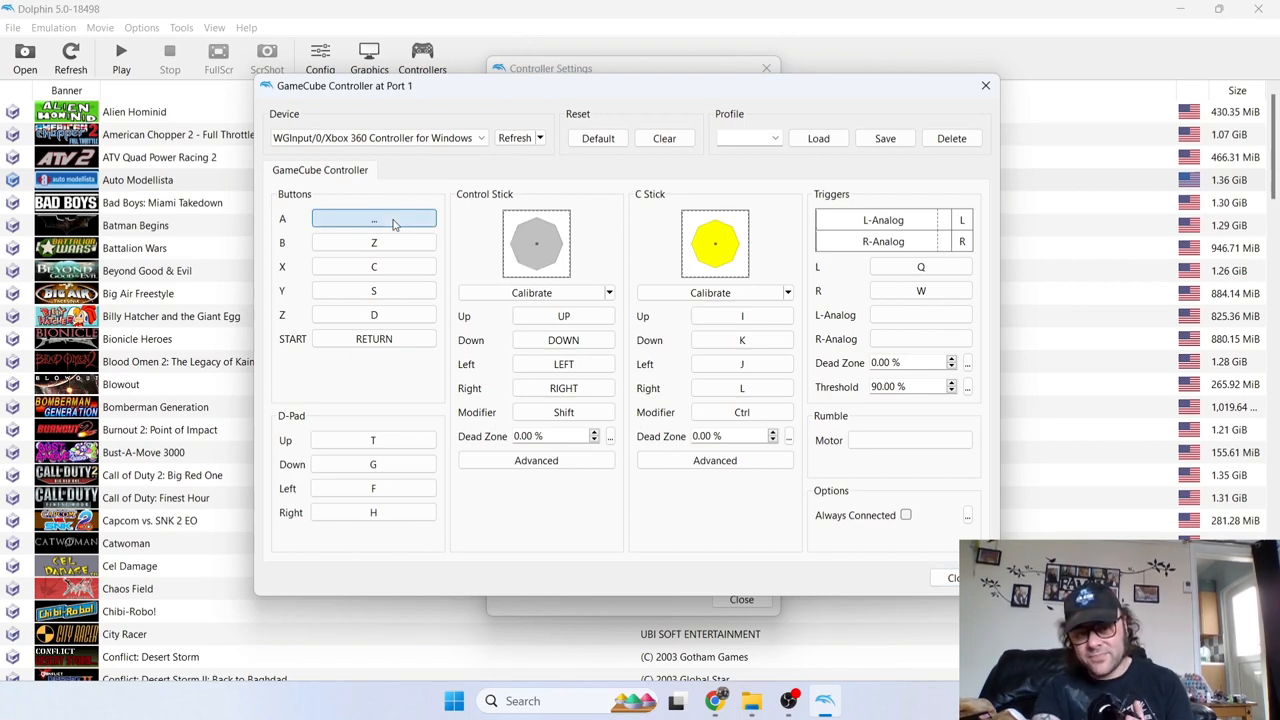
left_click(372, 218)
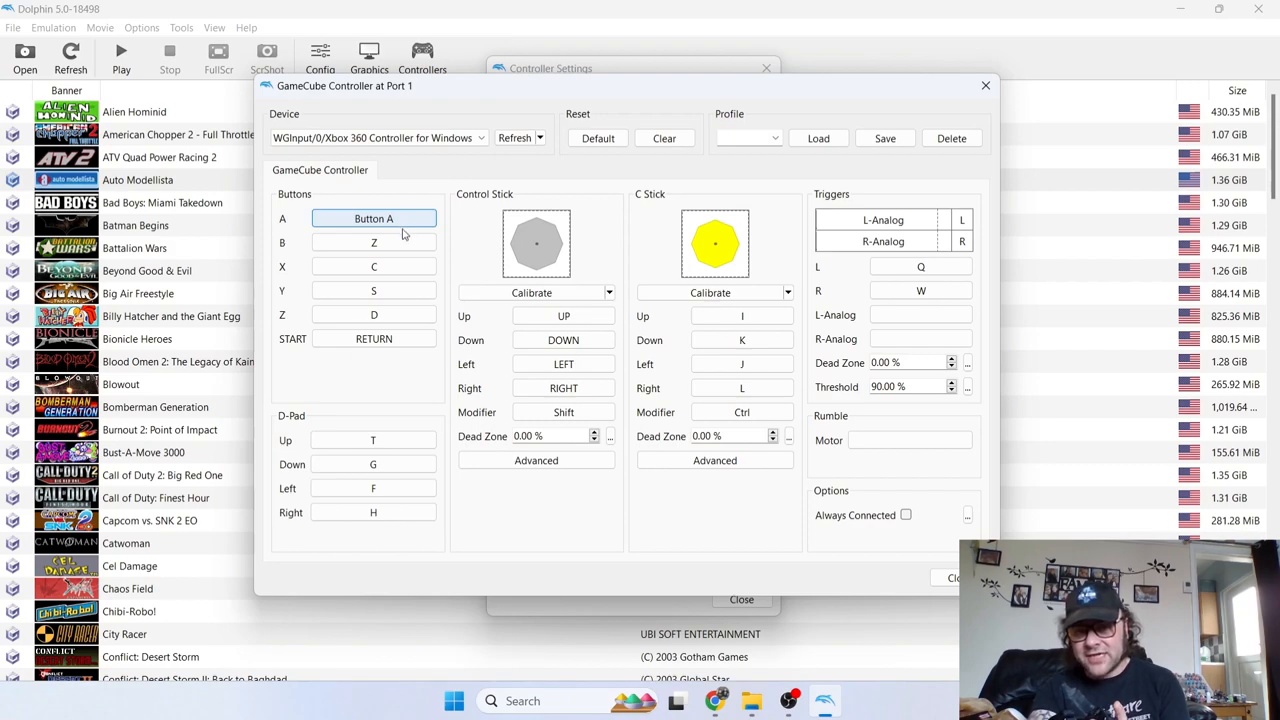
left_click(372, 314)
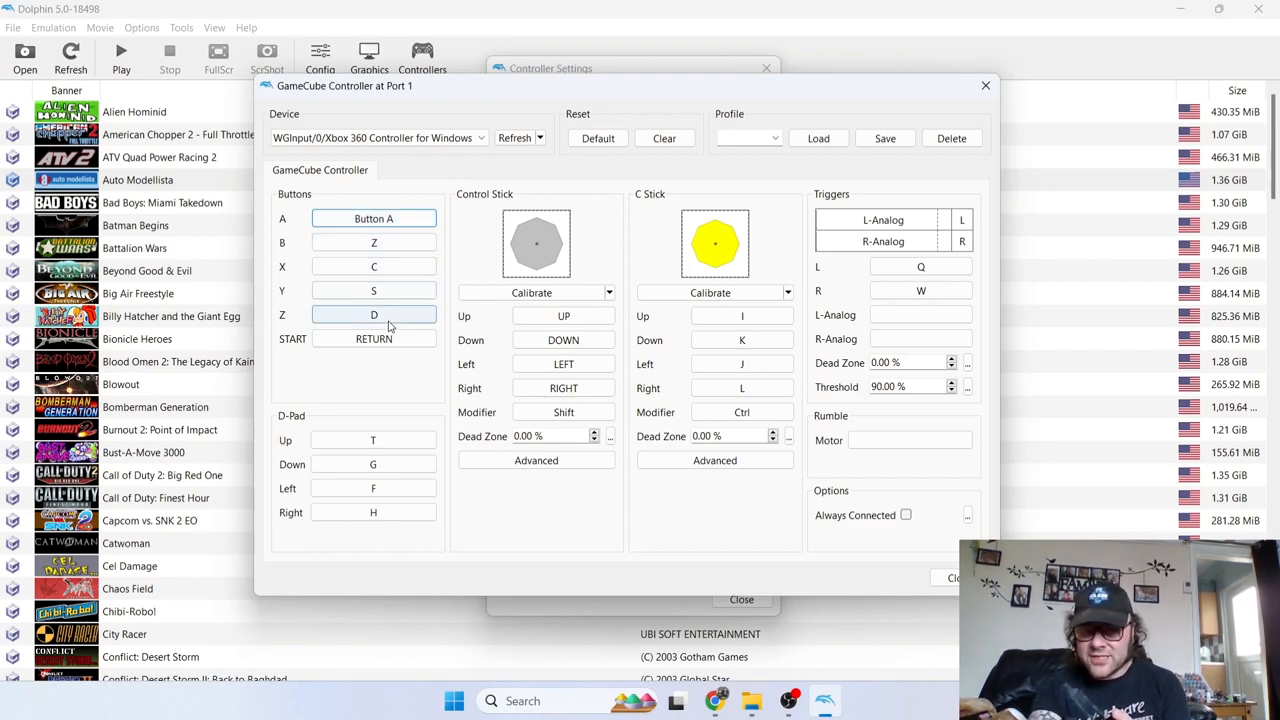
mouse_move(374, 338)
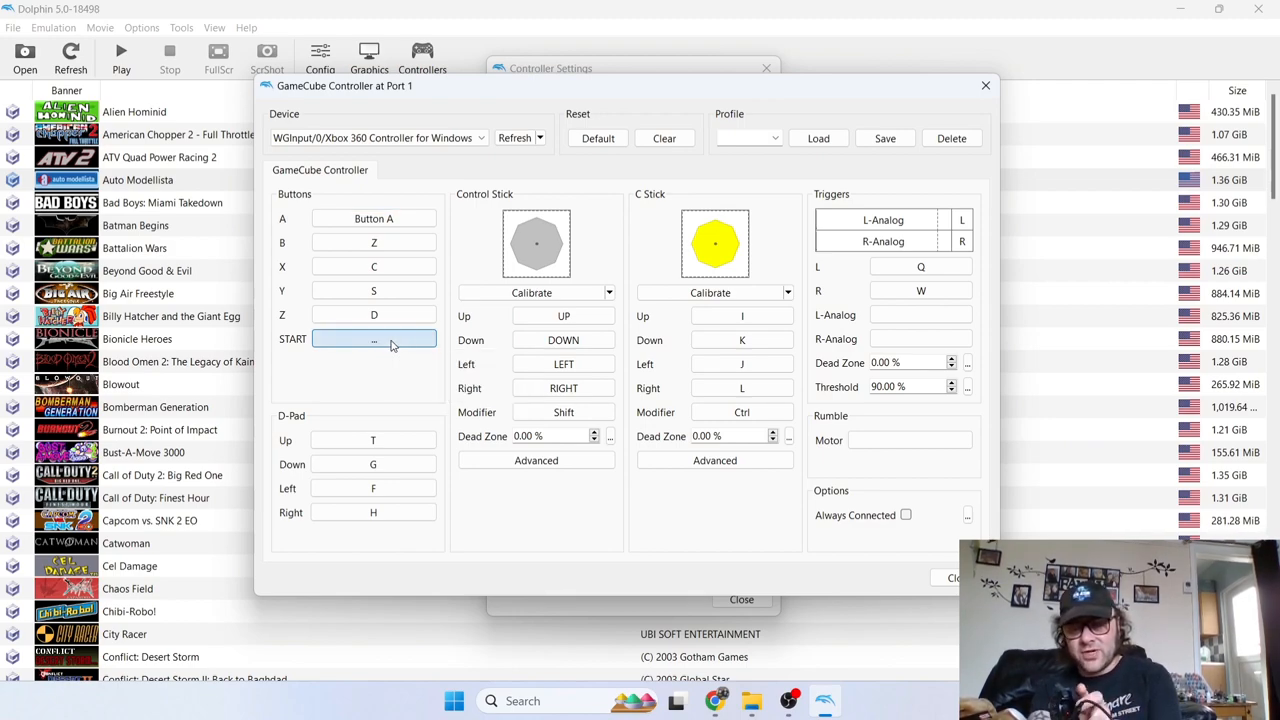
Step: Map START and the D-pad up, down and right to the gamepad's matching buttons
left_click(372, 338)
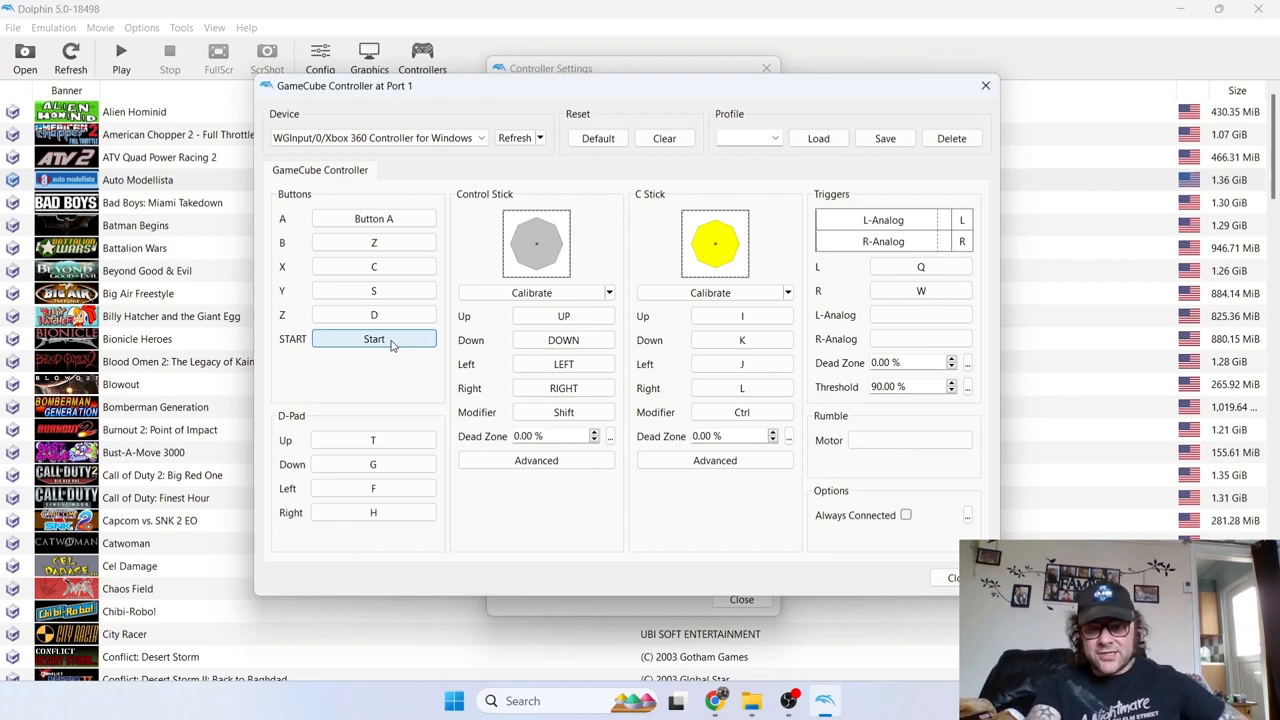
left_click(372, 440)
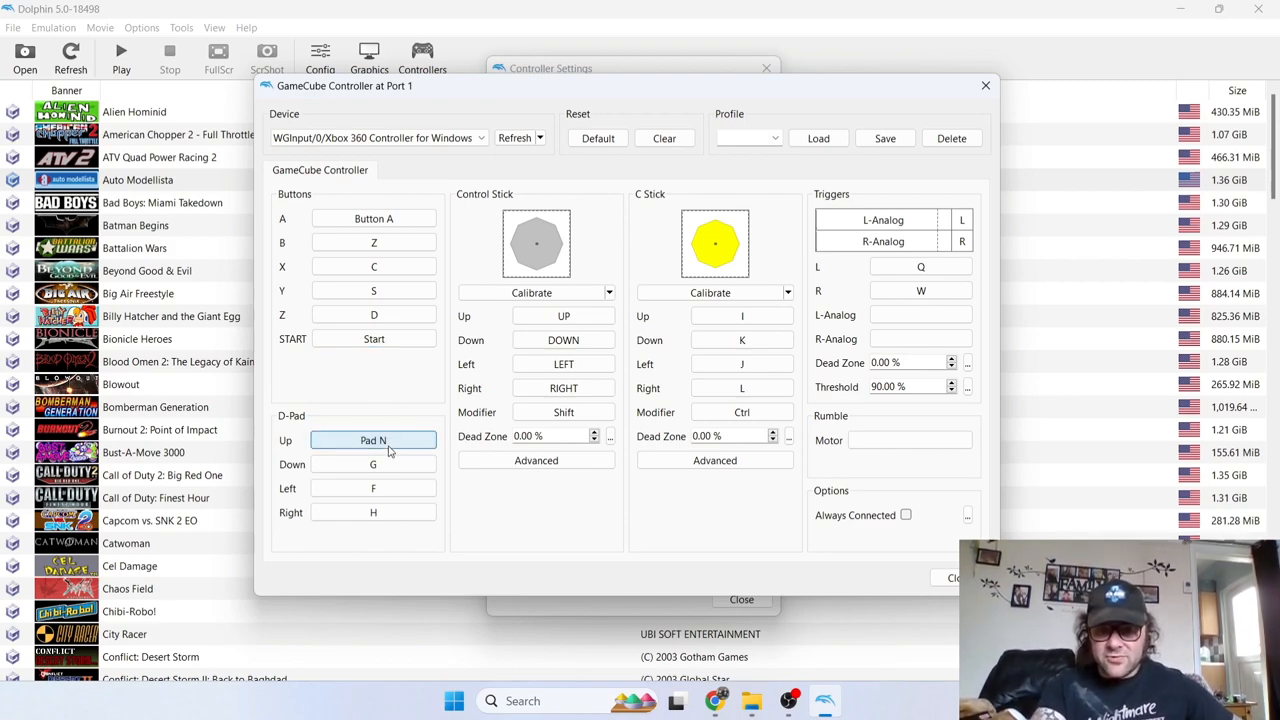
left_click(372, 464)
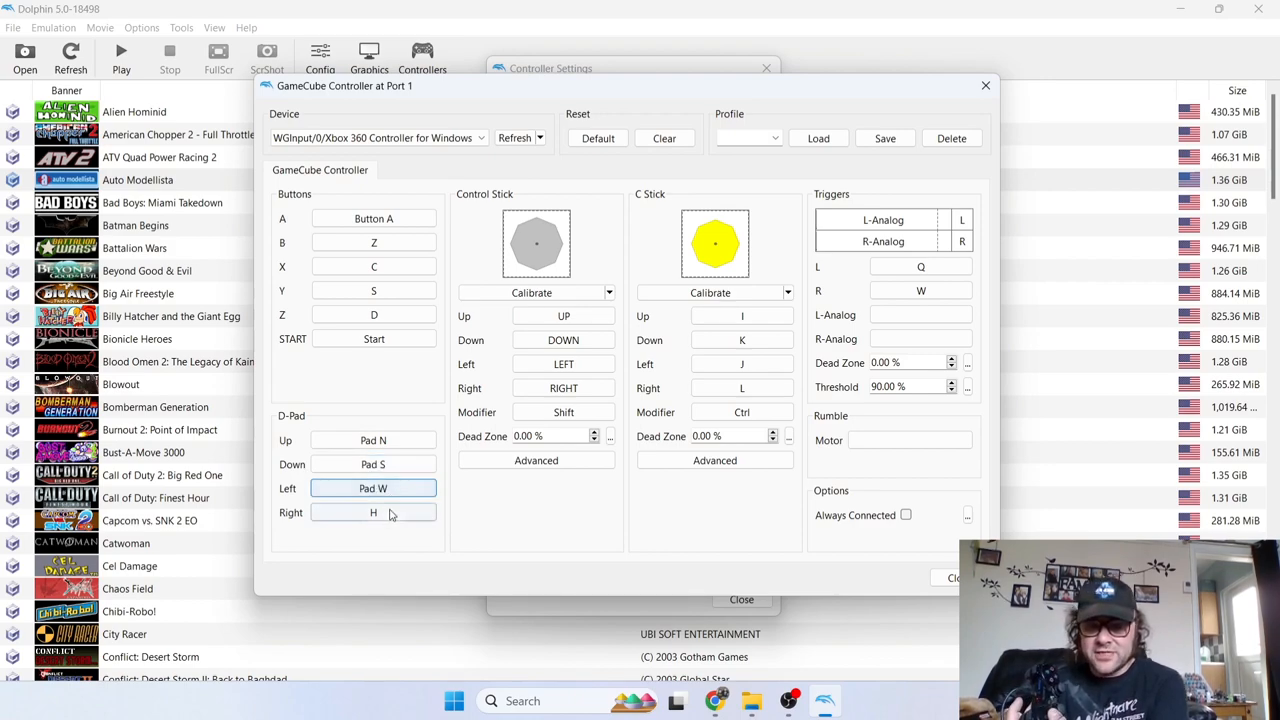
left_click(372, 512)
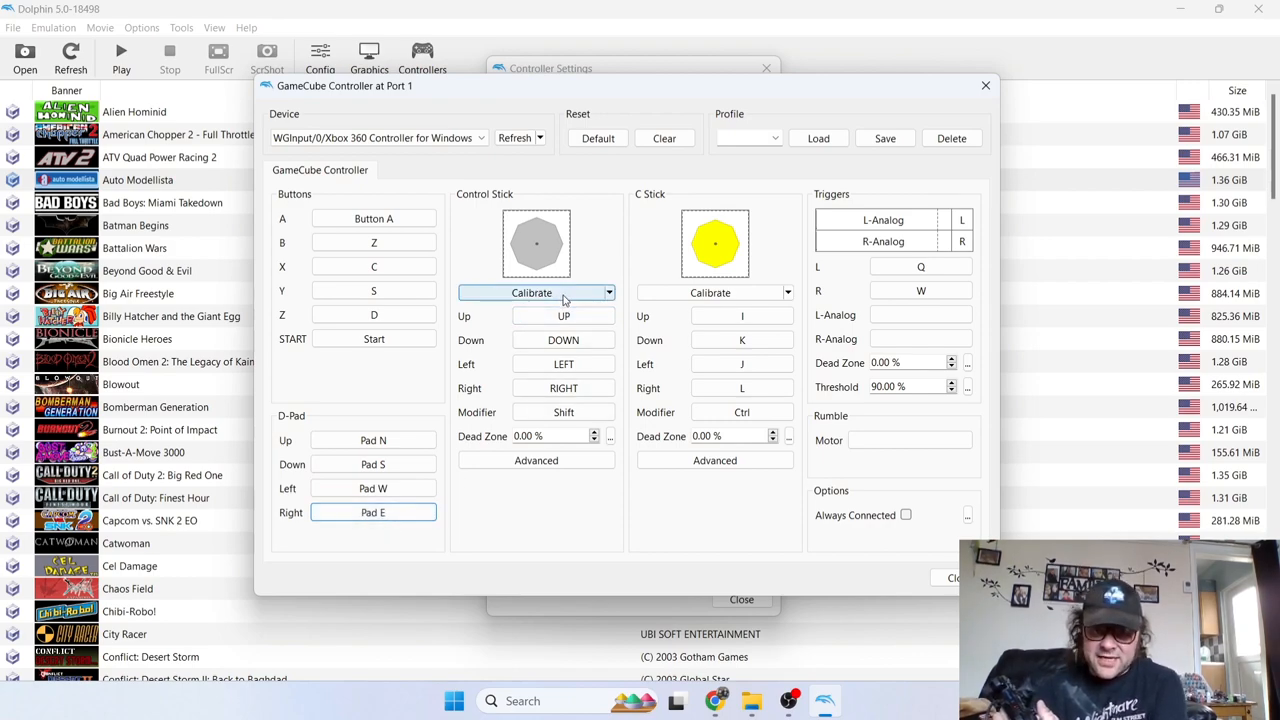
mouse_move(532, 292)
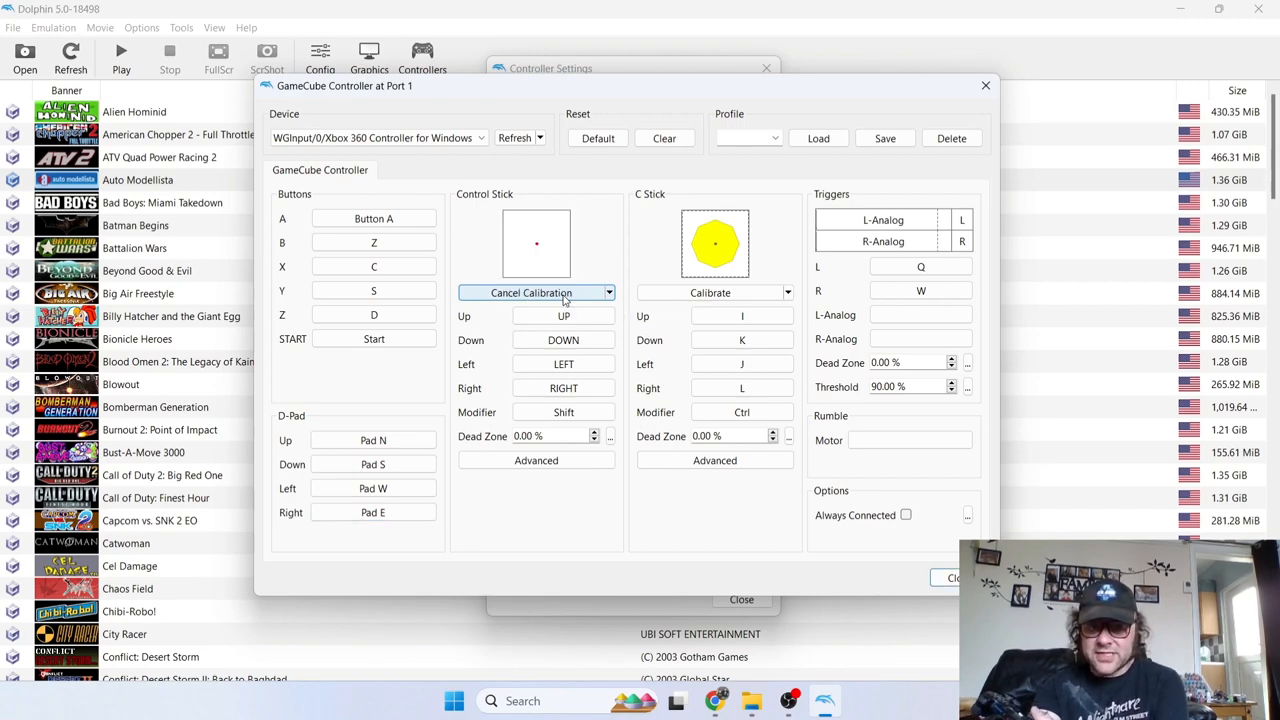
Step: Calibrate the main Control Stick with the gamepad, then close the controller settings
left_click(536, 292)
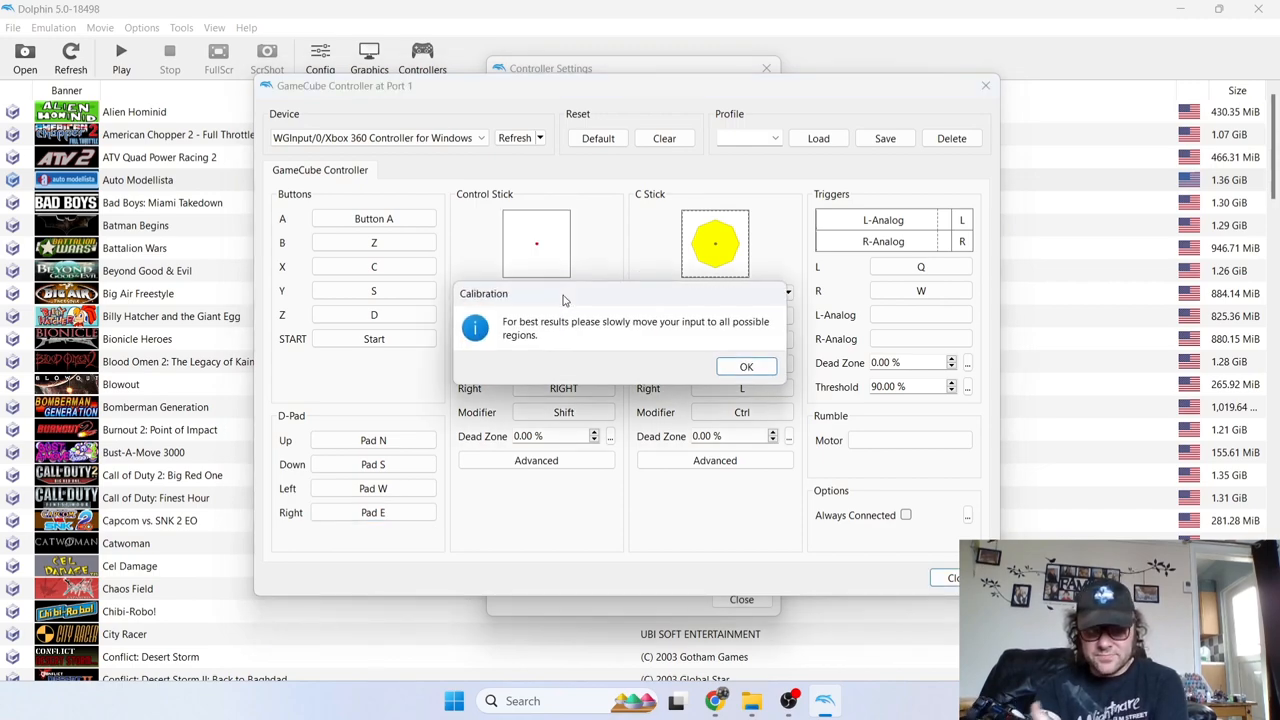
left_click(746, 366)
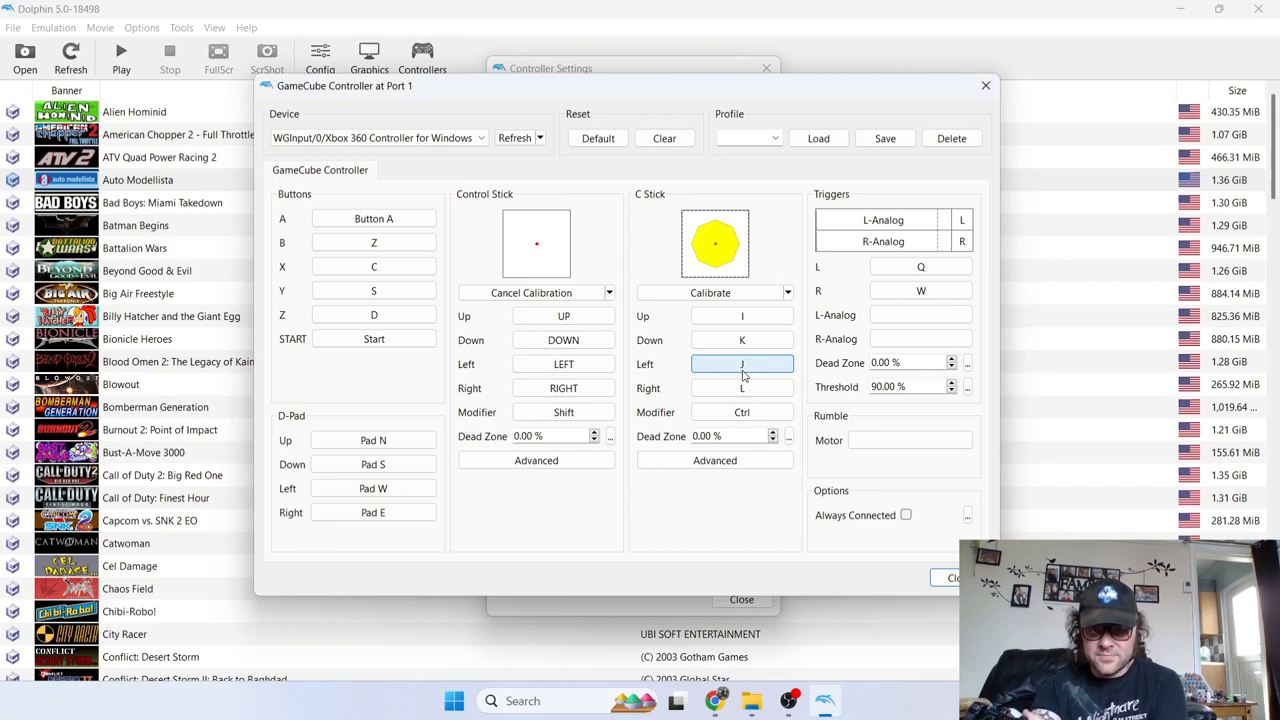
left_click(532, 292)
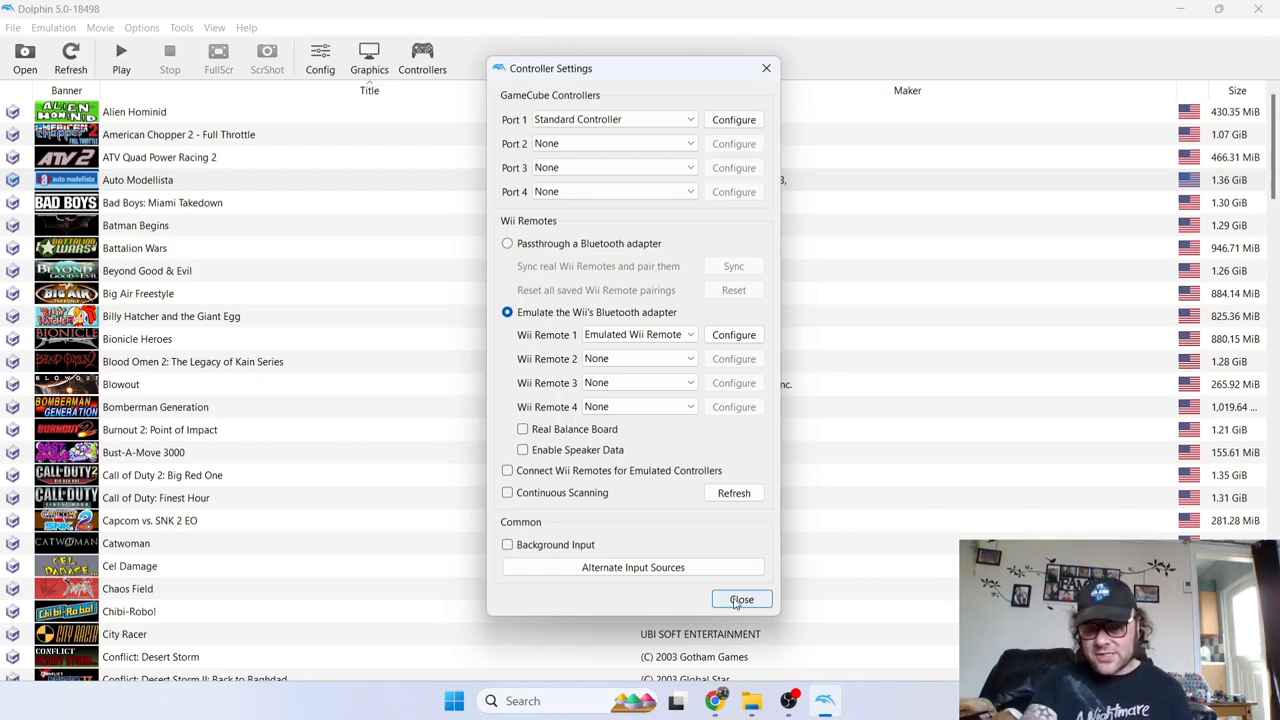
left_click(740, 600)
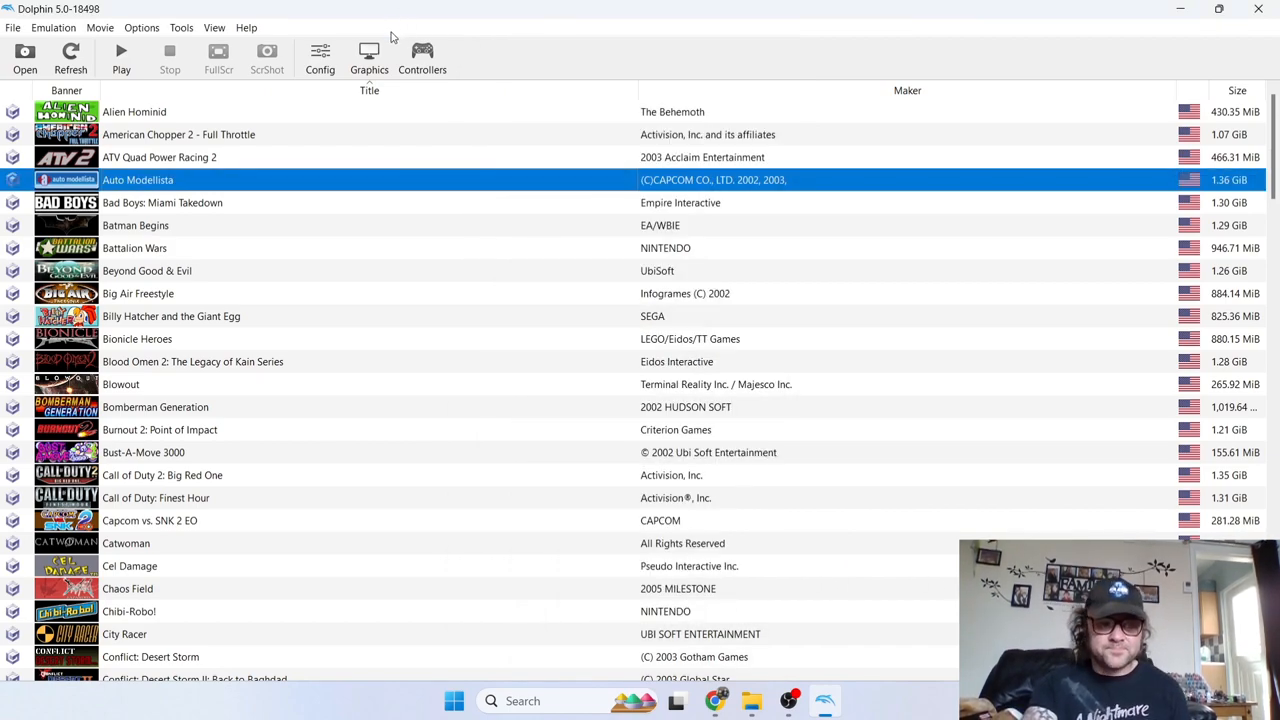
mouse_move(136, 180)
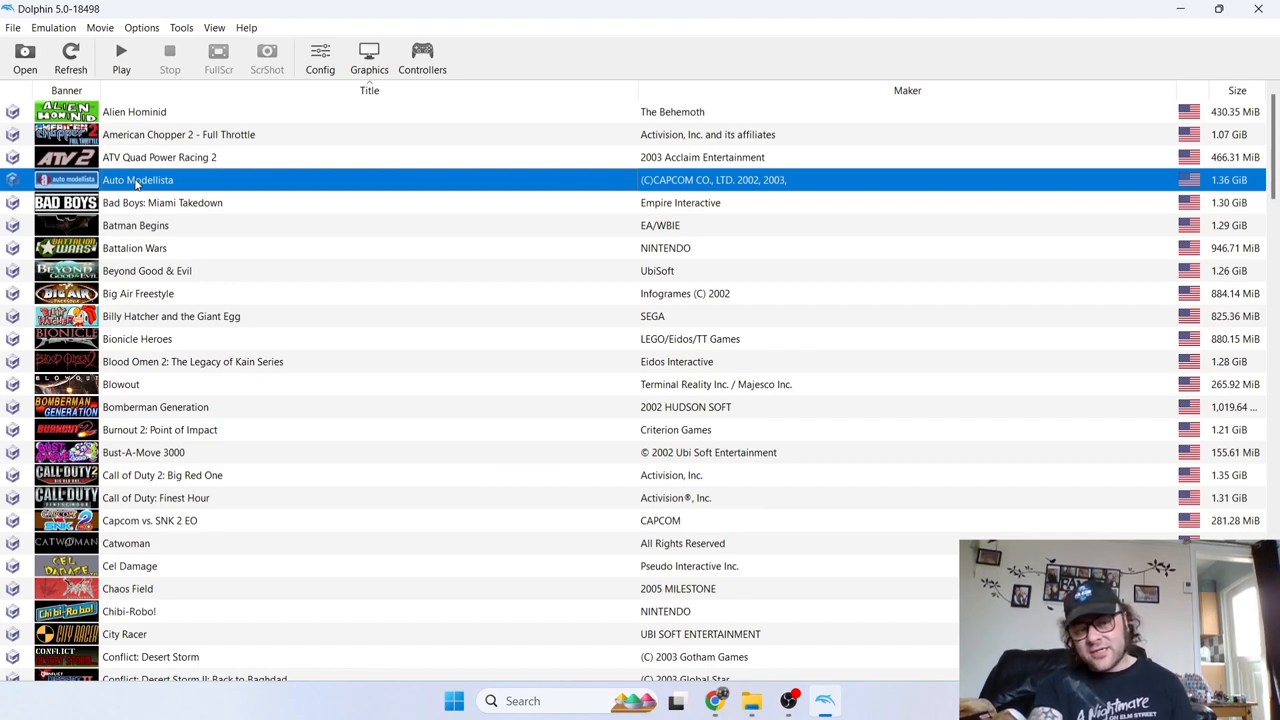
Step: Launch Auto Modelista from the game list
double_click(136, 180)
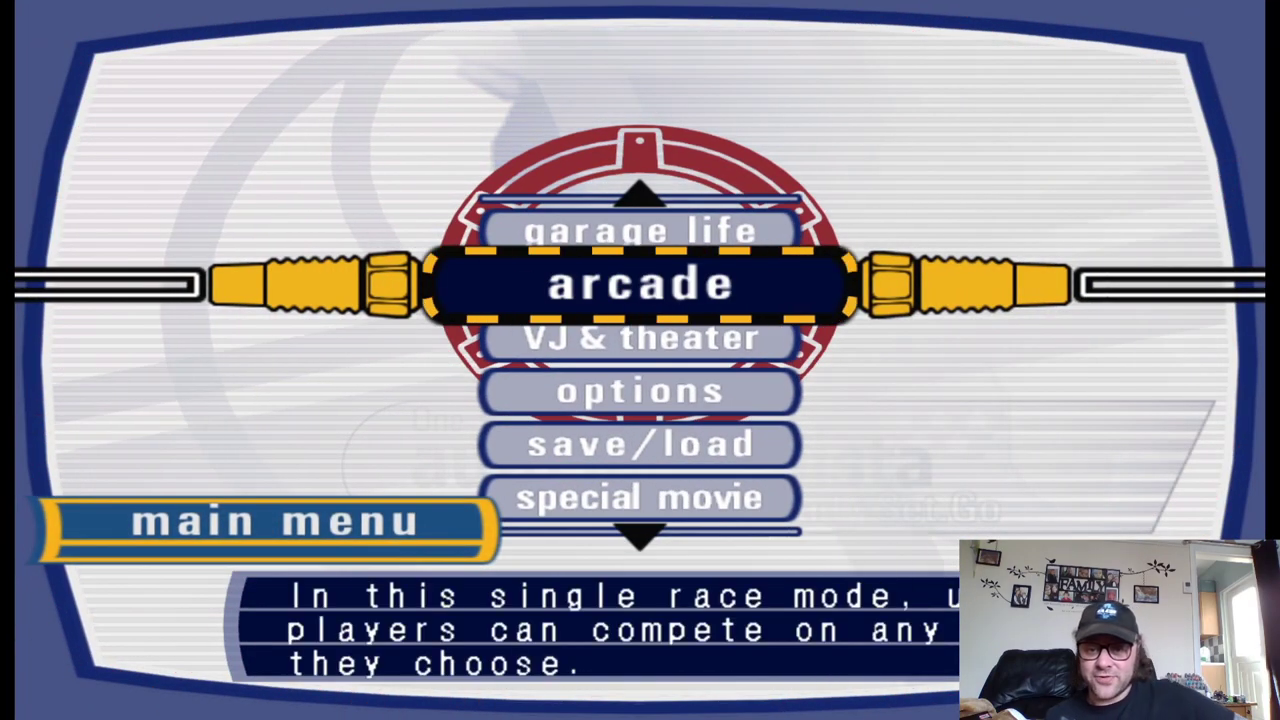
Step: Select arcade from Auto Modelista's main menu with the gamepad and start a race
left_click(640, 284)
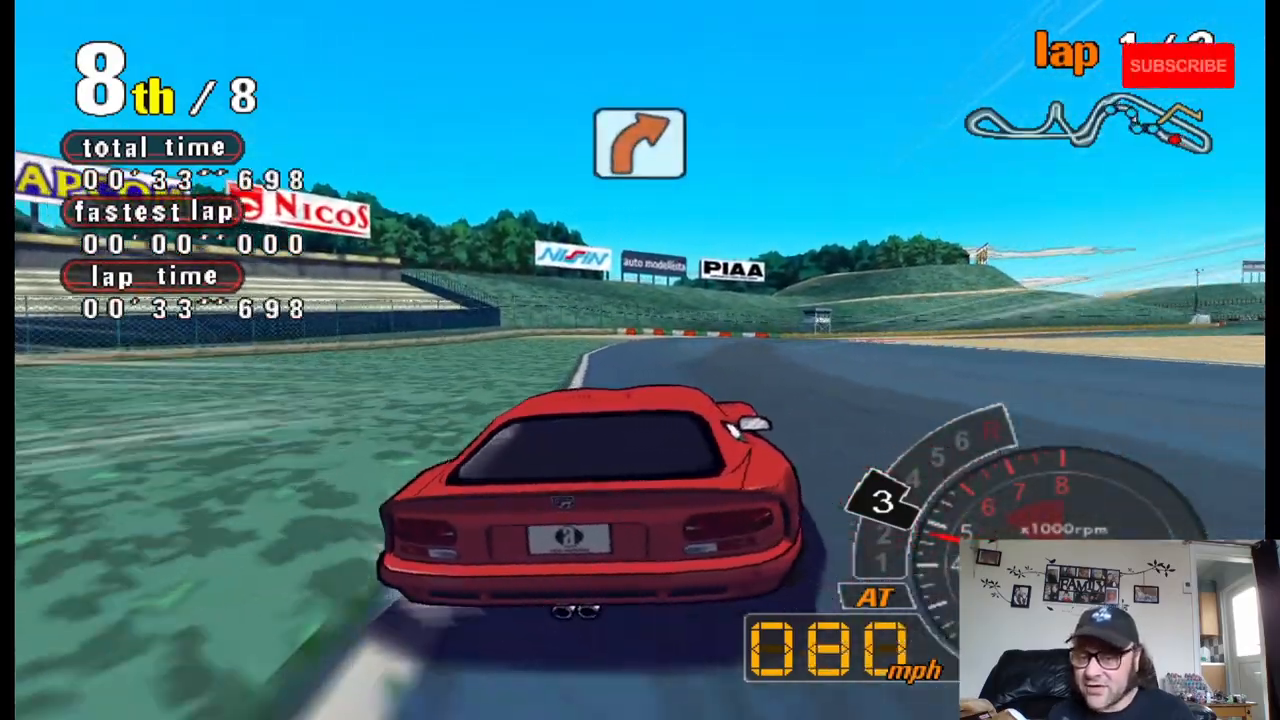
left_click(1178, 66)
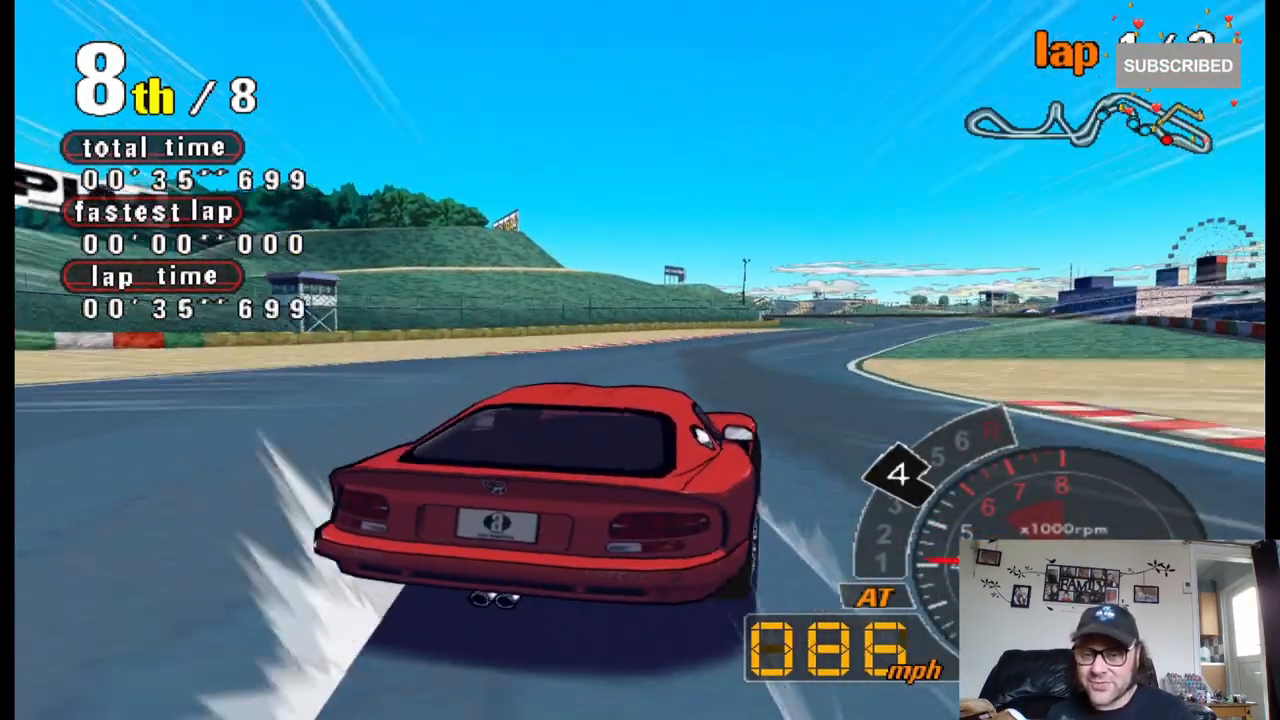